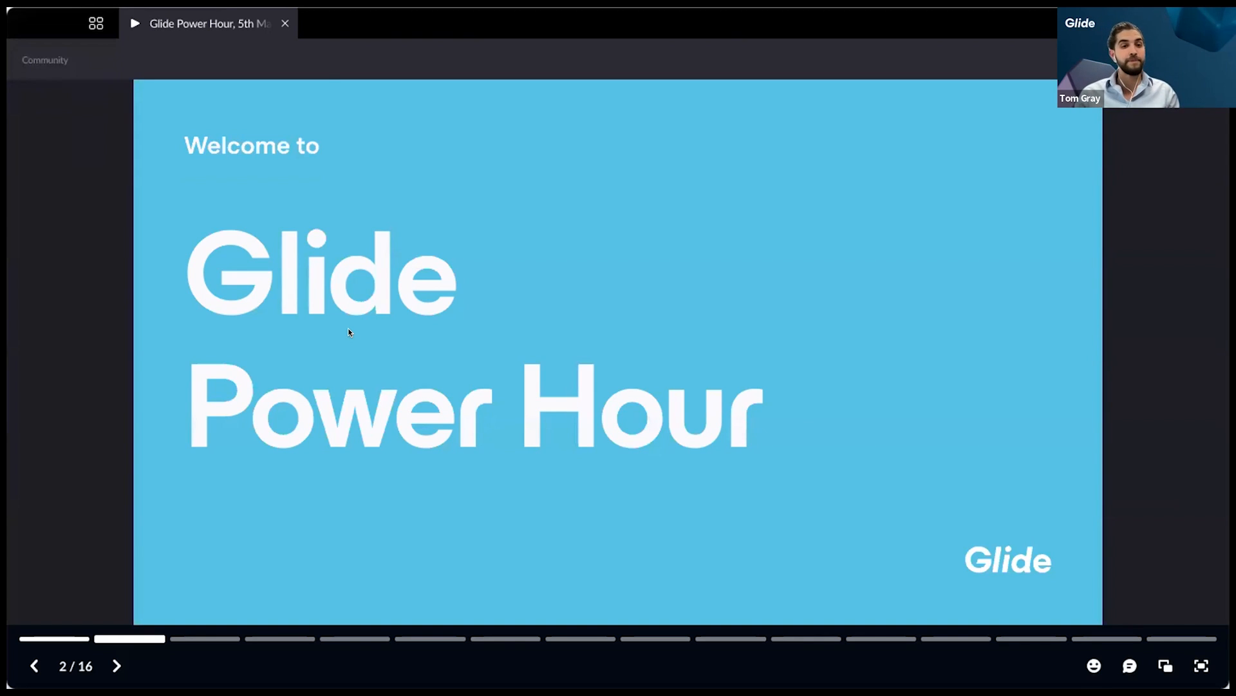
Advance the webinar slides from the welcome slide to slide 3, Agenda
click(116, 664)
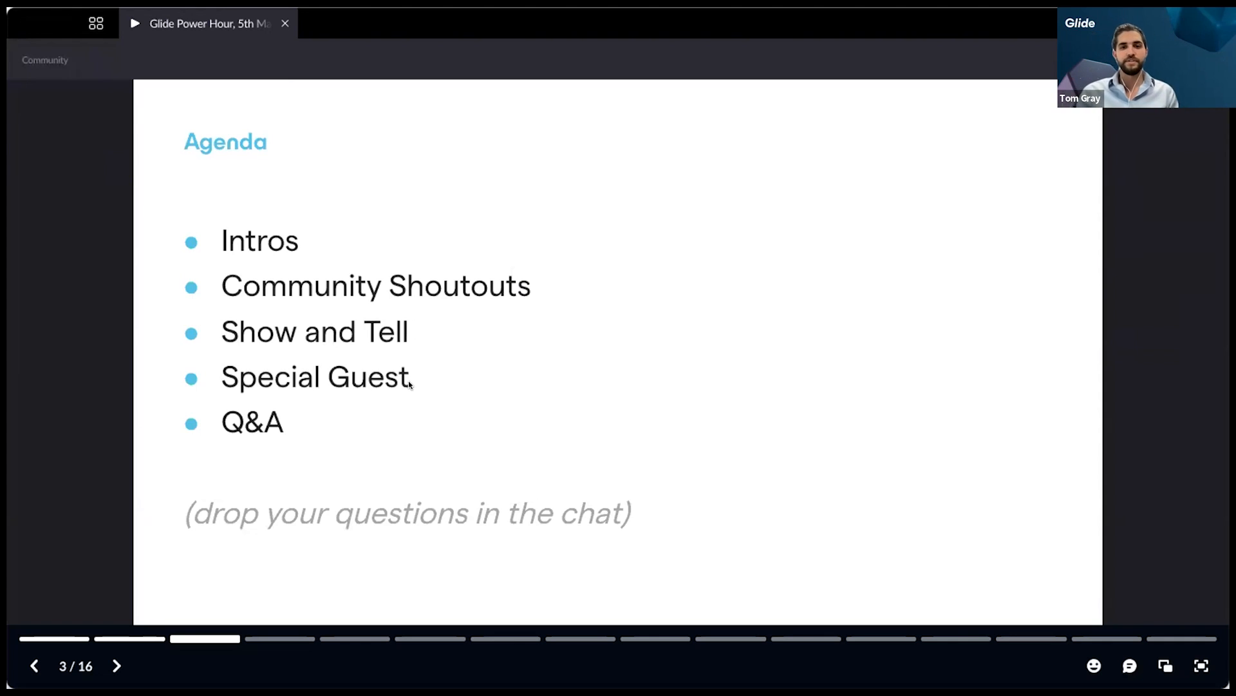
Advance to slide 4, 'Creating Beautiful UI/UX for Glide Apps and Pages'
click(116, 665)
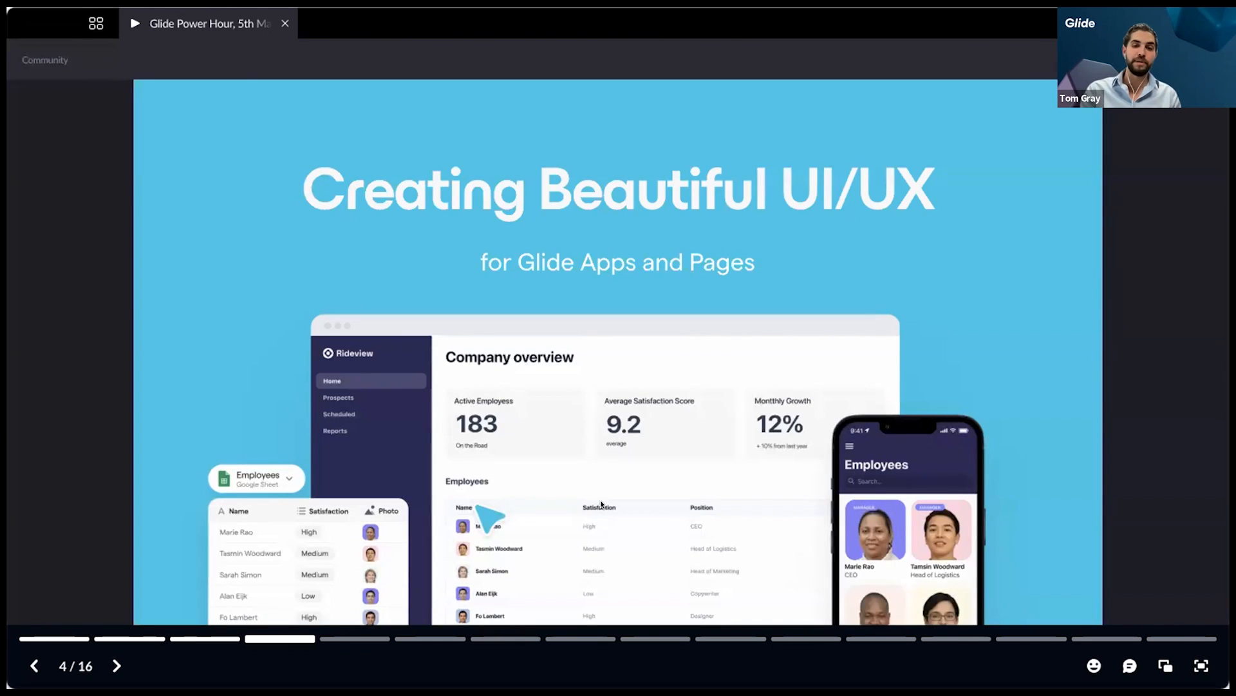
Advance to slide 5, introducing co-host Darren Alderman
click(116, 665)
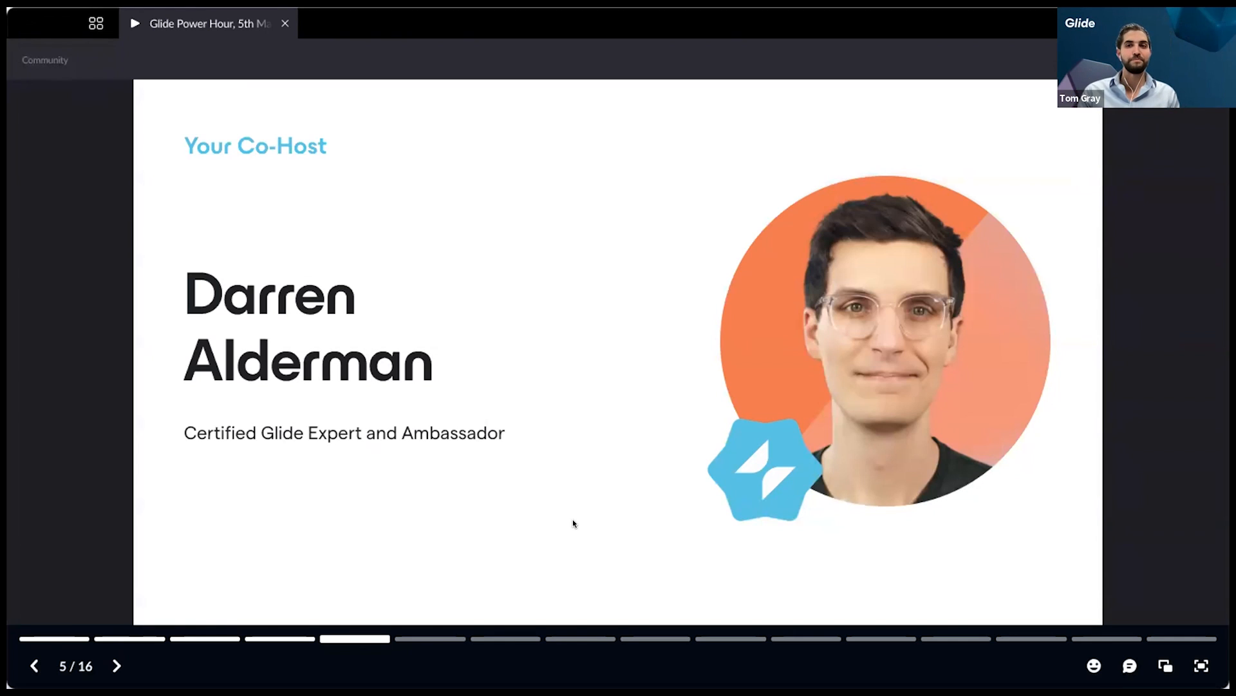
Move past the Let's talk images slide to slide 7, the Order Ahead Template Shoutout
click(116, 665)
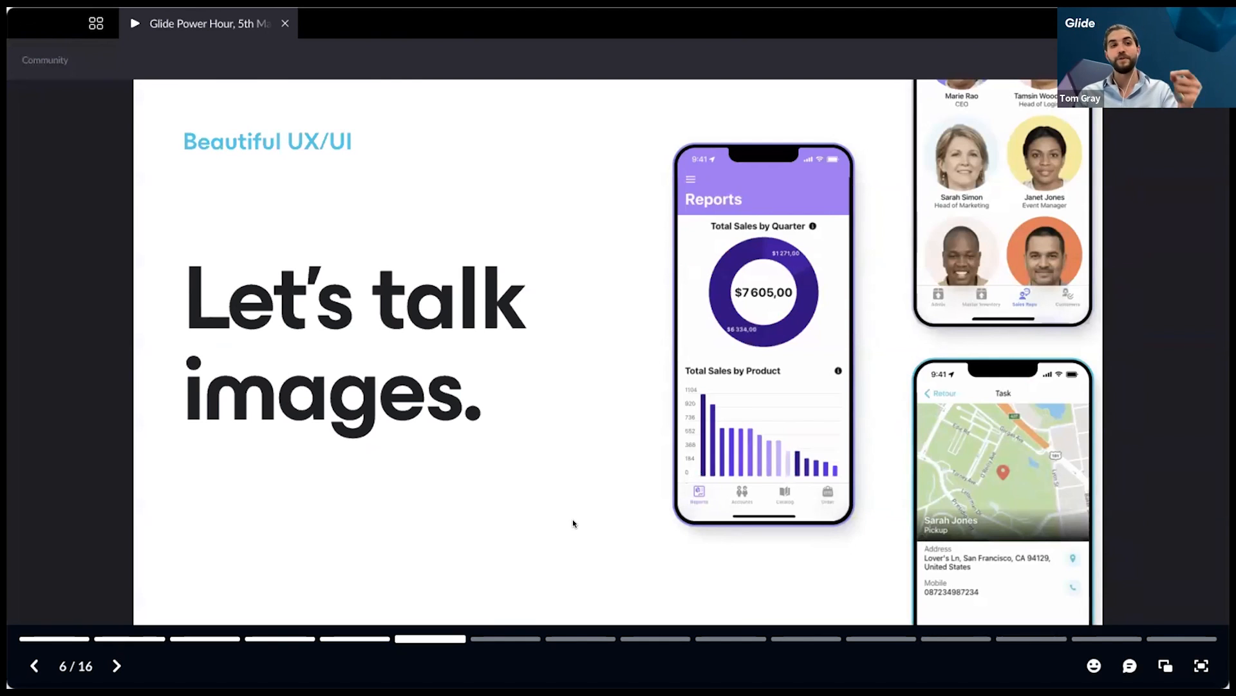
click(116, 665)
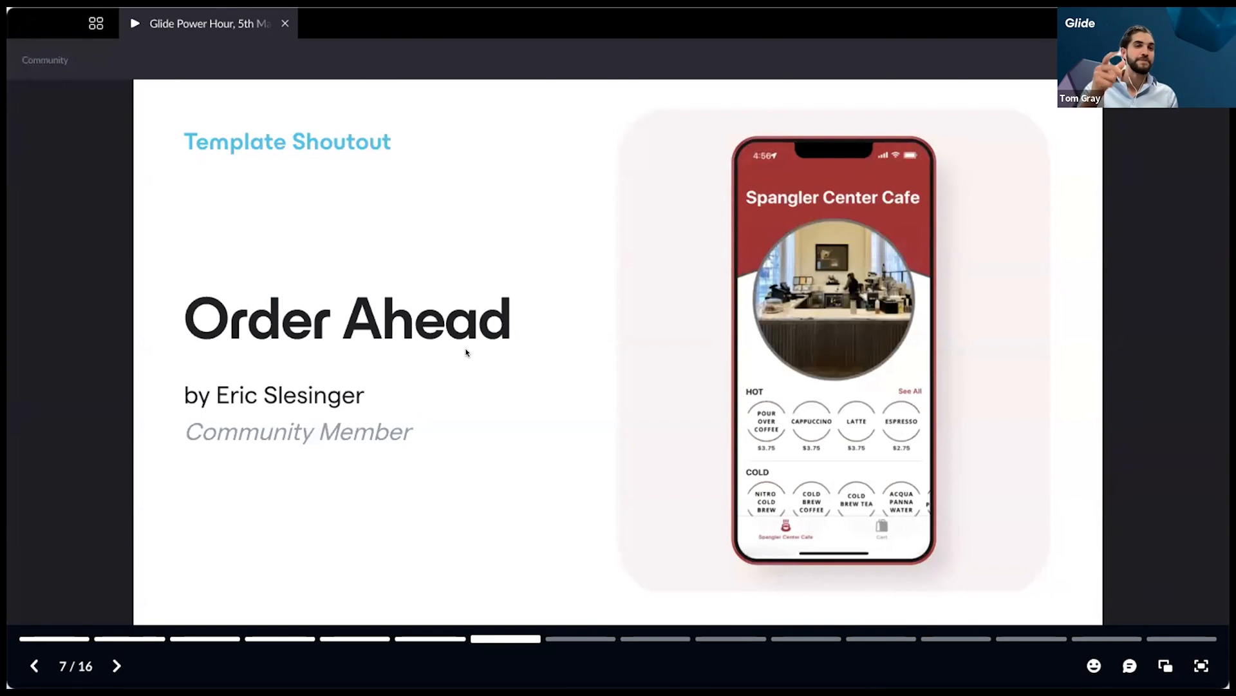
click(116, 665)
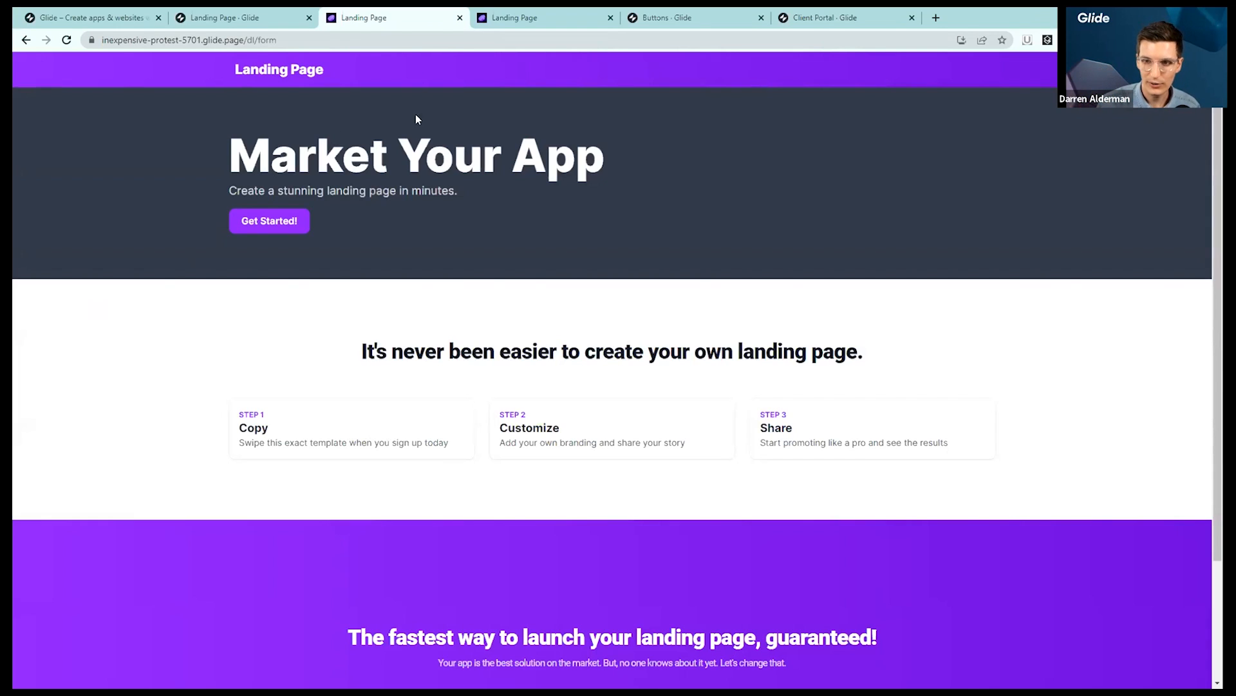
mouse_move(358, 92)
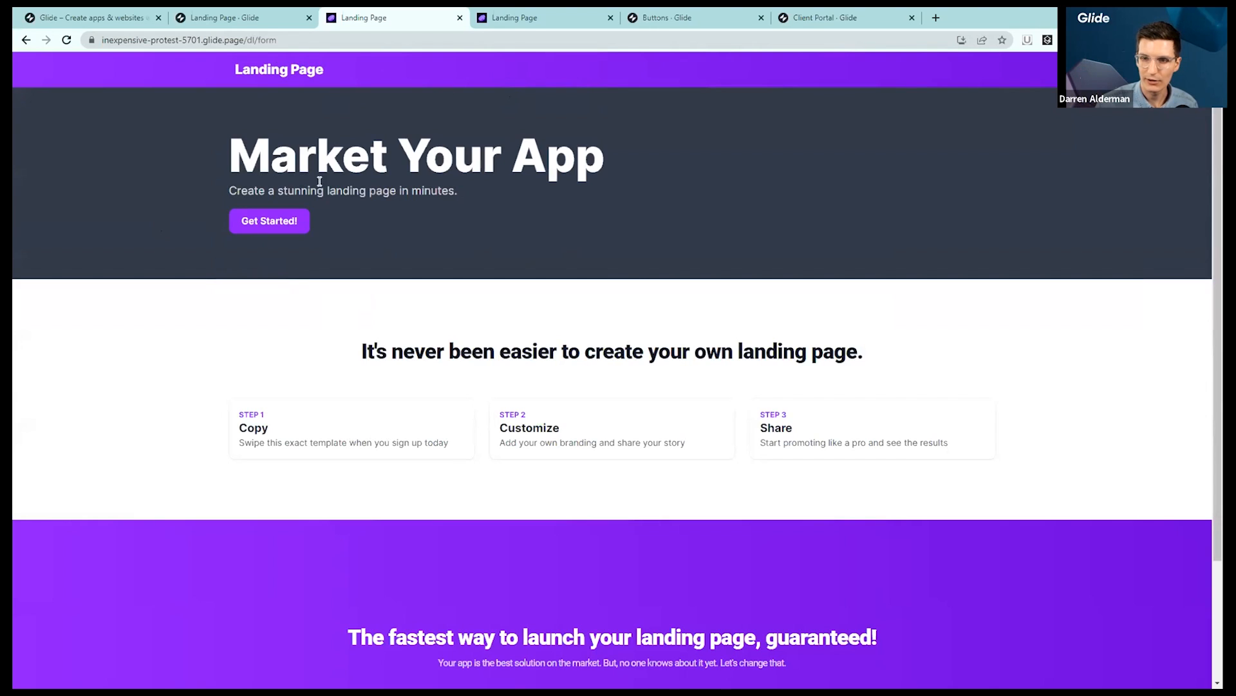
double_click(416, 154)
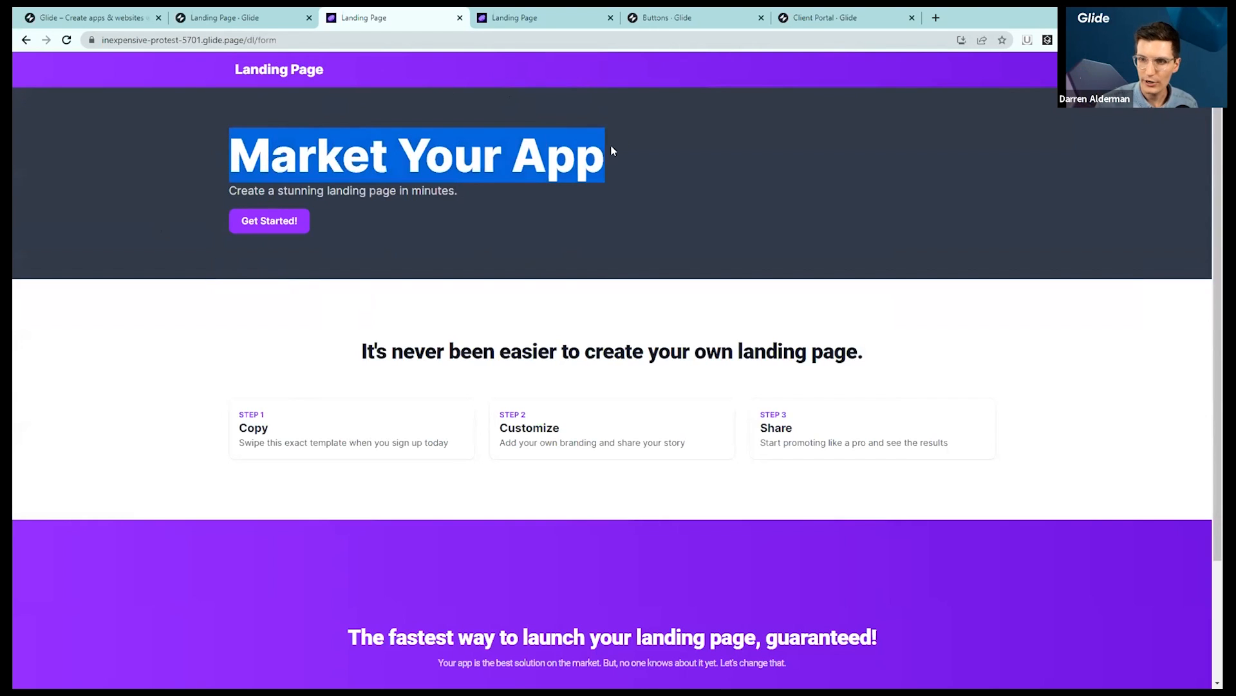
mouse_move(392, 529)
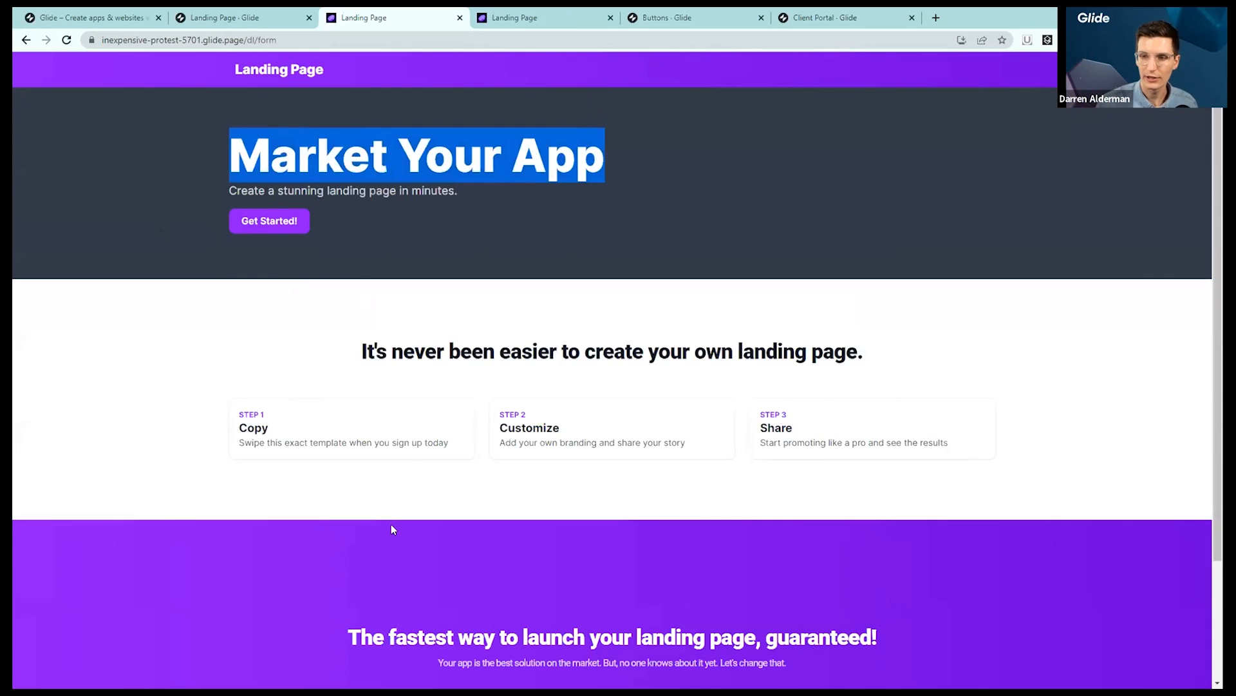
scroll(down, 3)
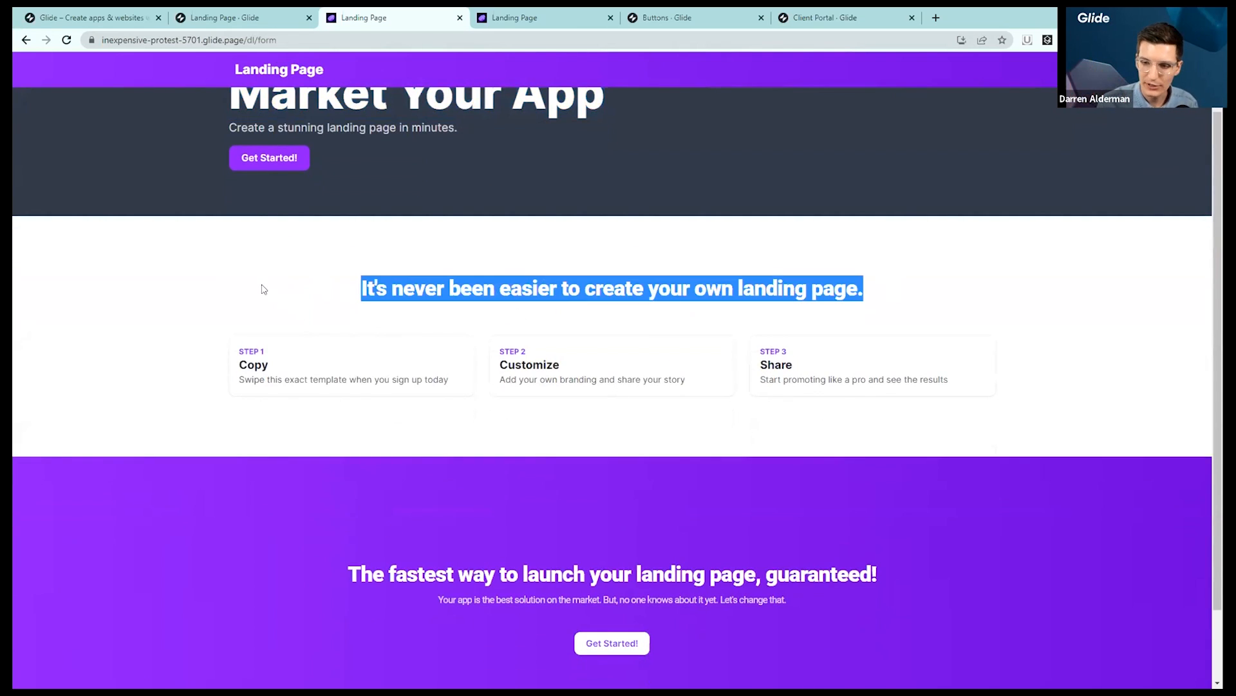
scroll(up, 3)
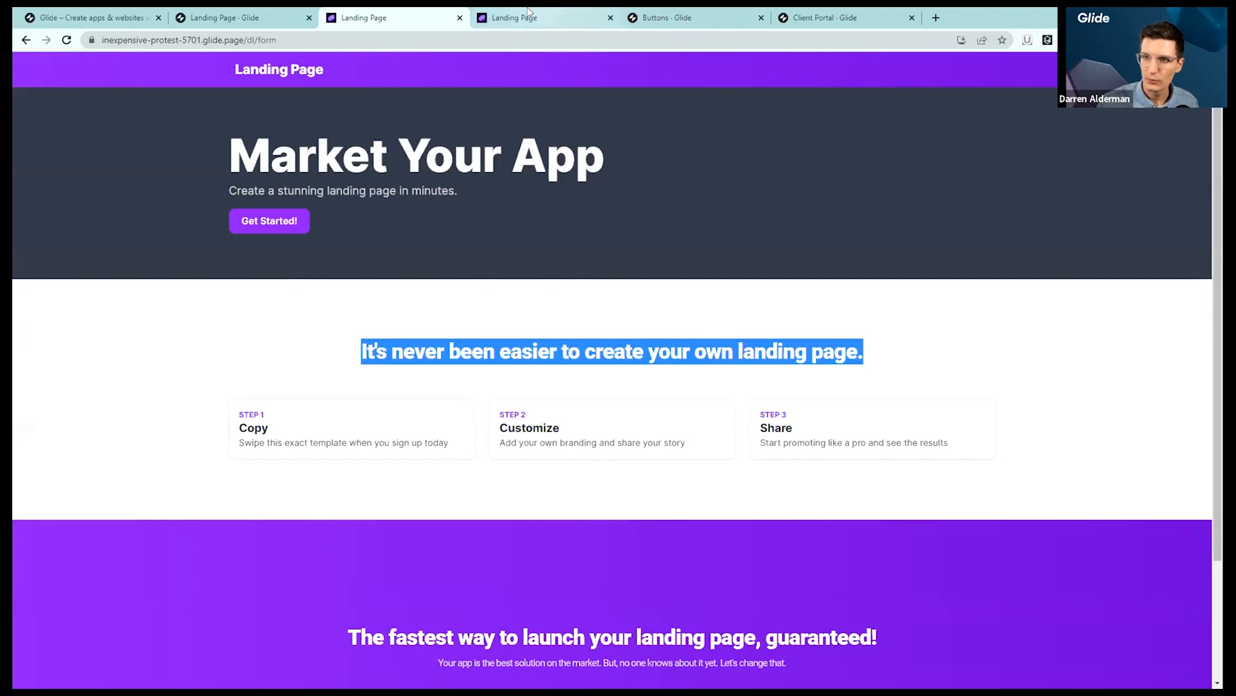
Scroll through the styled landing.glide.page, then return to the plain Landing Page preview
click(544, 17)
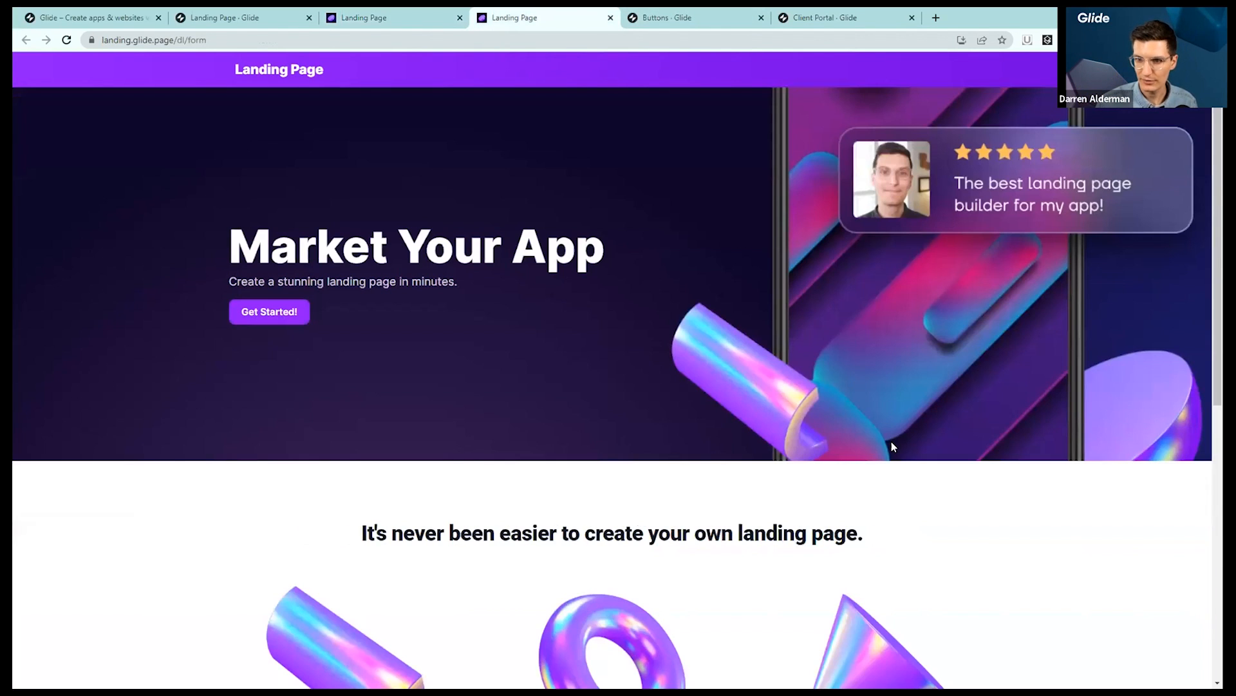
mouse_move(392, 105)
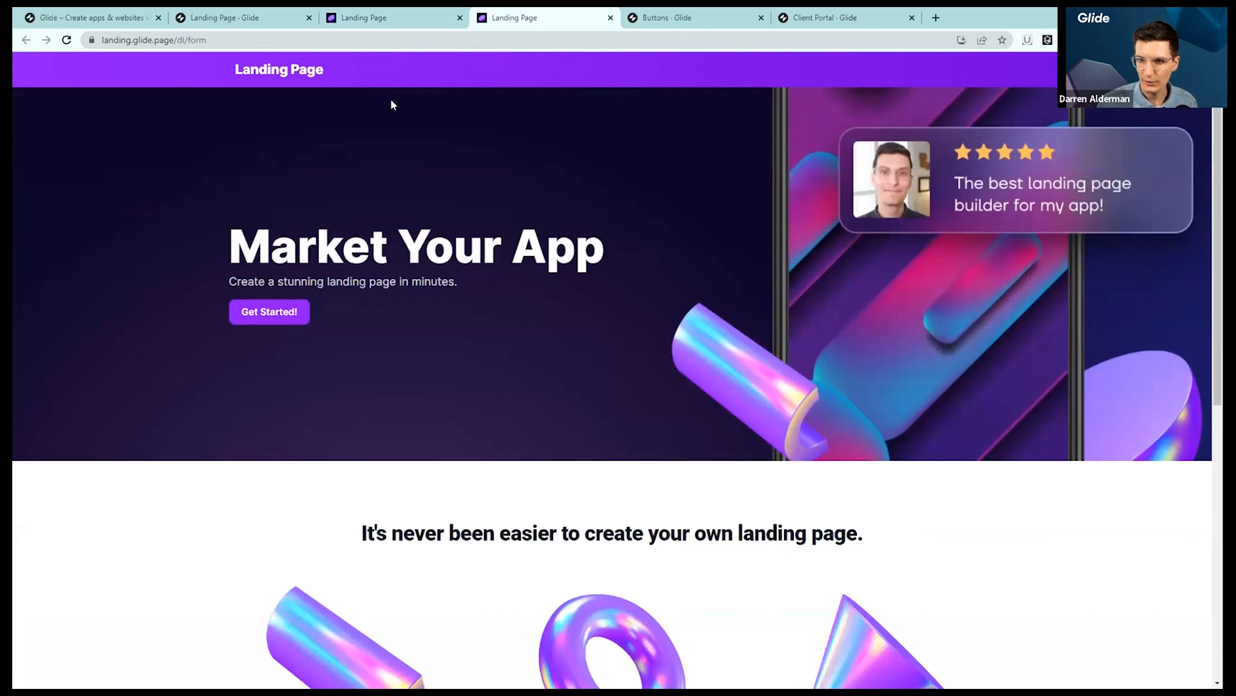
mouse_move(184, 185)
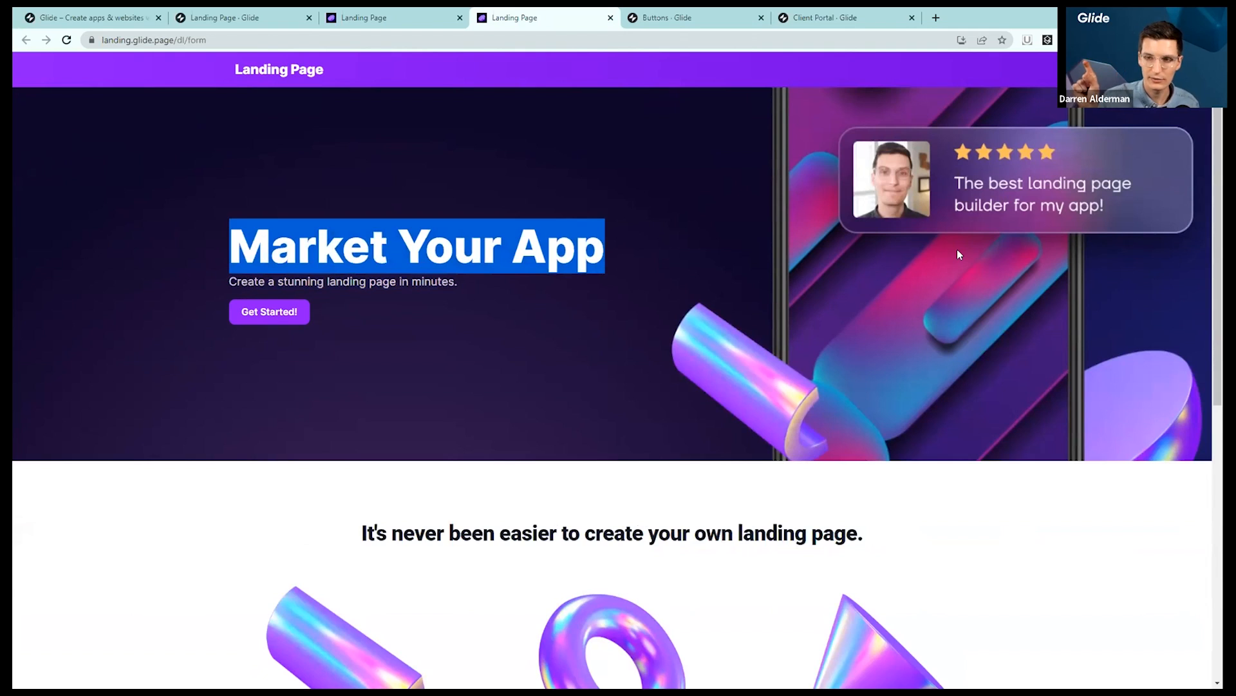
mouse_move(644, 471)
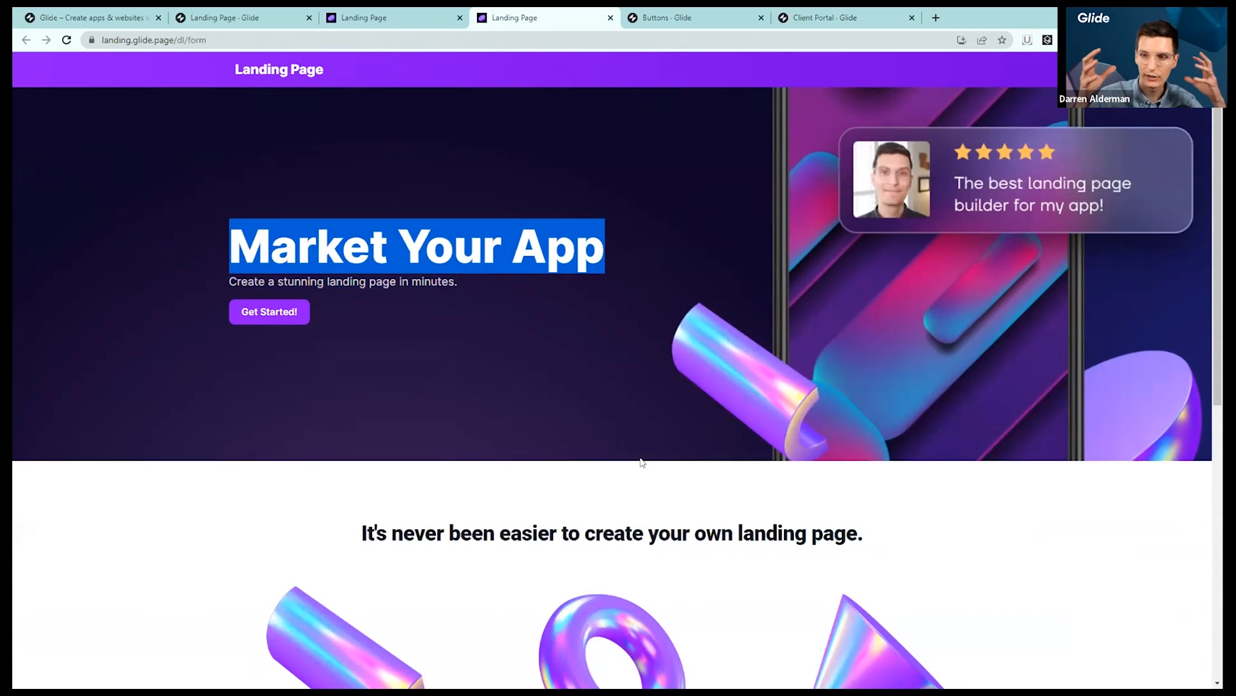
mouse_move(796, 492)
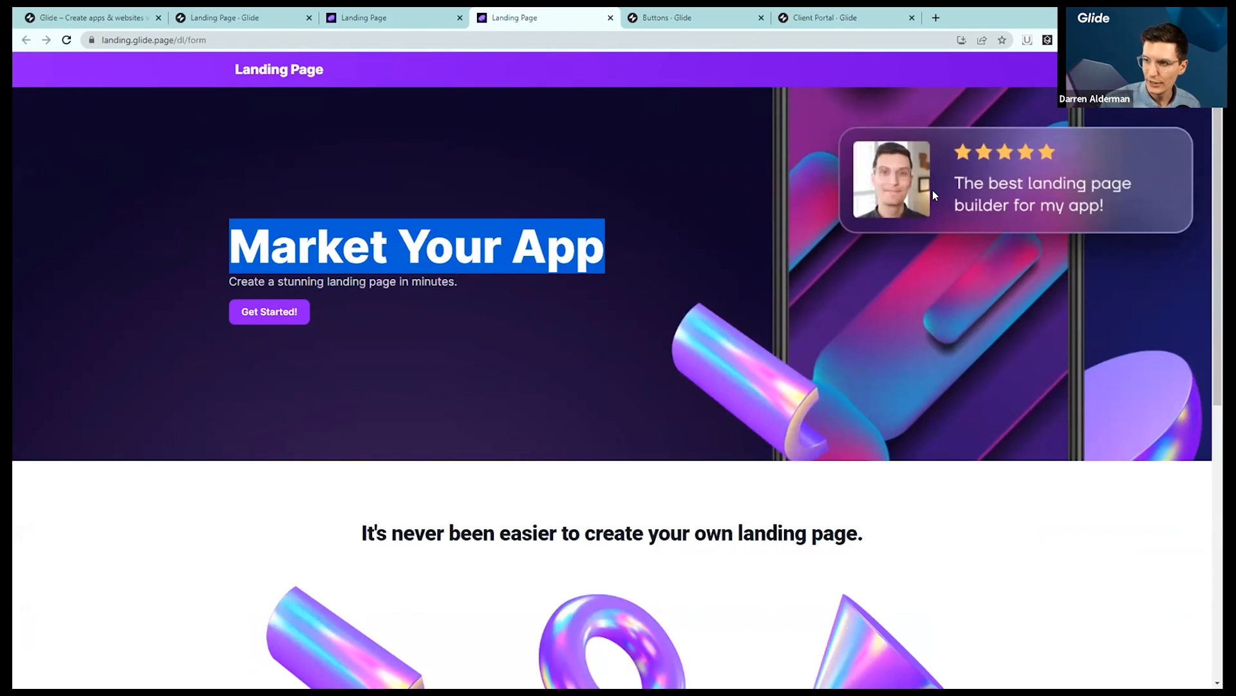
mouse_move(1096, 234)
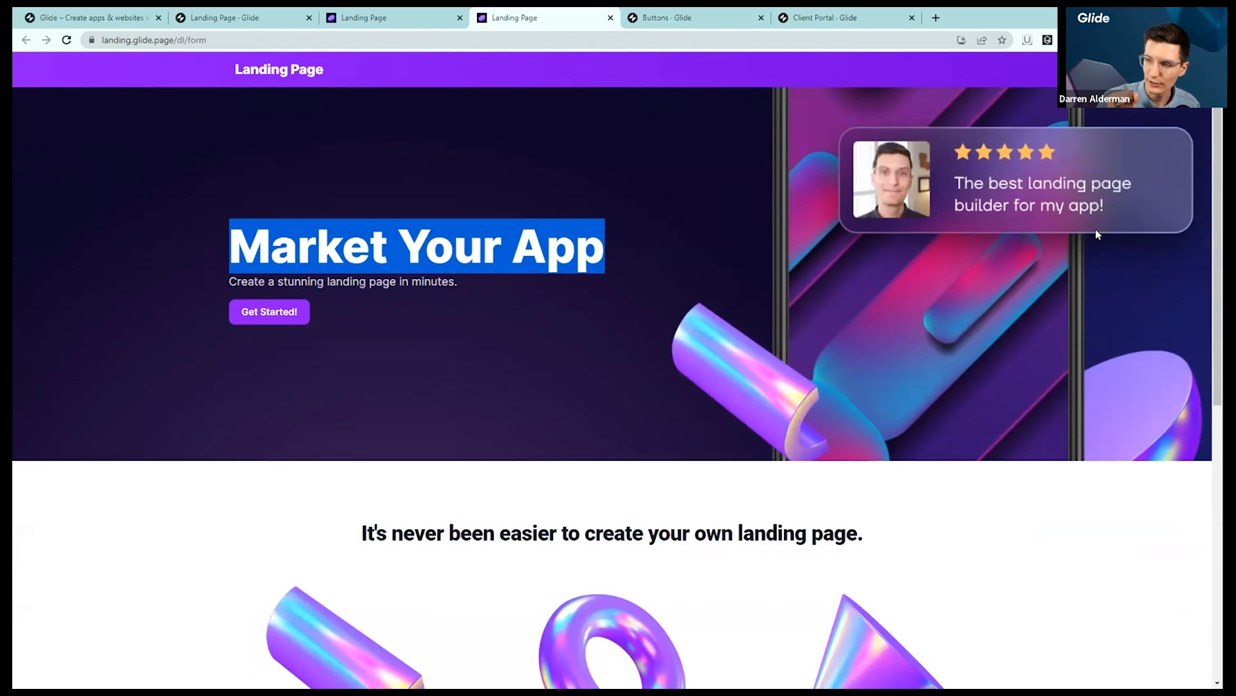
mouse_move(1069, 135)
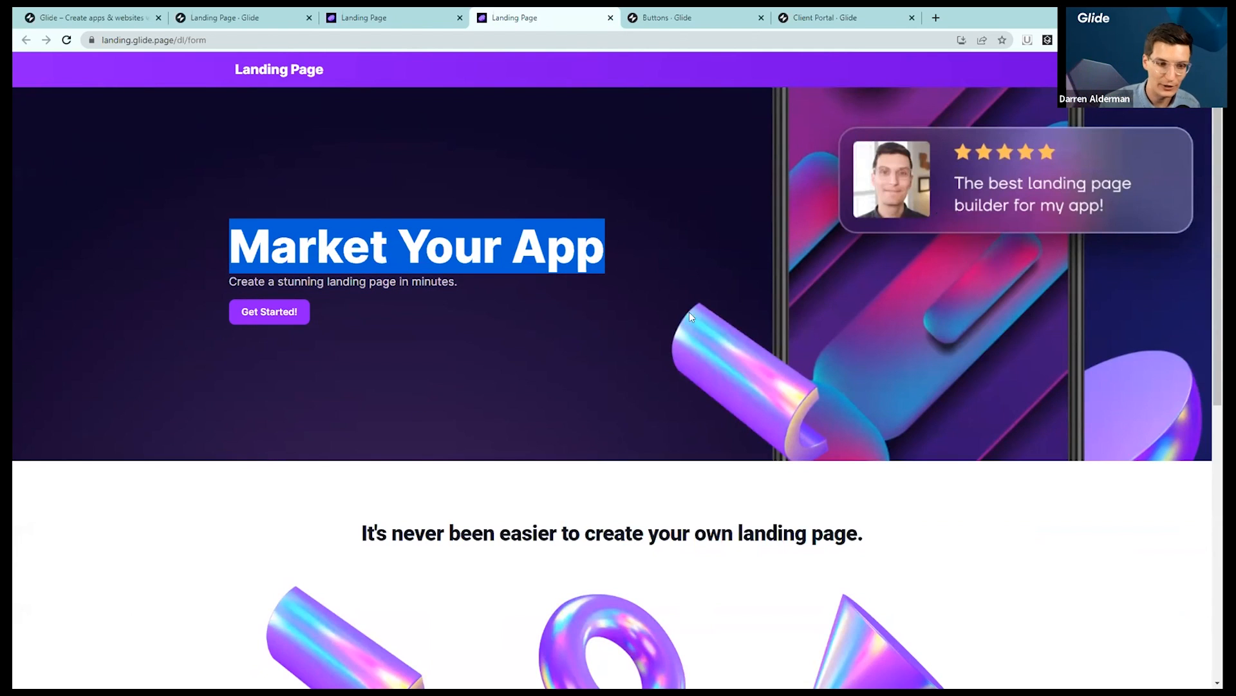
scroll(down, 3)
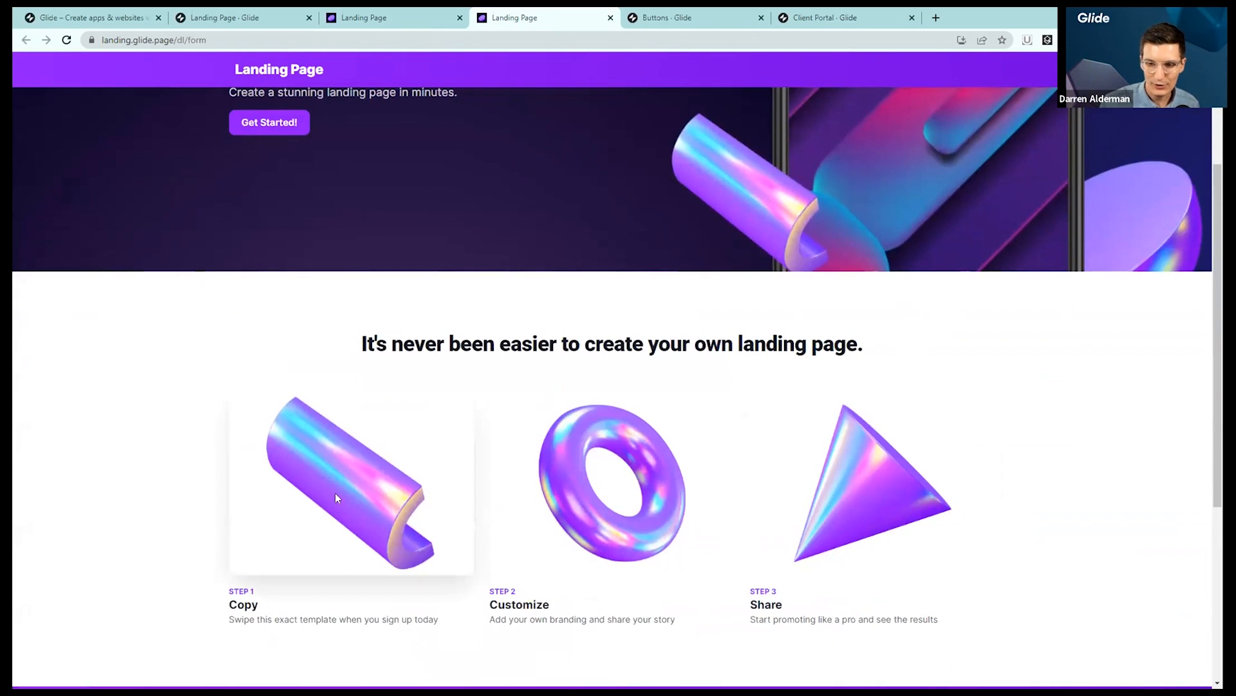
mouse_move(520, 466)
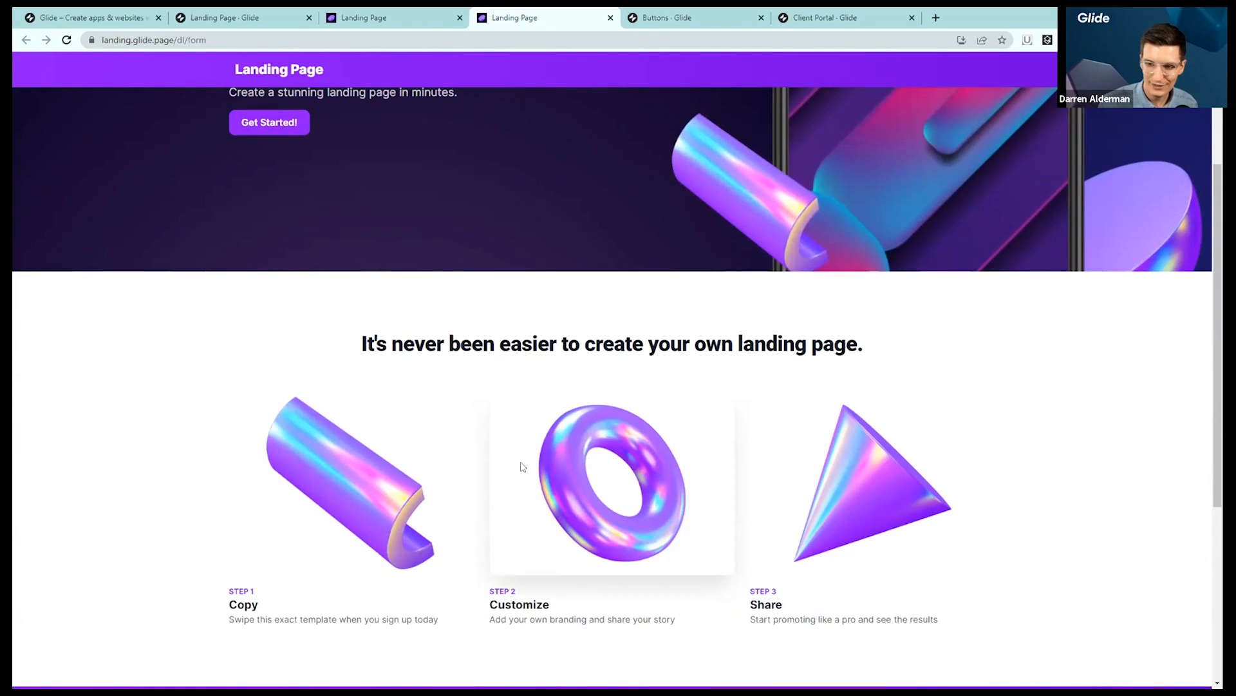
scroll(down, 3)
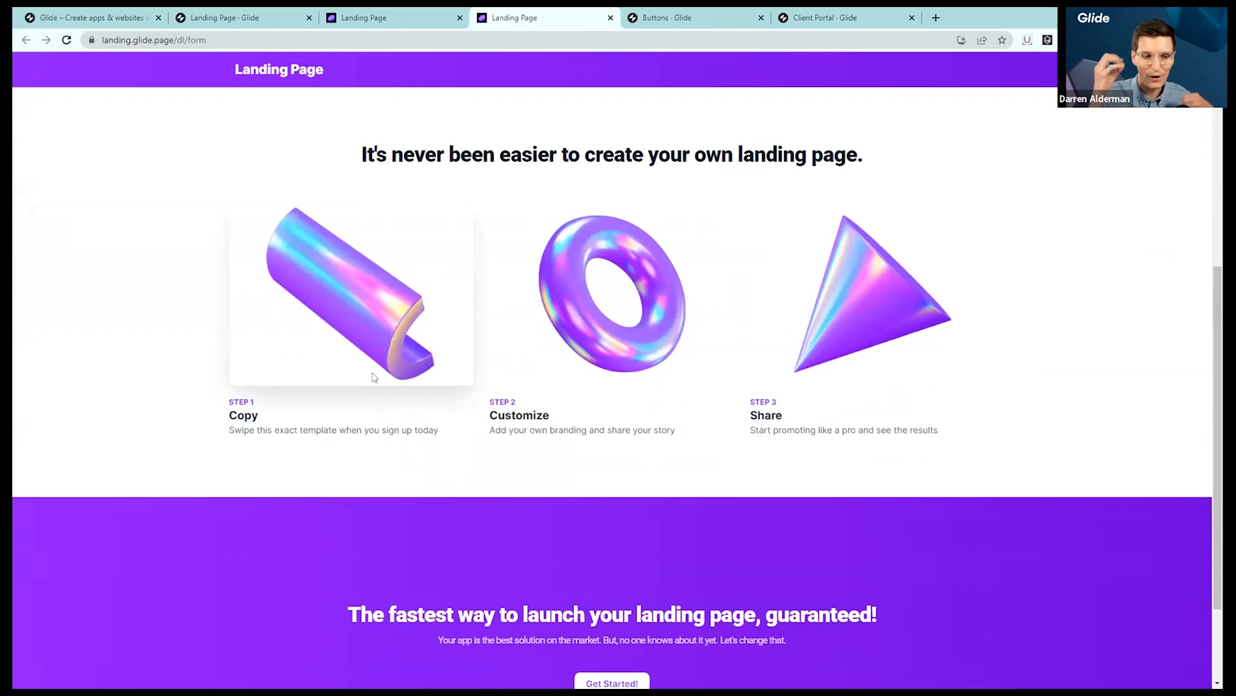
scroll(up, 3)
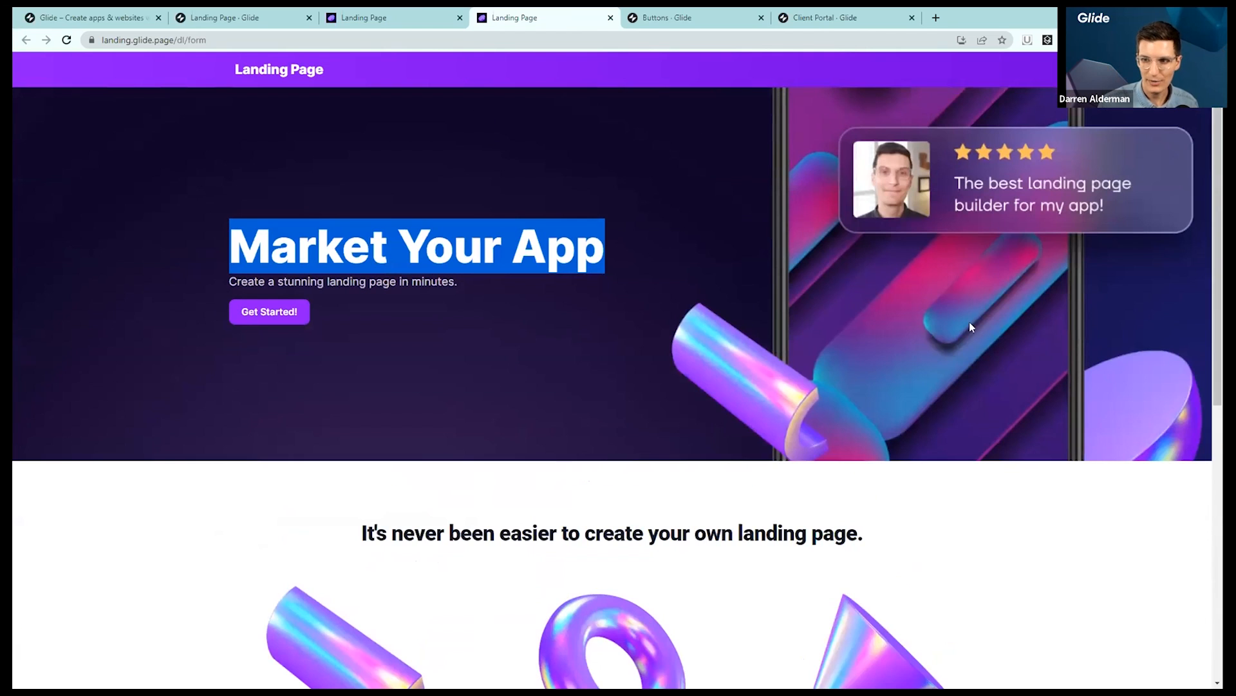
scroll(down, 3)
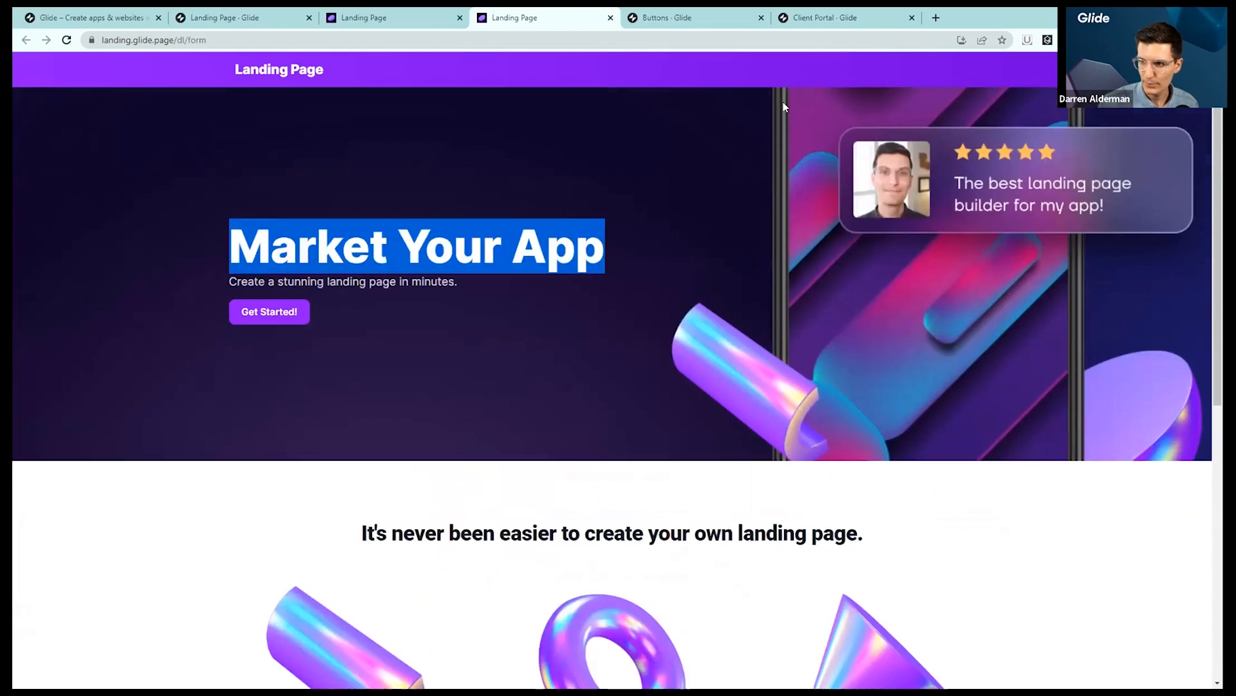
scroll(down, 3)
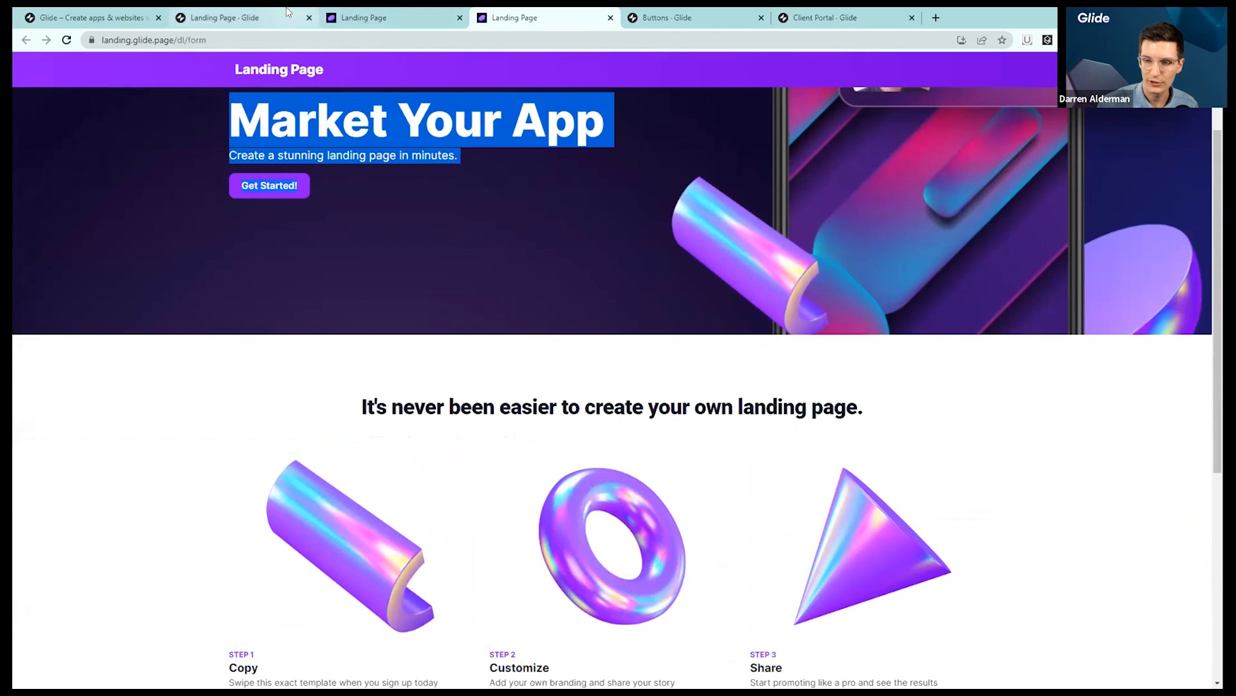
click(221, 17)
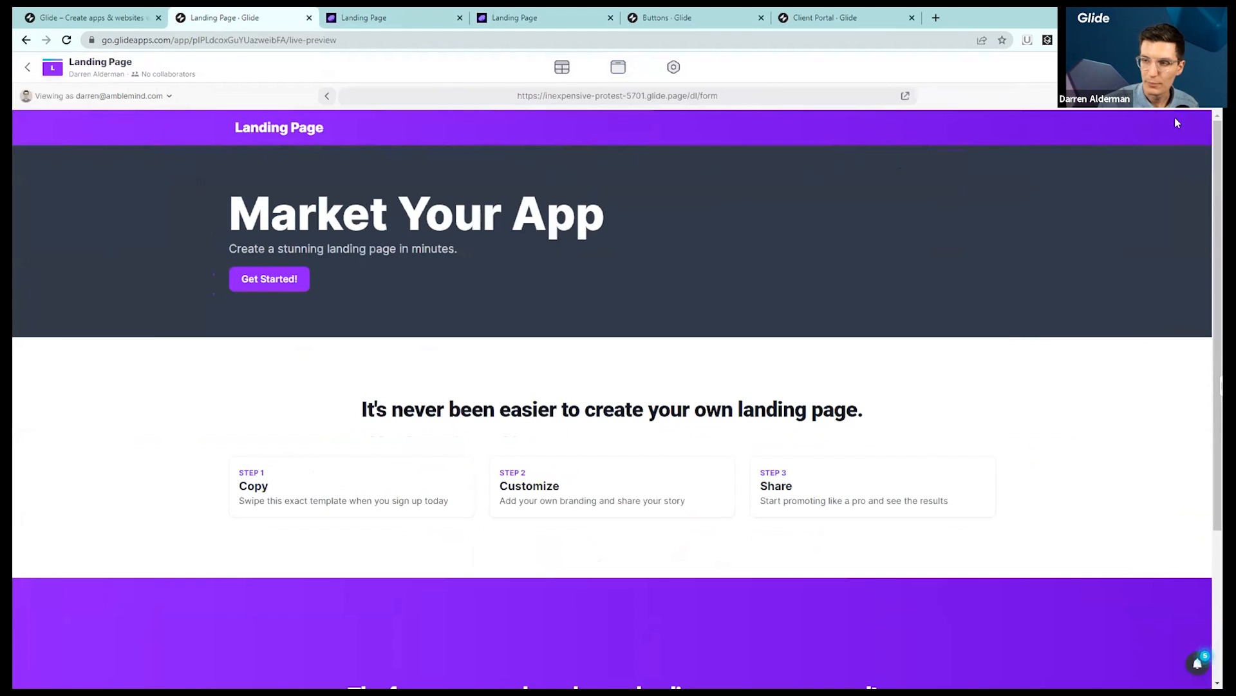
Set the Hero Title container's background to Image and clear its existing image URL
click(618, 67)
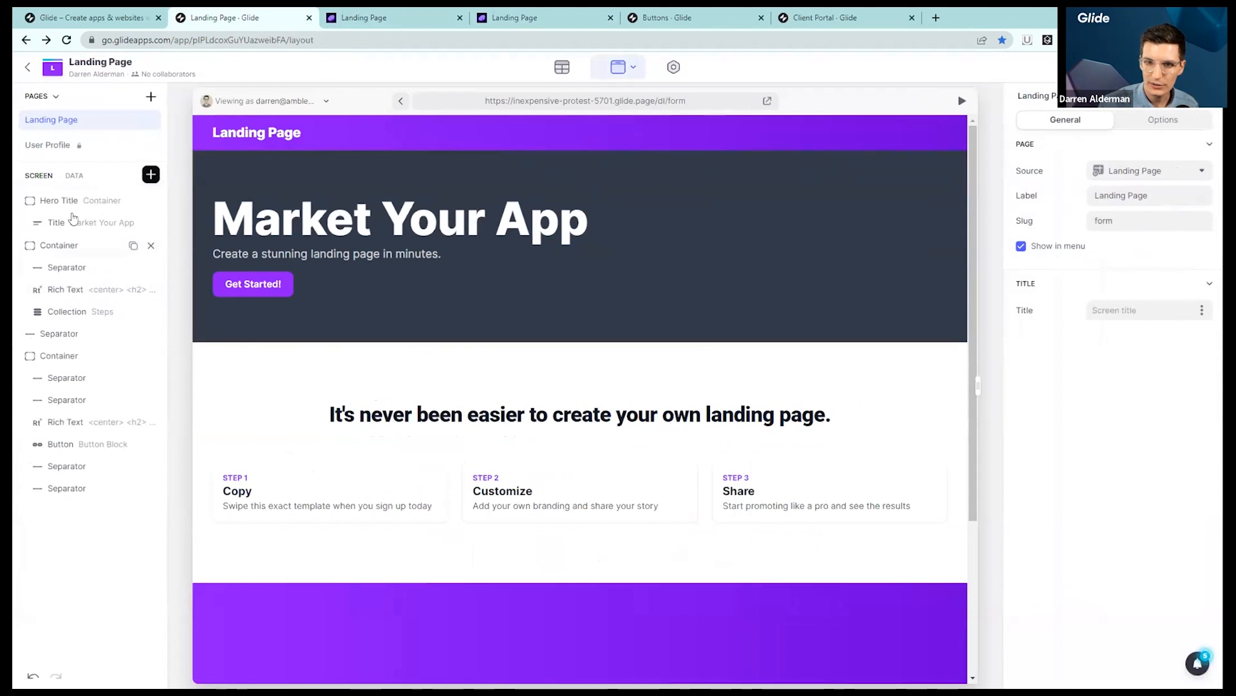
click(59, 201)
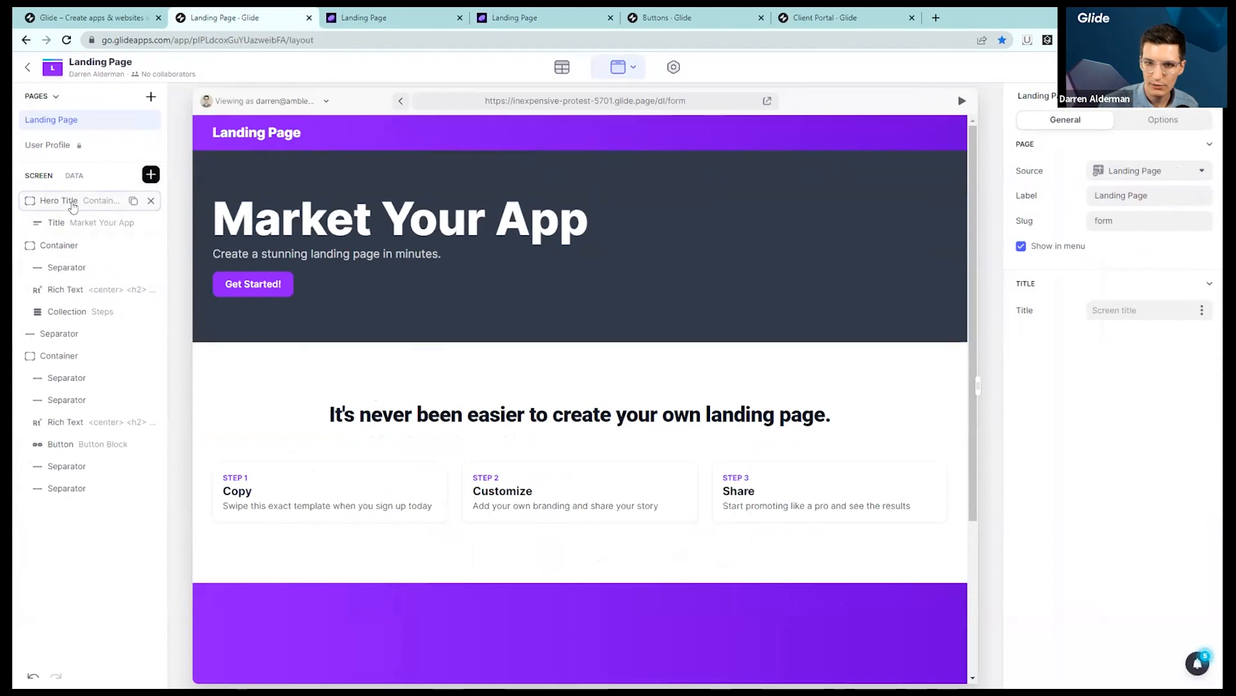
click(59, 200)
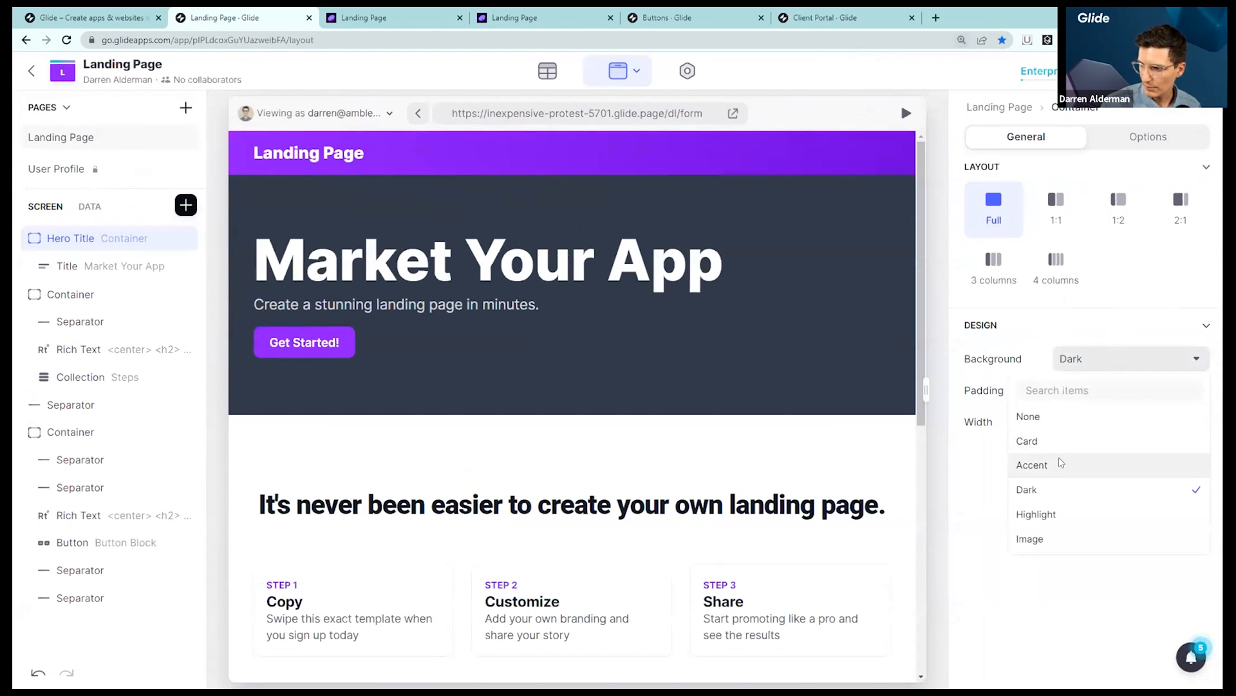
click(1030, 464)
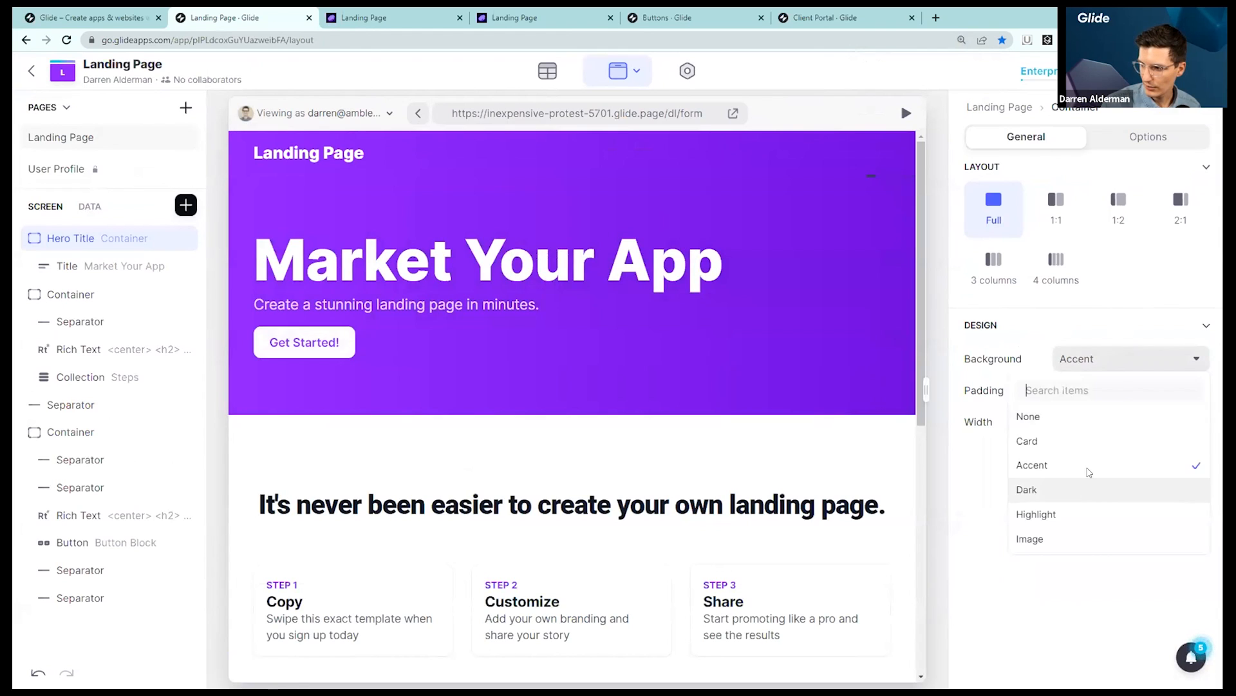
click(1026, 489)
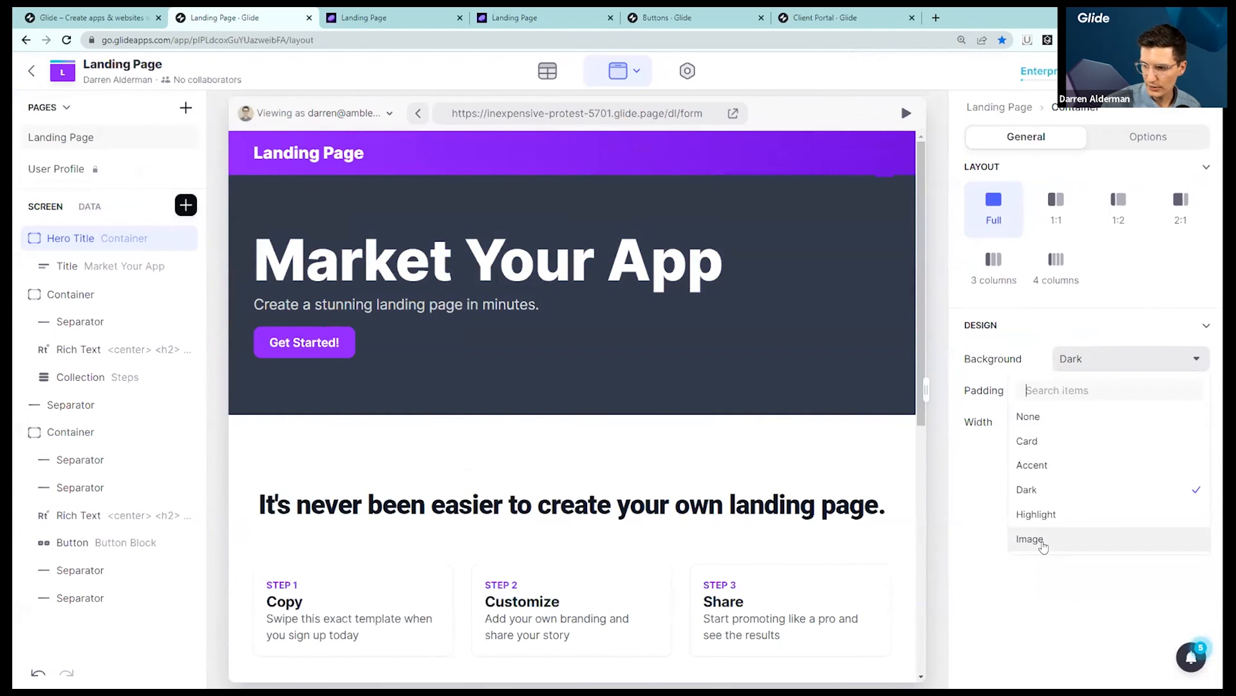
click(1030, 538)
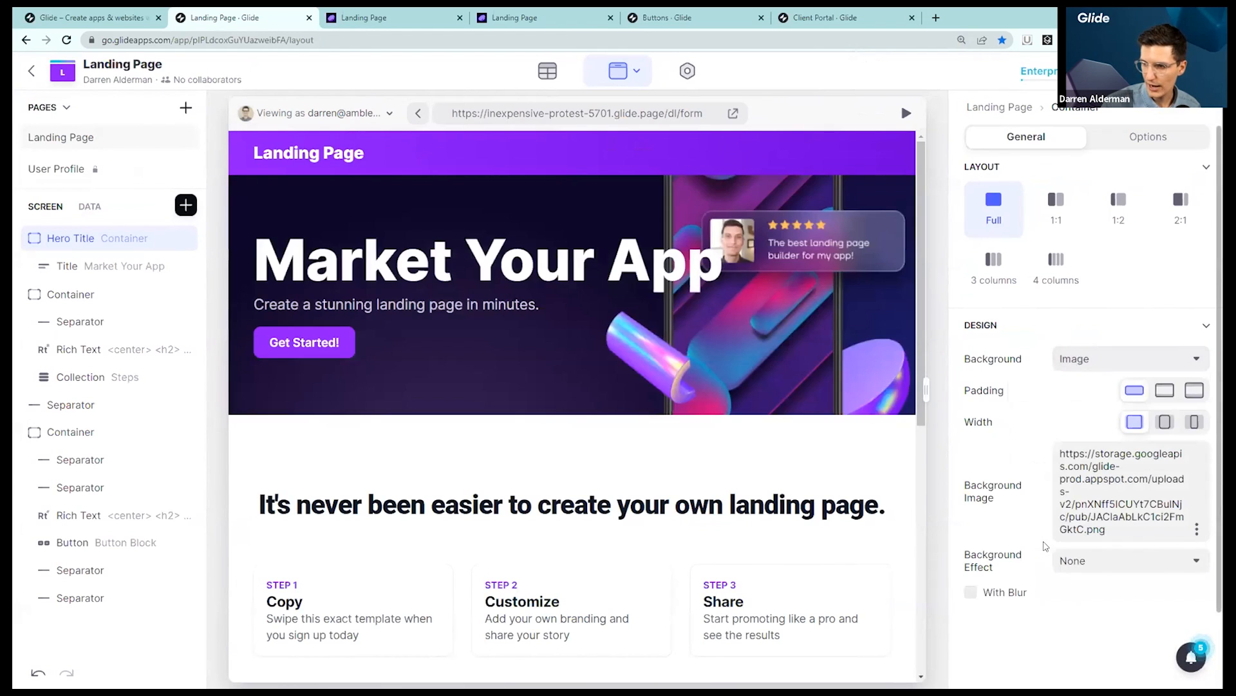
triple_click(1120, 489)
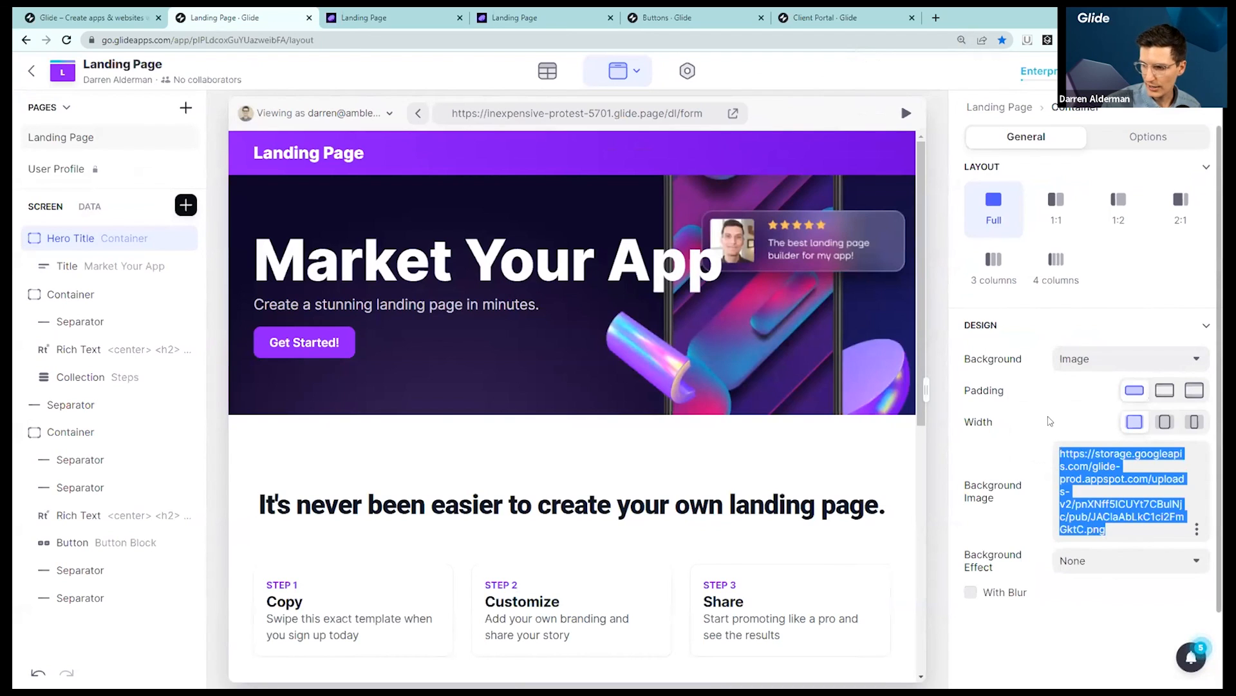
key(Delete)
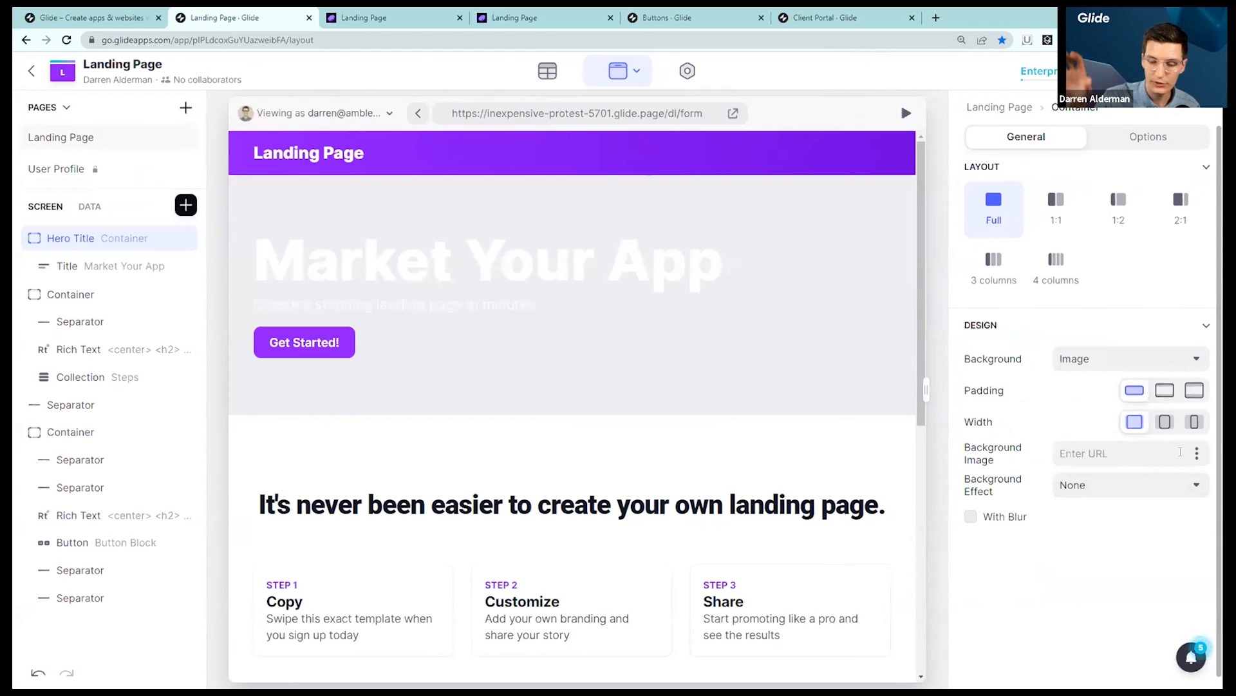
Search stock images for 'App' and browse the results for a phone photo
click(1197, 453)
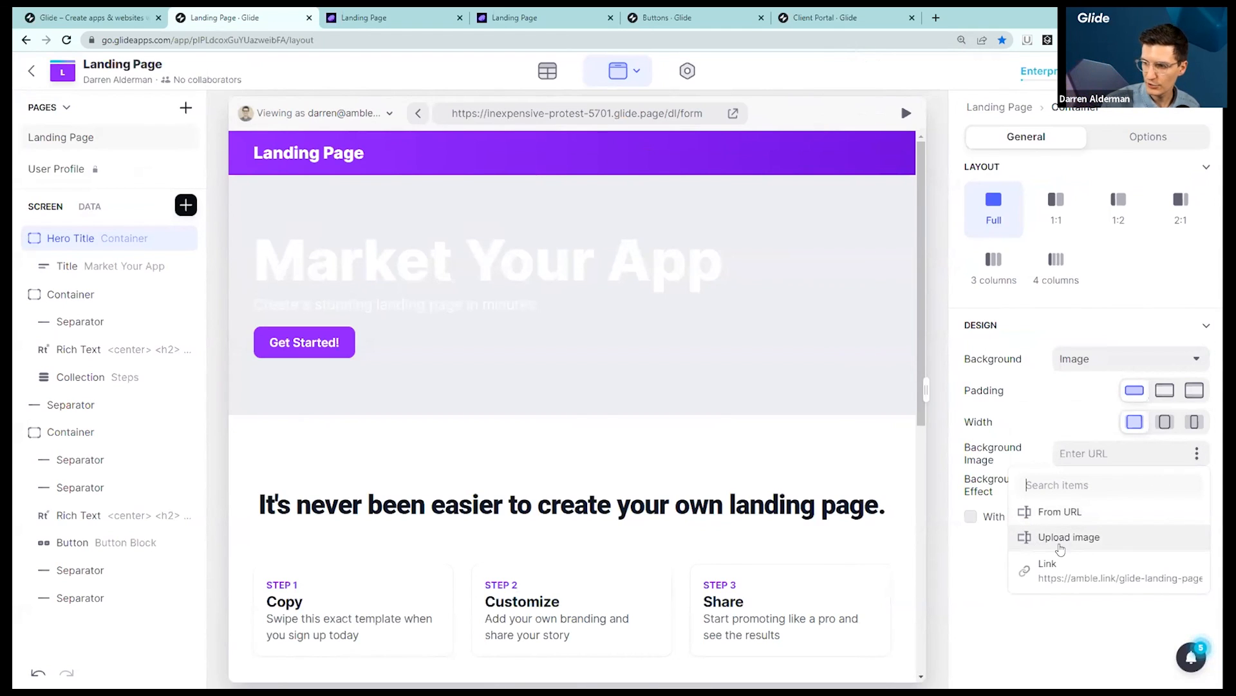
click(1071, 537)
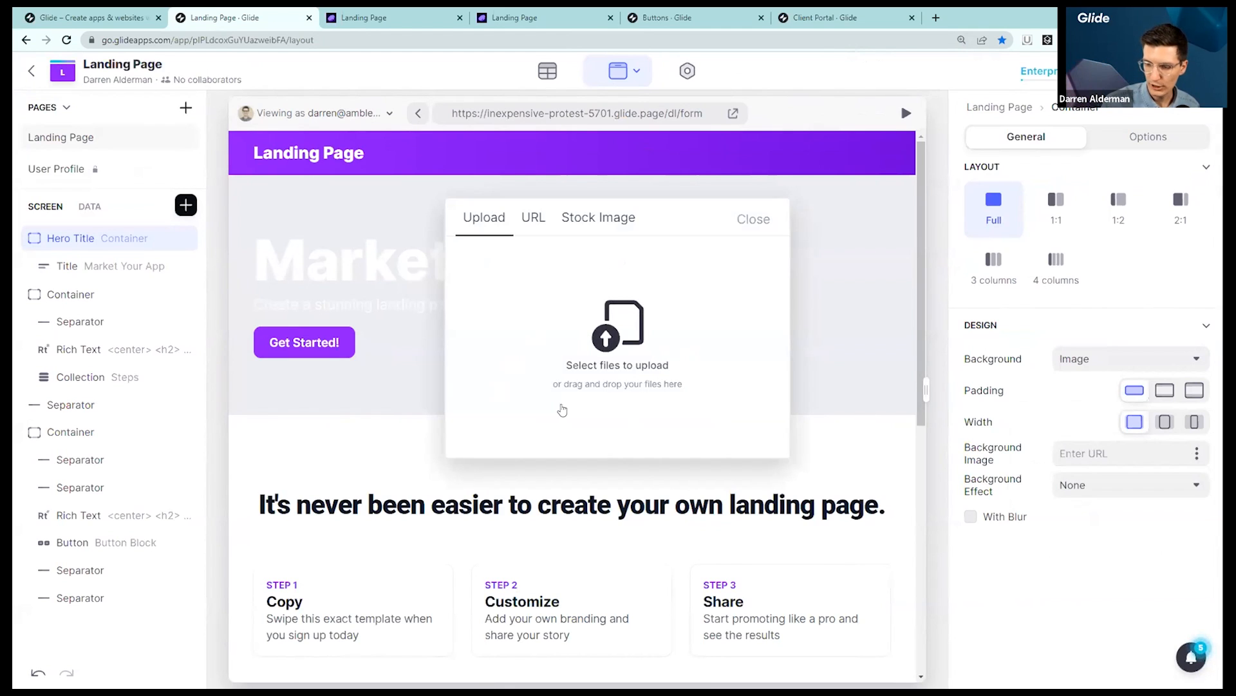
mouse_move(641, 173)
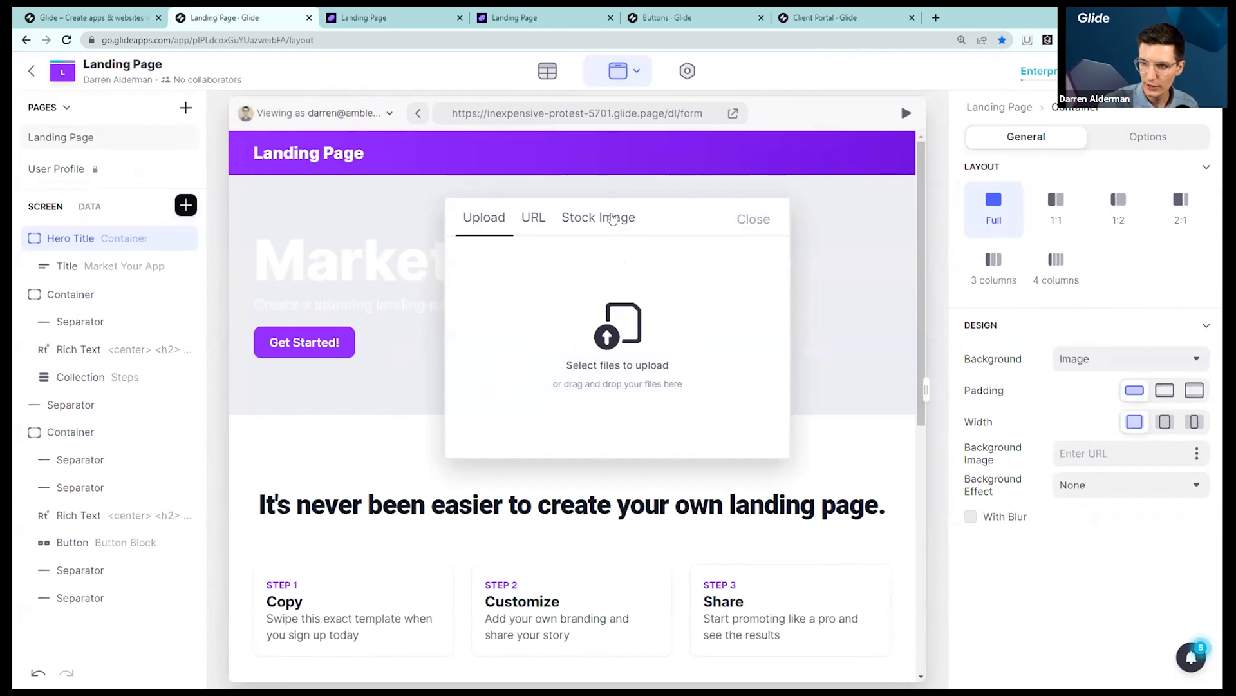
click(598, 218)
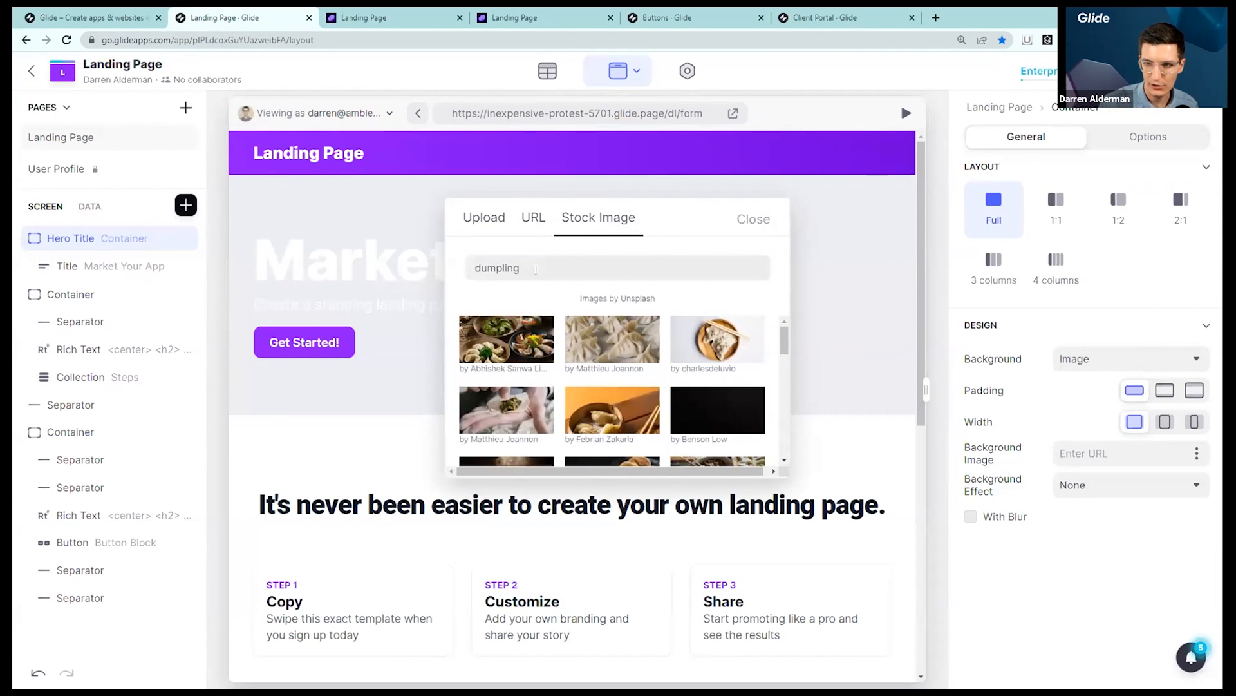
double_click(497, 267)
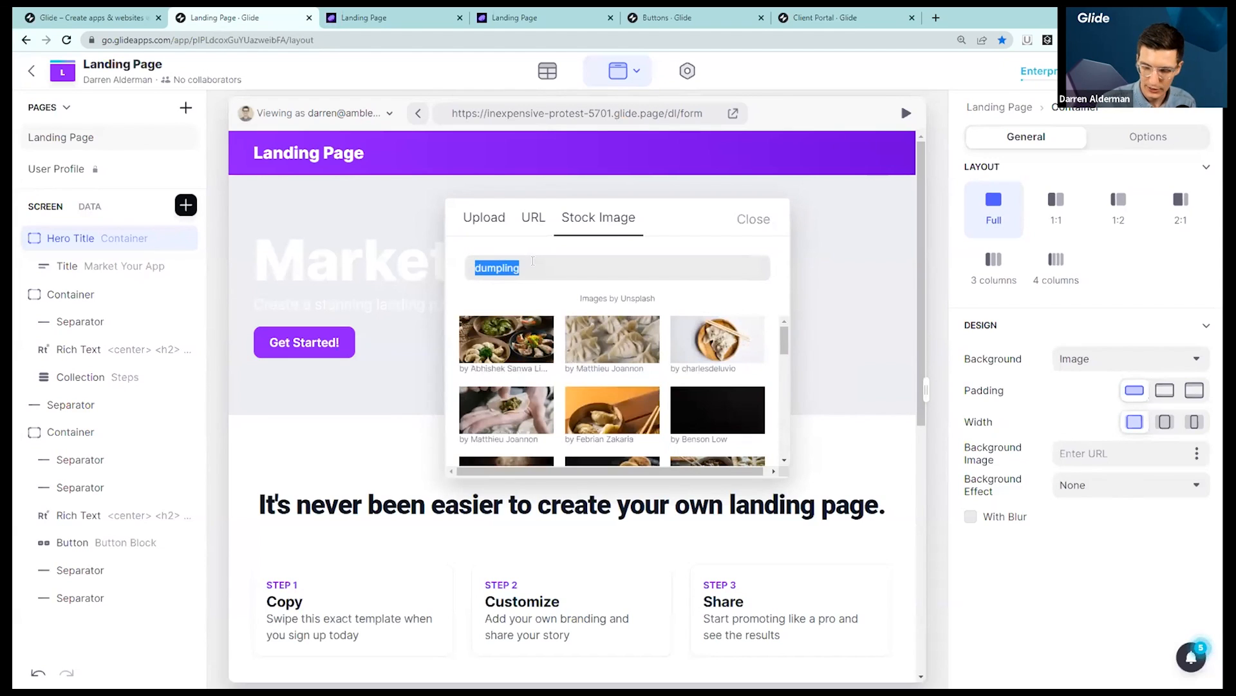
text(App)
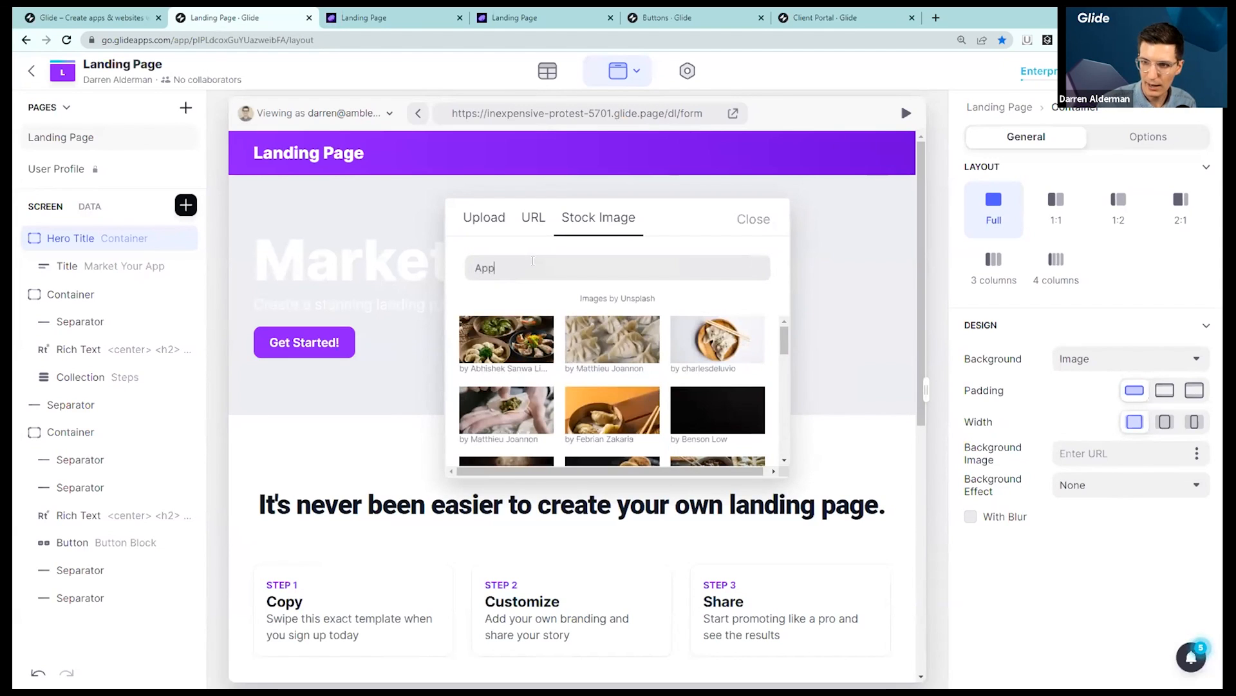
text(App)
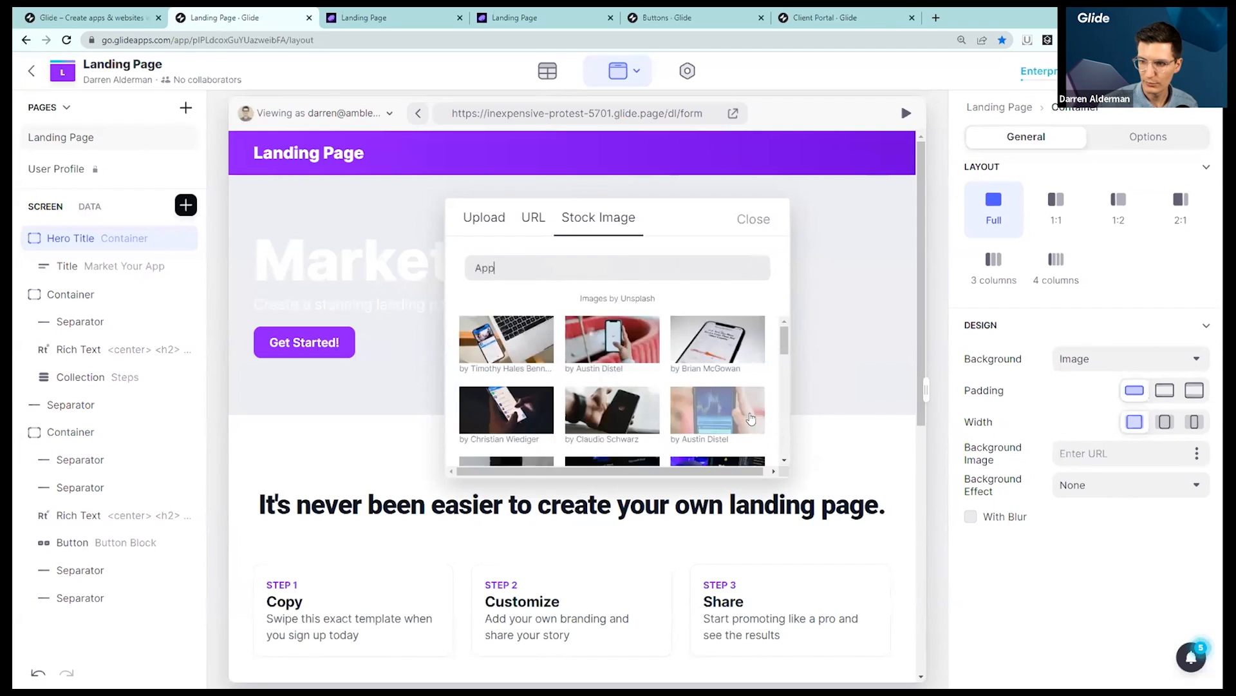
scroll(down, 3)
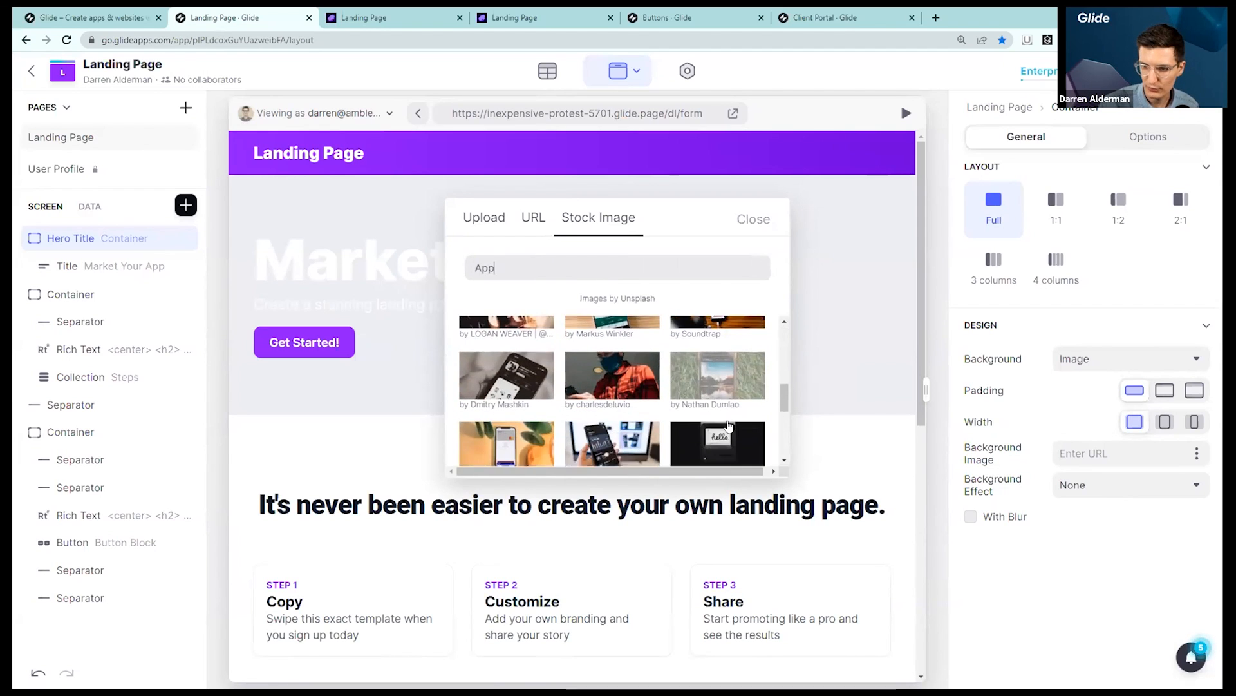
scroll(down, 3)
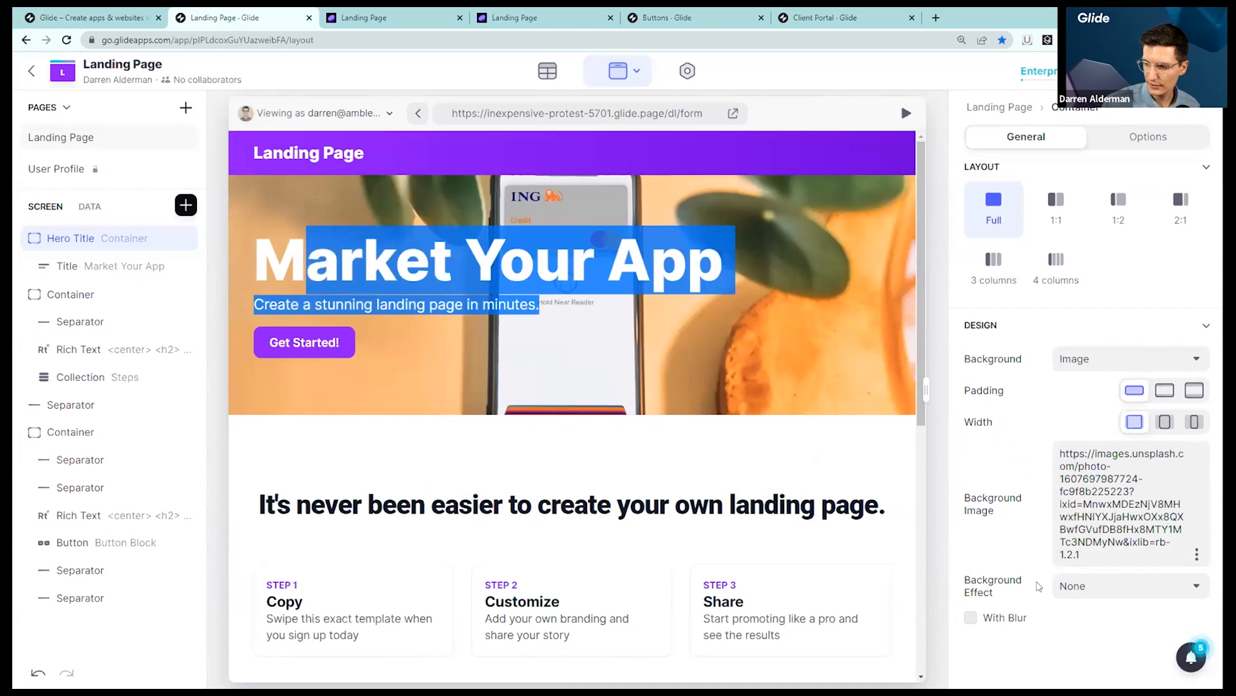
Preview the hero with its new phone photo, then go back to the layout editor
click(1129, 585)
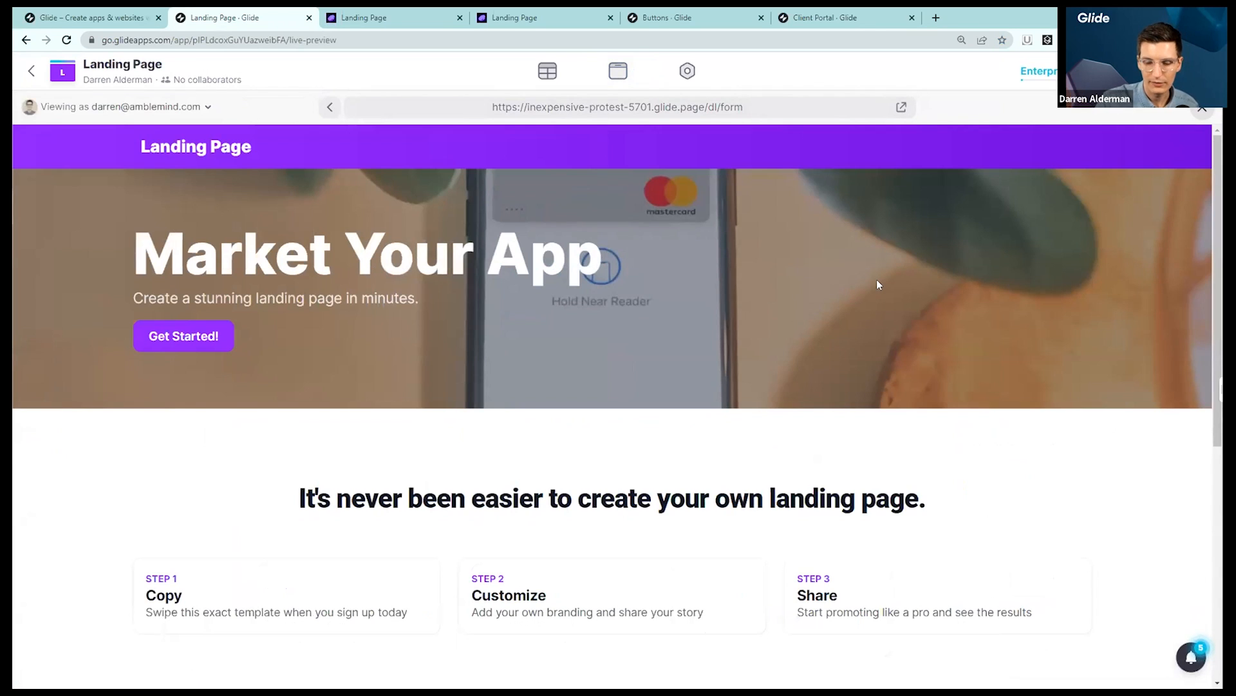
click(619, 71)
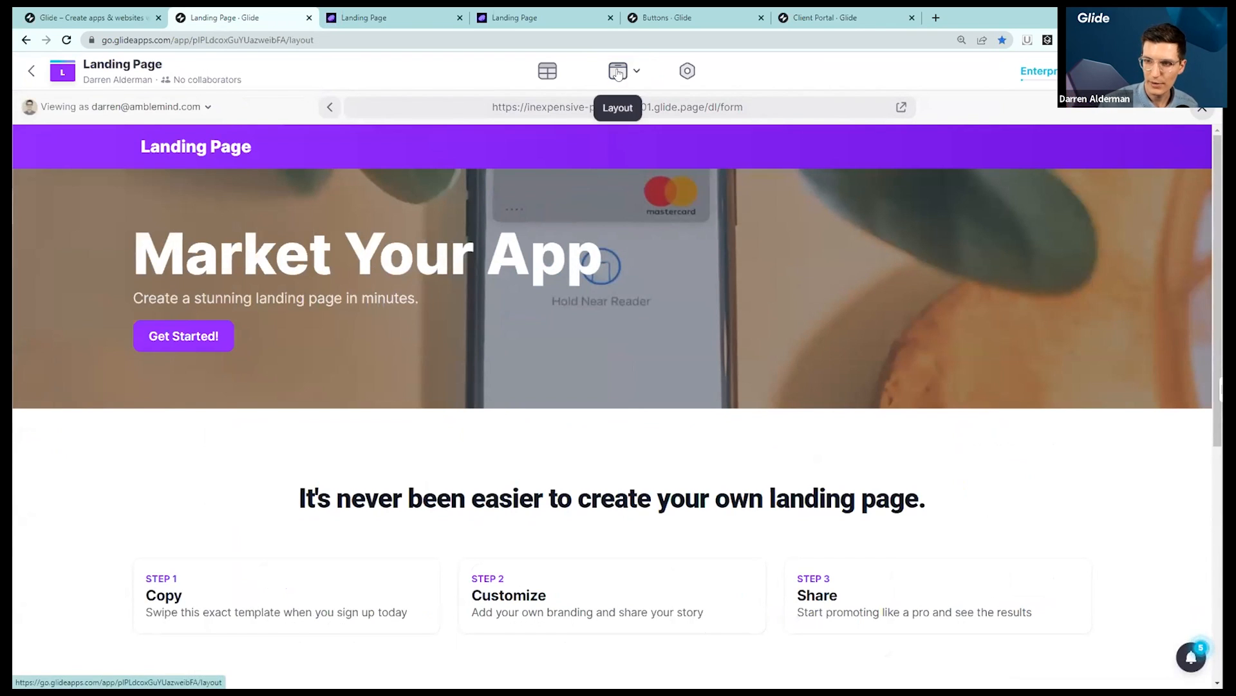
click(617, 71)
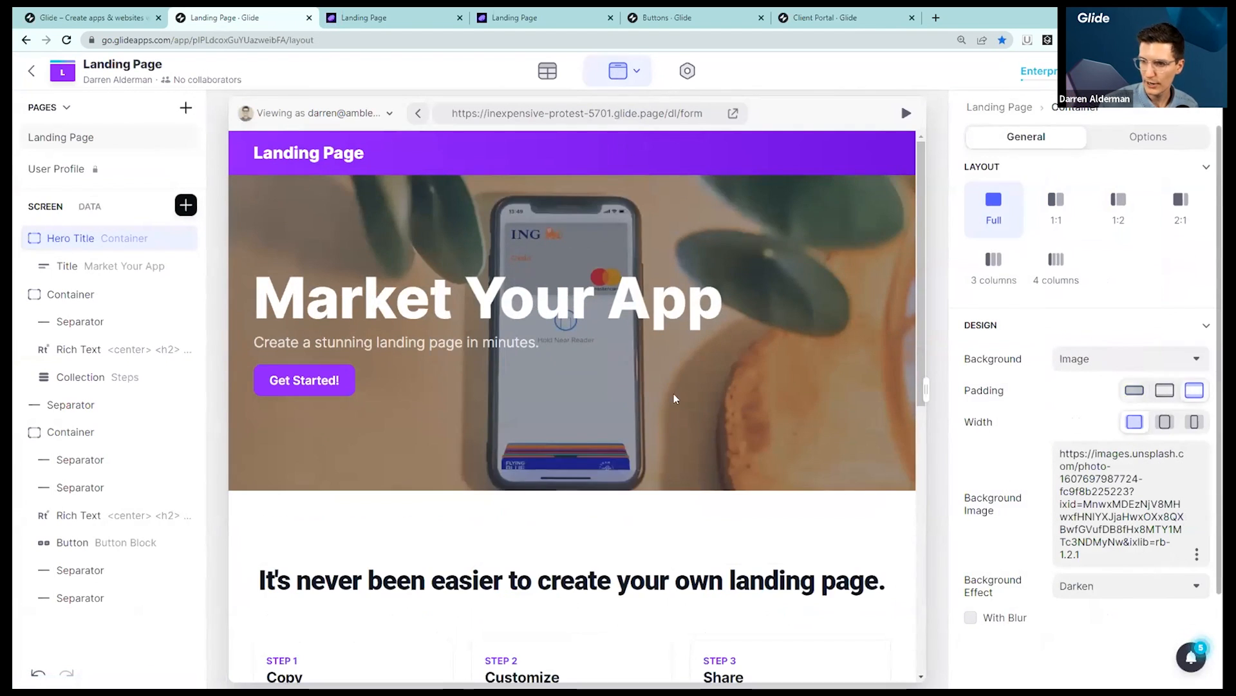
mouse_move(618, 71)
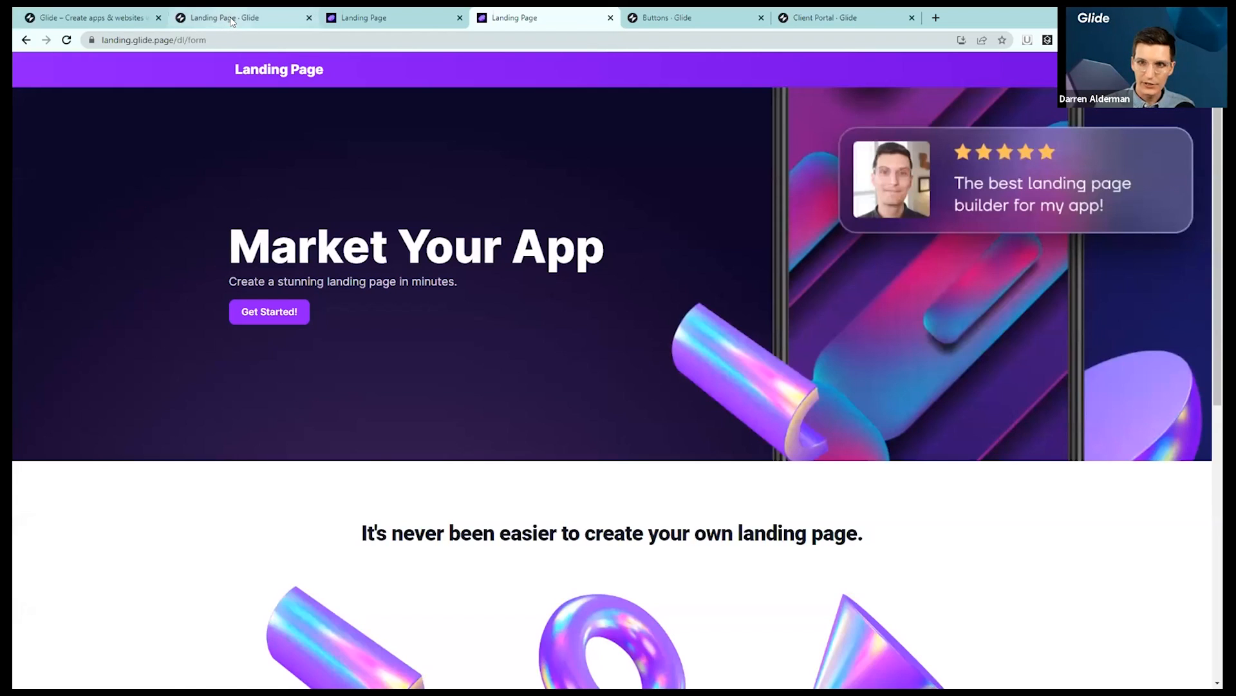
click(243, 18)
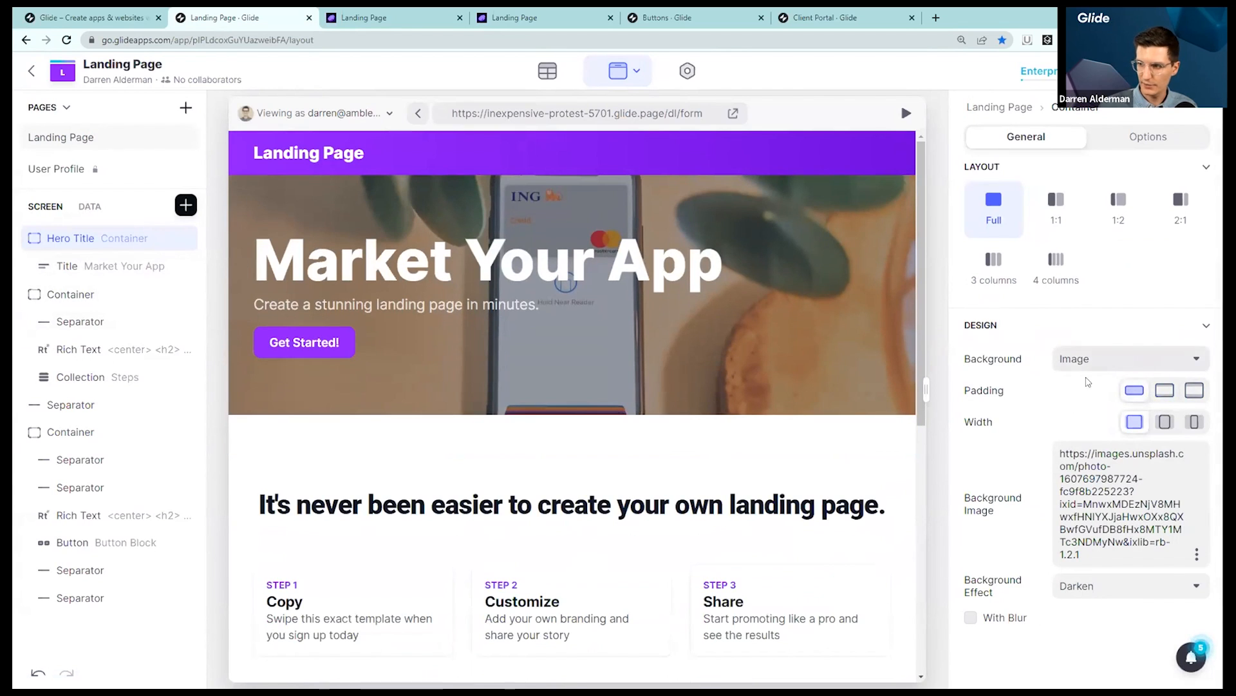
click(1165, 390)
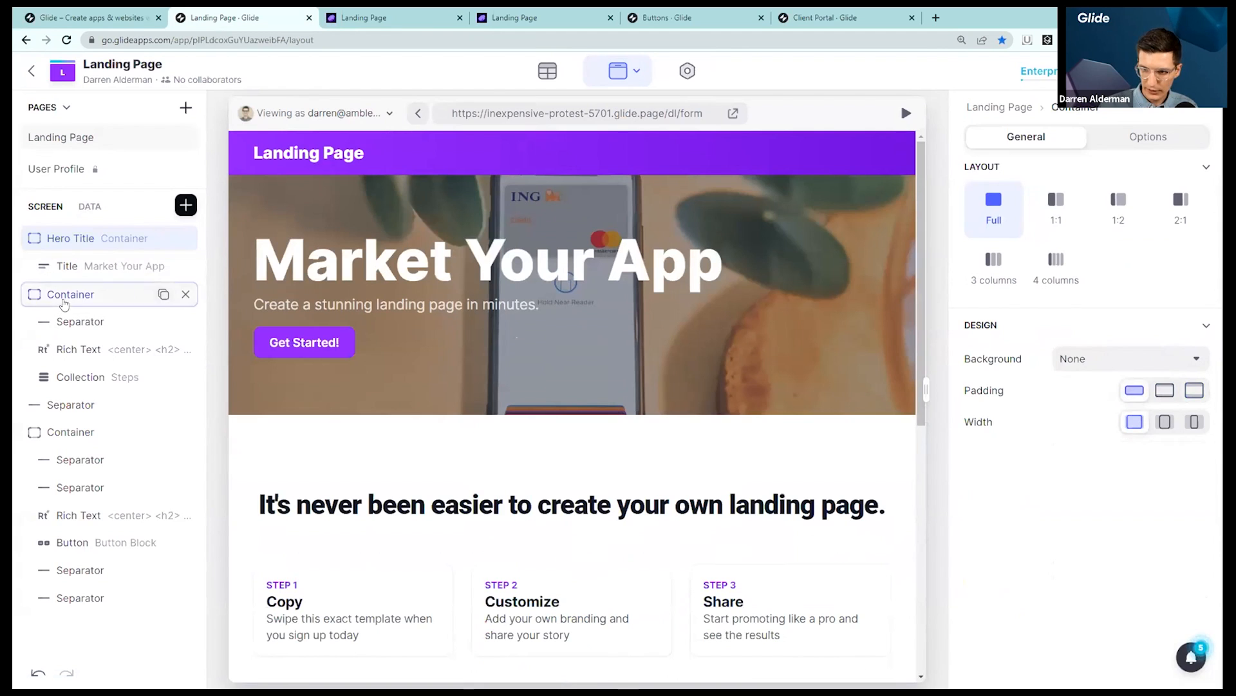
scroll(down, 3)
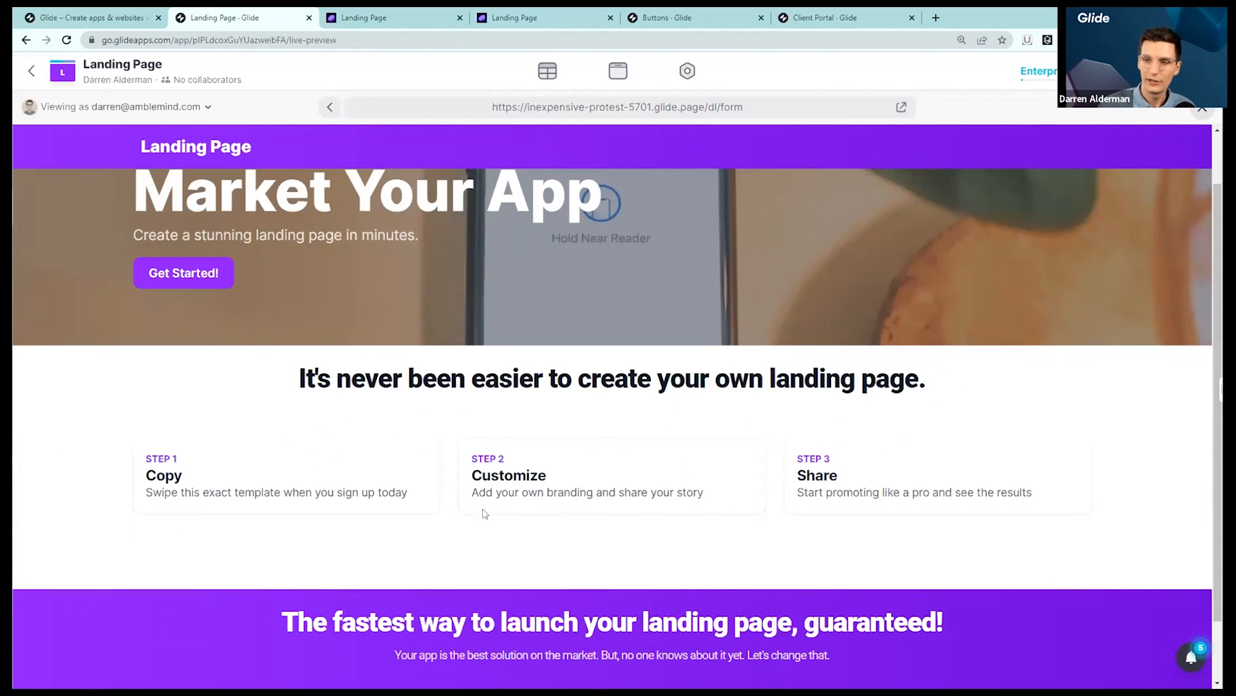
scroll(down, 3)
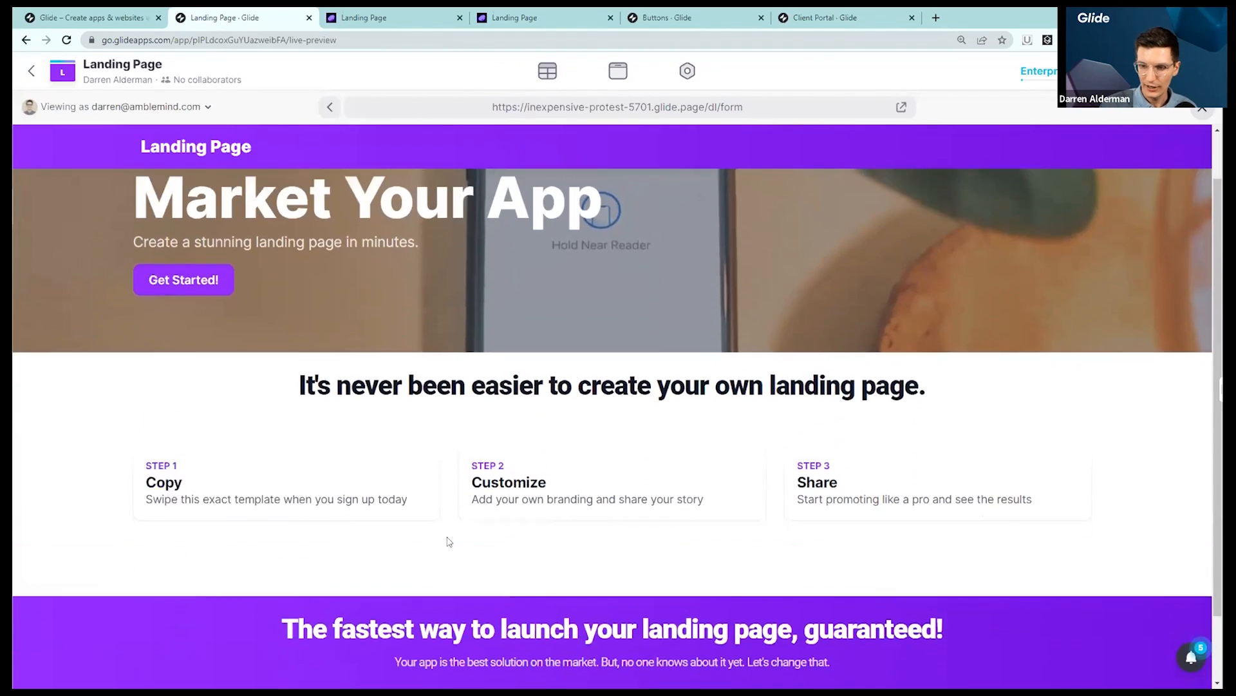
scroll(down, 3)
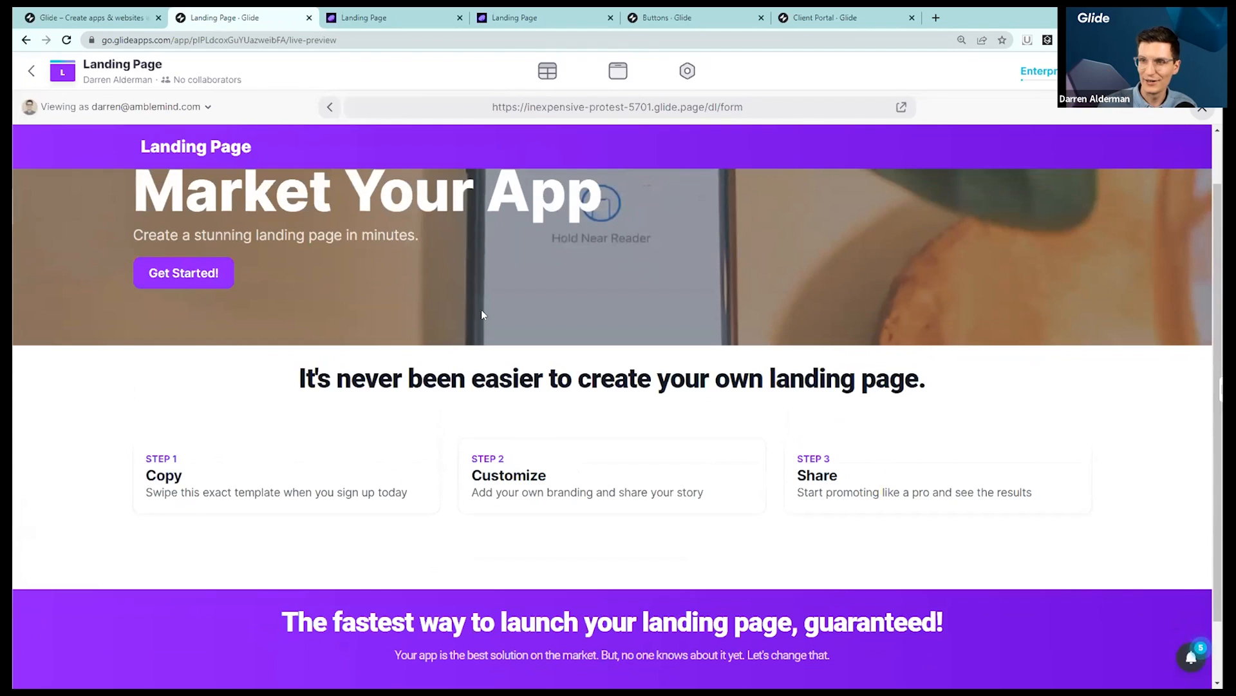
click(617, 71)
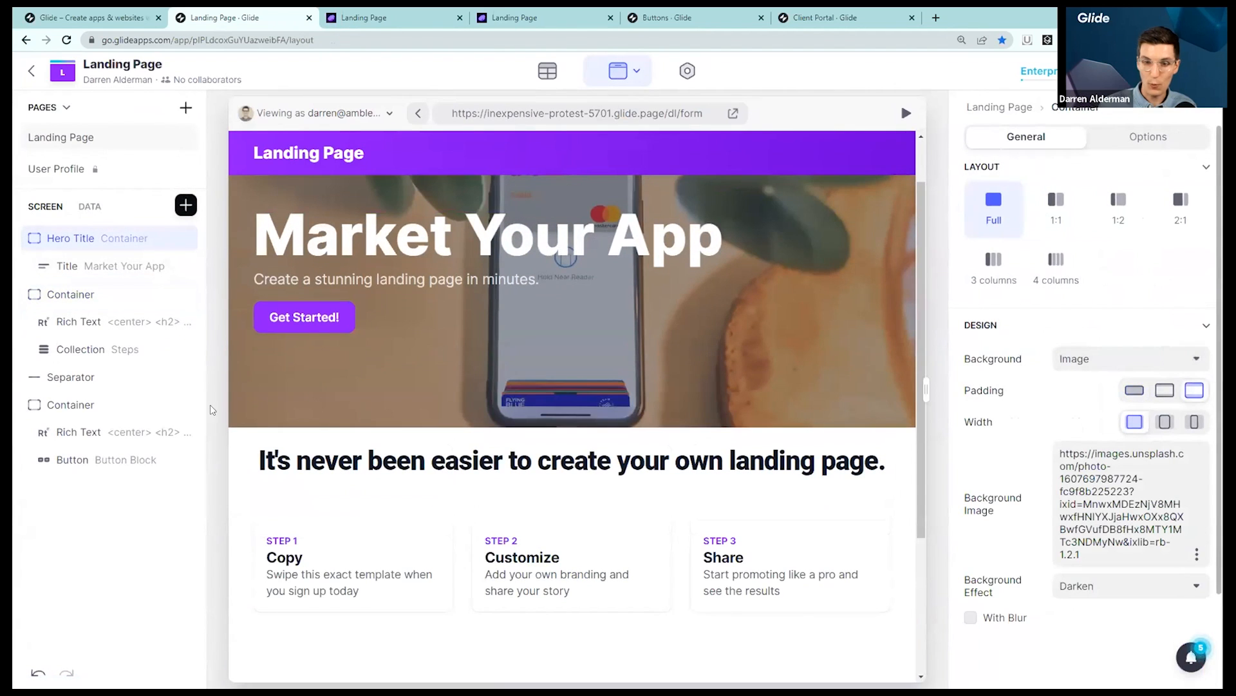
click(70, 294)
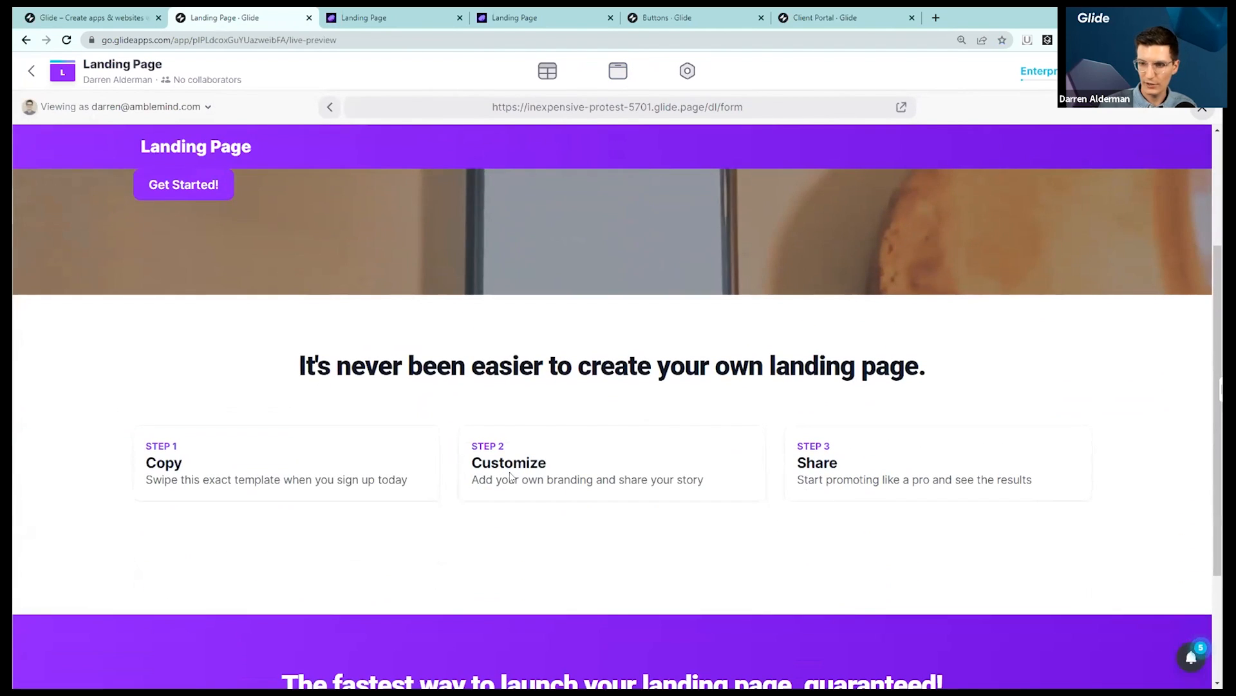
Scroll down the Buttons app's Opus details screen
scroll(down, 3)
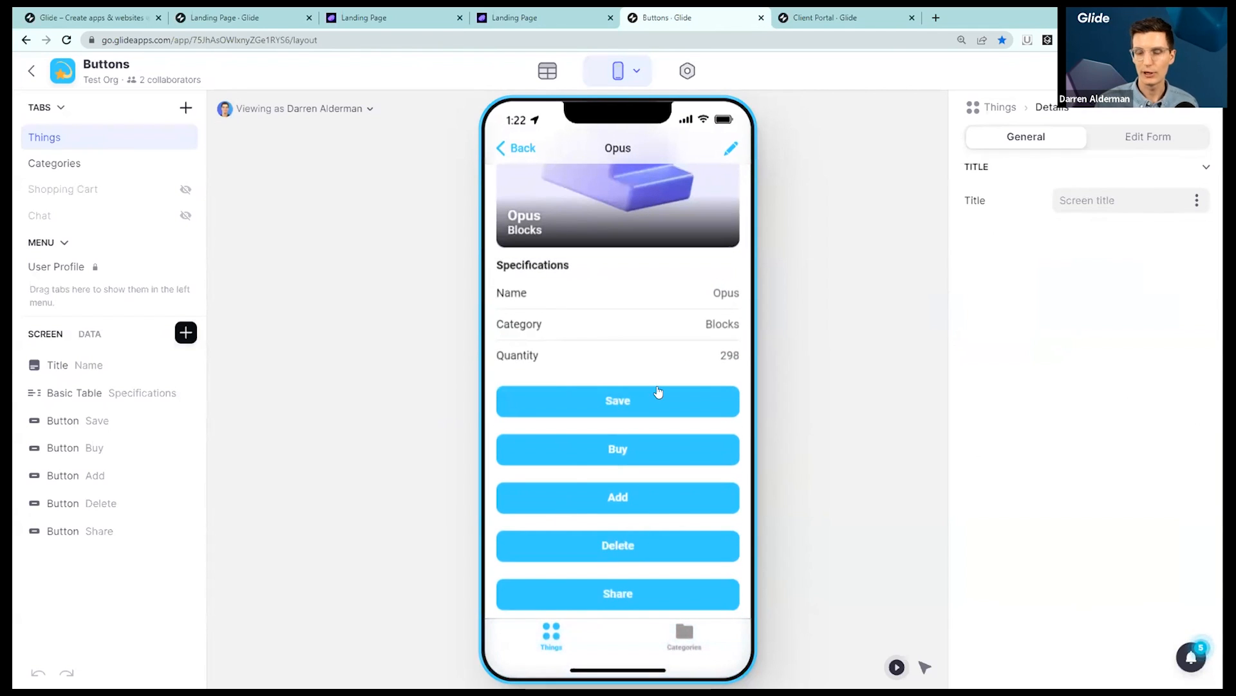
mouse_move(700, 393)
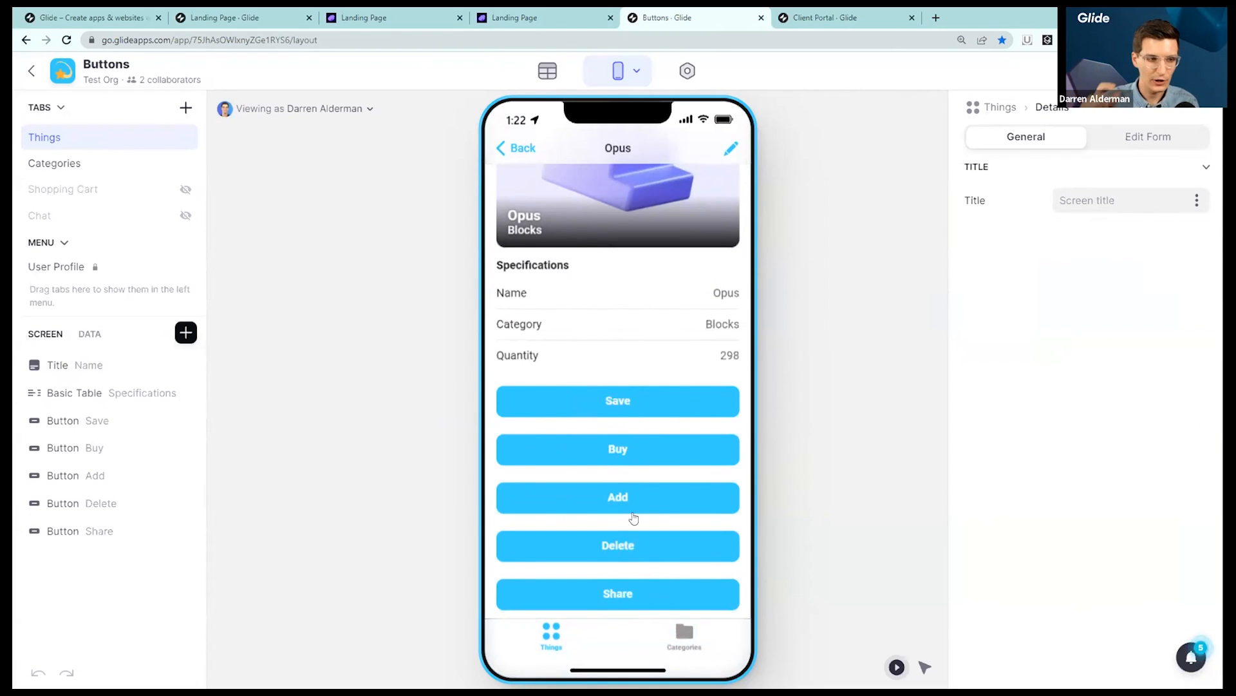
mouse_move(634, 560)
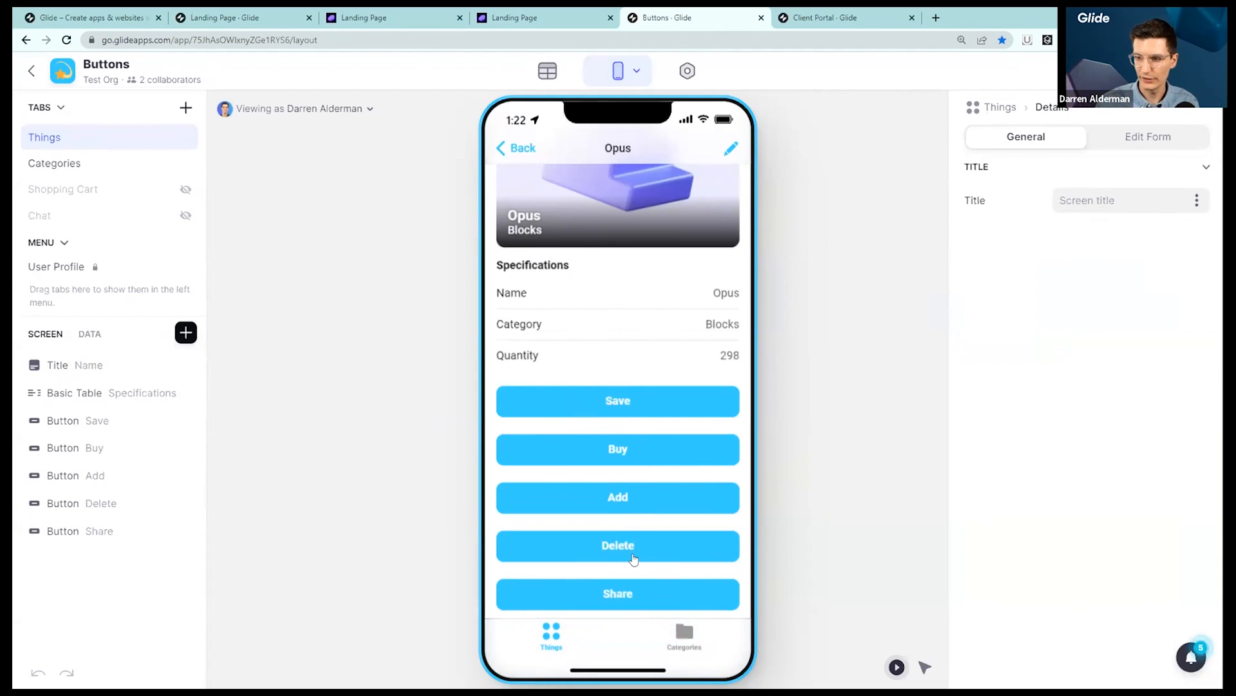
mouse_move(657, 401)
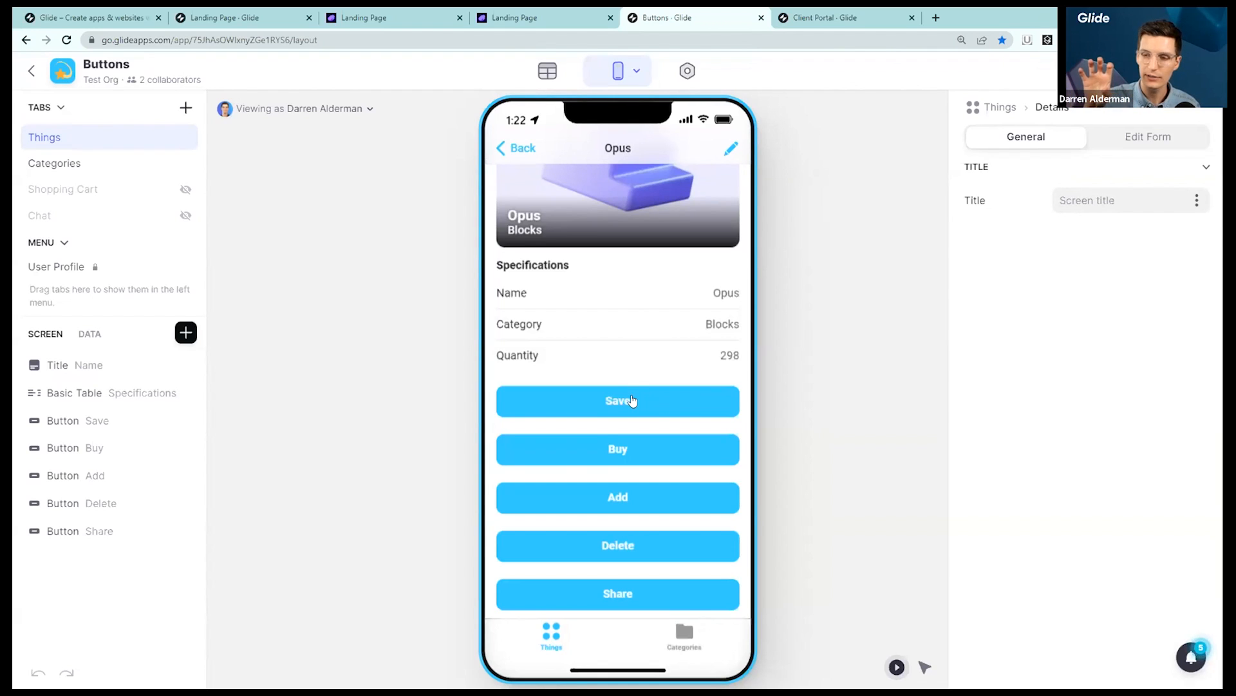
mouse_move(635, 405)
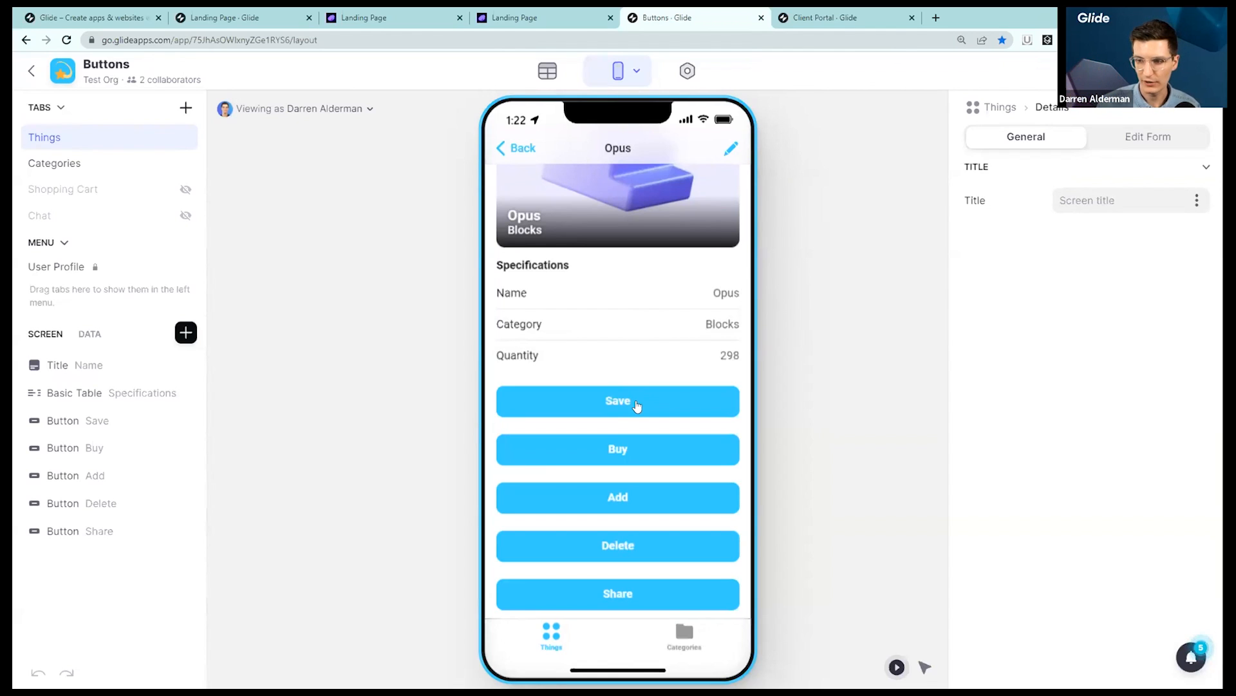
mouse_move(224, 342)
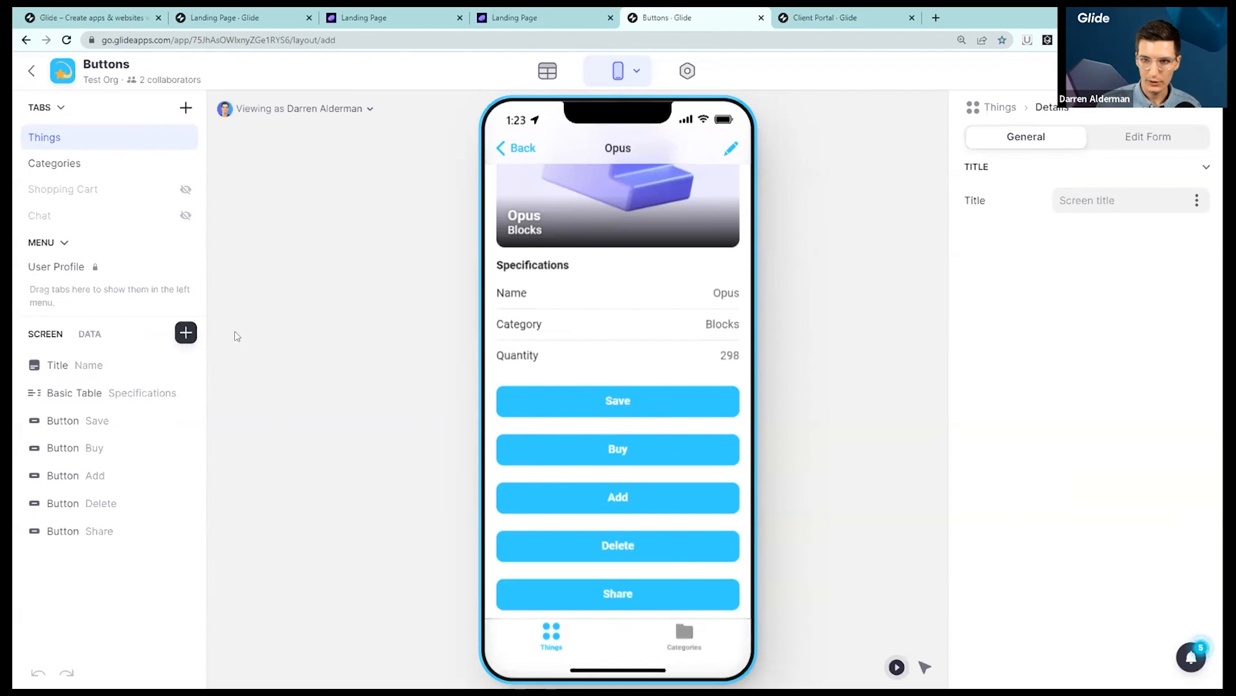
Add a Favorite component found by searching 'fa', and delete the Save button
text(fav)
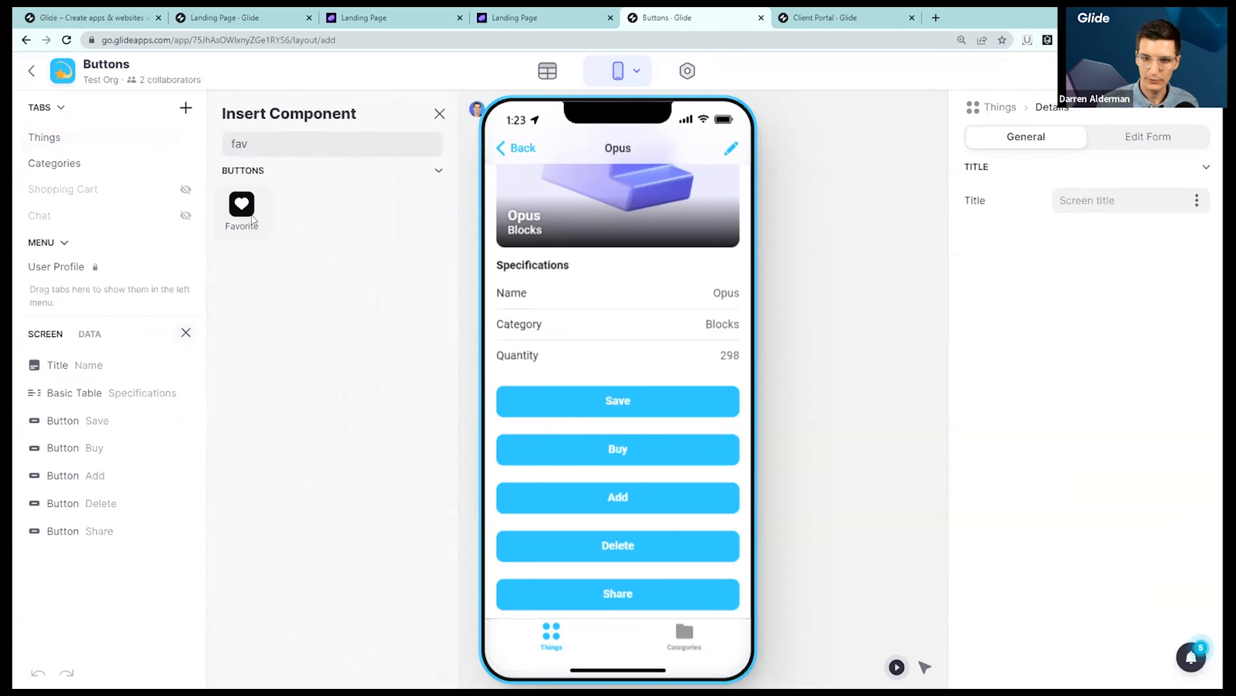
click(242, 204)
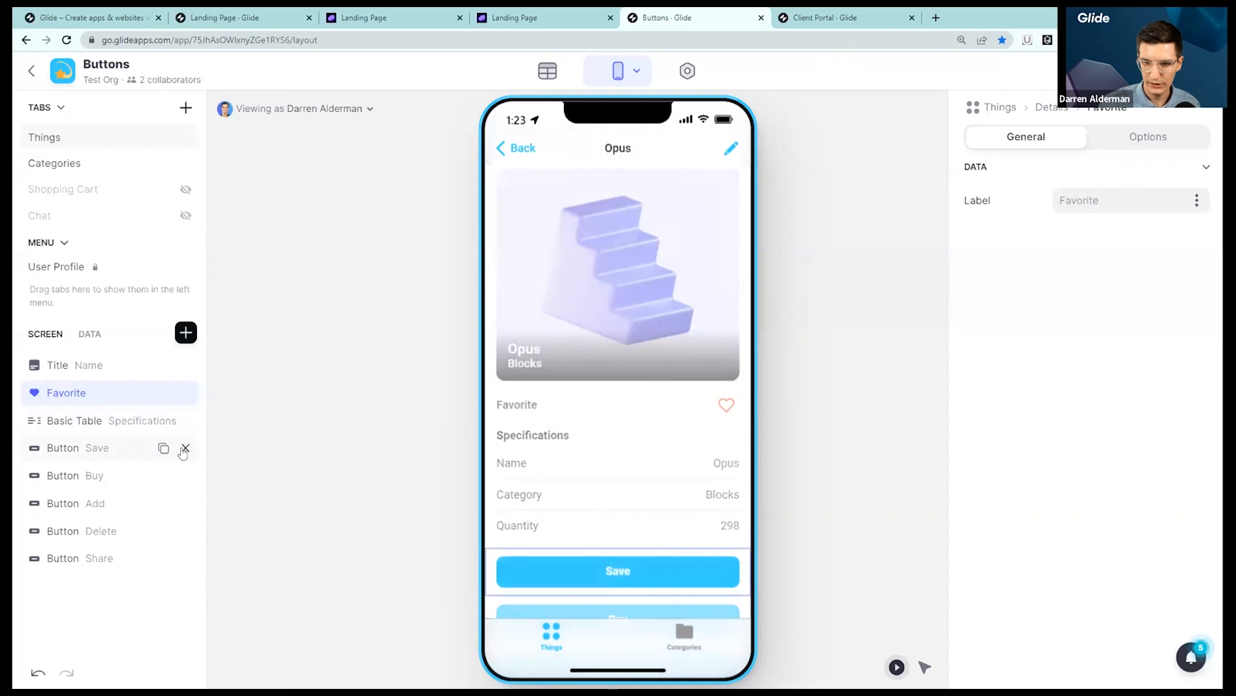
click(185, 448)
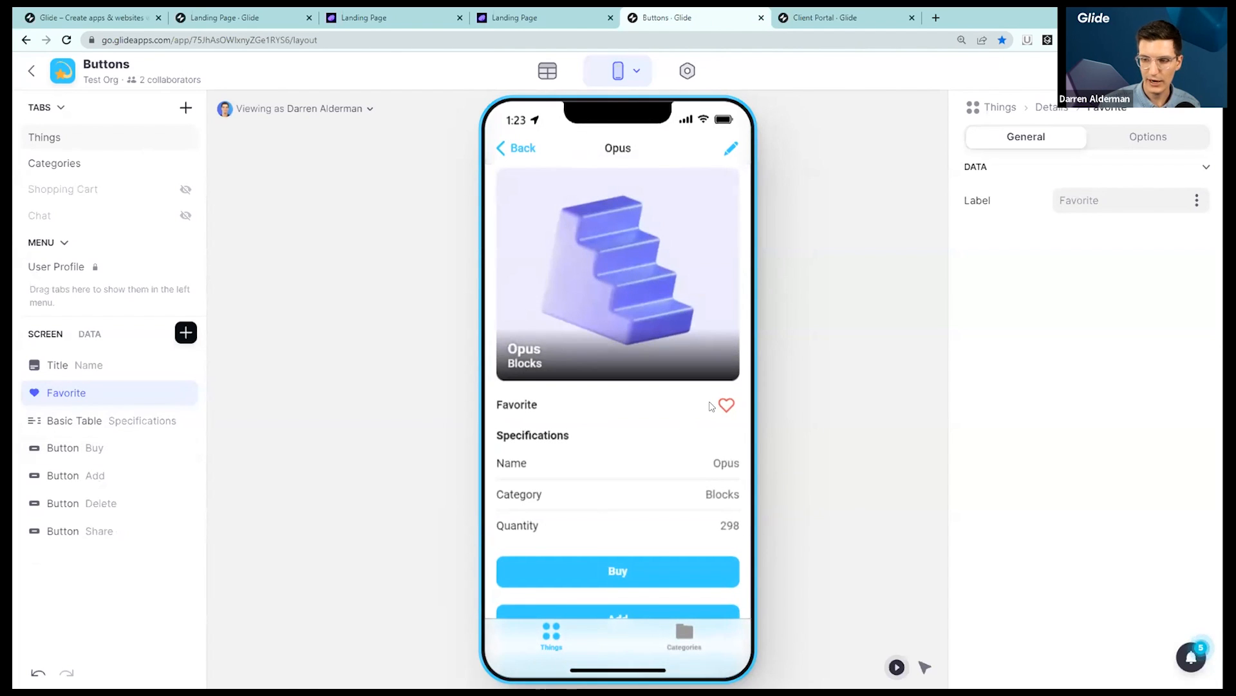
scroll(down, 3)
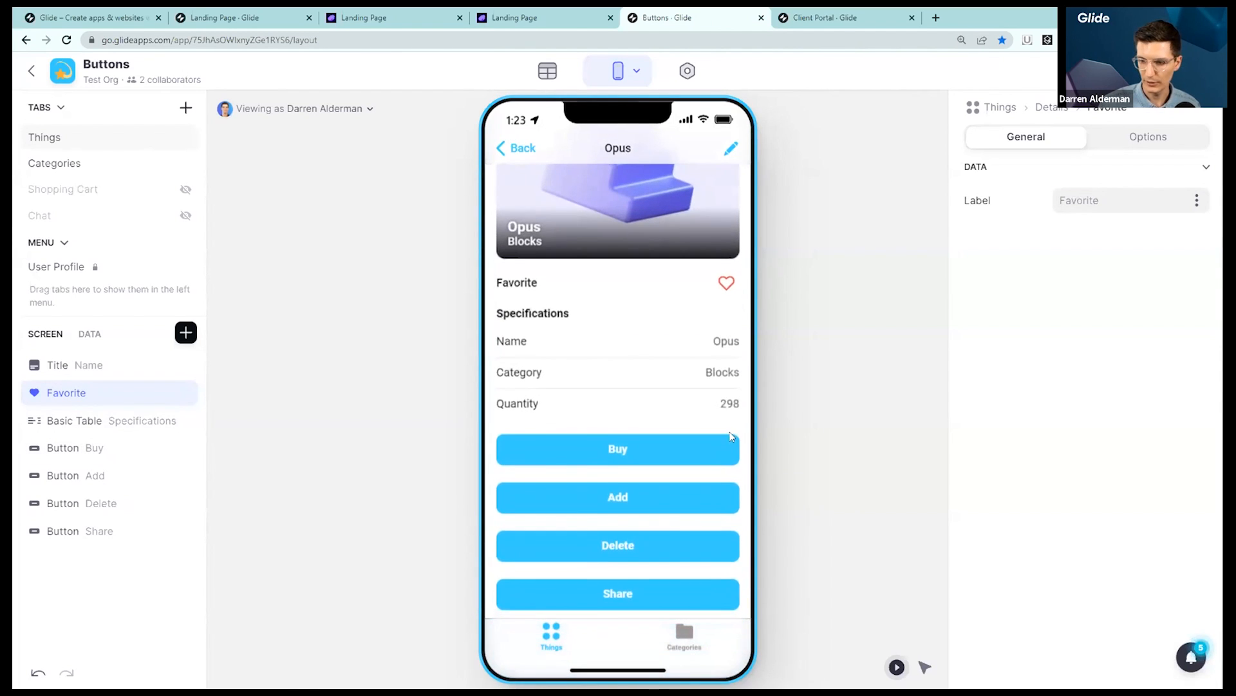
mouse_move(637, 597)
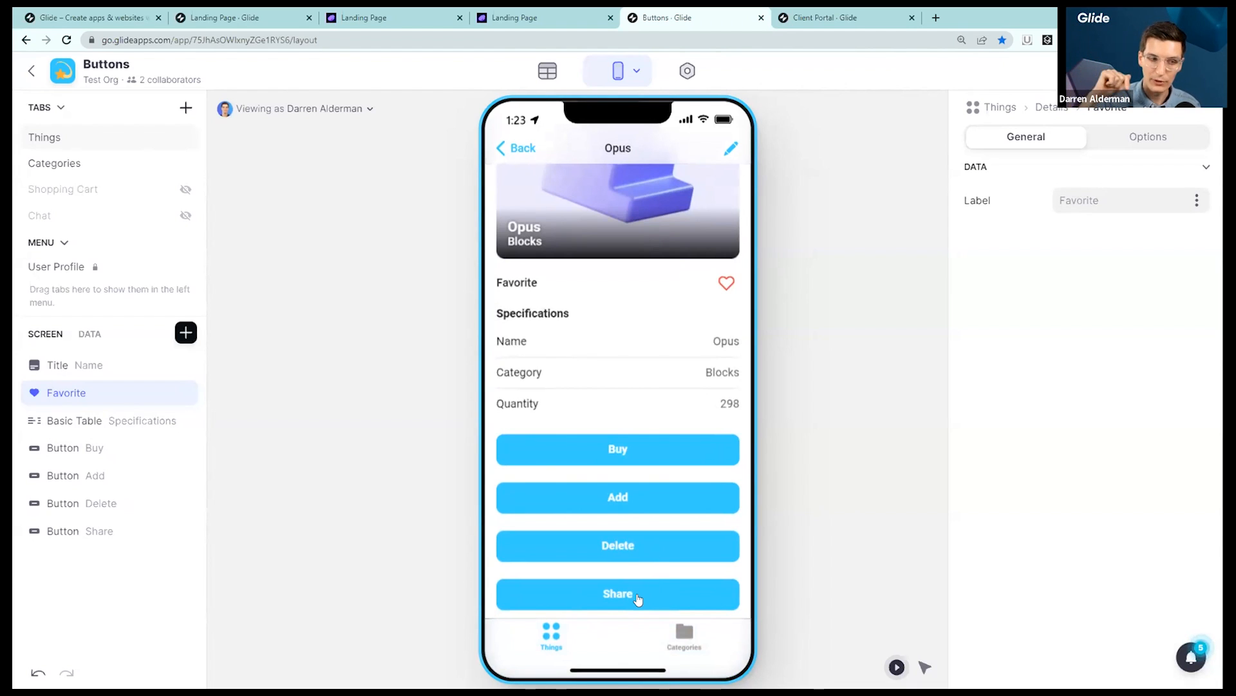
Give the Share button a share icon and set the separator spacing to Large
click(101, 530)
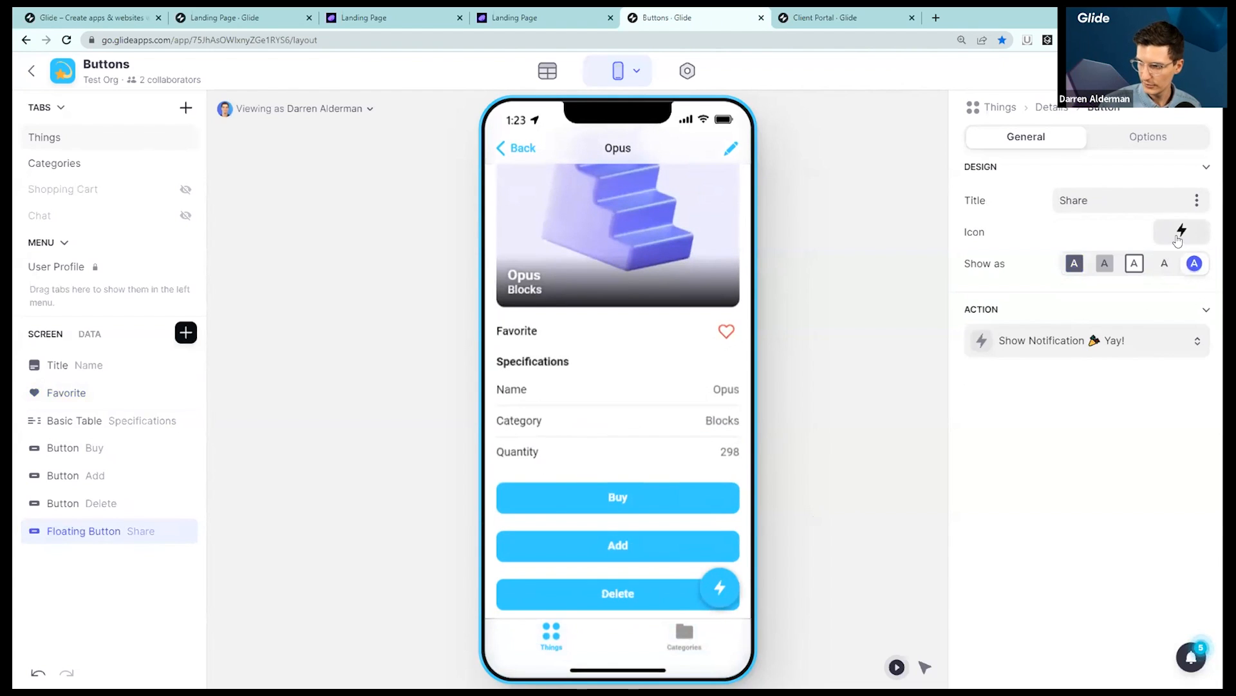
click(1180, 231)
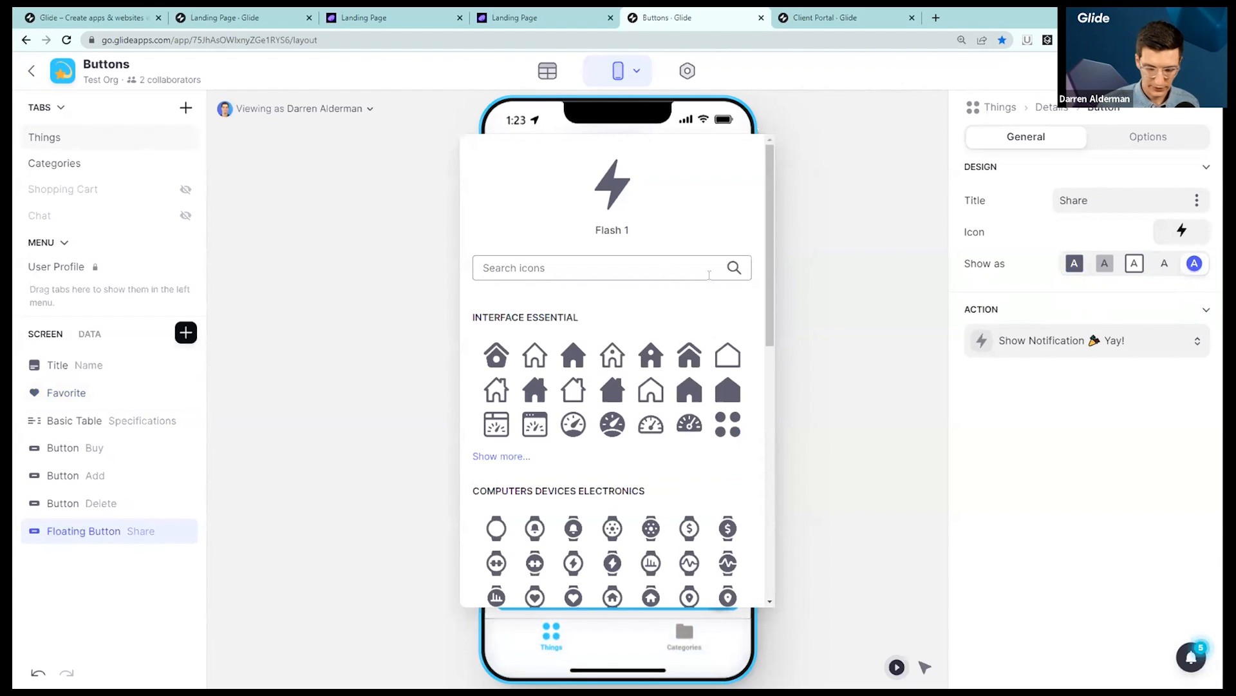
text(share)
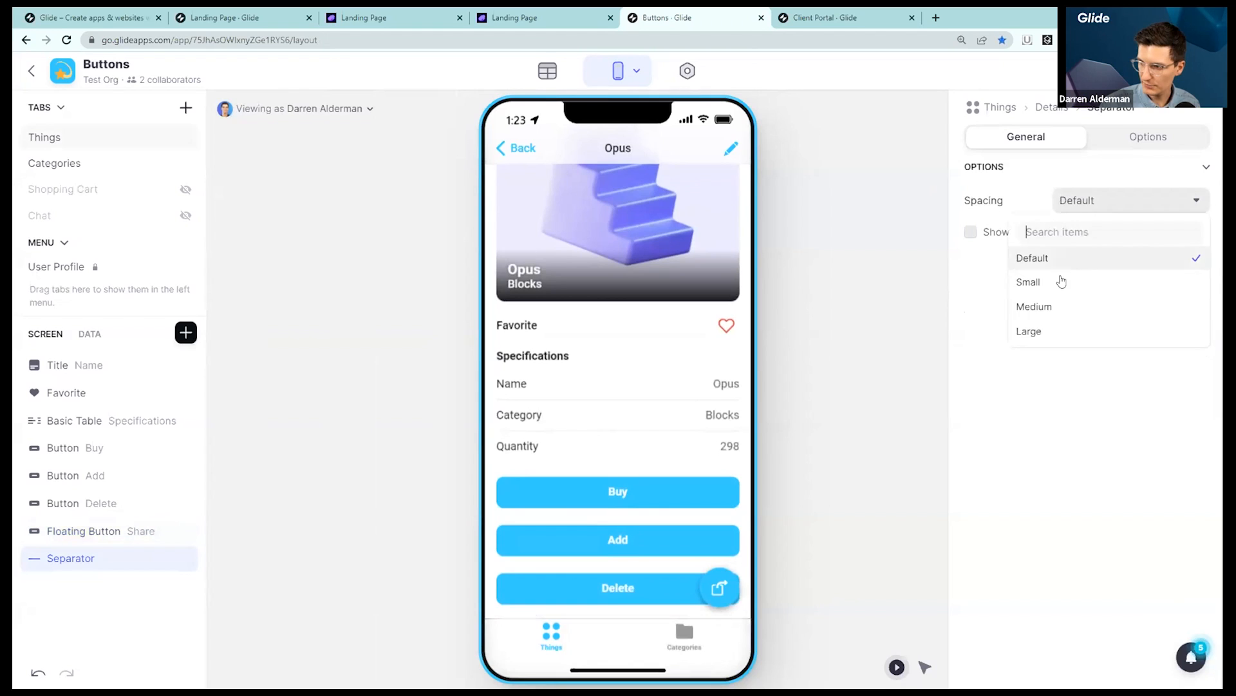
click(1029, 330)
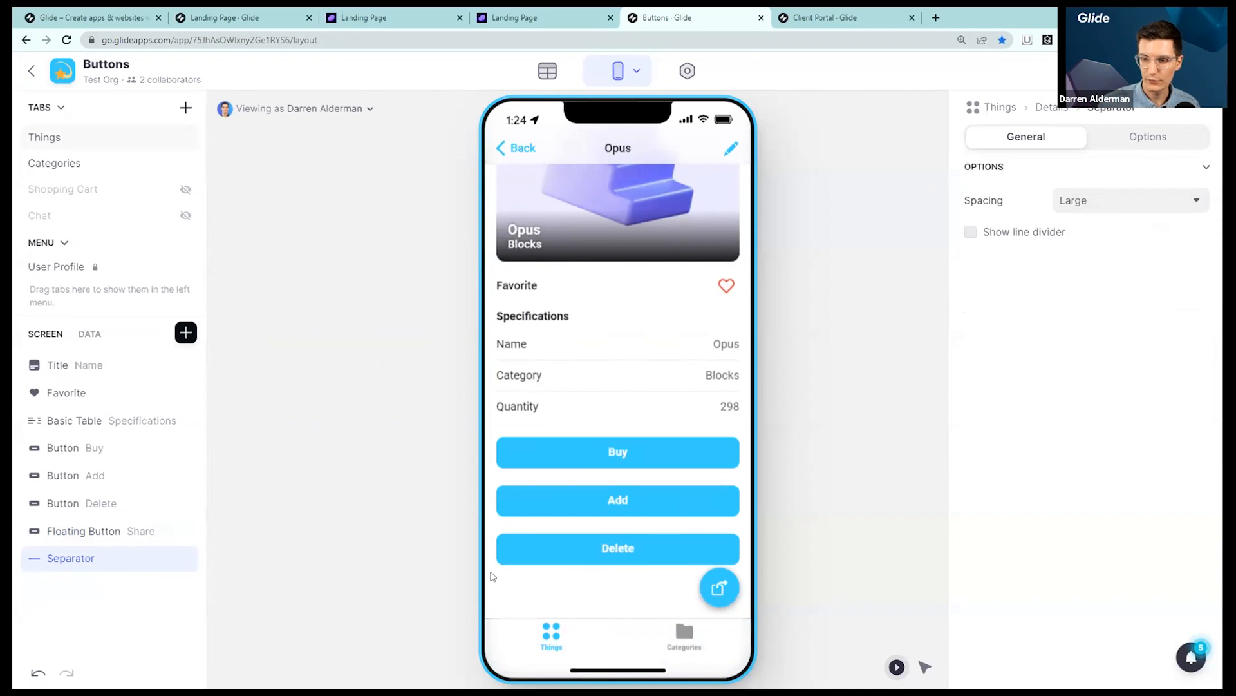
Insert a Button Bar component below the Delete button on the Opus details screen
click(186, 332)
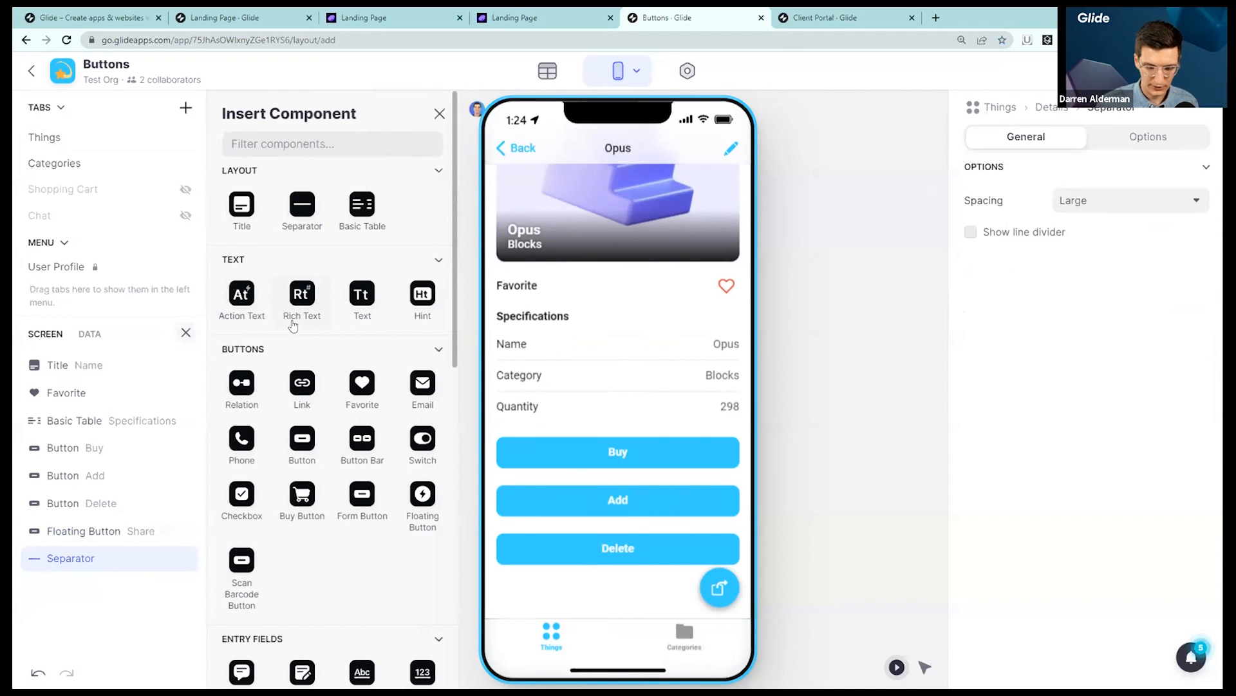
text(but)
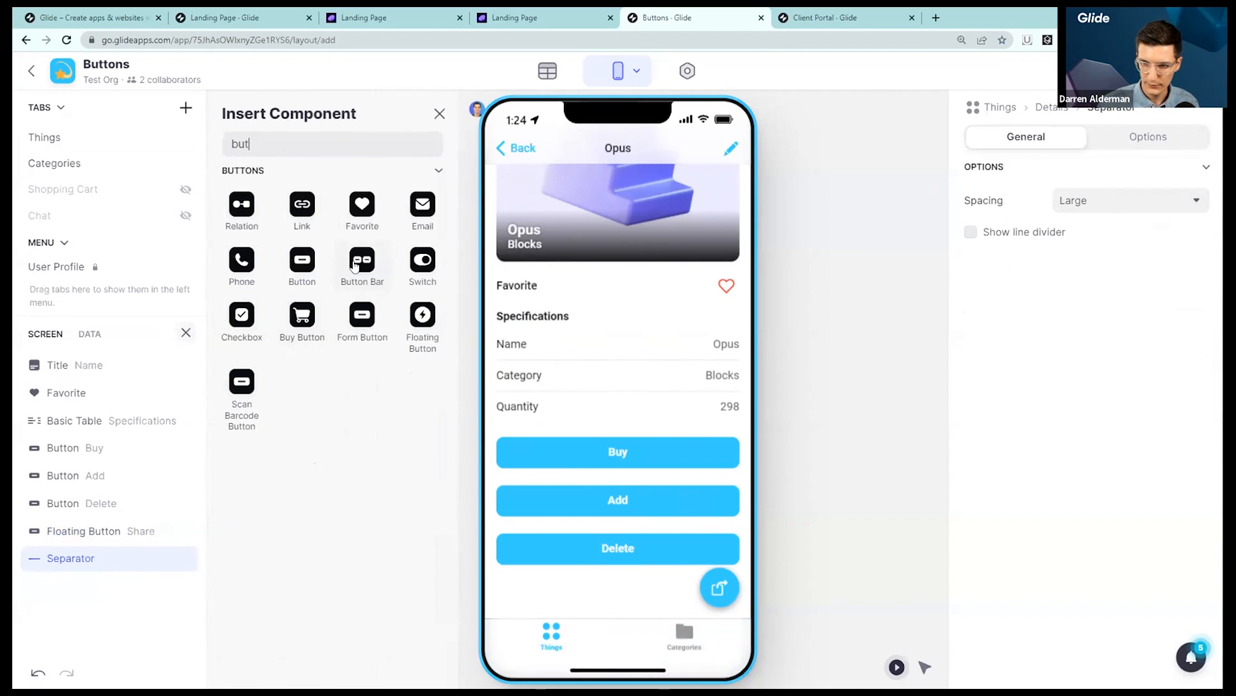
click(361, 264)
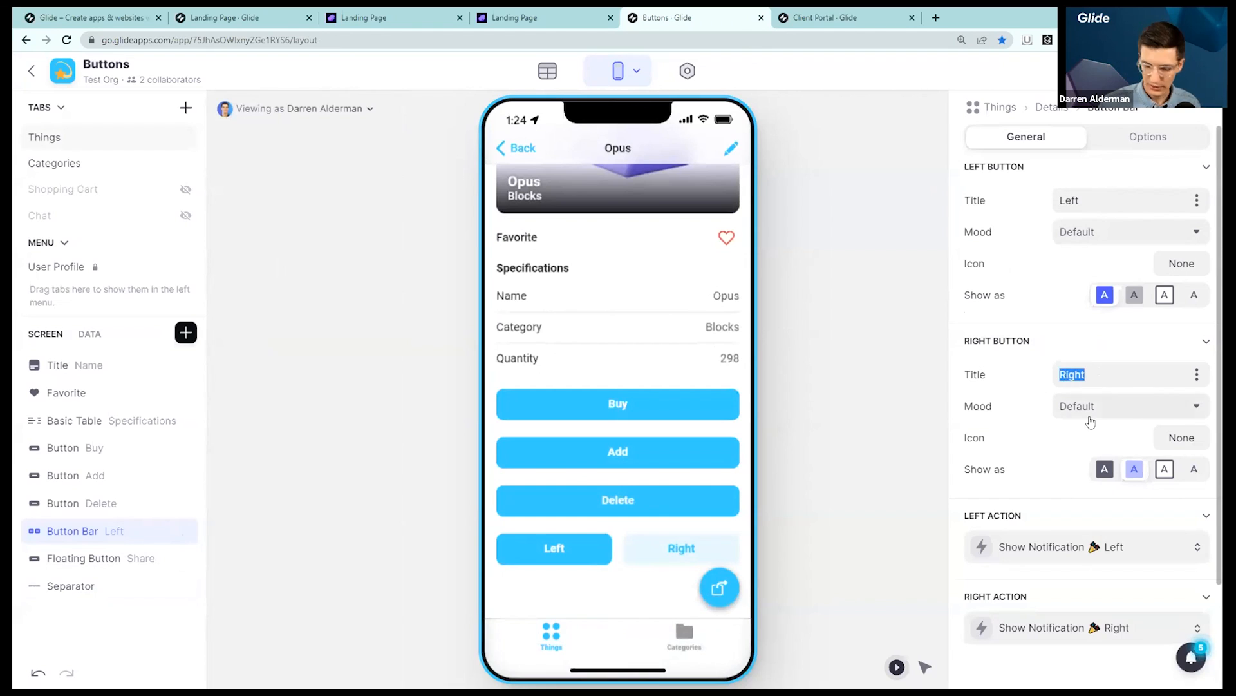
Label the bar's buttons Add and Delete, with Danger mood on Delete and Success on Add
text(Add)
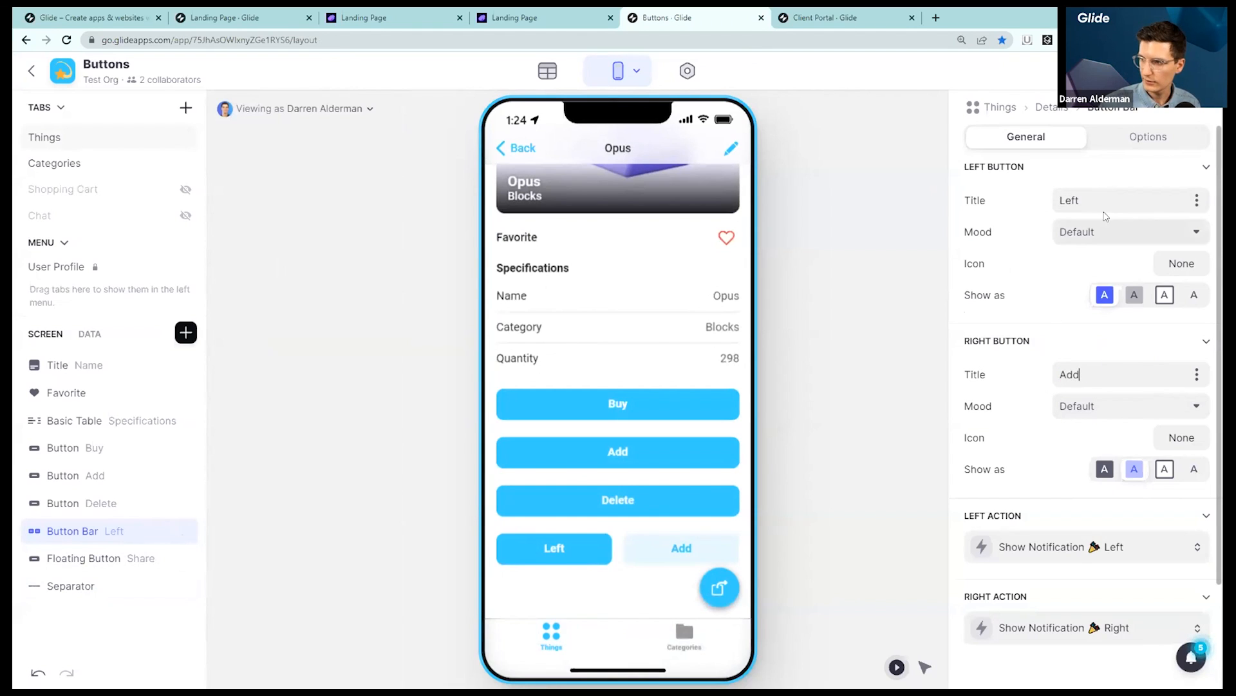
text(Delete)
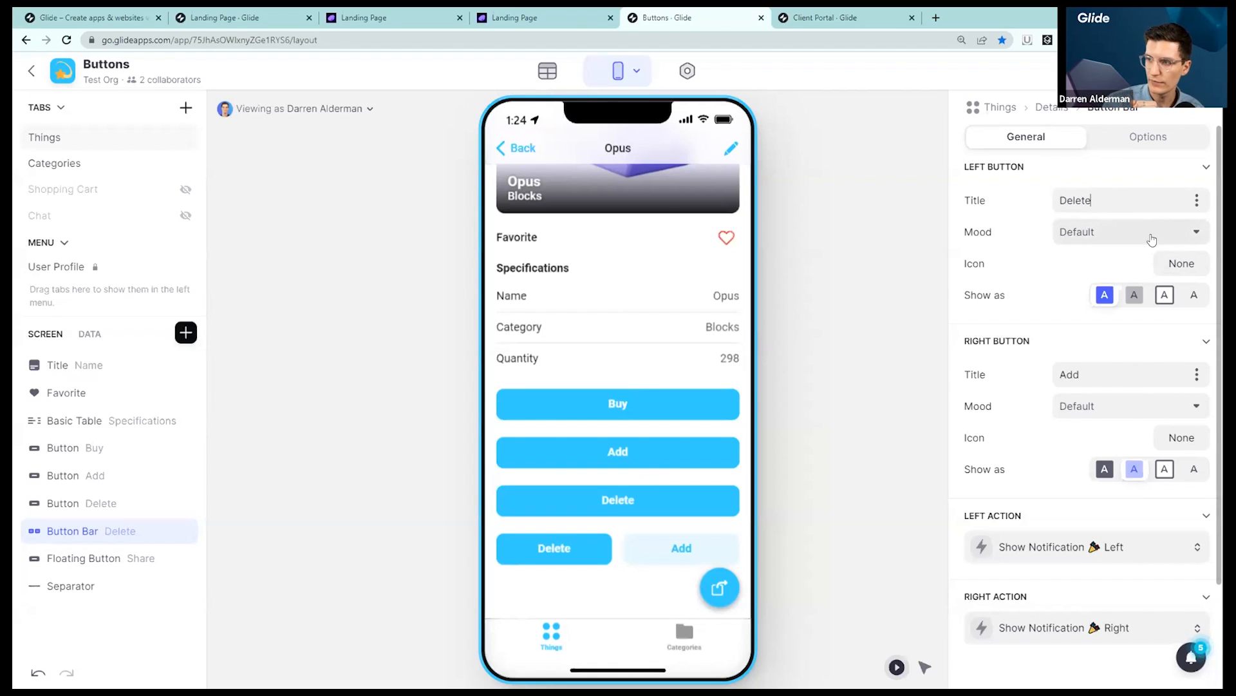
click(1127, 231)
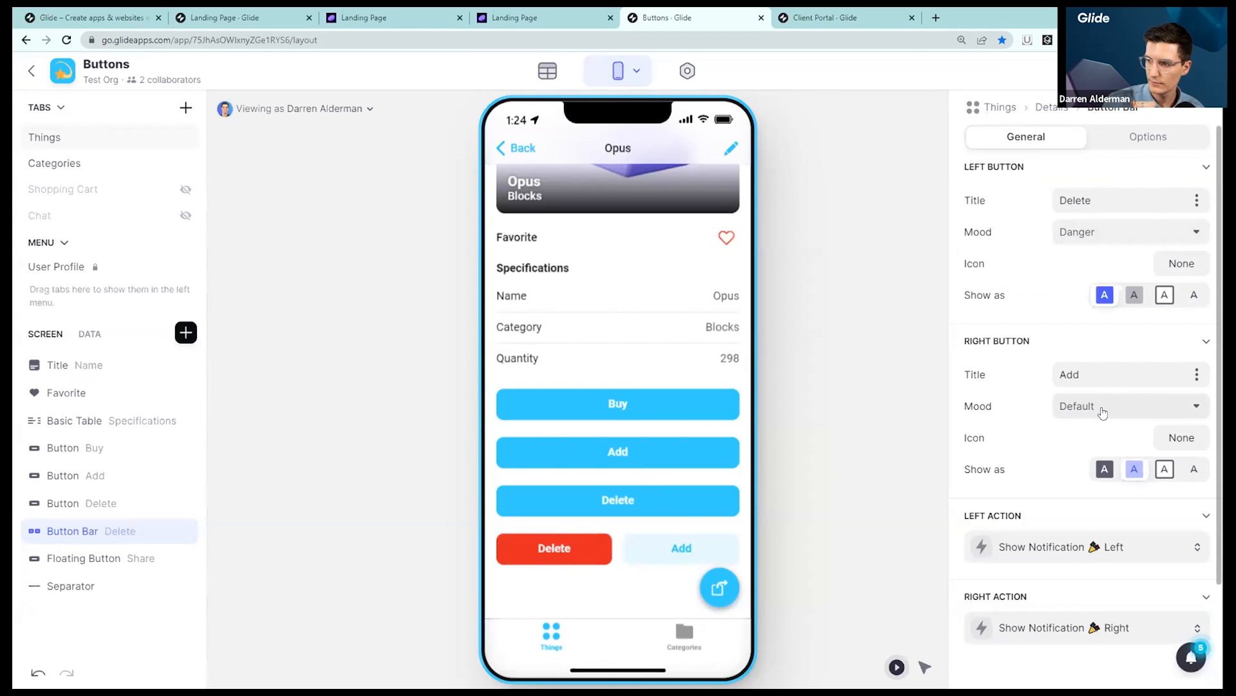
click(1129, 405)
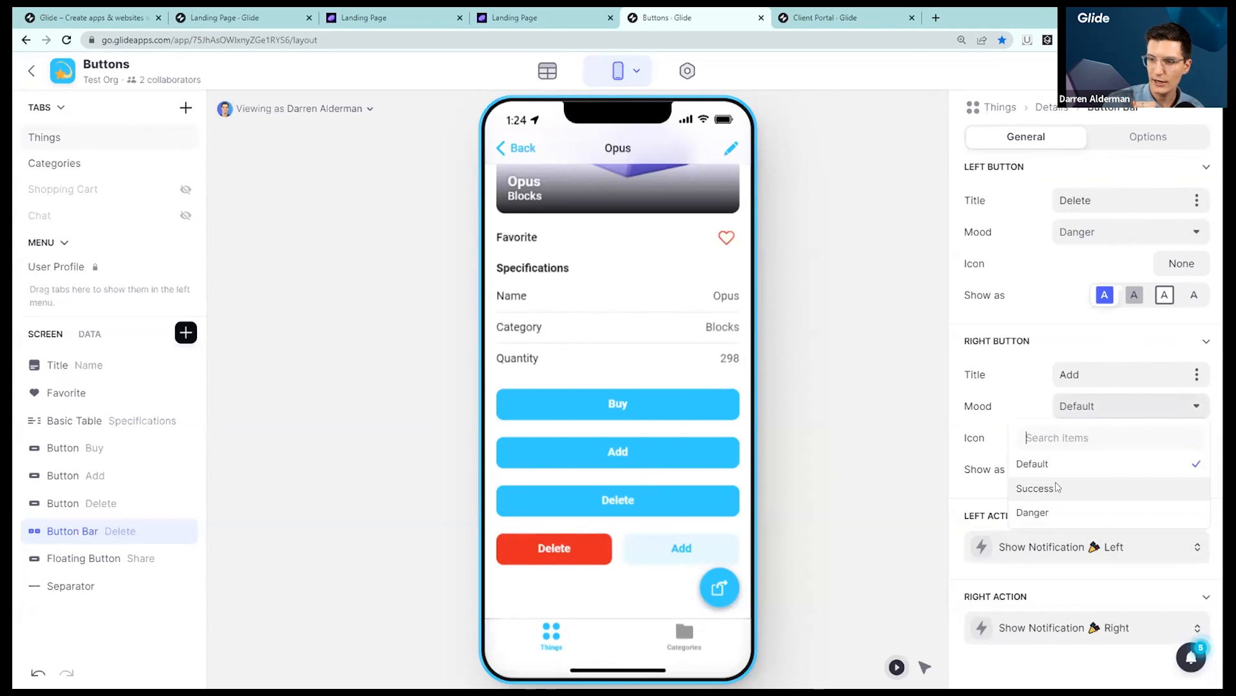
click(1037, 488)
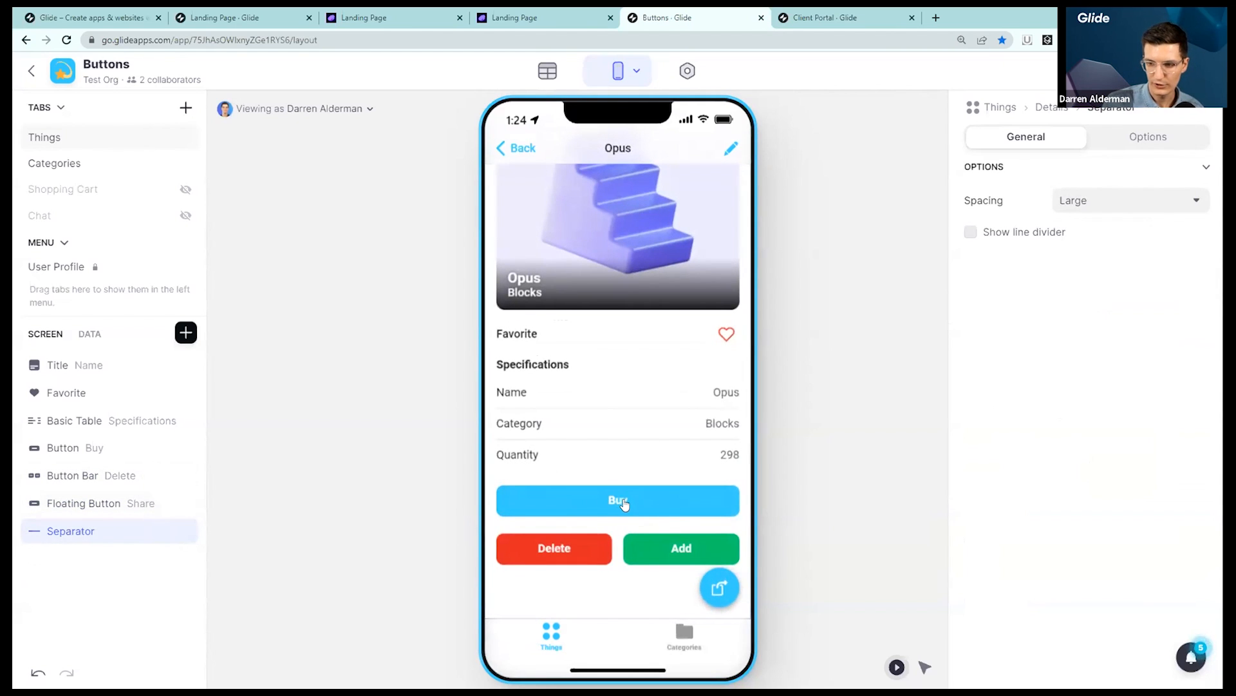
mouse_move(588, 513)
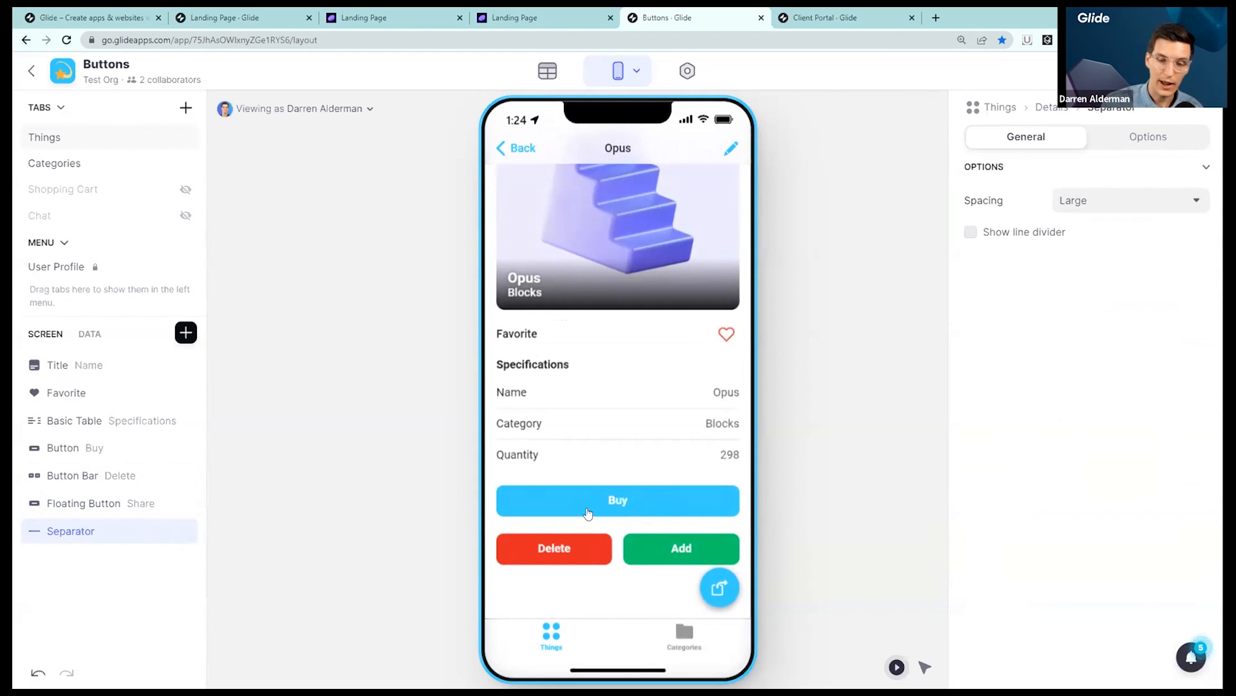
mouse_move(440, 597)
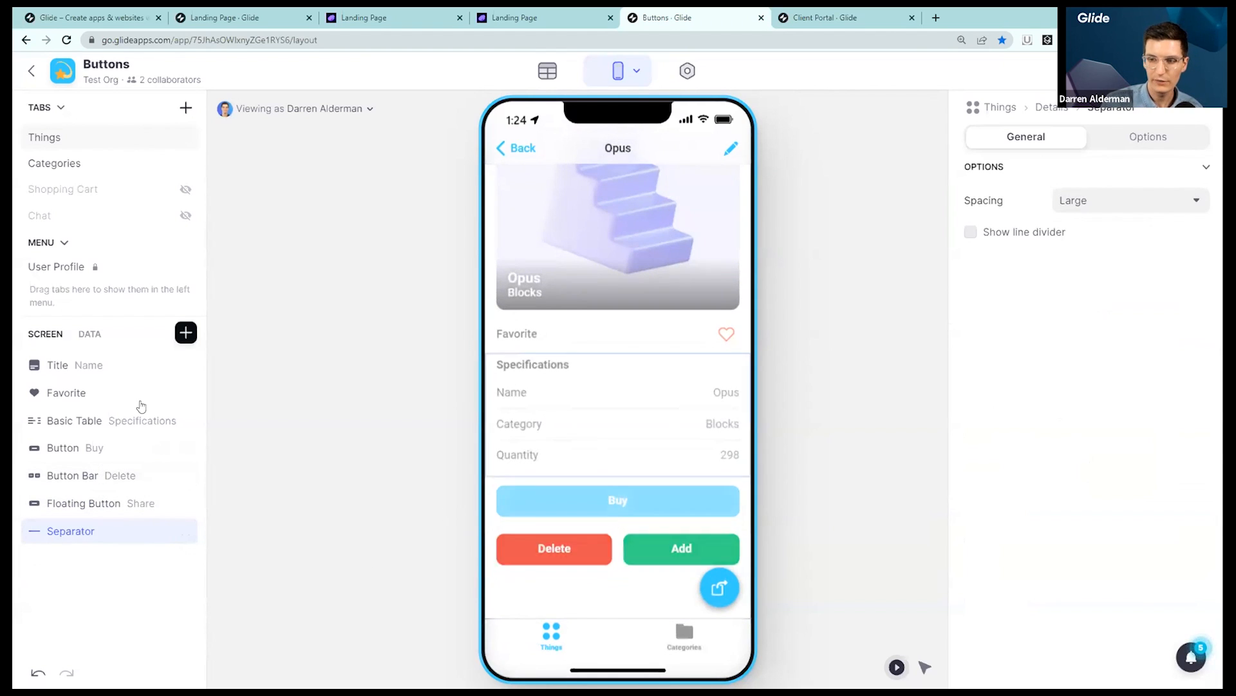
Switch to the Client Portal Data Editor showing the Users table
click(66, 392)
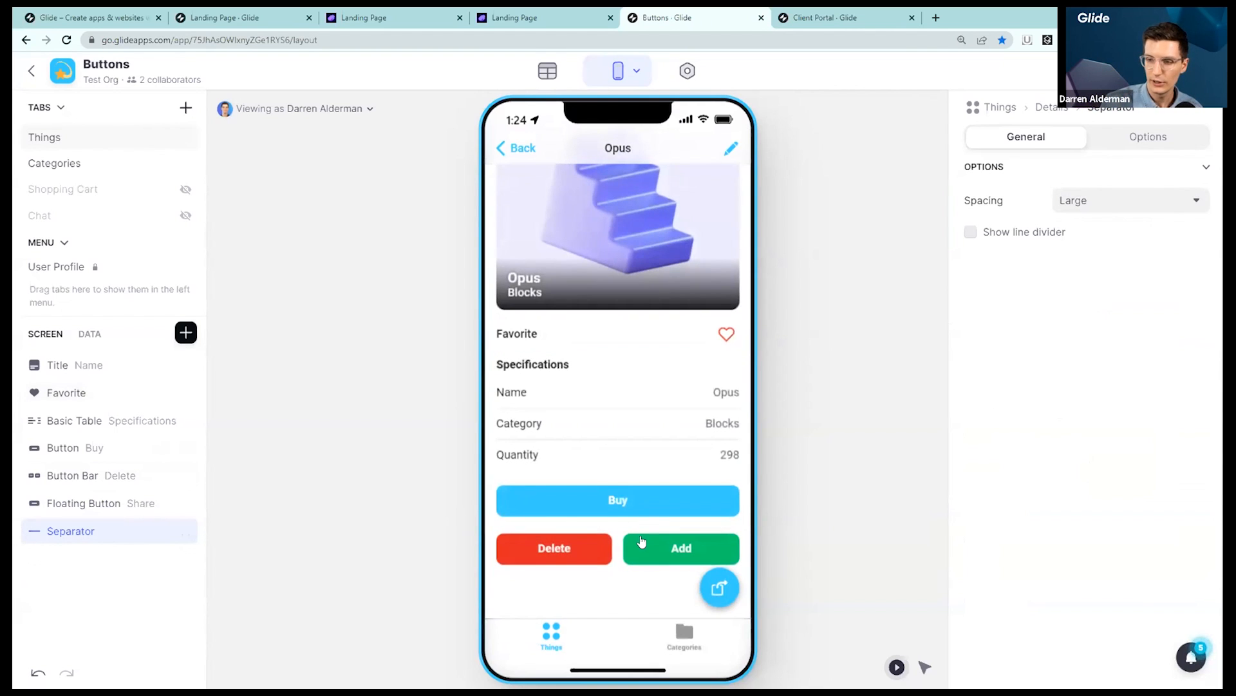
mouse_move(786, 522)
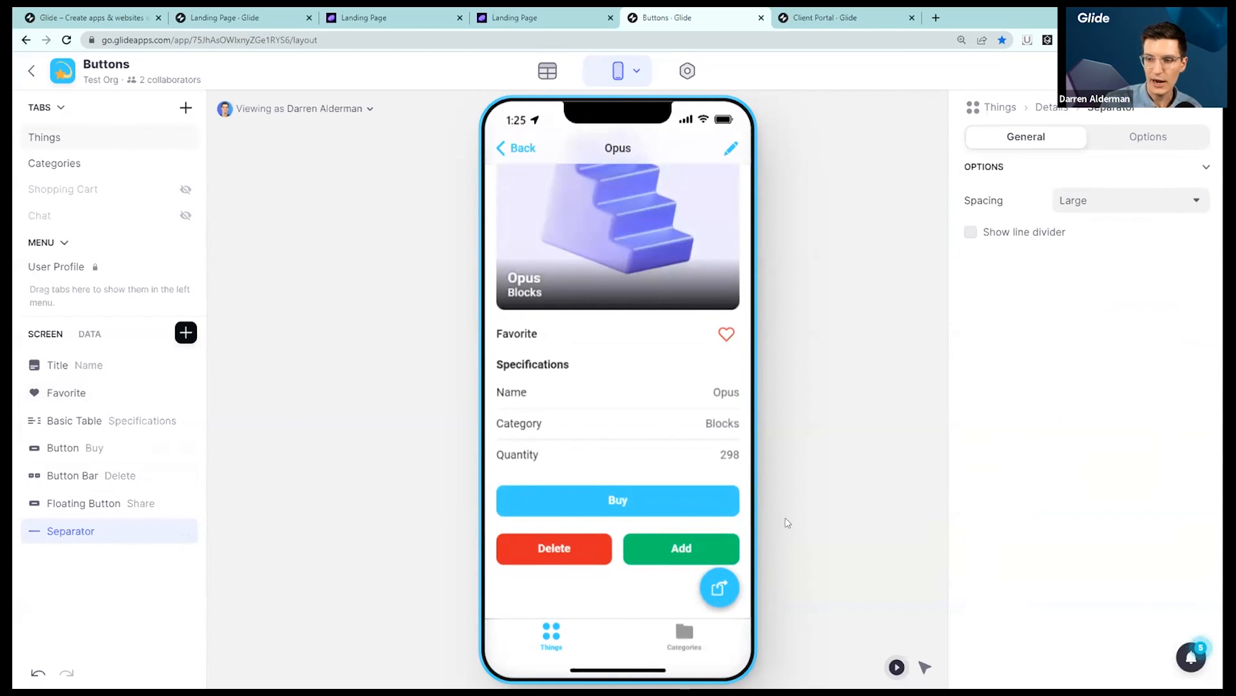
mouse_move(745, 282)
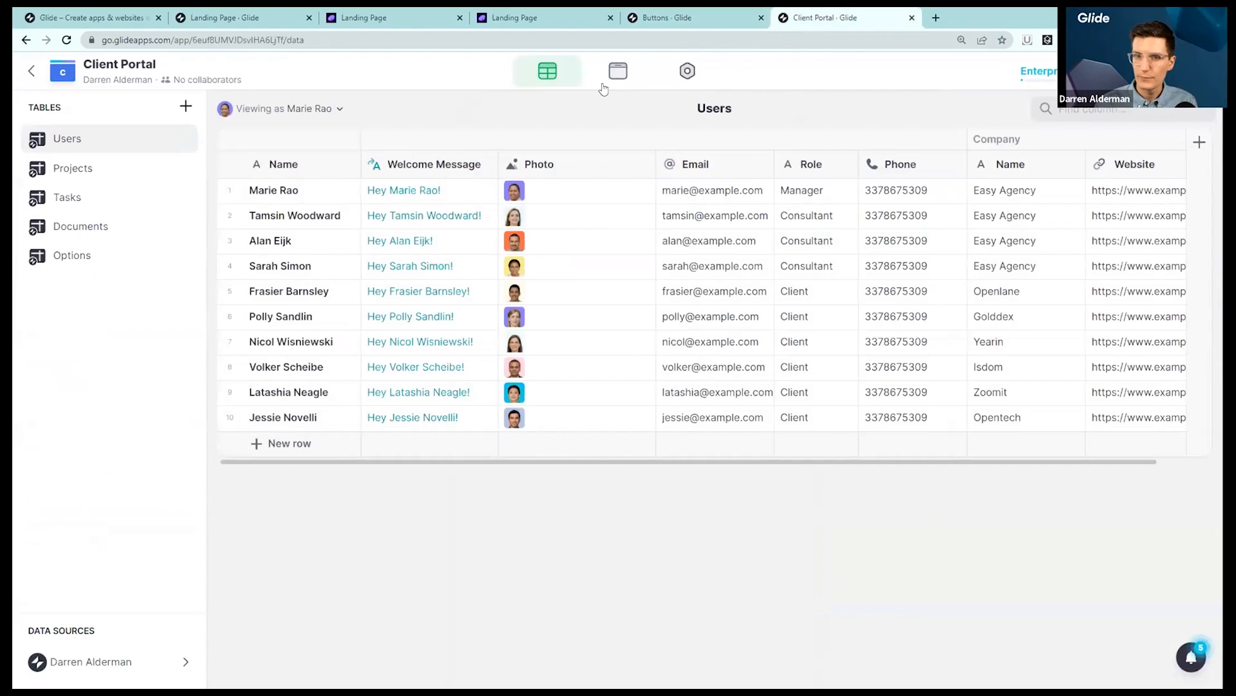
click(617, 71)
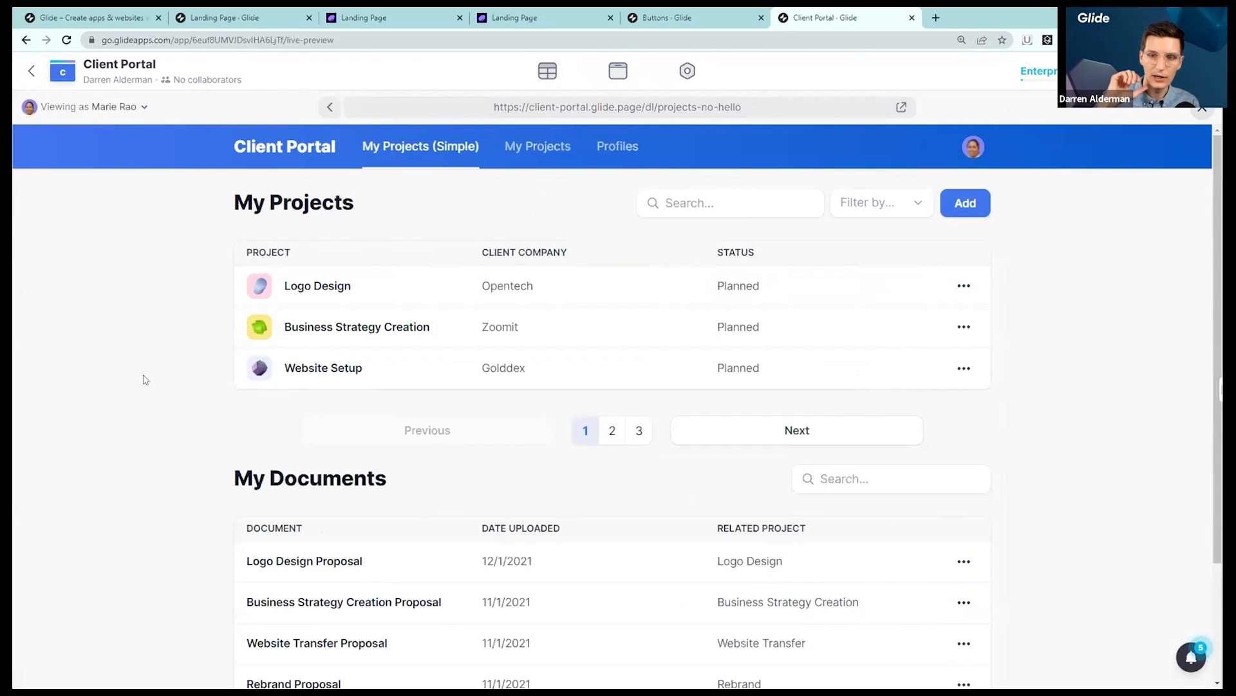
mouse_move(312, 317)
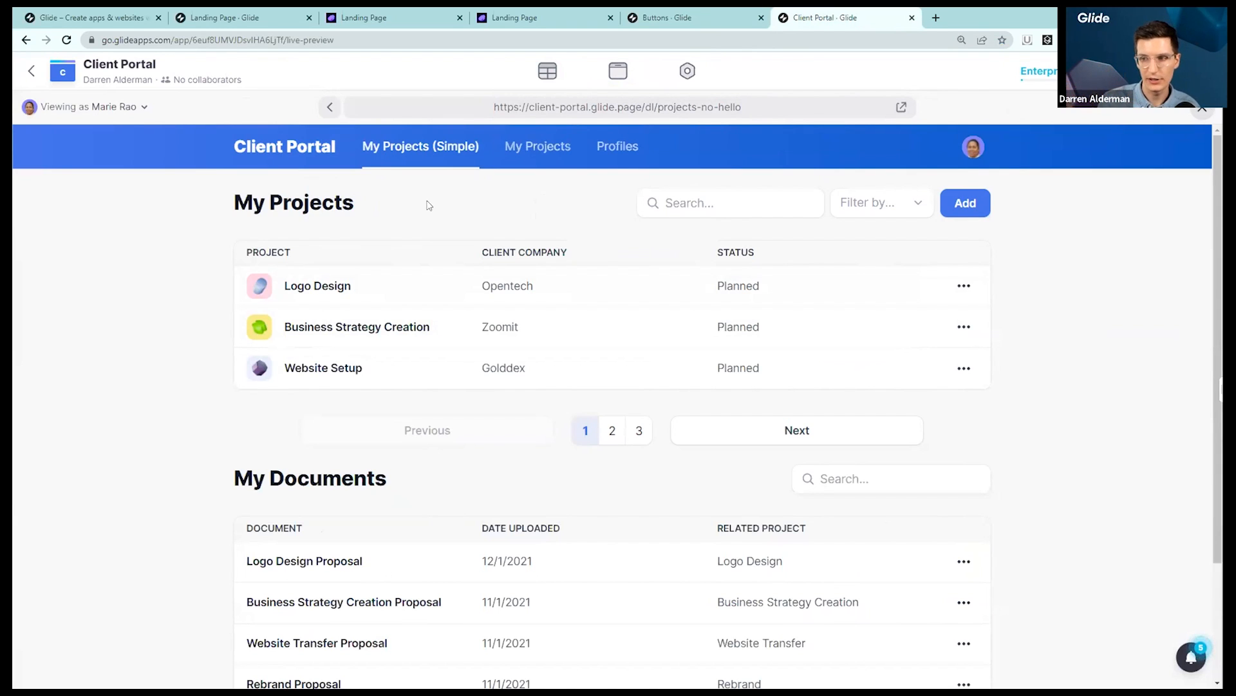
mouse_move(89, 393)
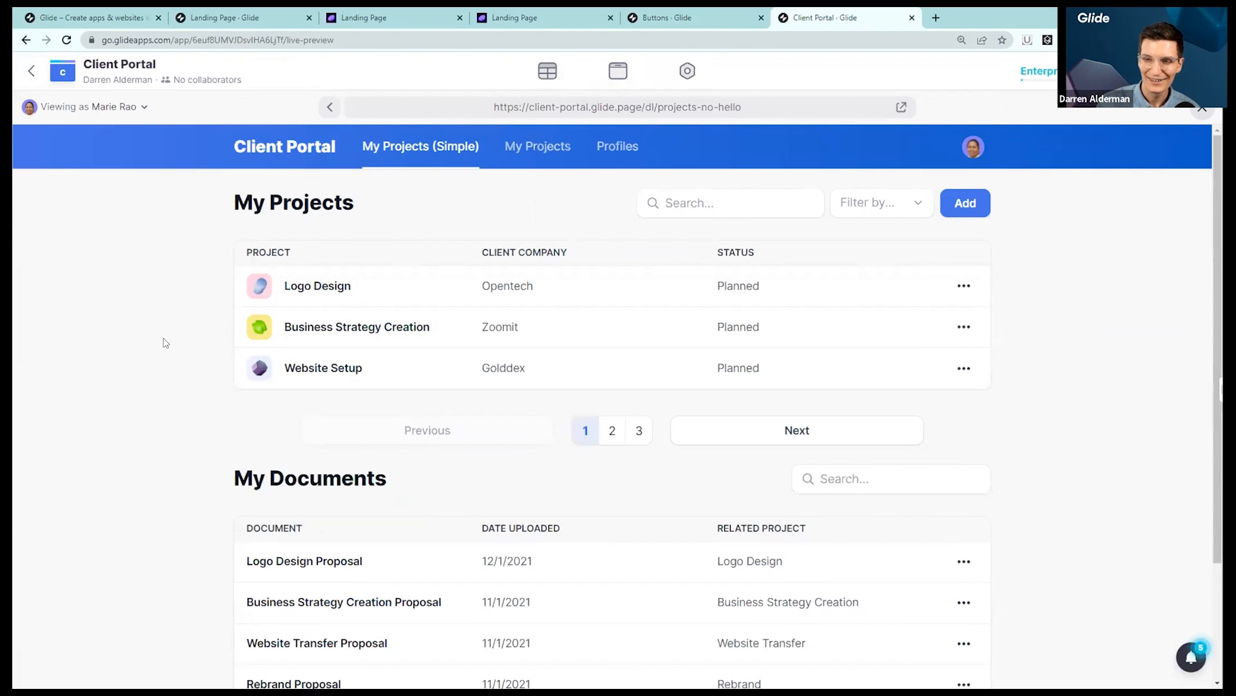
mouse_move(288, 410)
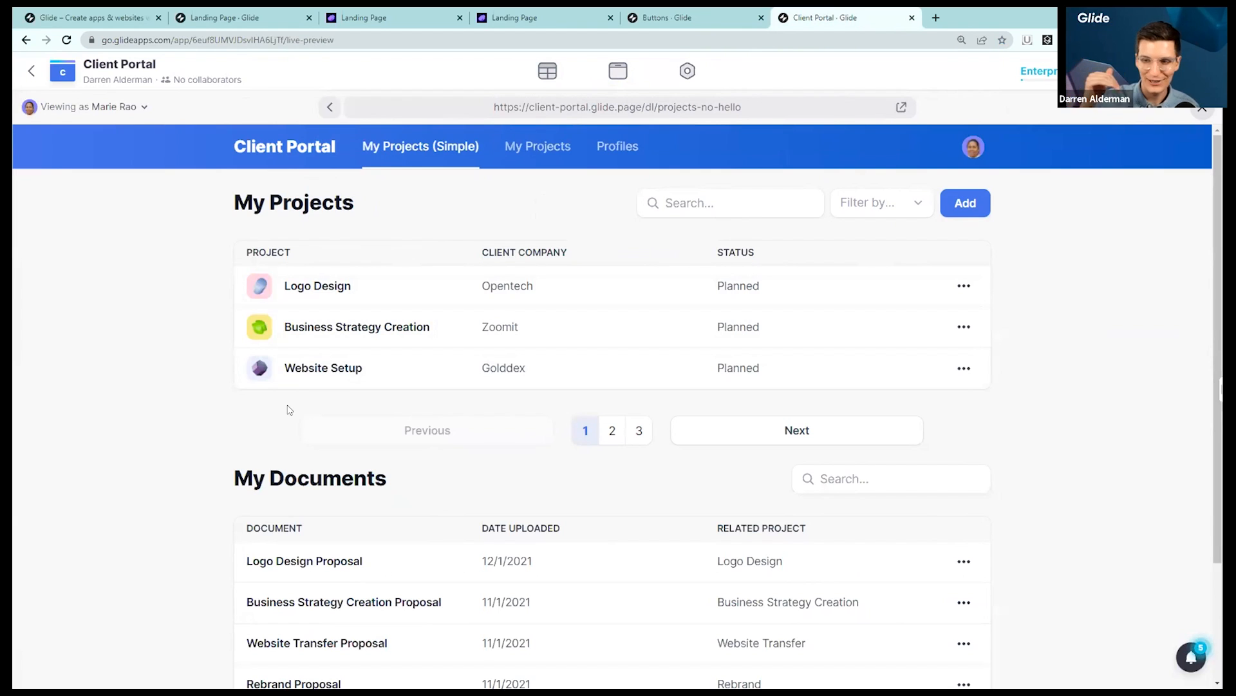
scroll(down, 3)
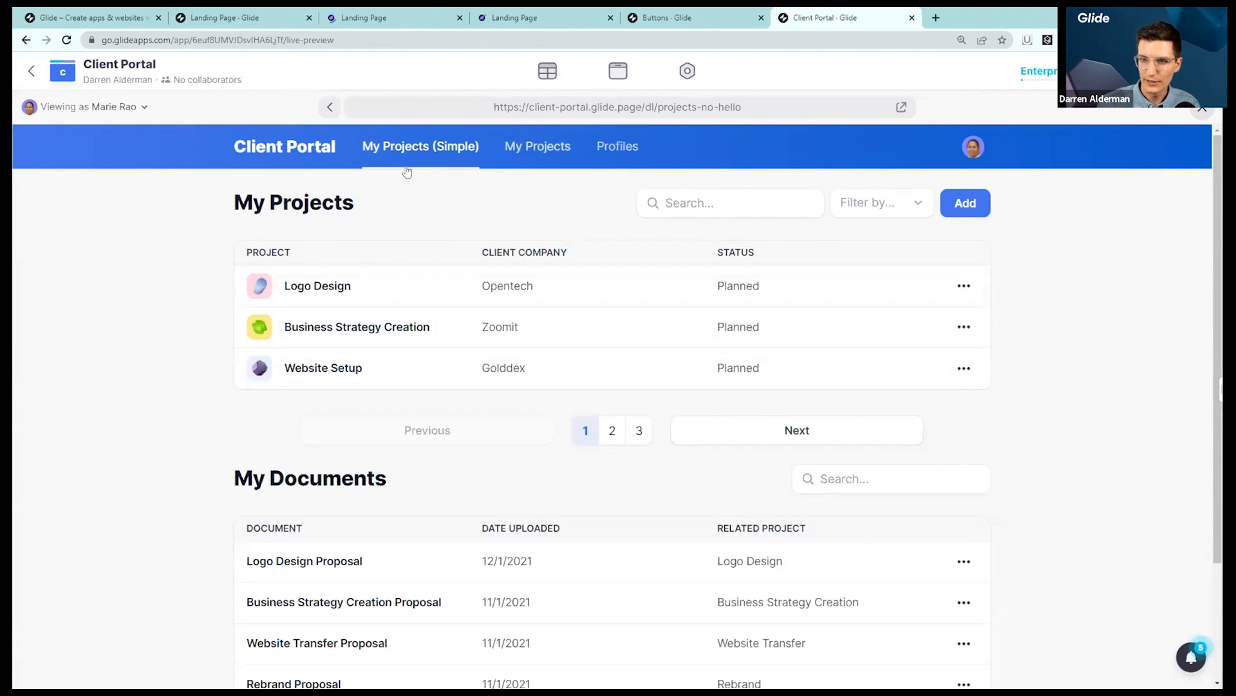
click(538, 146)
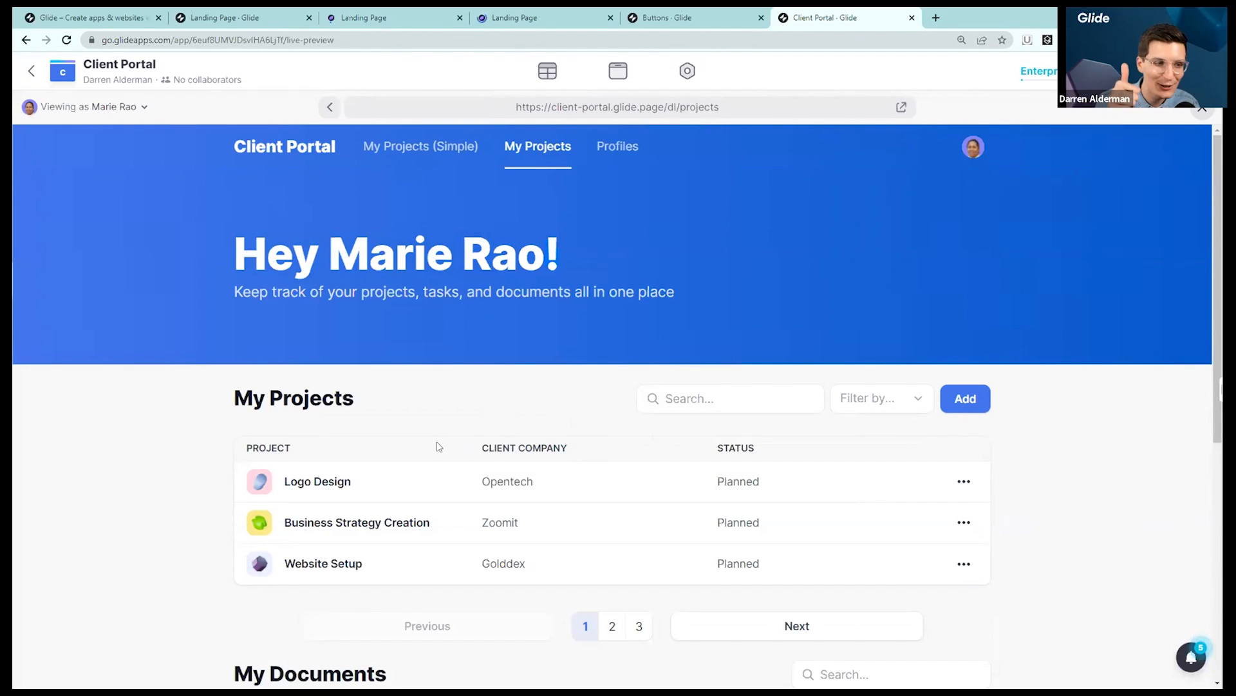
triple_click(394, 253)
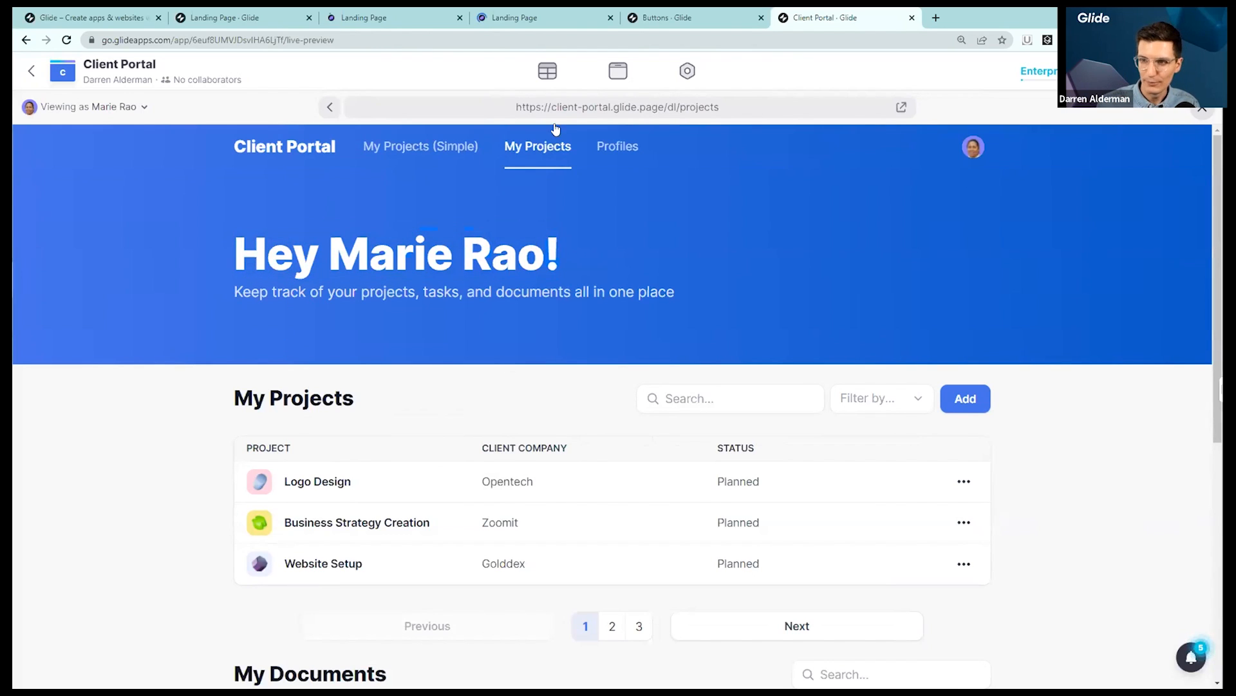
mouse_move(547, 71)
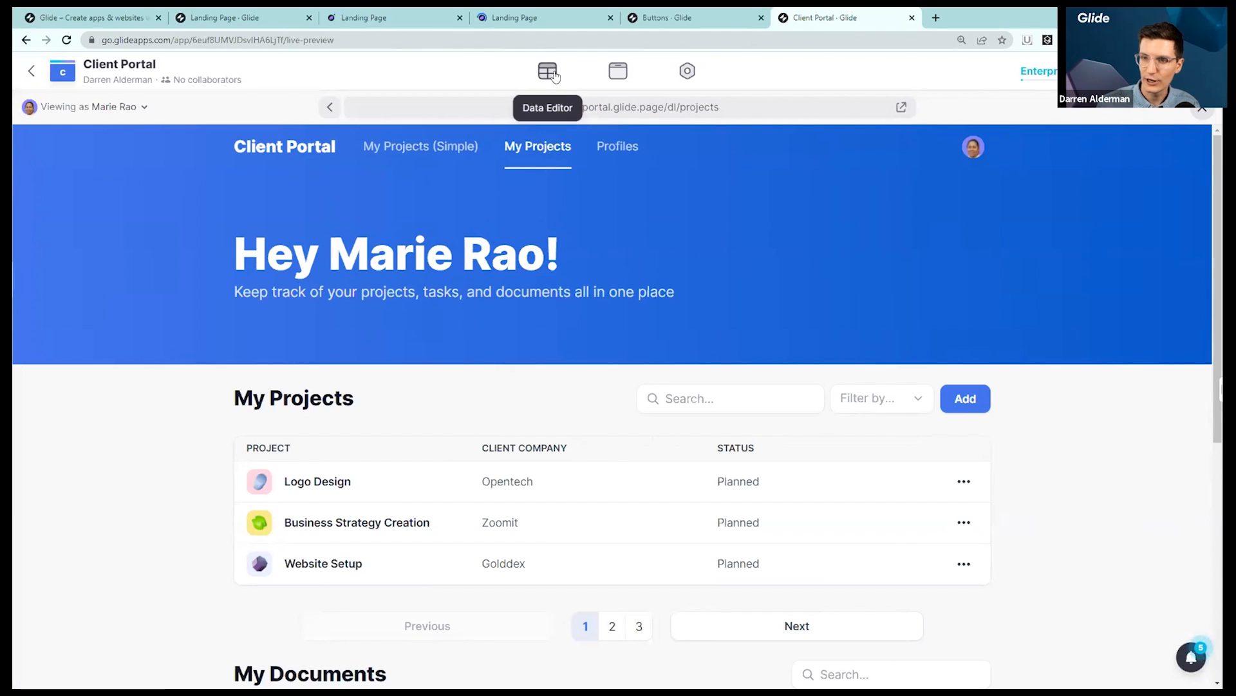
Return to the Users table and open the Welcome Message column's options menu
click(547, 71)
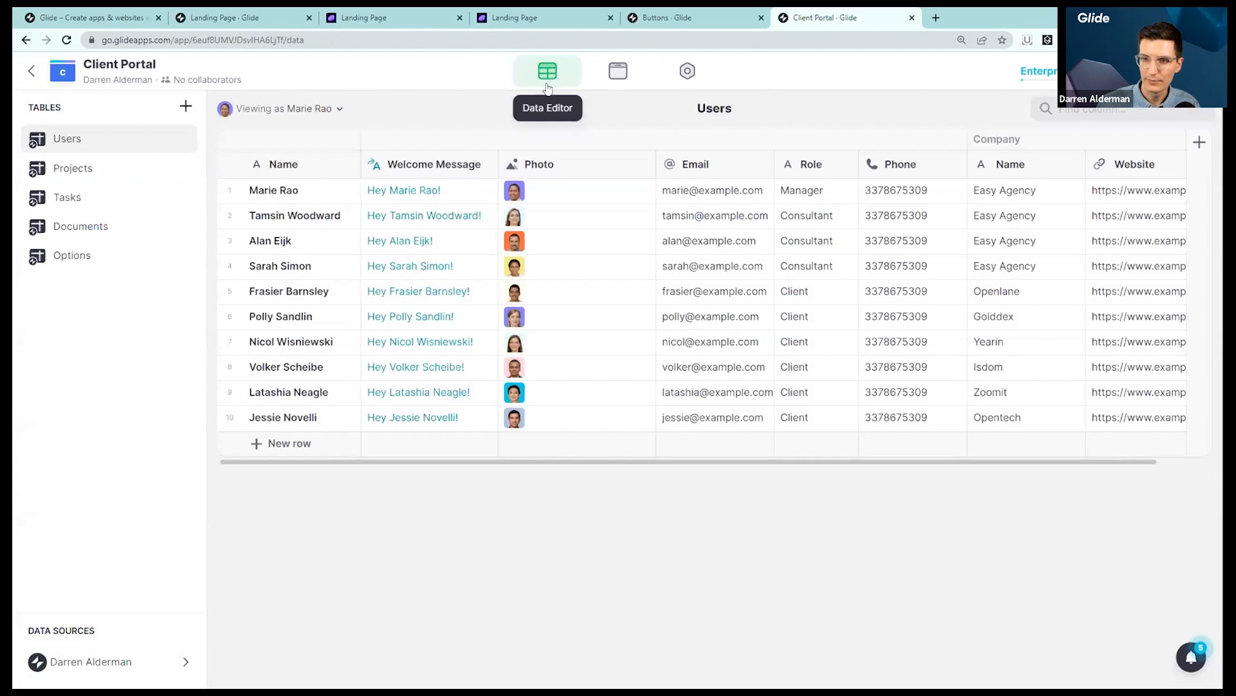
click(300, 190)
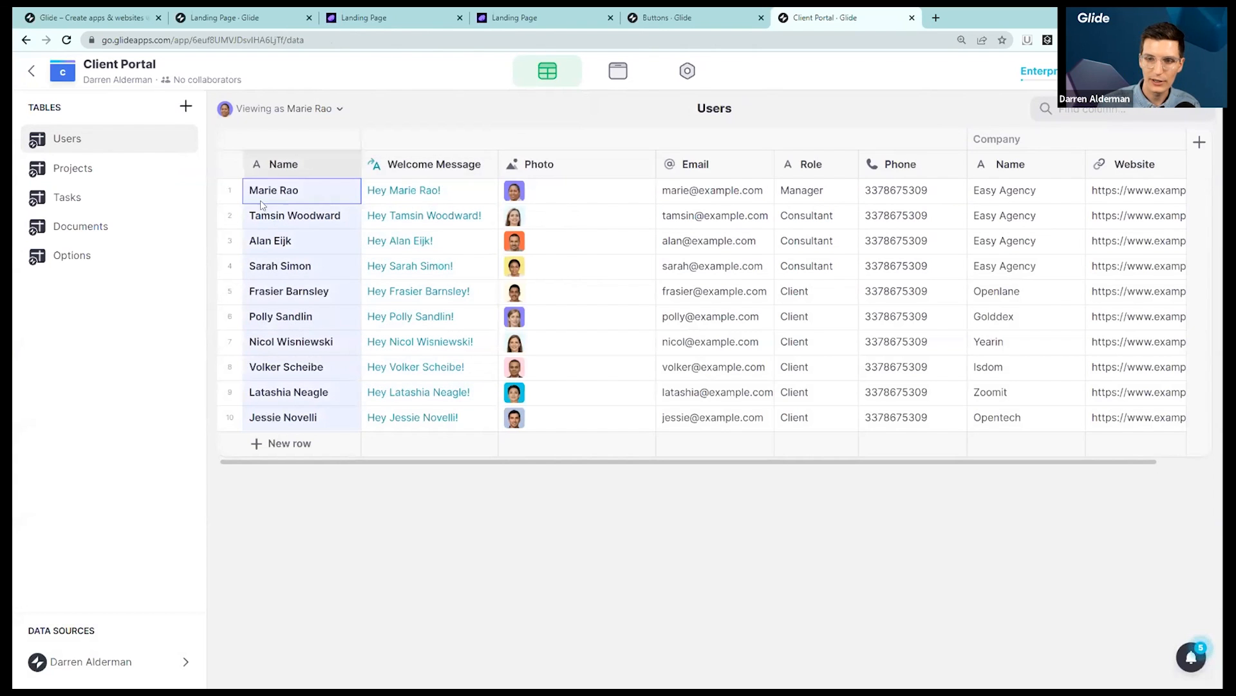
mouse_move(720, 197)
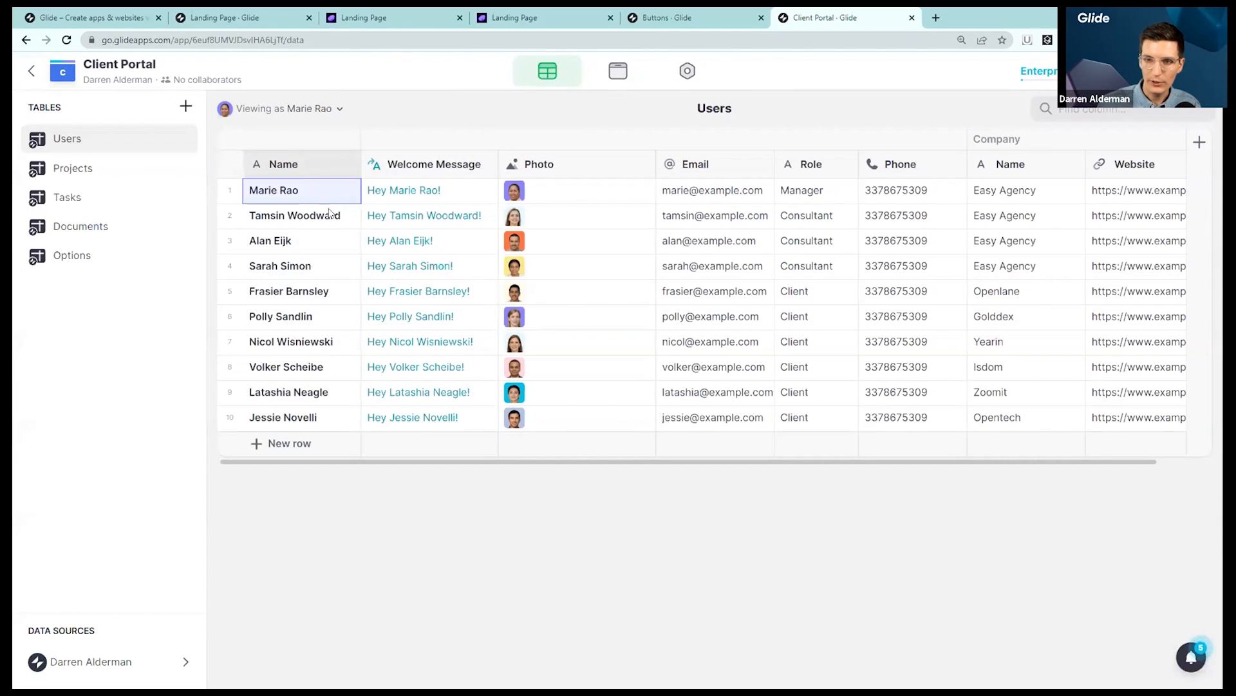
click(404, 190)
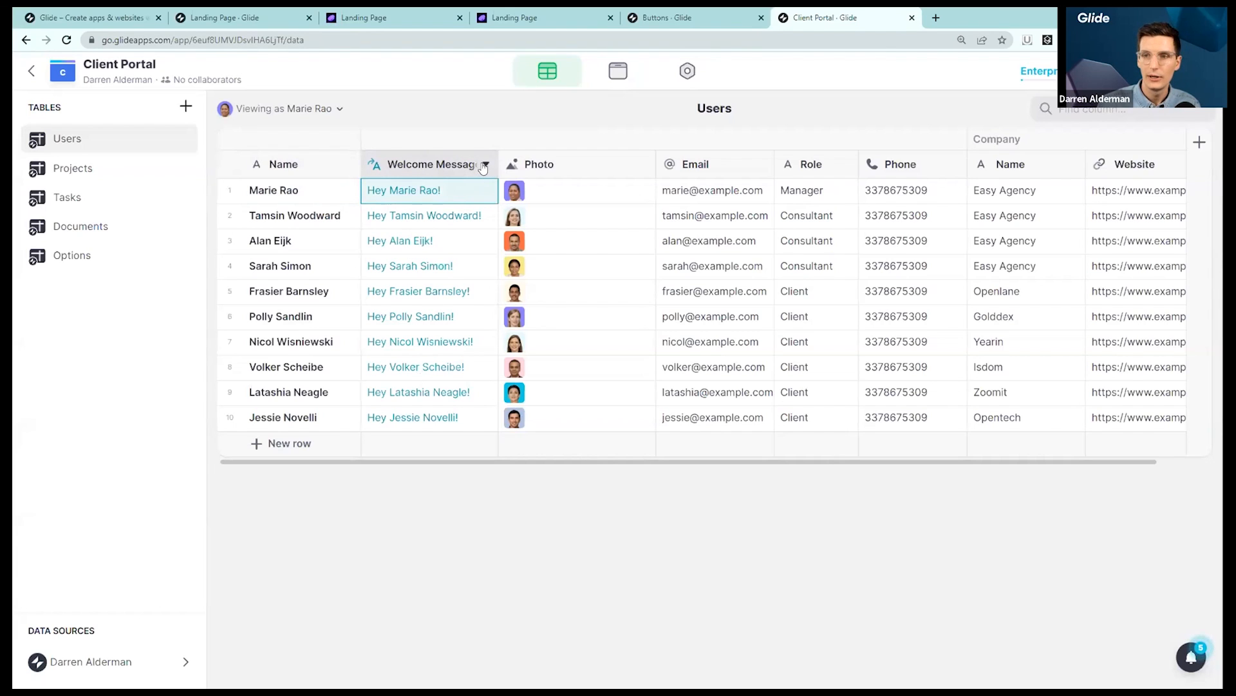
click(484, 166)
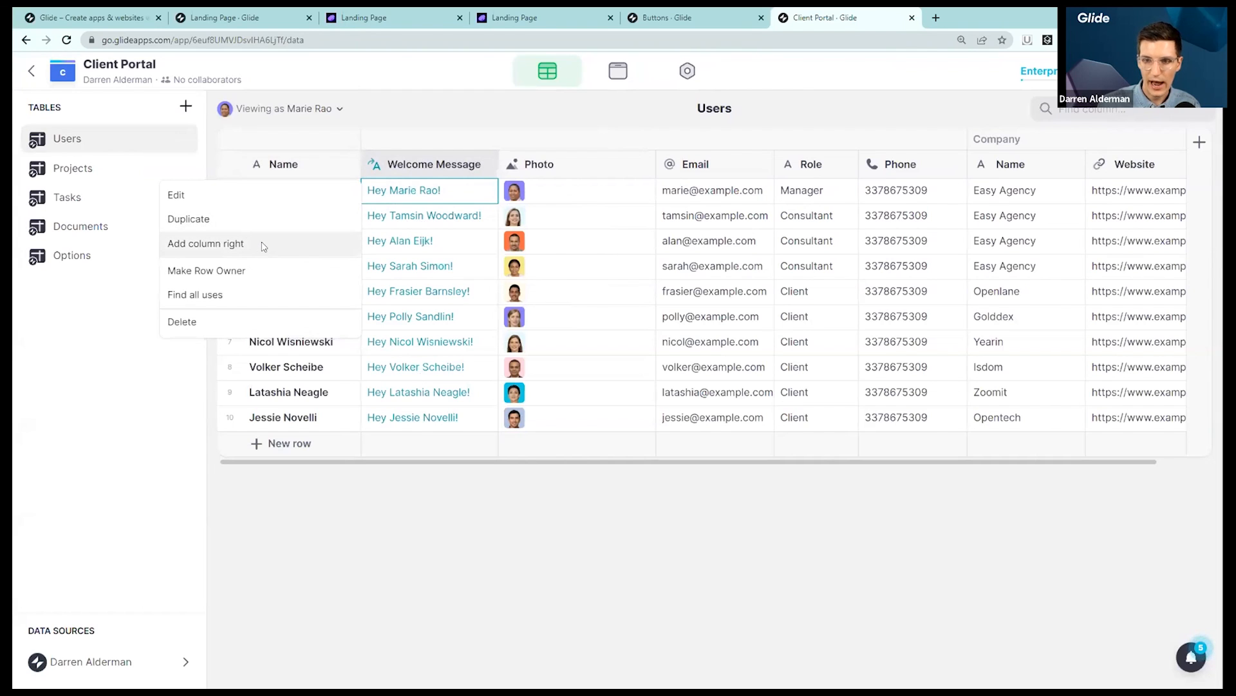
Add a new Template column named Hello! Message to the Users table
click(205, 242)
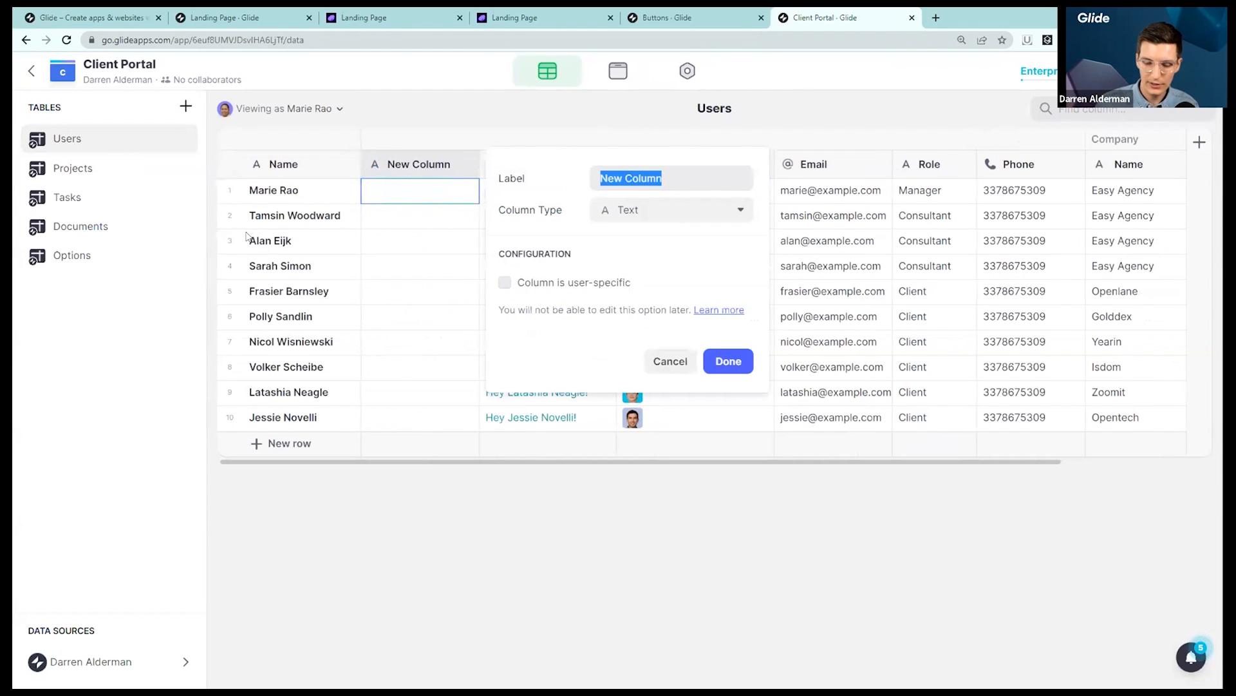
text(Hello!)
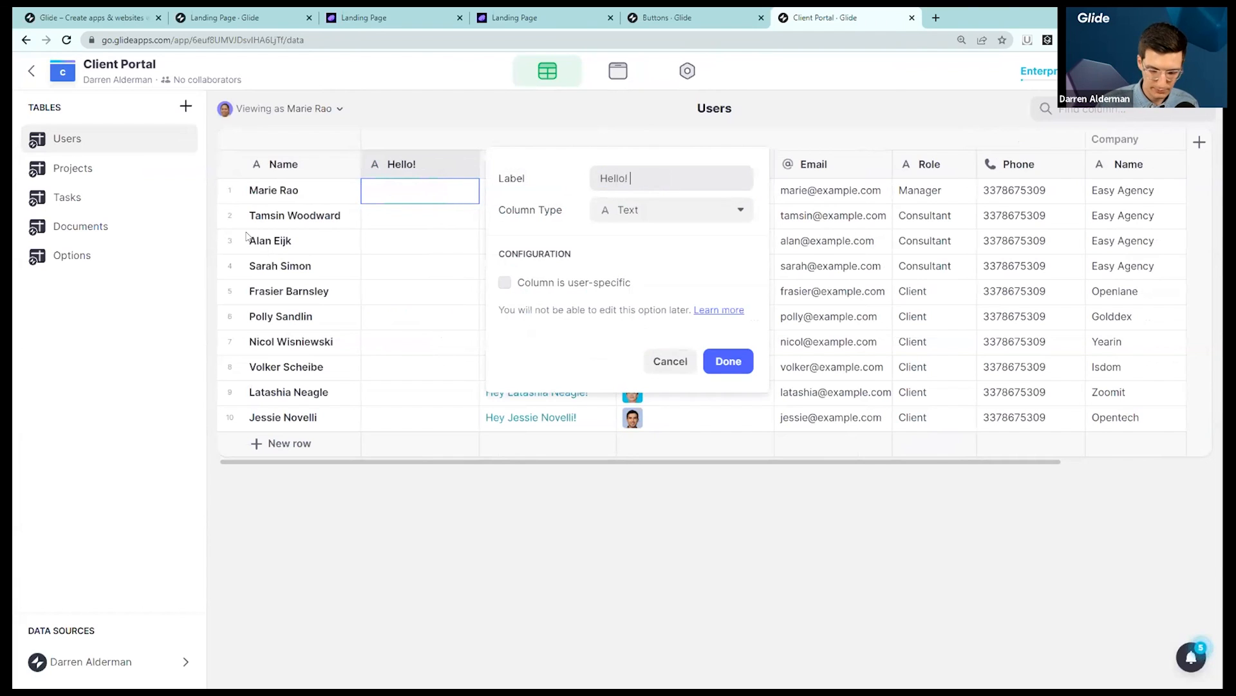
text(Mesage)
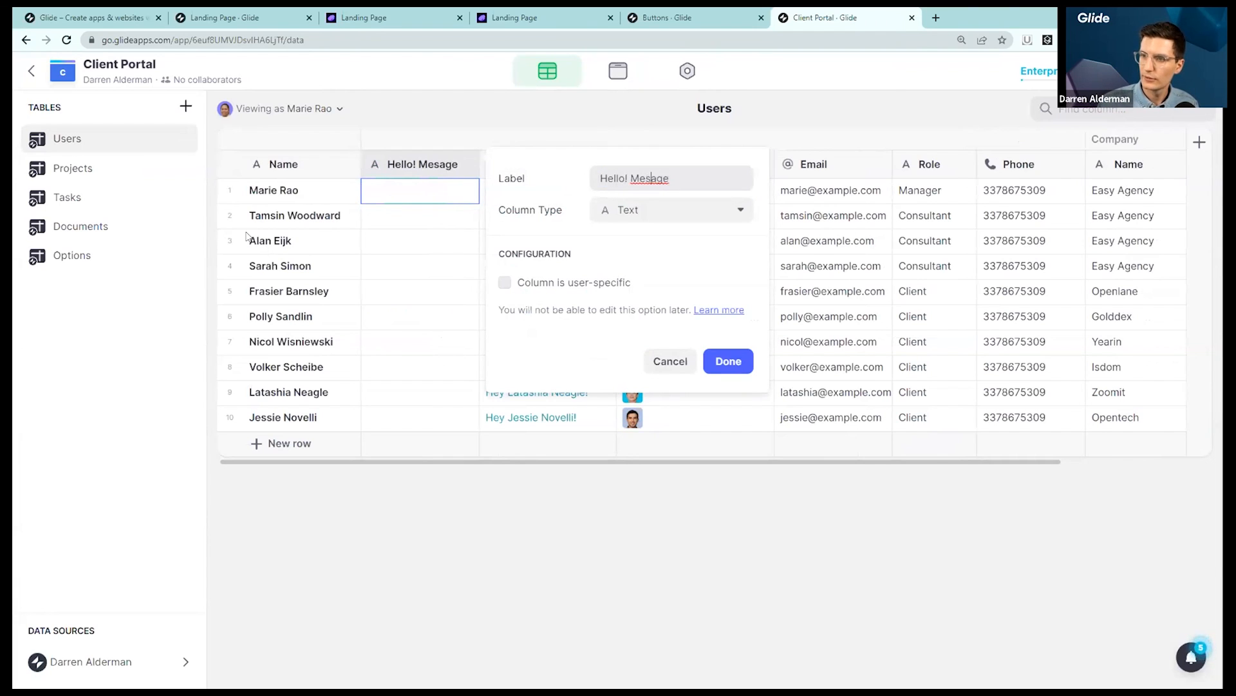
click(670, 210)
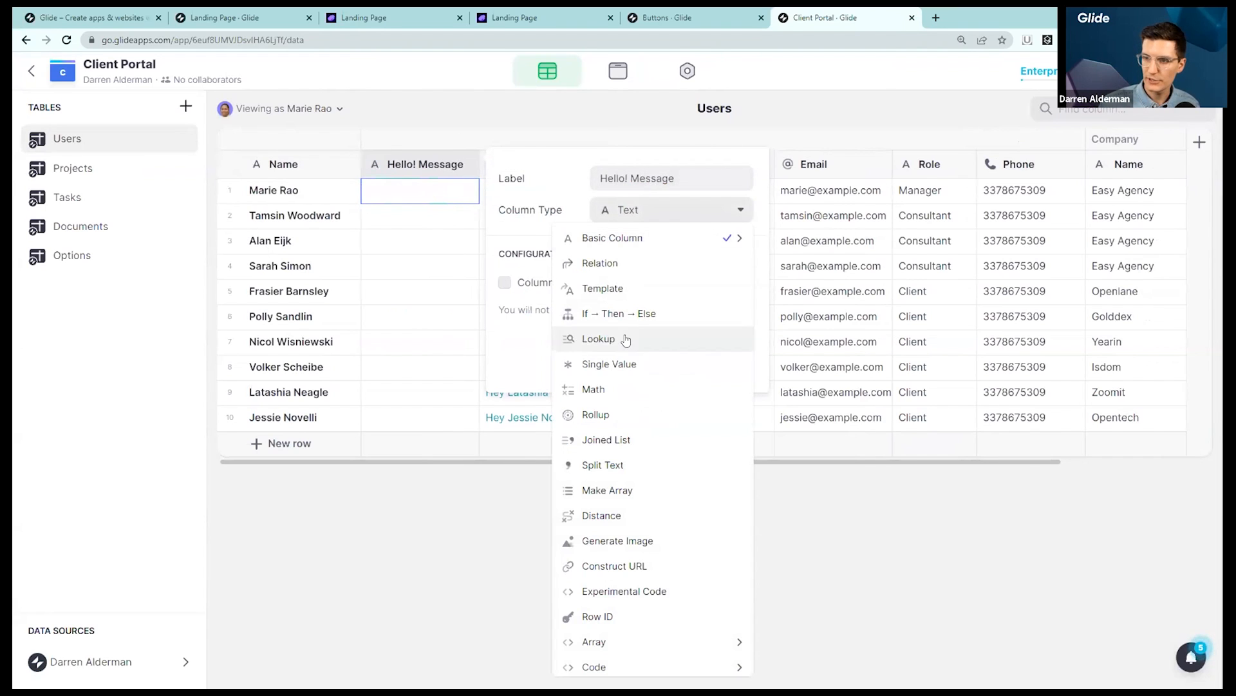
click(601, 288)
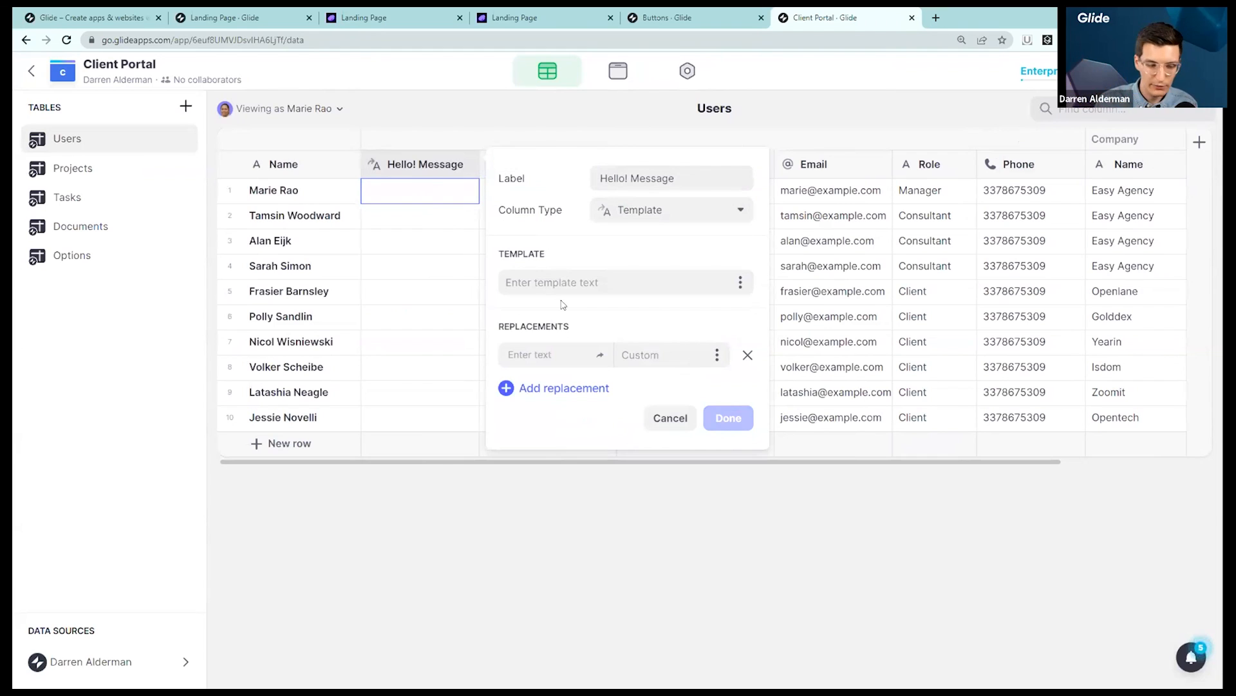
Set the template to 'Hey 👋' plus a 'name' placeholder filled from the Name column
text(Hey)
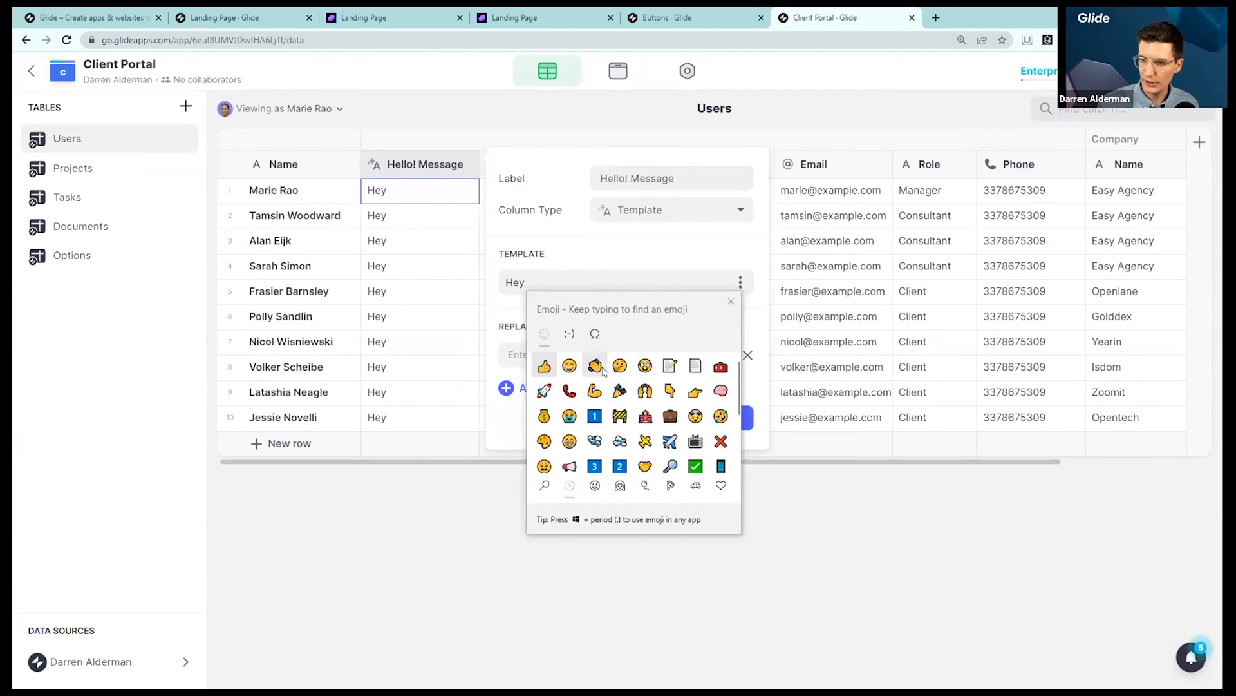
click(594, 365)
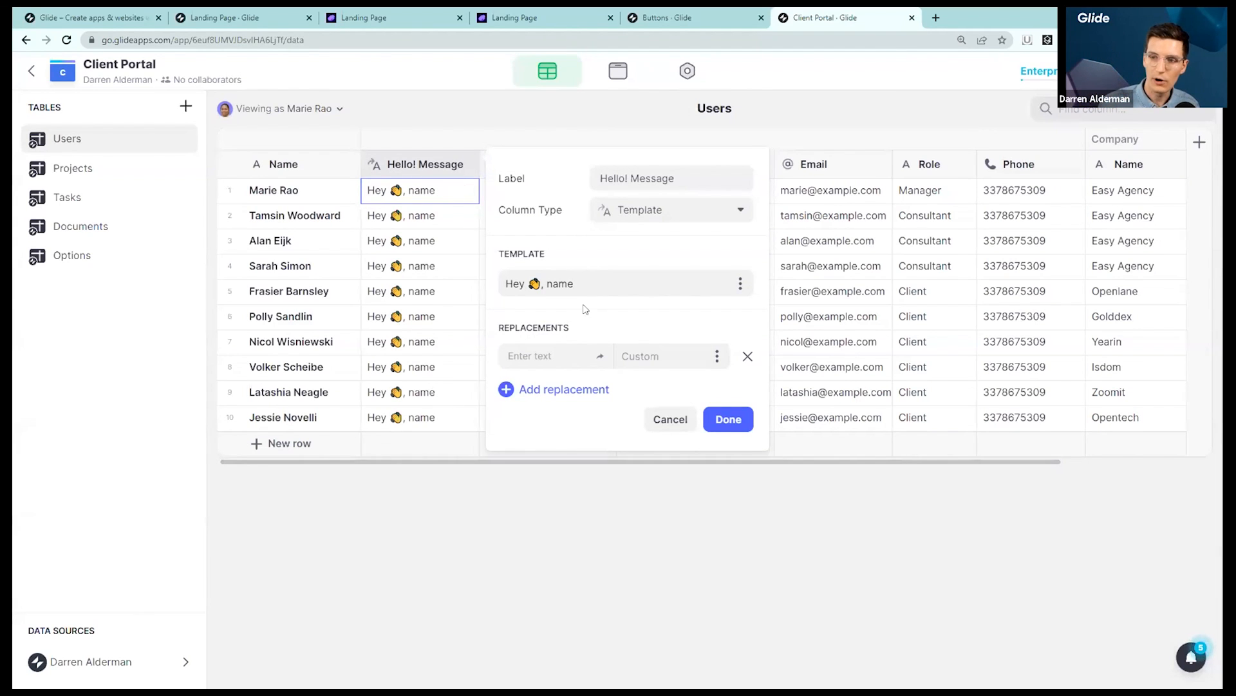
double_click(559, 283)
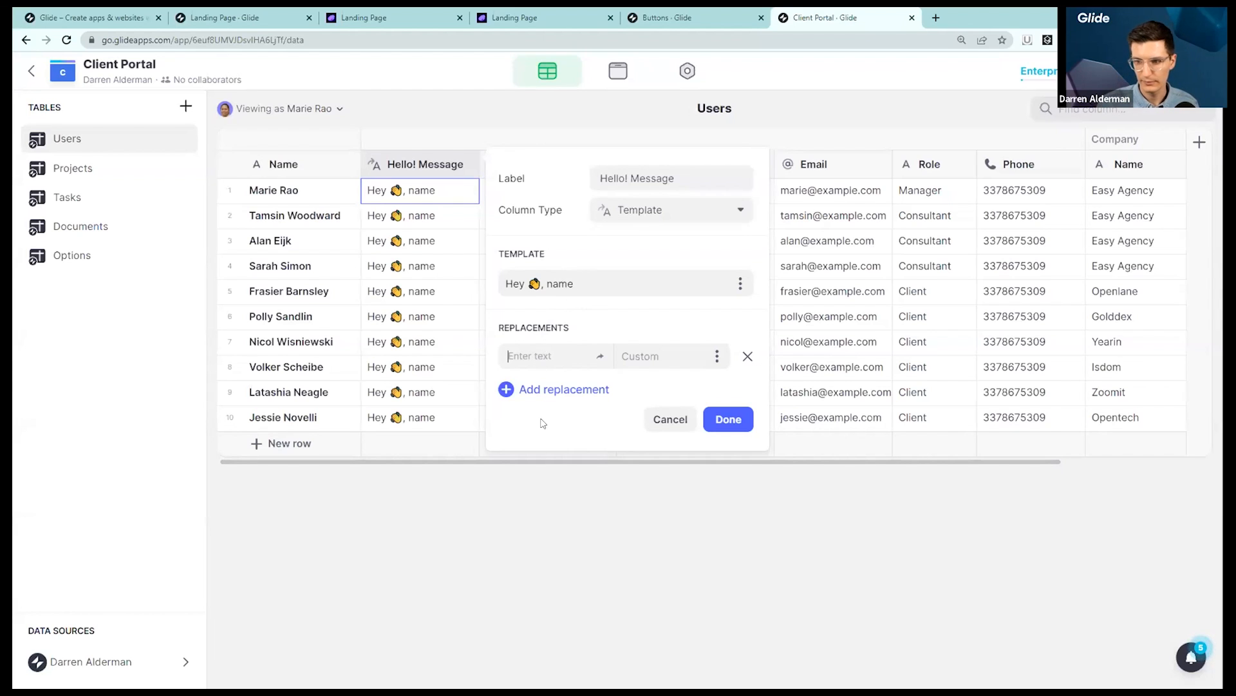
text(name)
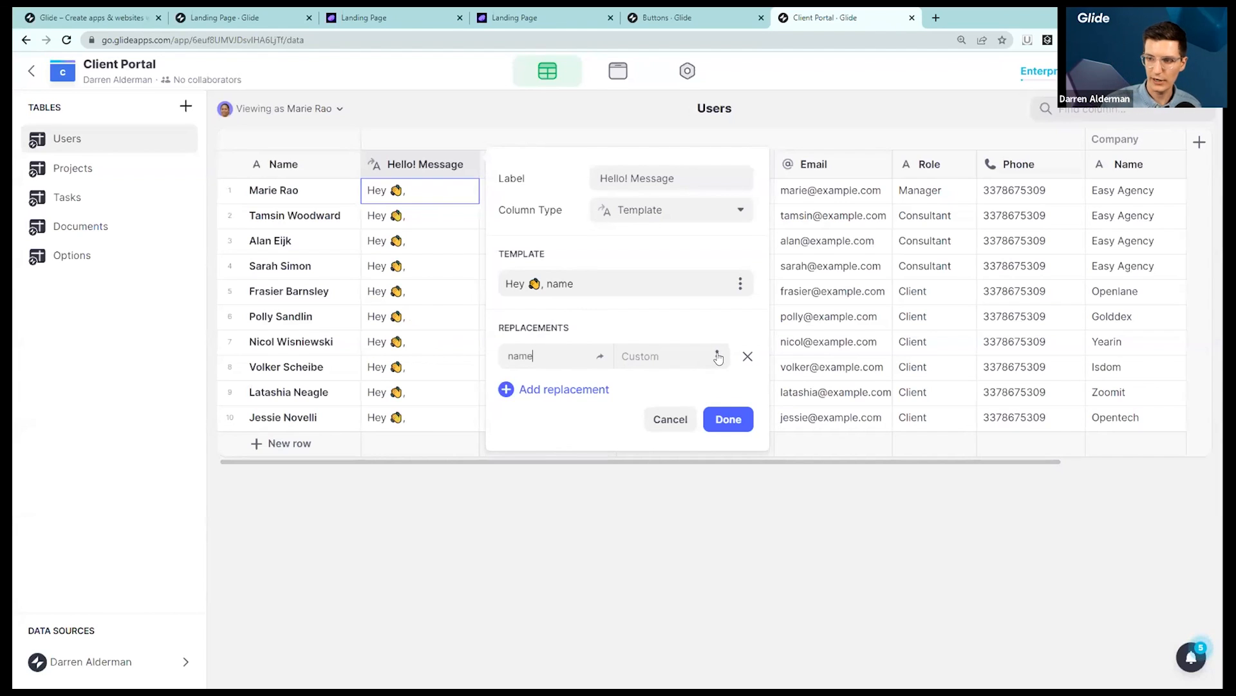
click(716, 356)
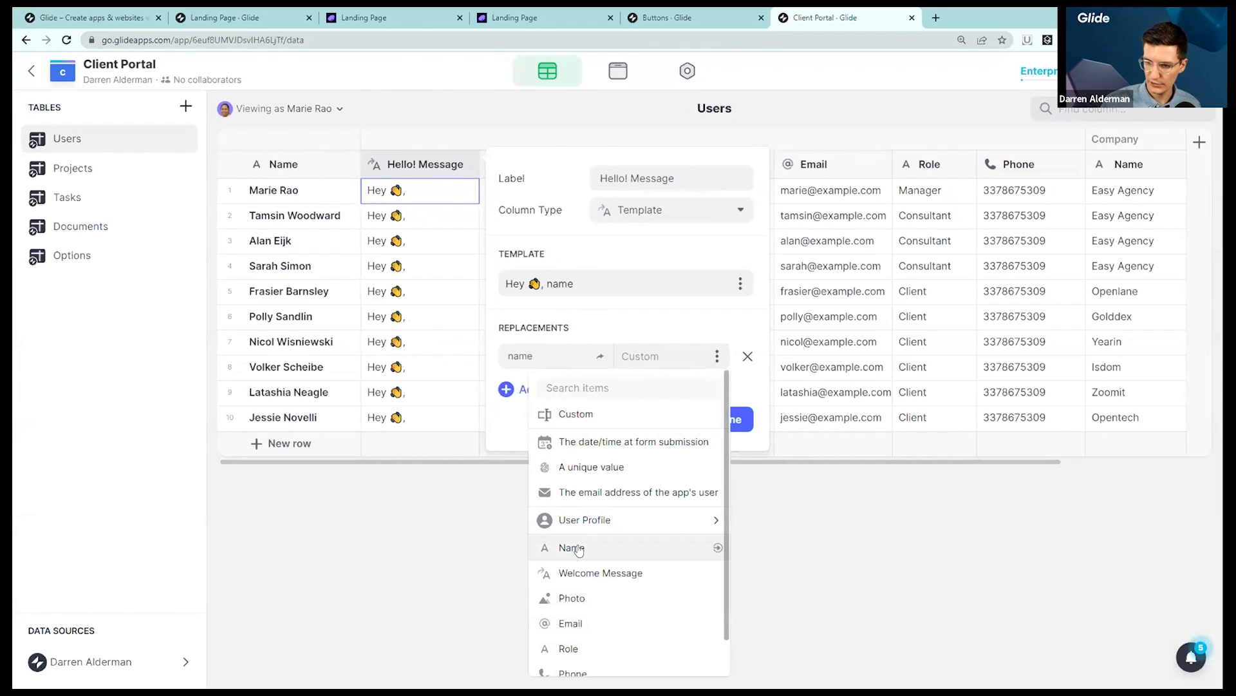
click(569, 548)
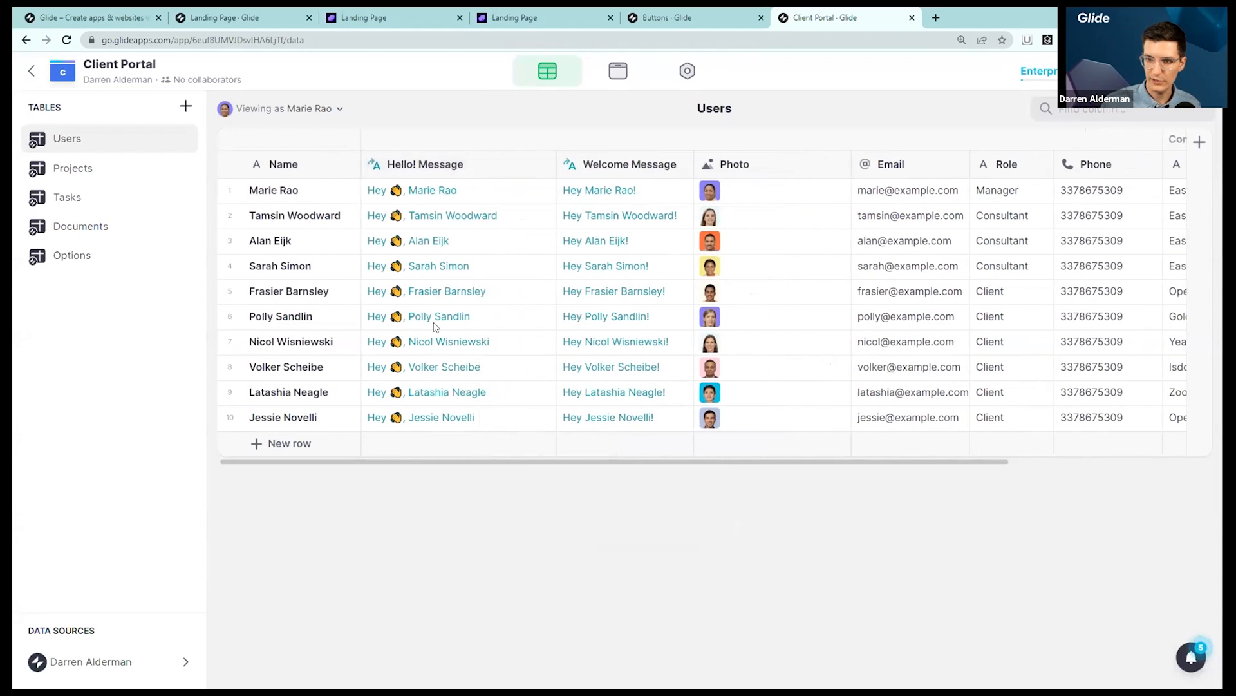
Bind the My Projects hero Title to the Hello! Message column
click(425, 164)
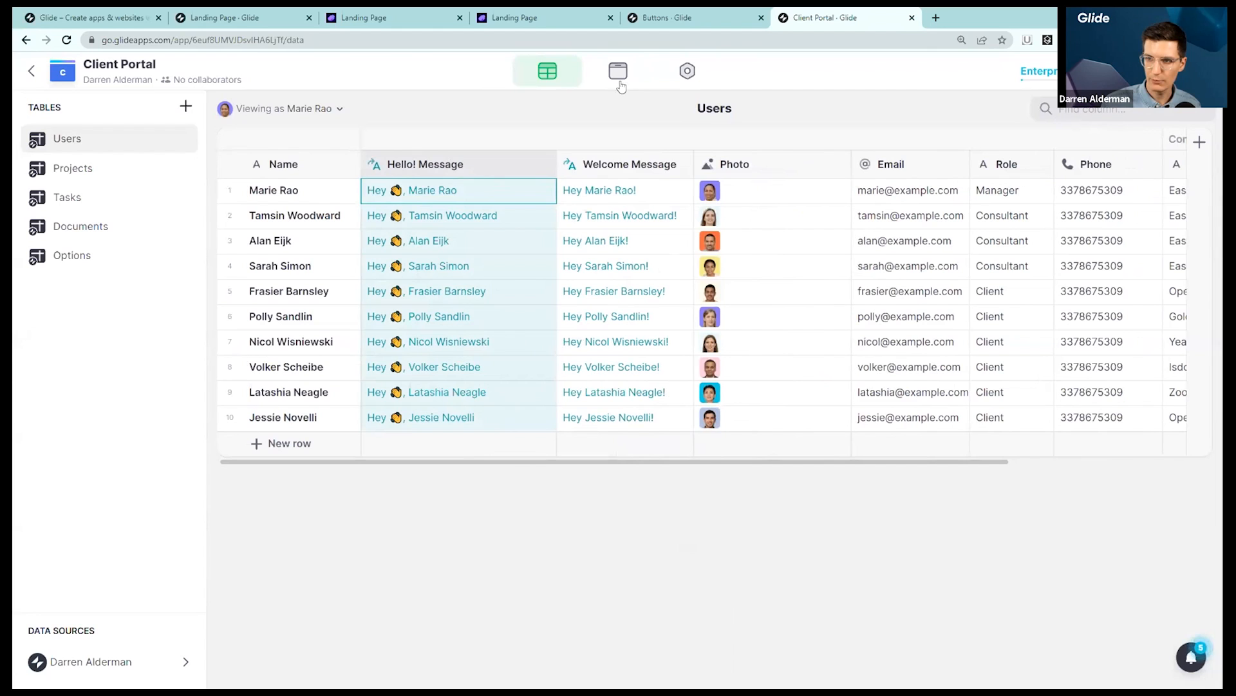
click(618, 71)
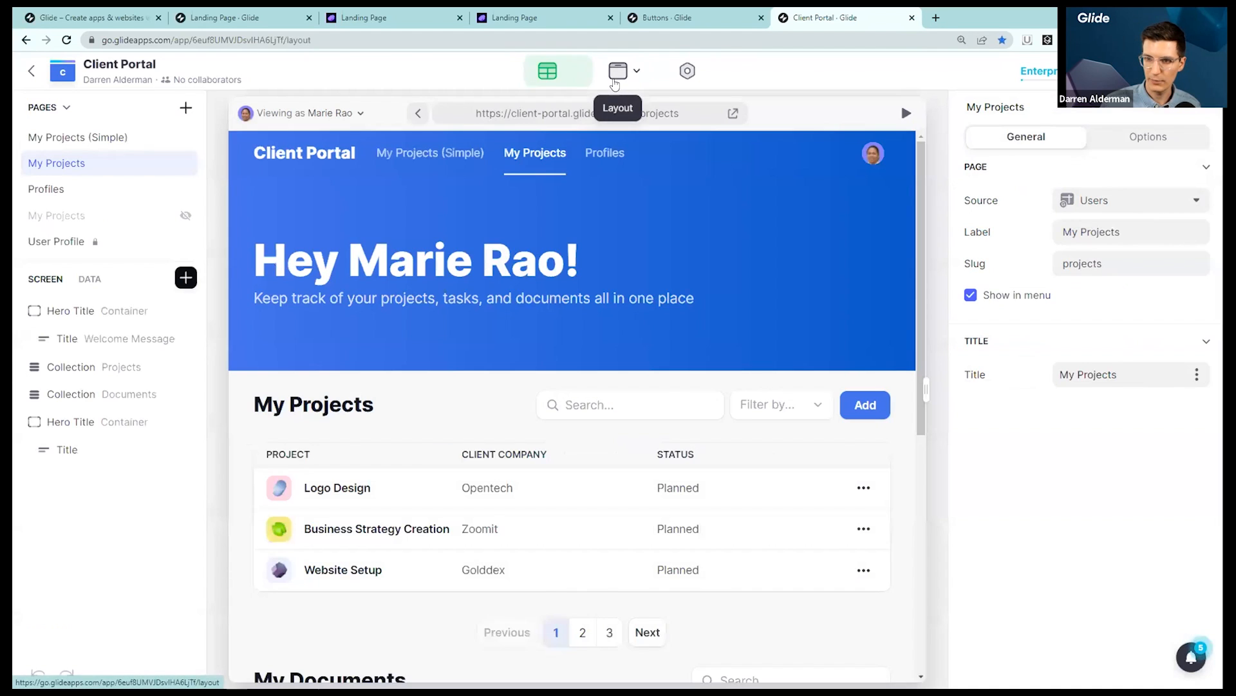
click(87, 338)
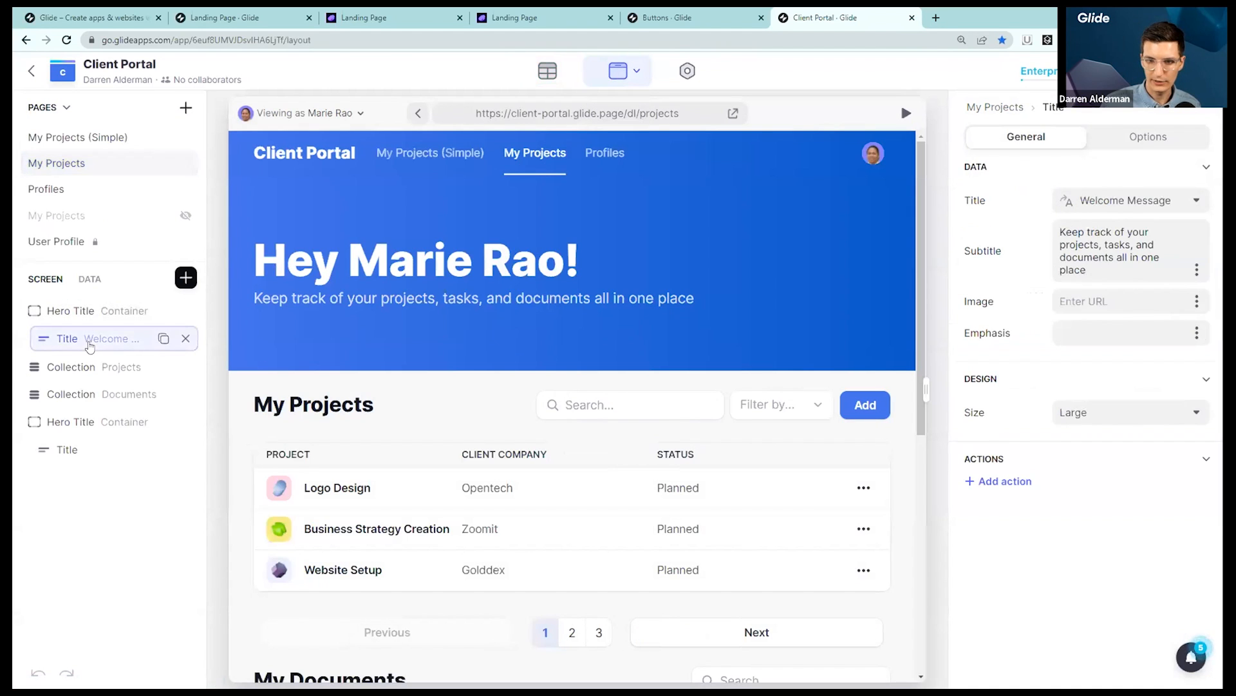
click(1129, 200)
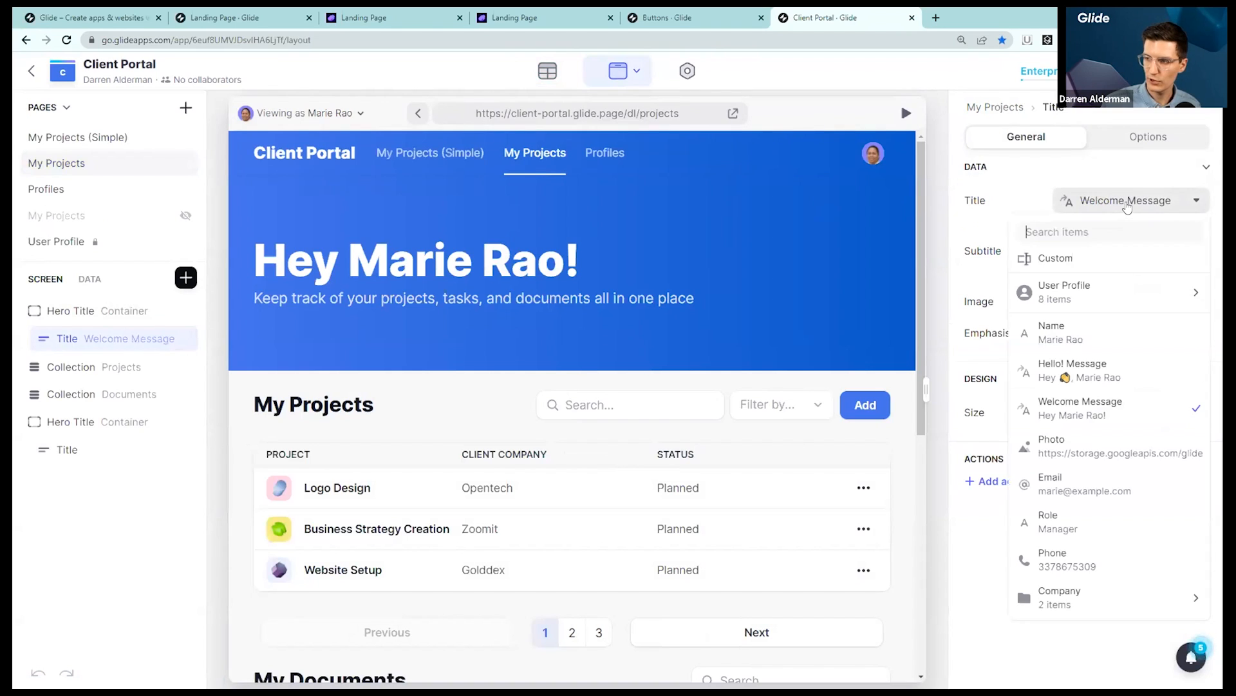
click(1072, 369)
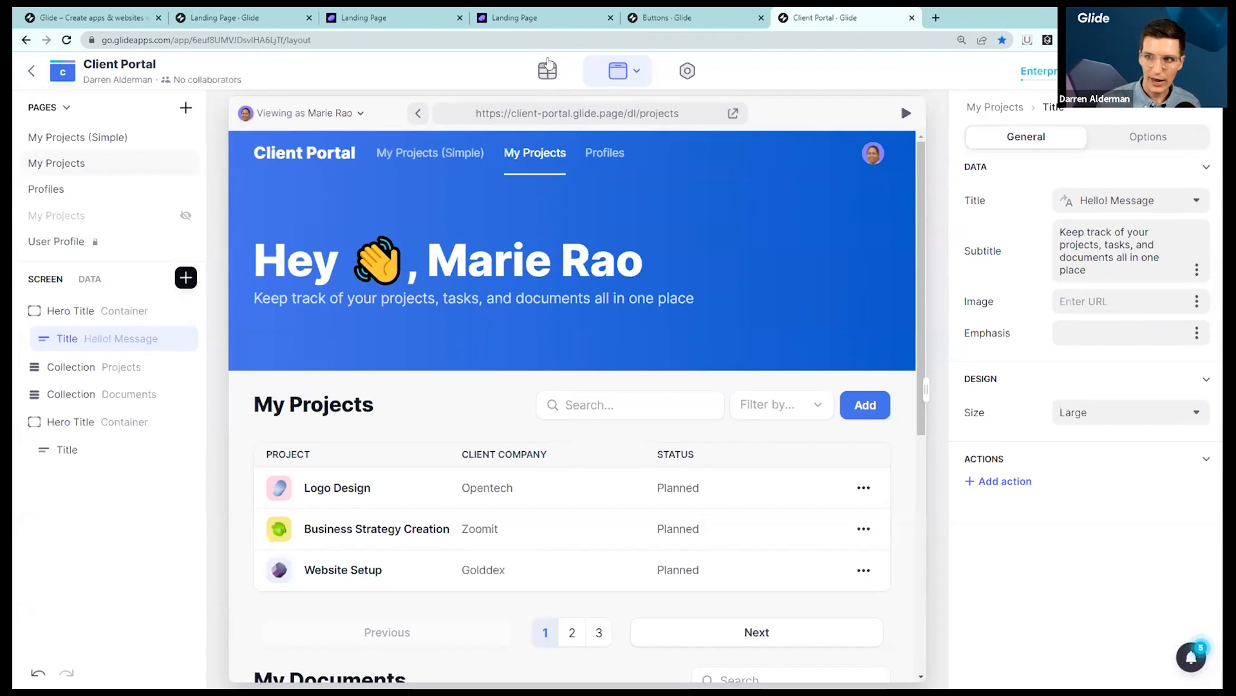
Open the Buttons app and preview its Opus details screen at tablet size
click(692, 17)
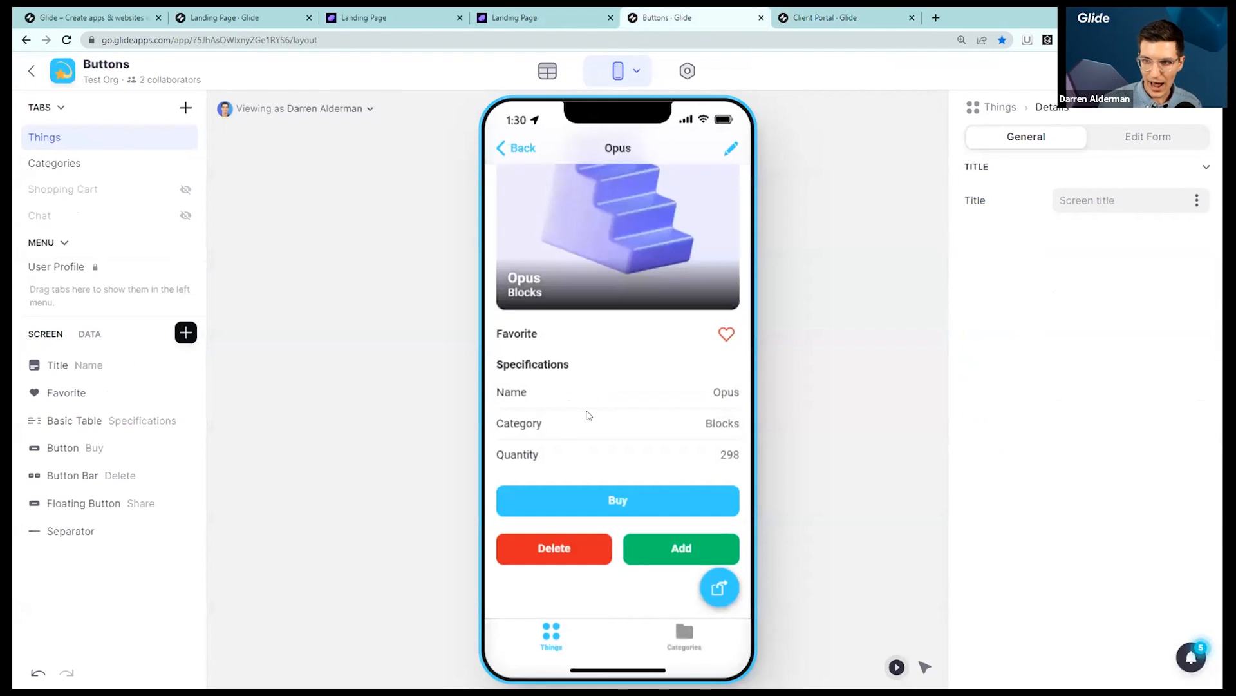
scroll(down, 3)
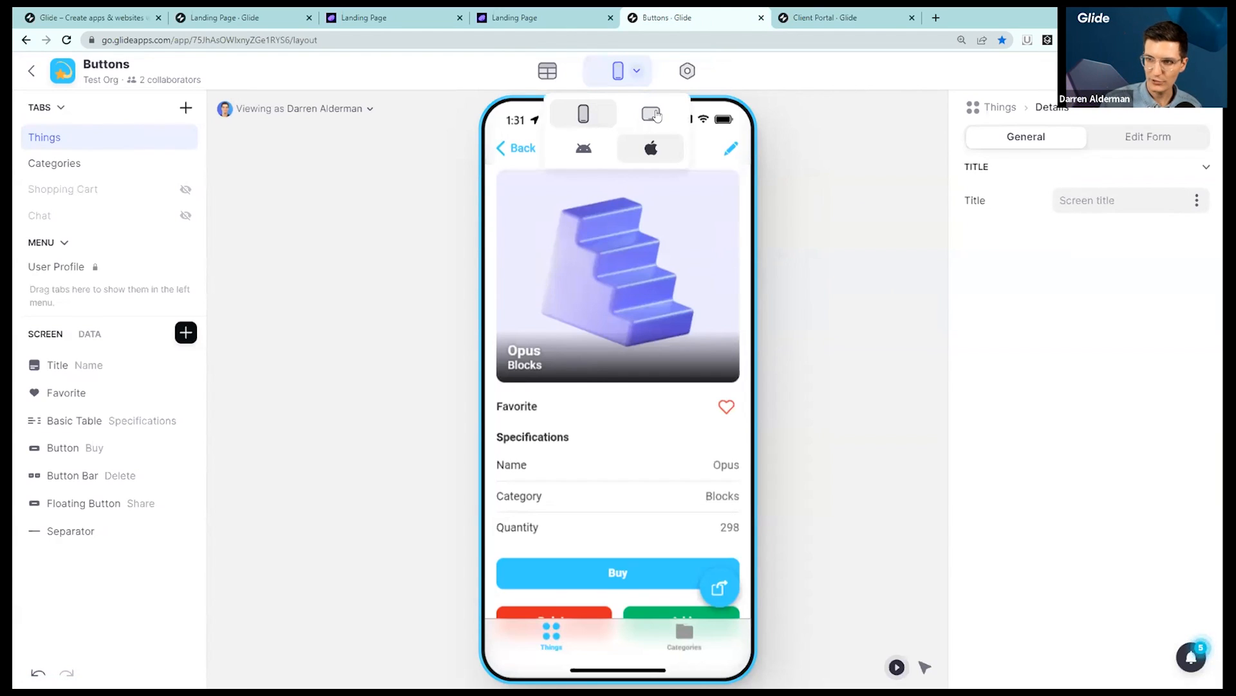
click(651, 114)
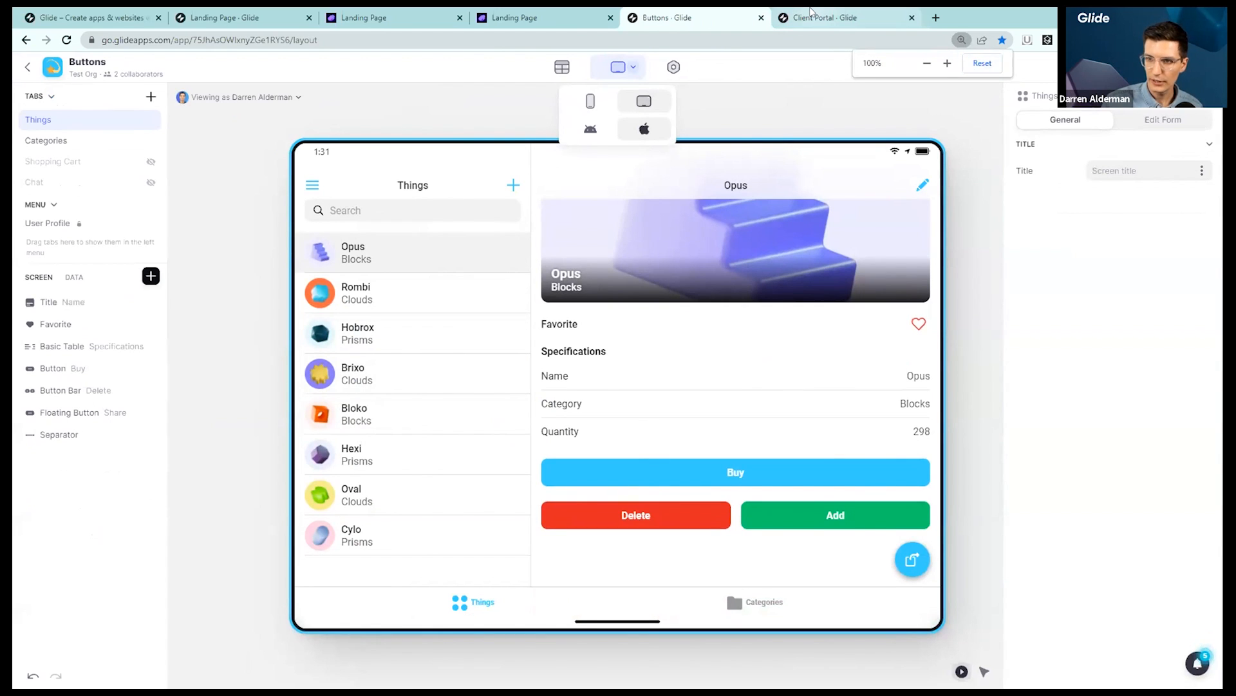
Return to the Client Portal app and set the layout preview to phone width
click(828, 17)
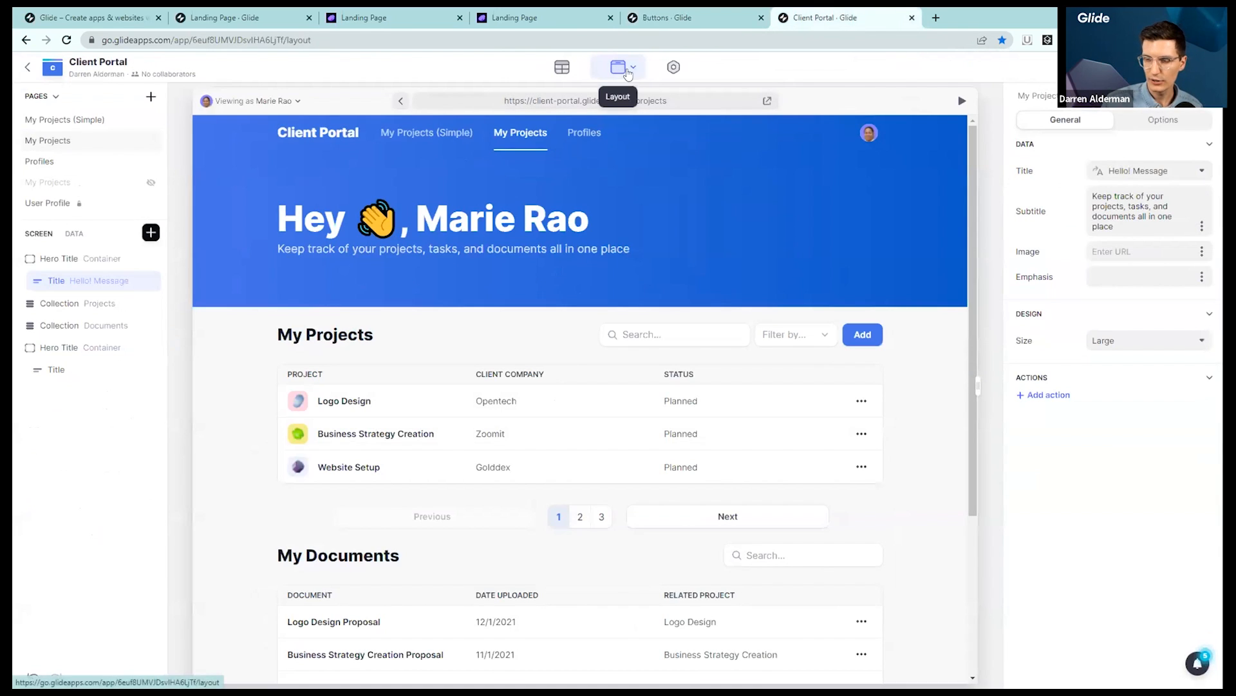
click(629, 66)
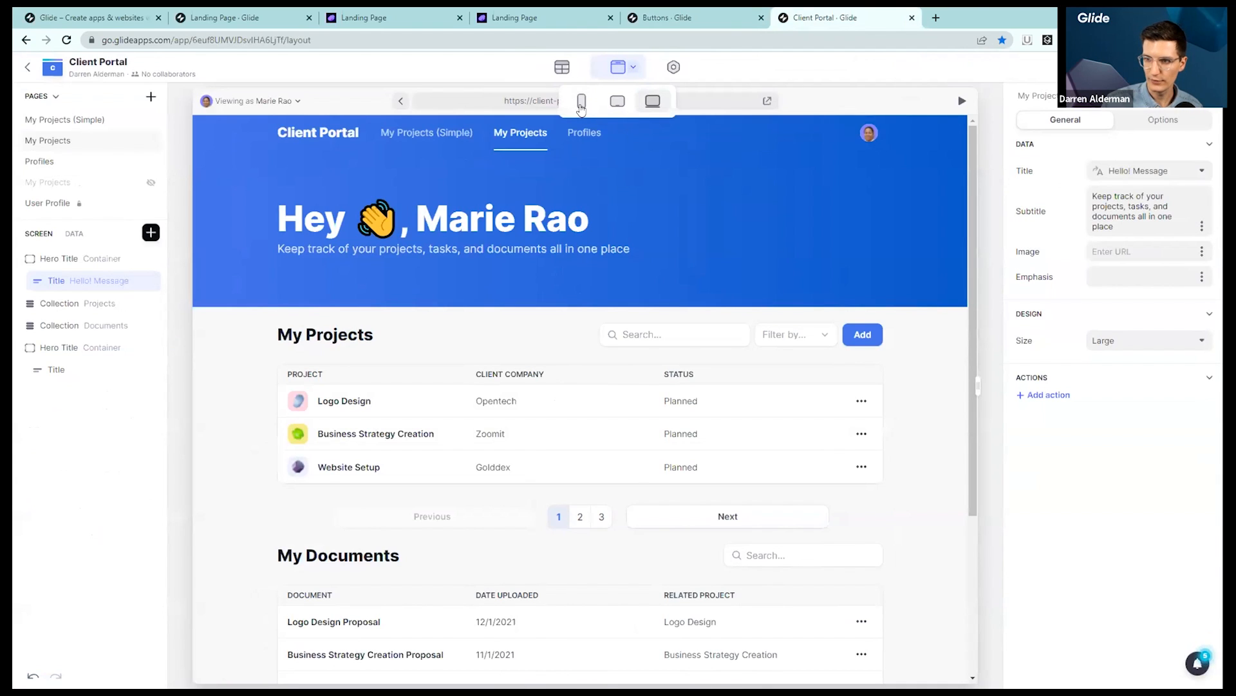
click(582, 101)
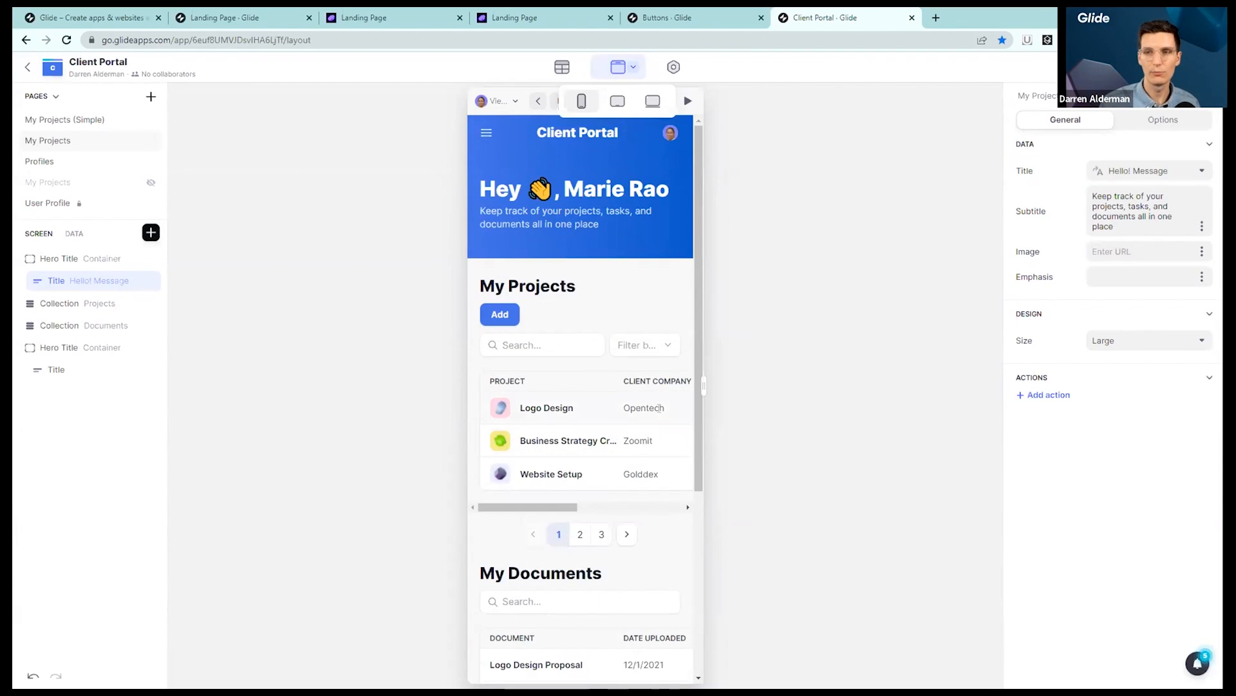
click(653, 100)
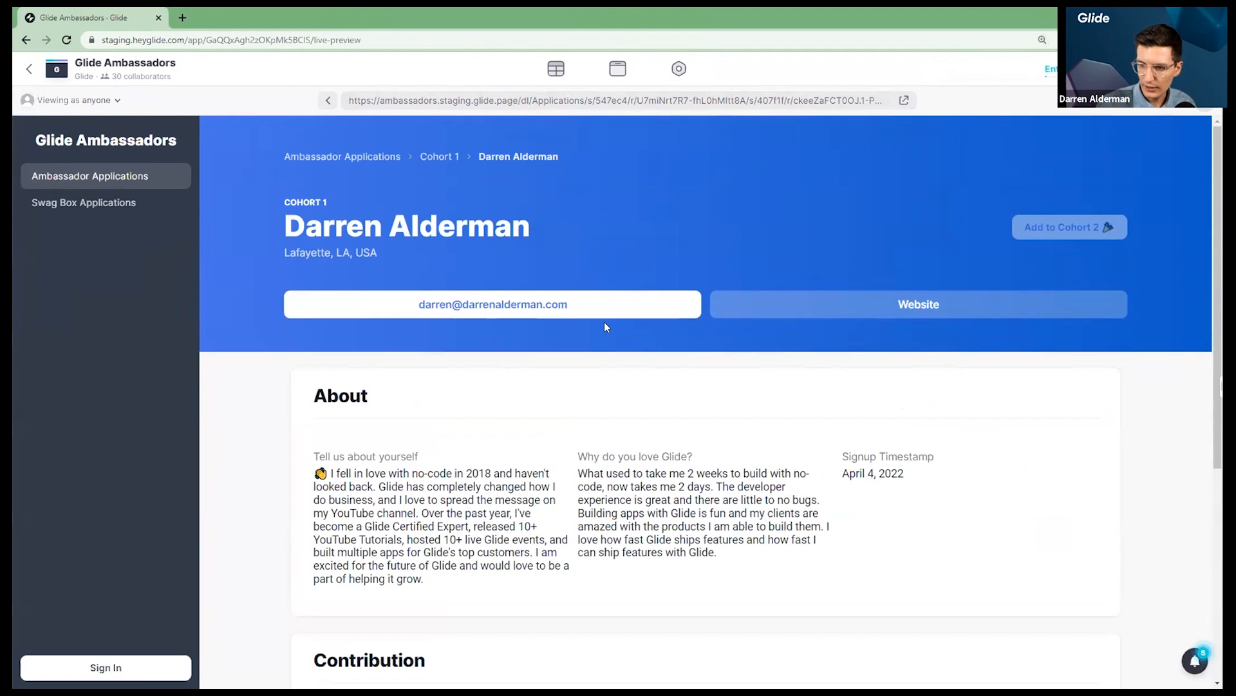
scroll(down, 3)
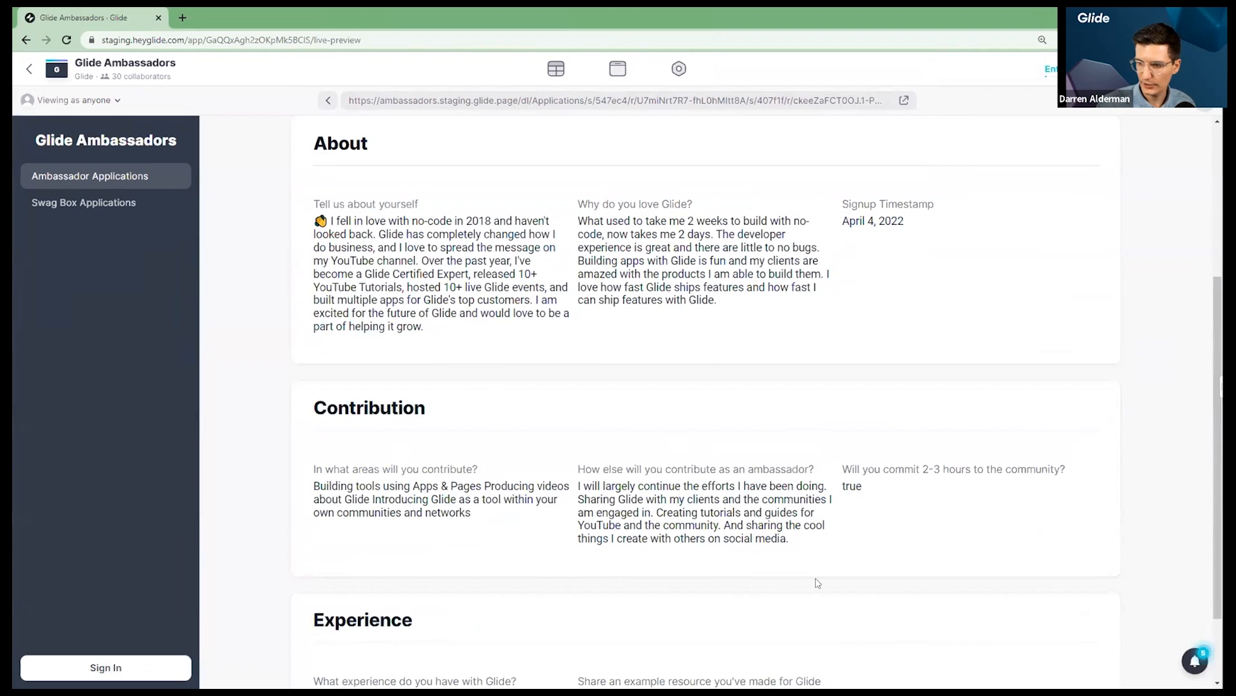
scroll(down, 3)
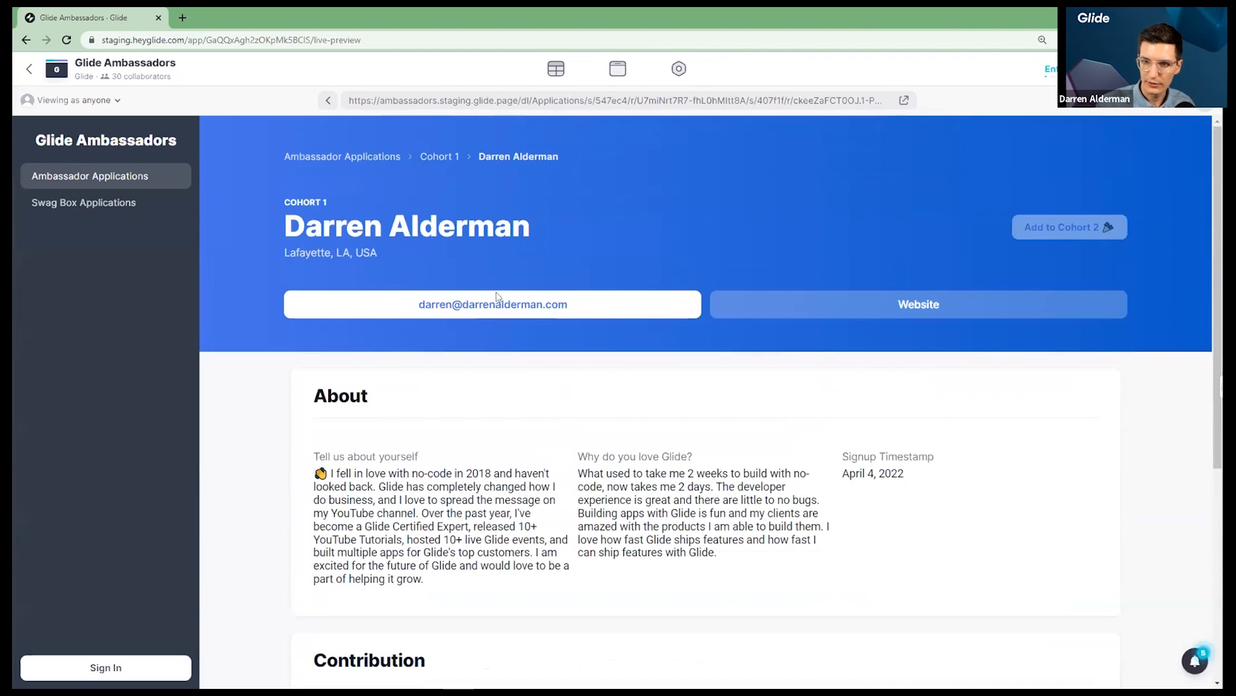
mouse_move(452, 442)
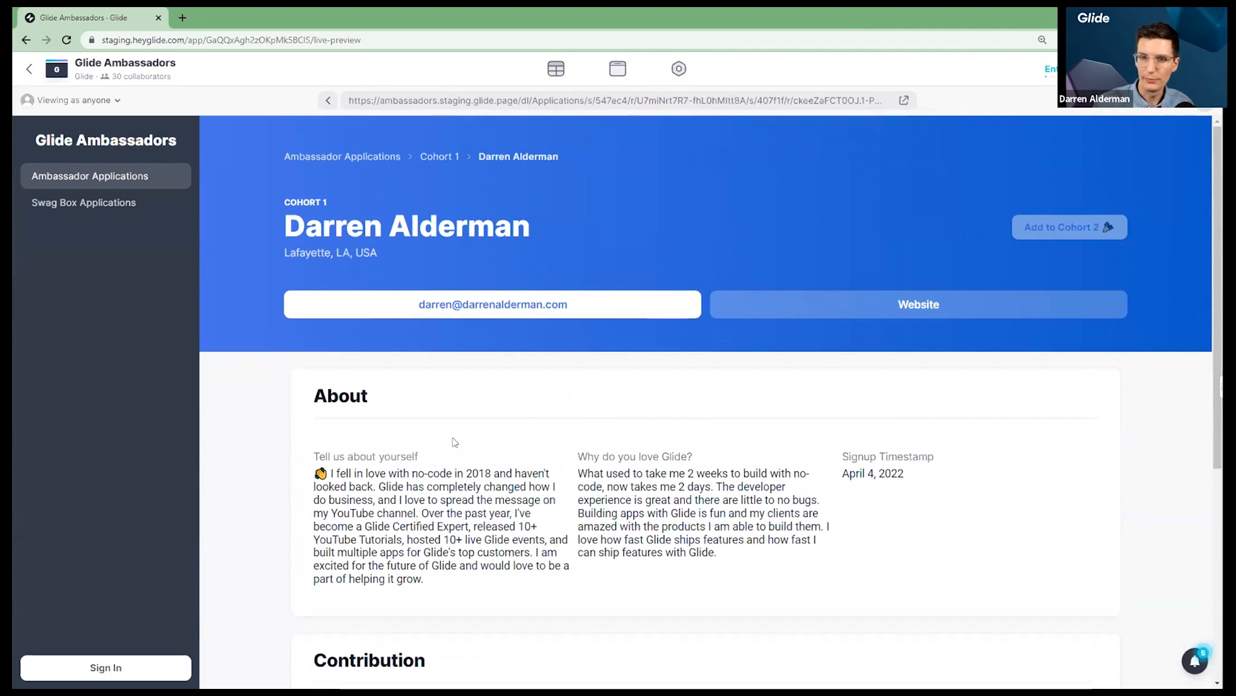
mouse_move(618, 69)
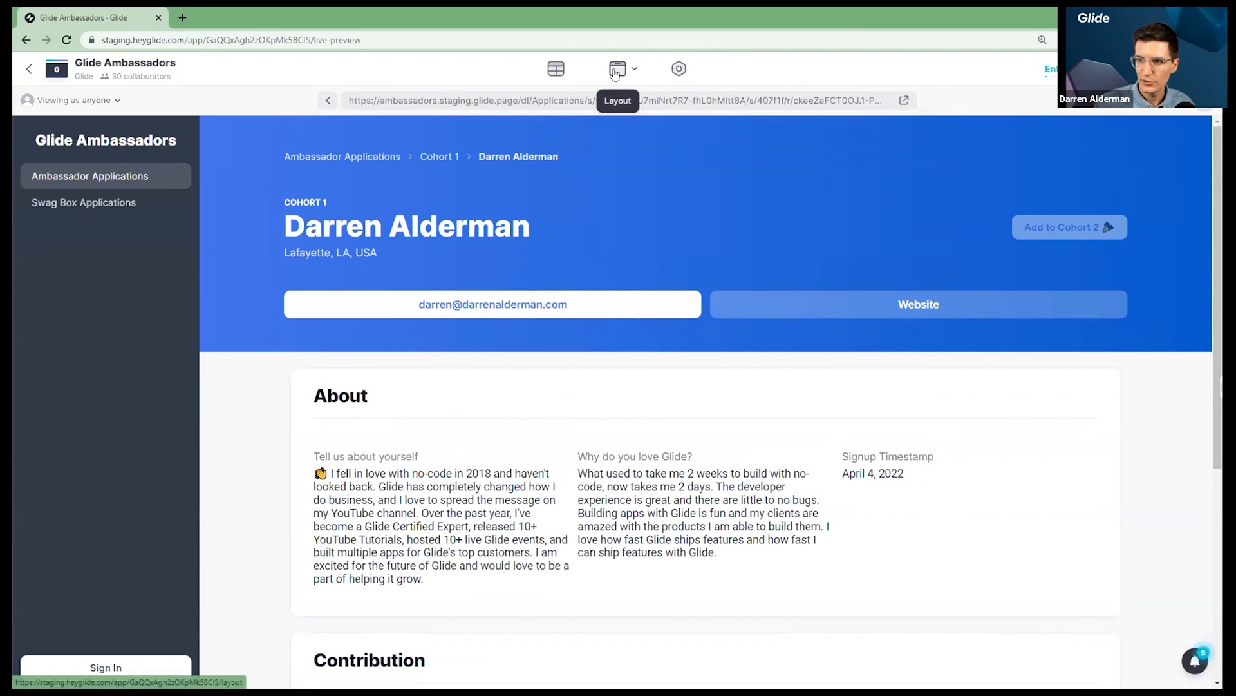
click(618, 69)
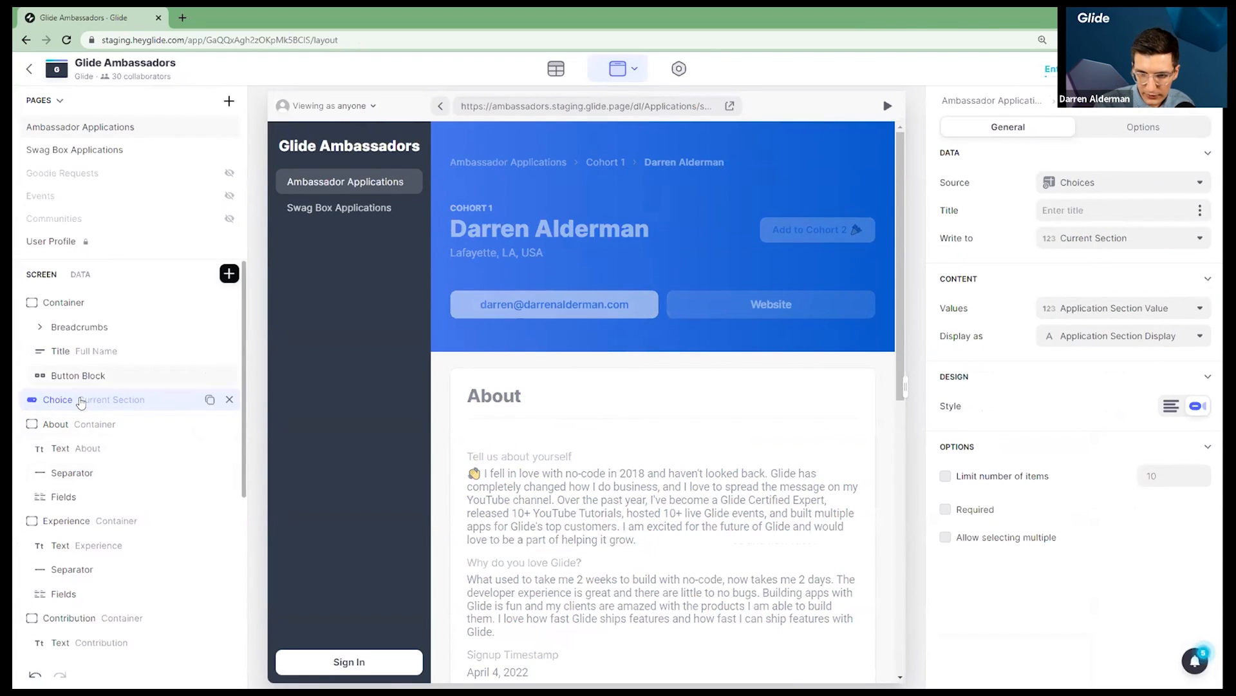
click(1142, 127)
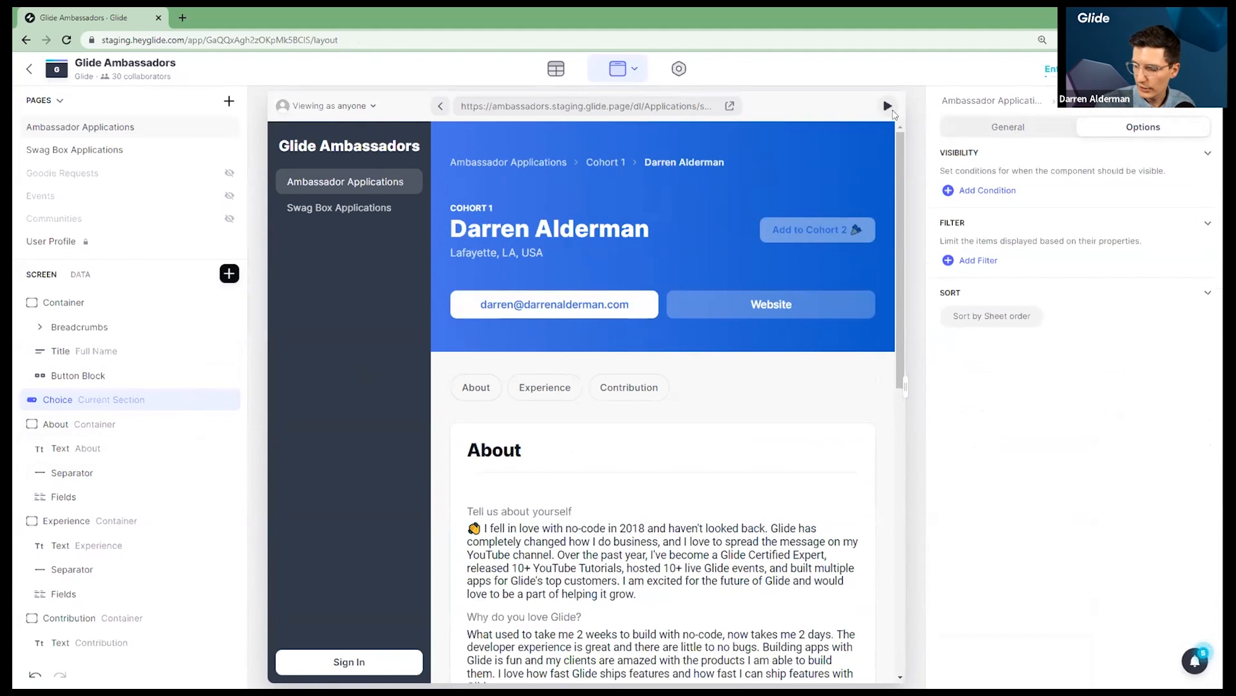
click(886, 105)
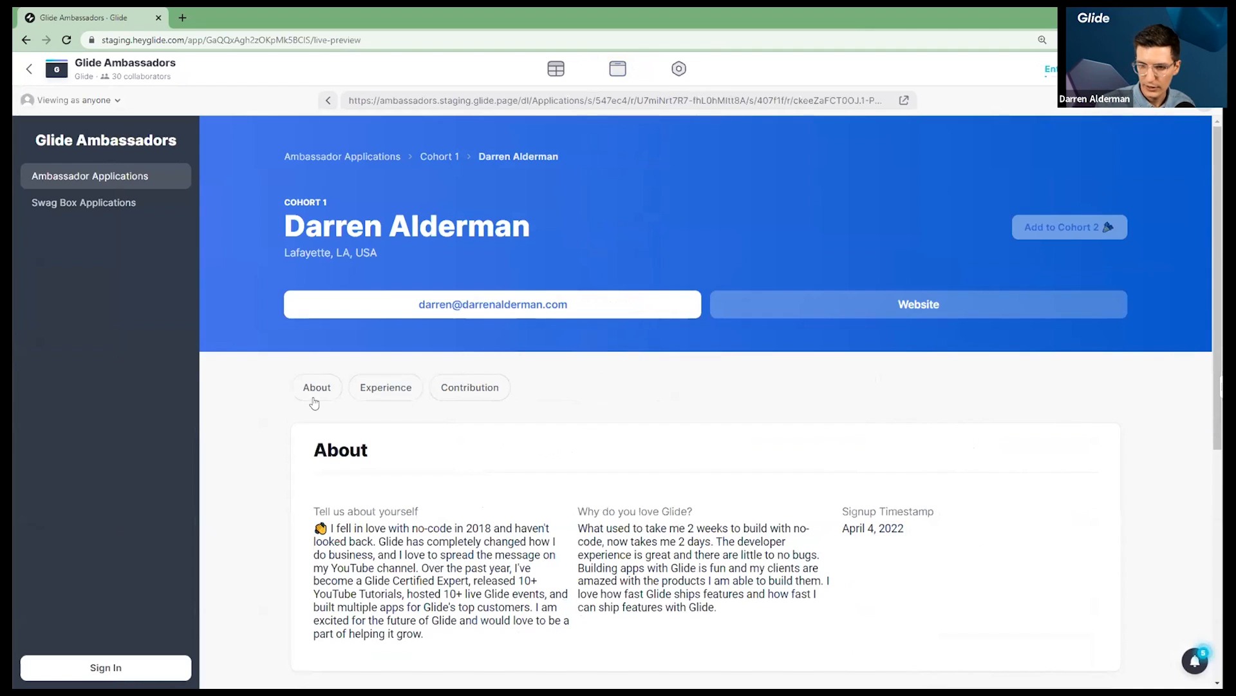
scroll(down, 3)
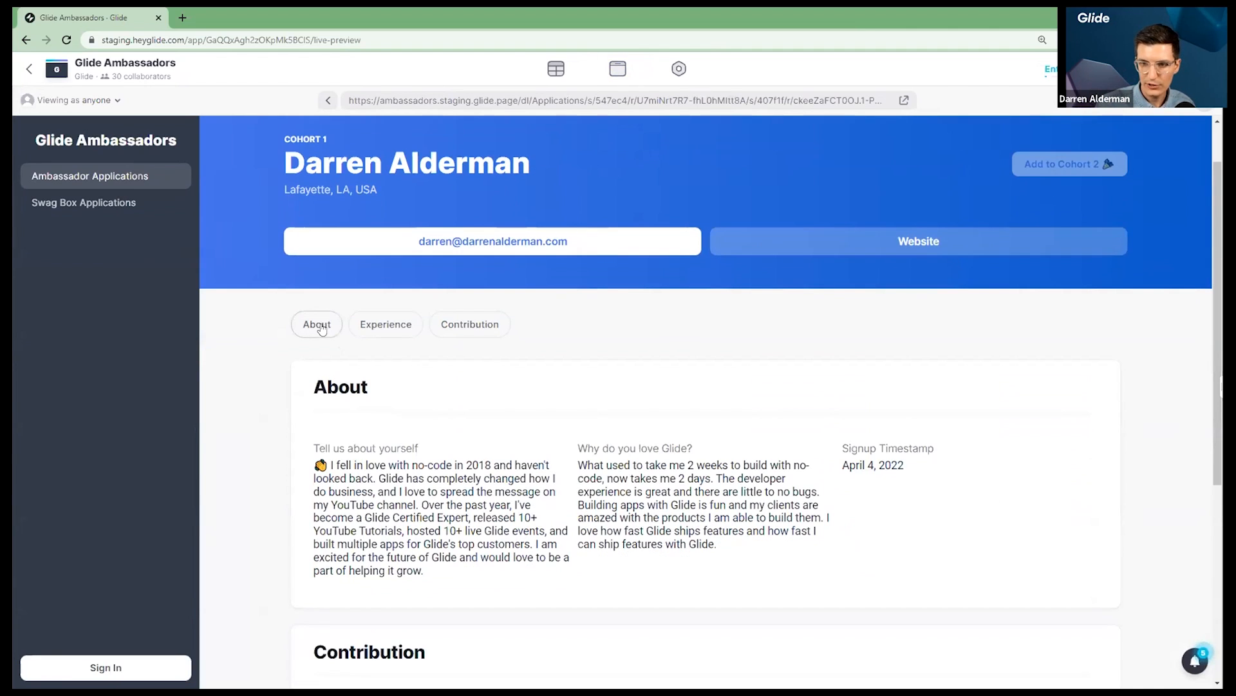
mouse_move(451, 306)
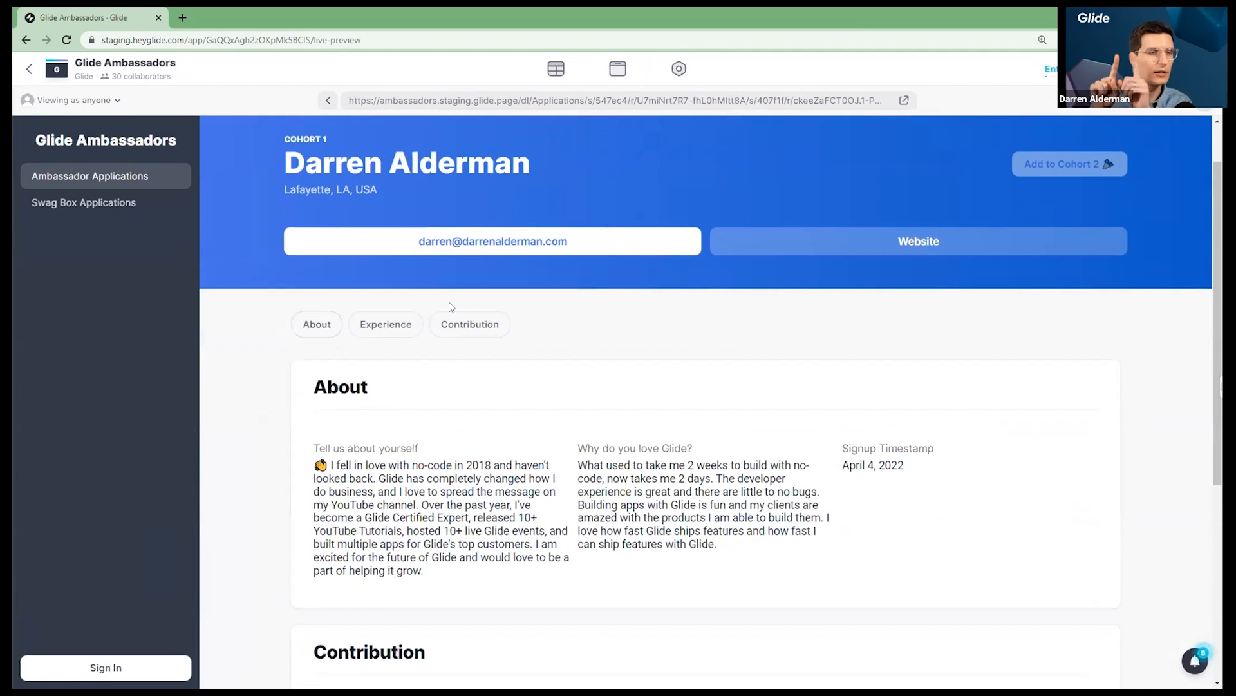
mouse_move(262, 365)
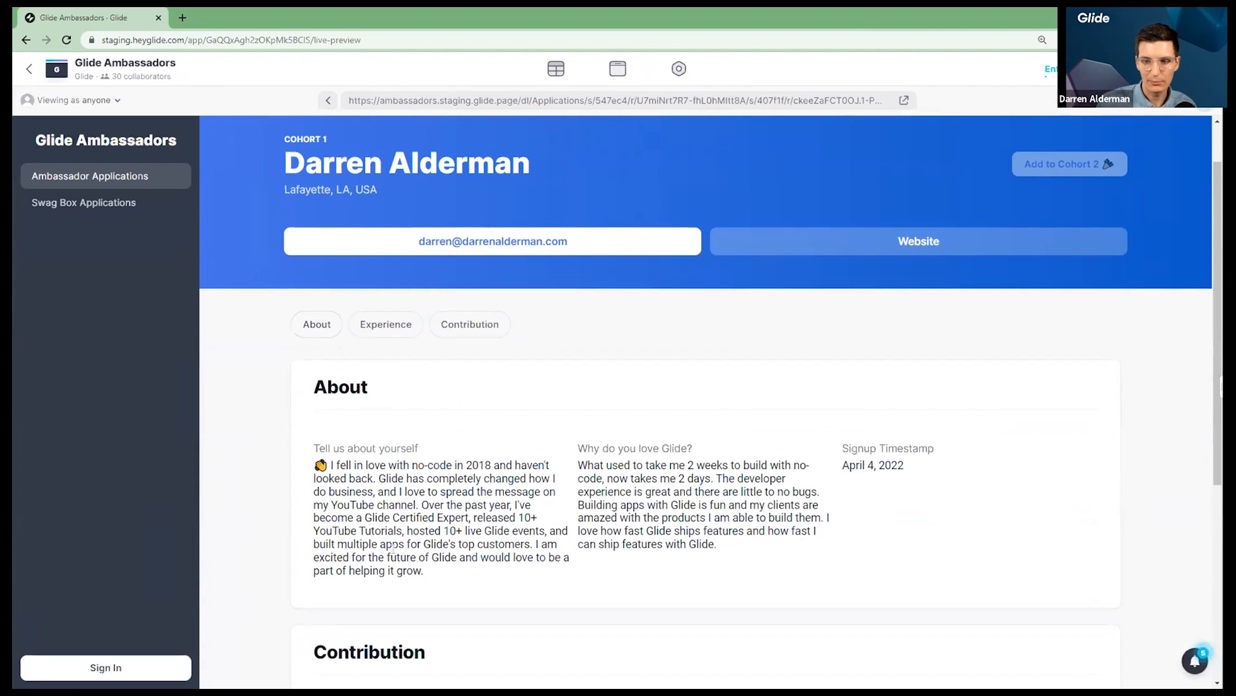
scroll(down, 3)
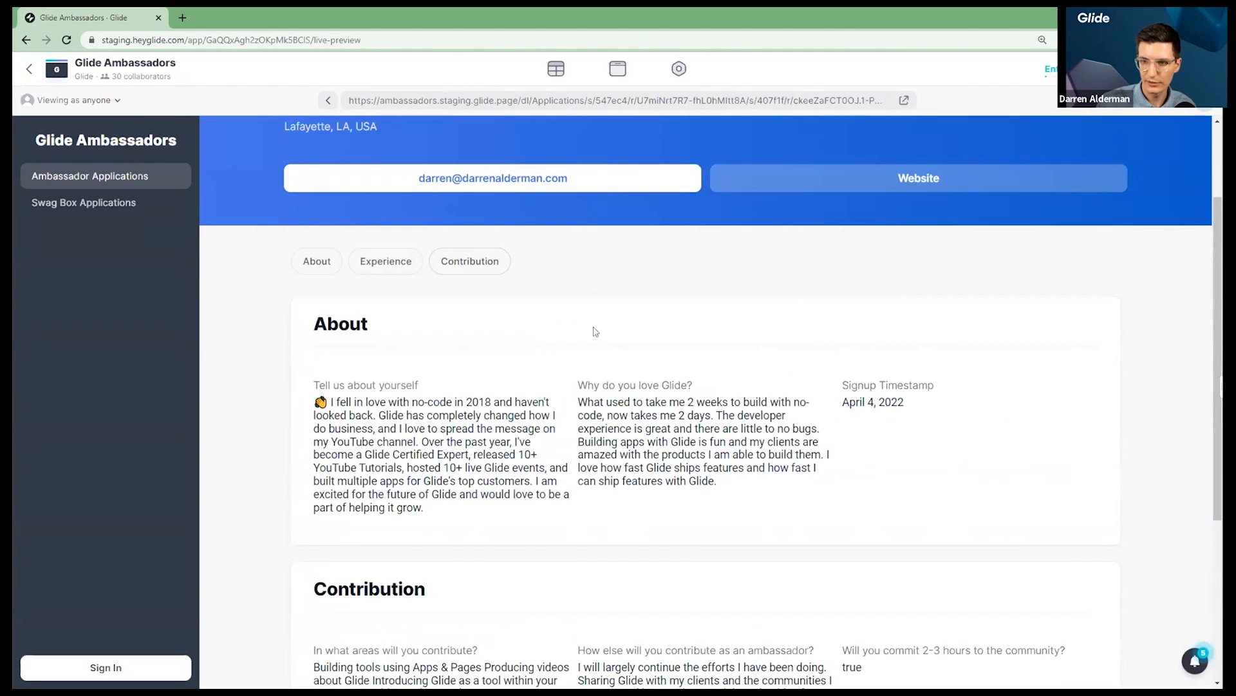
click(618, 69)
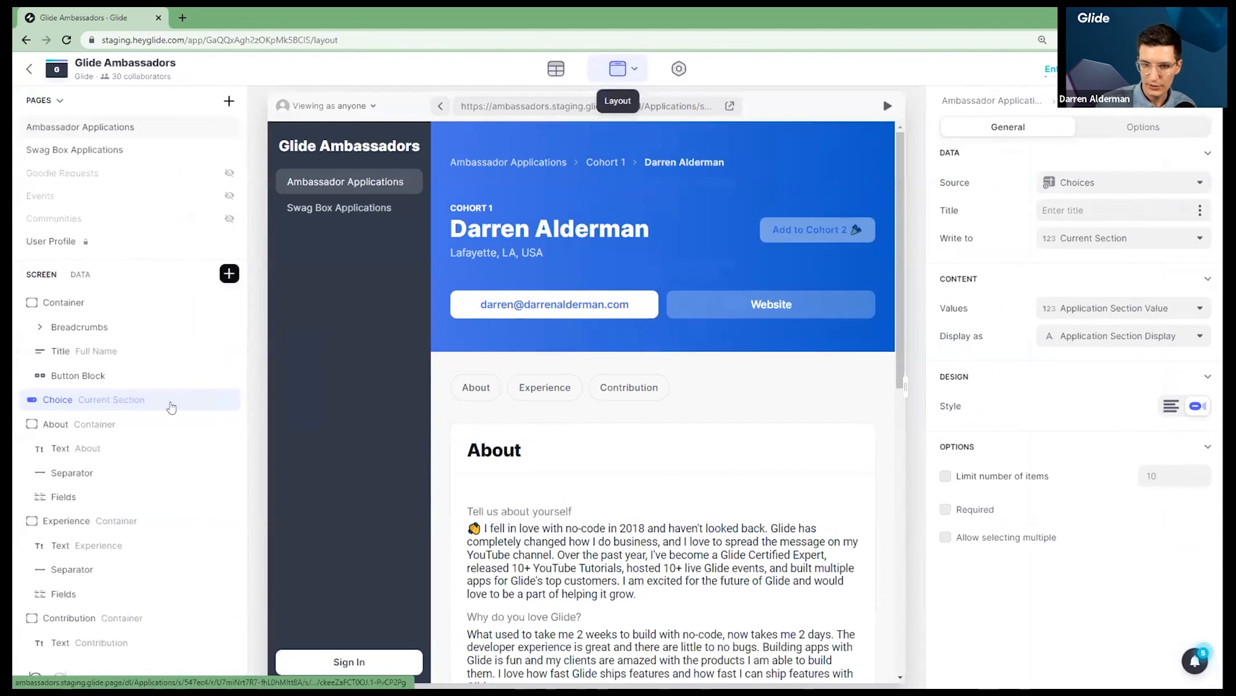
scroll(down, 3)
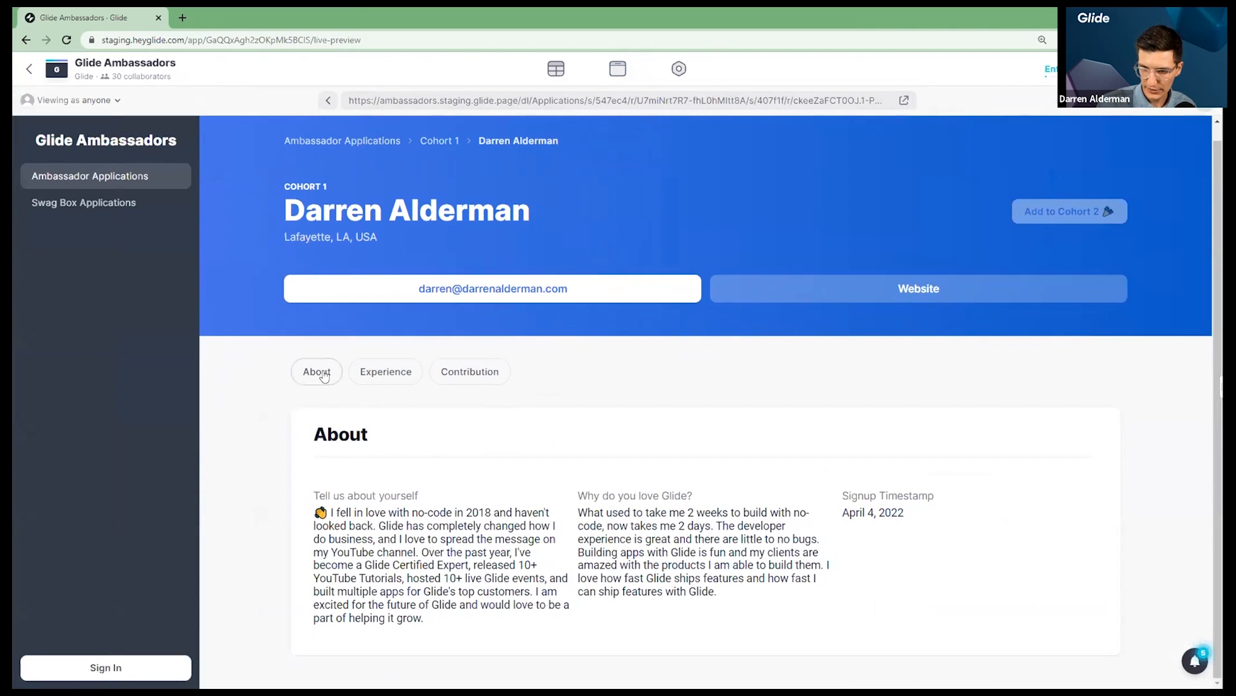
Switch the applicant profile between the About, Experience and Contribution sections
click(317, 372)
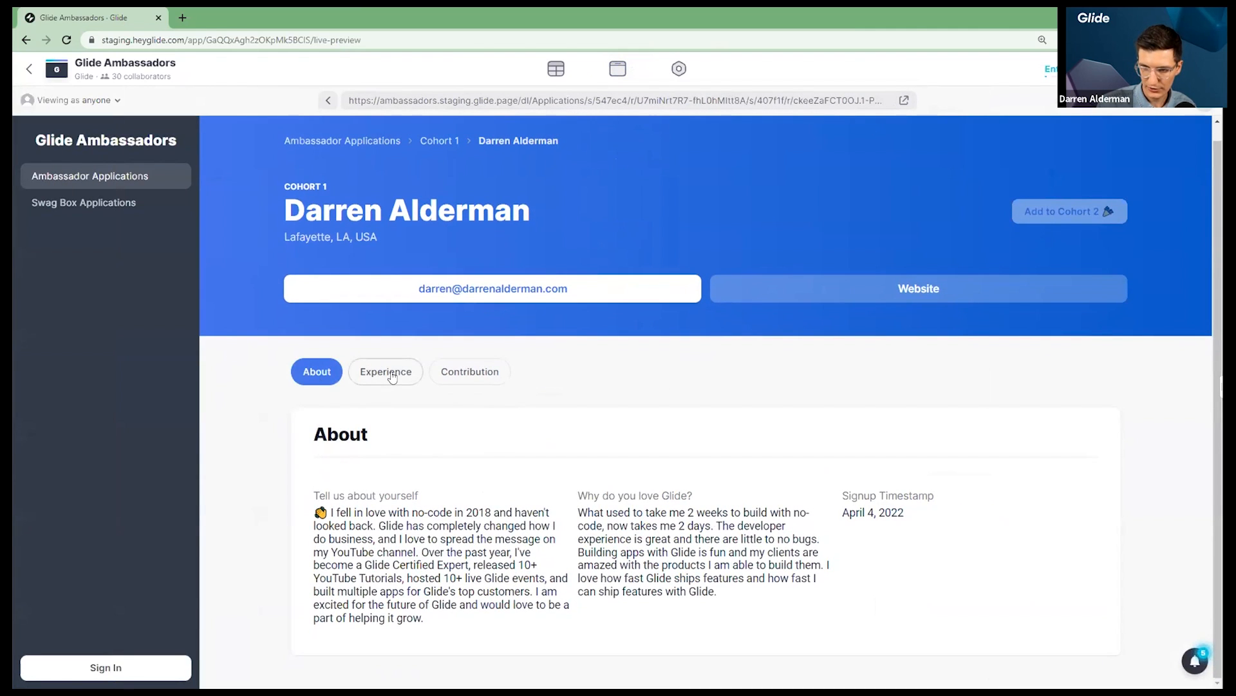
click(385, 371)
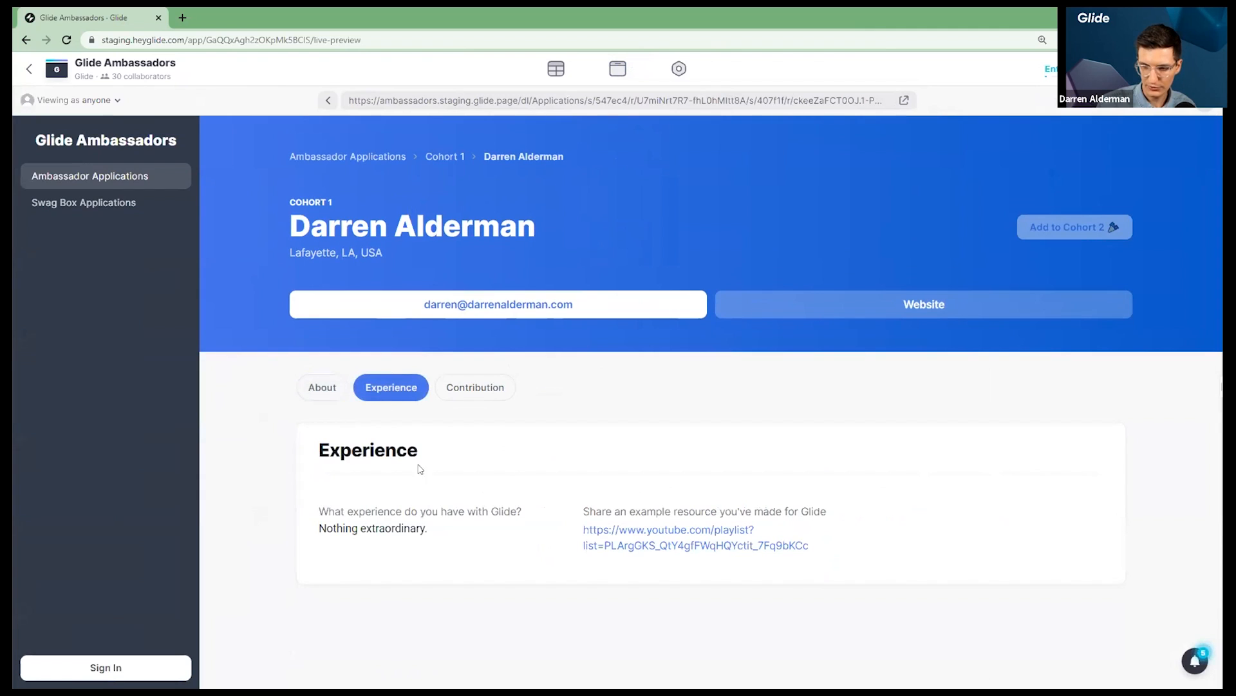
click(474, 387)
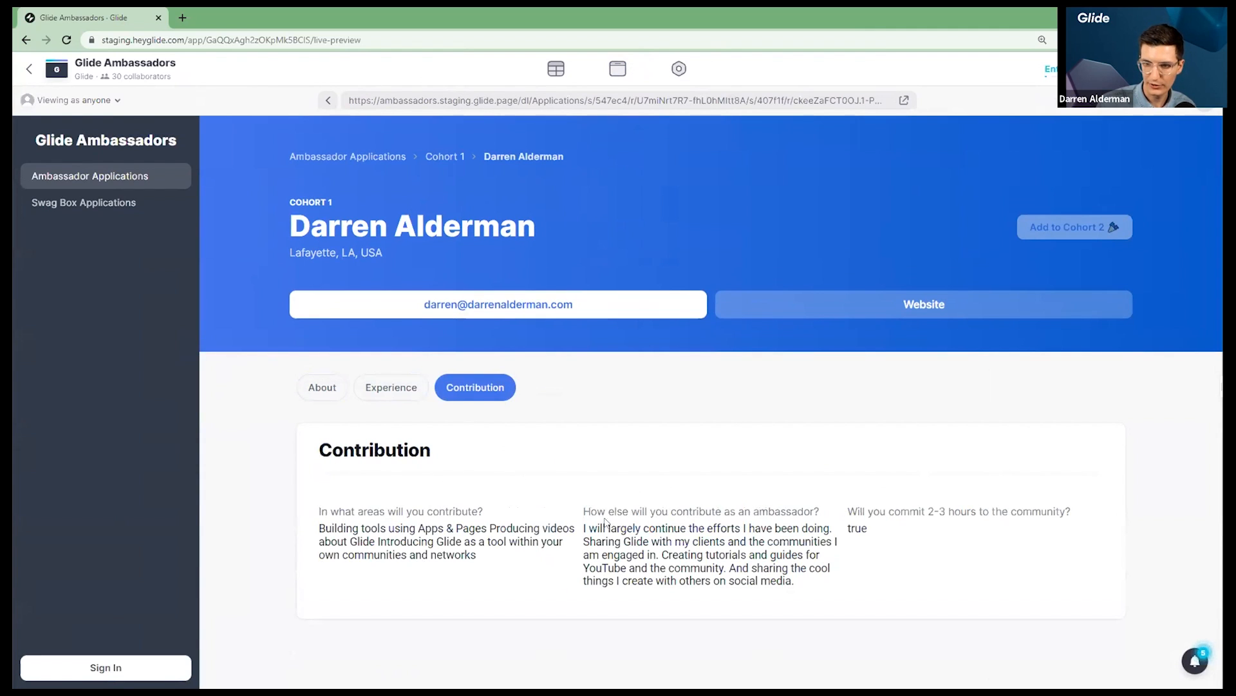
click(316, 388)
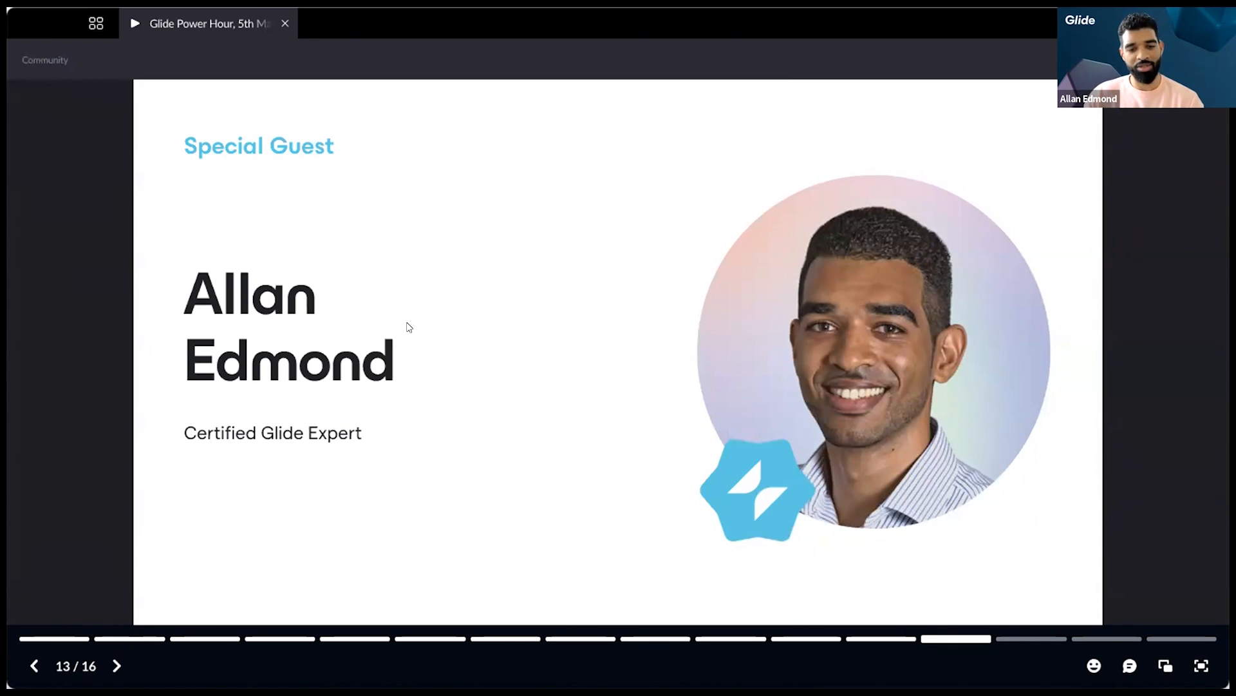
mouse_move(636, 277)
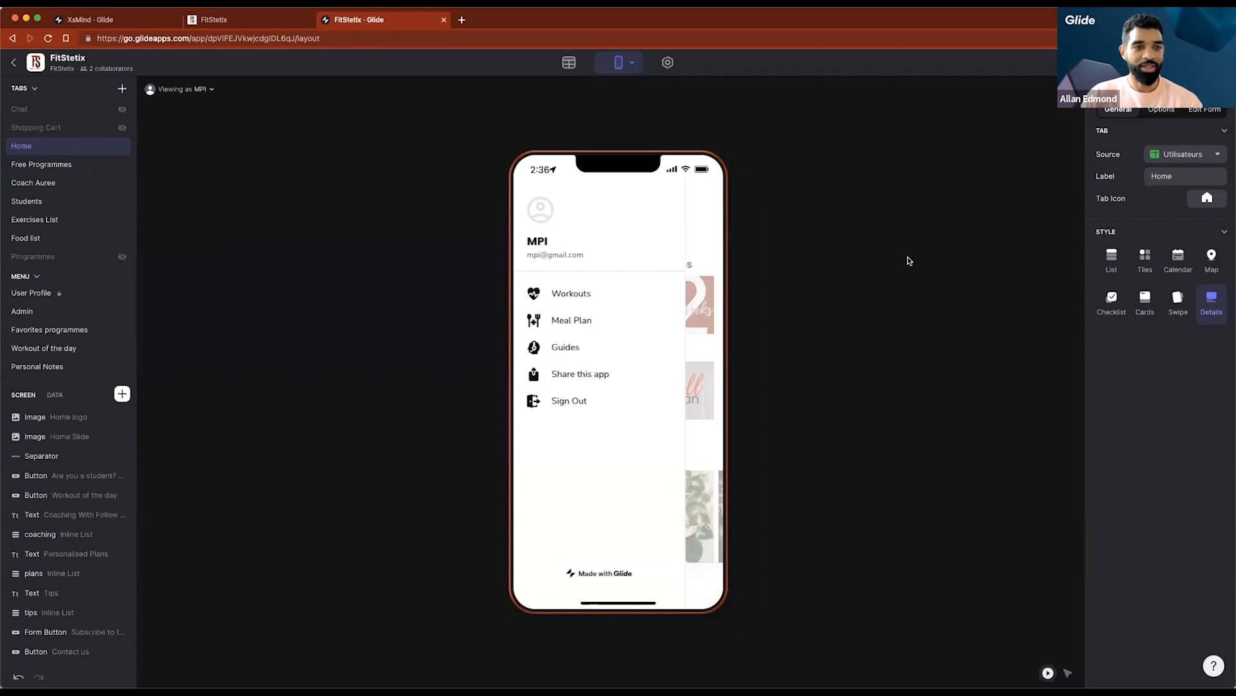
mouse_move(702, 261)
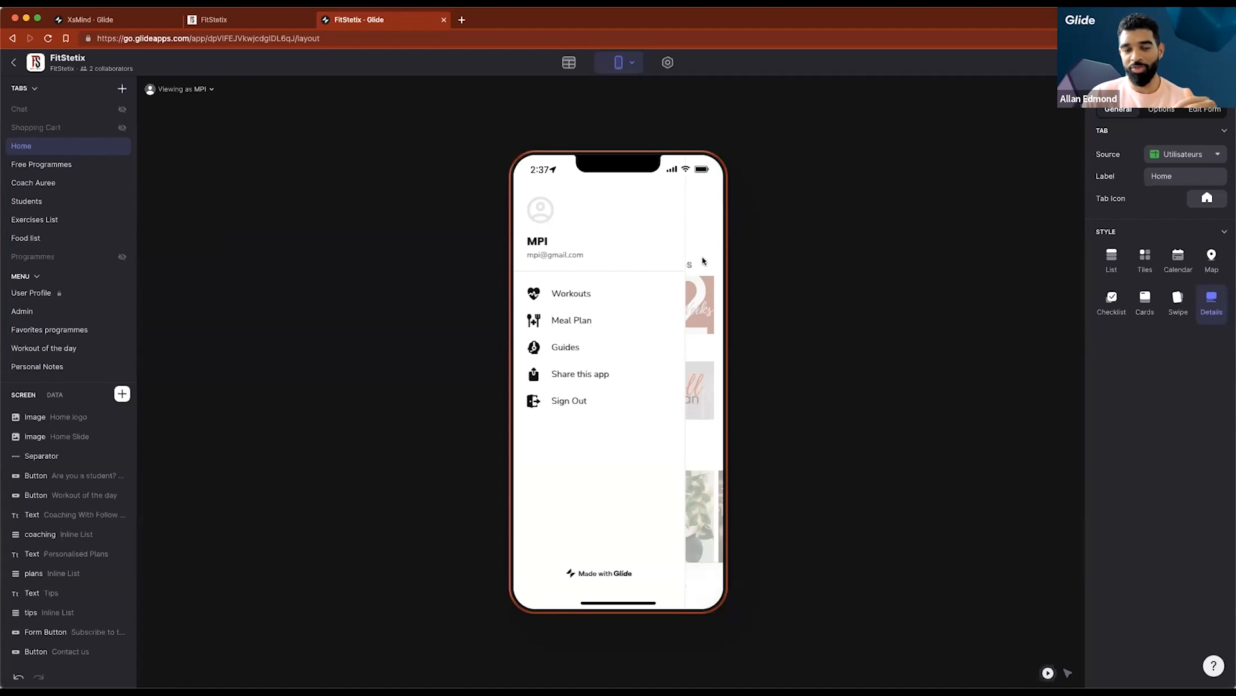
mouse_move(716, 273)
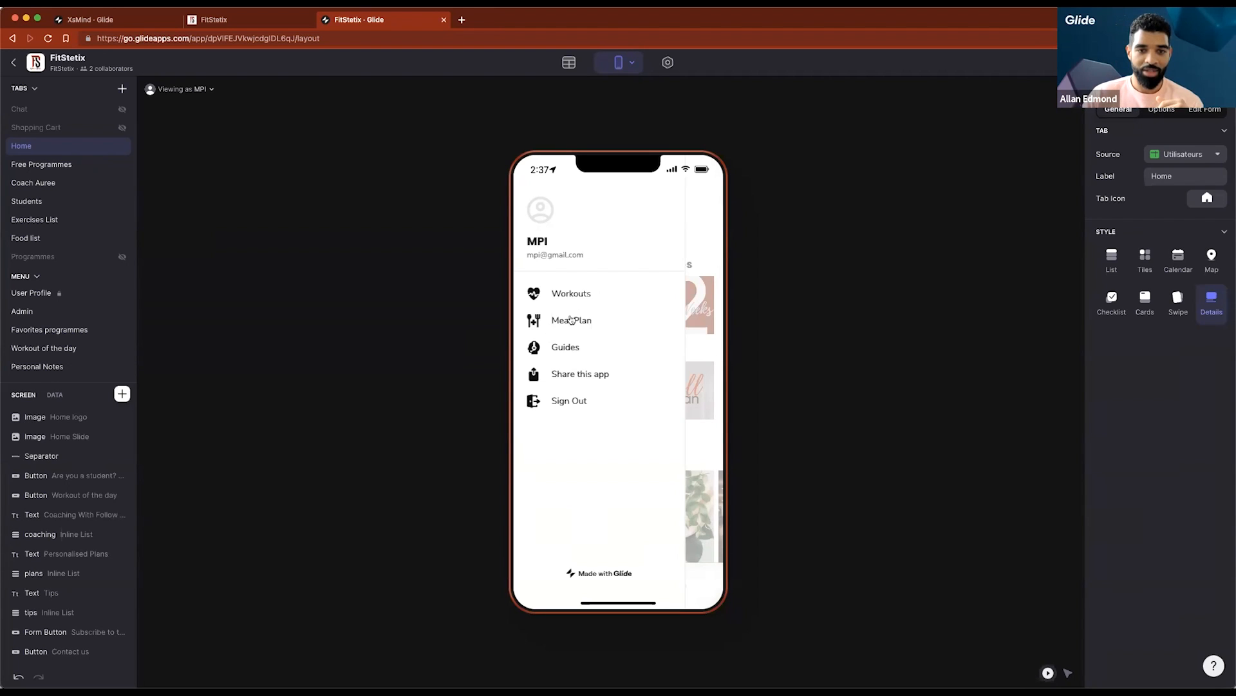
mouse_move(575, 315)
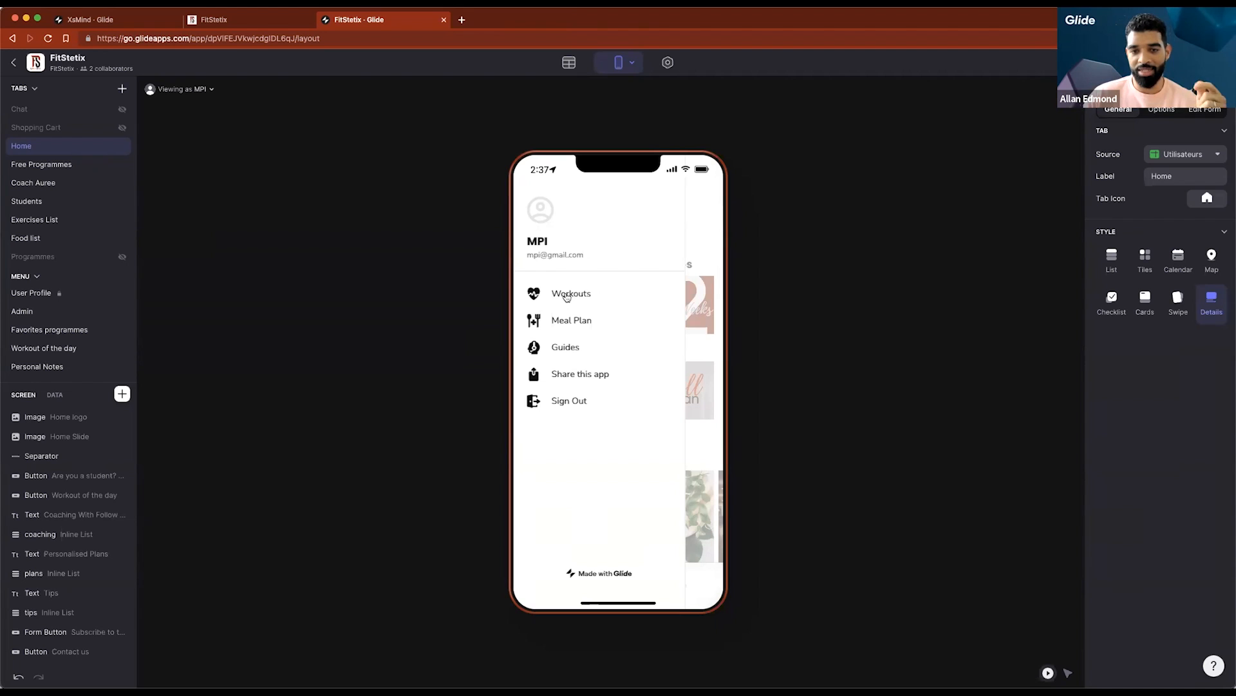
Show the Workouts screen listing six sessions, from Lower body to Back
click(570, 292)
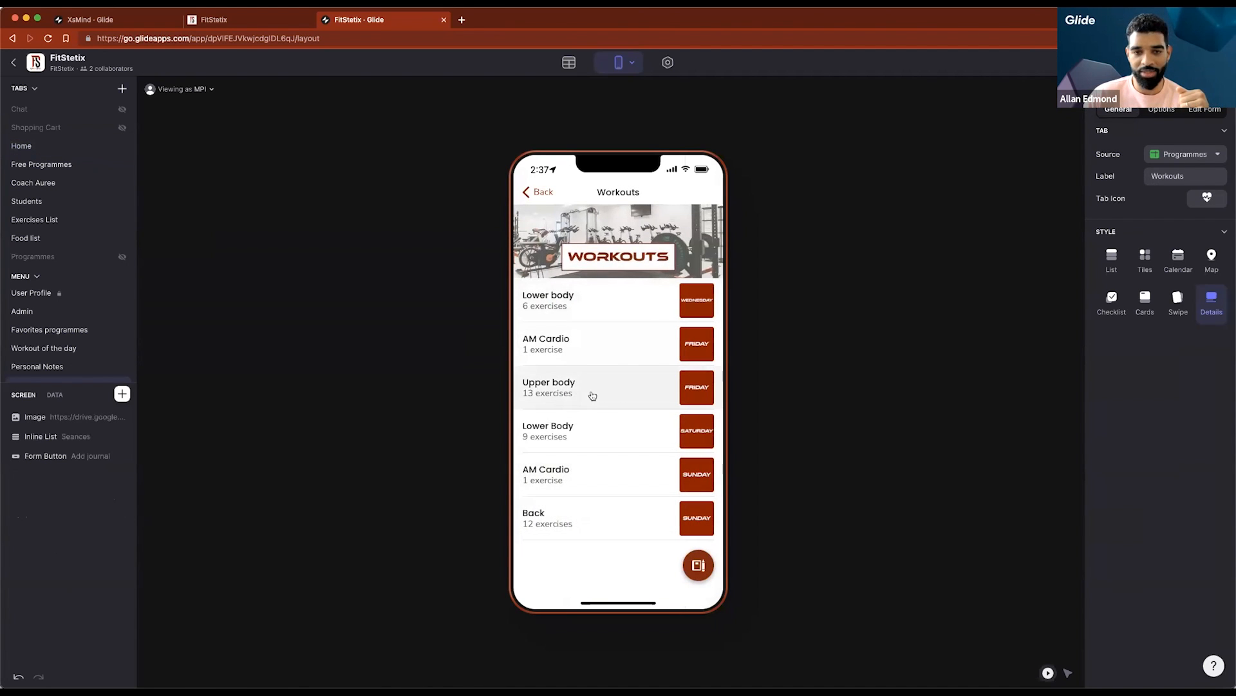
mouse_move(626, 335)
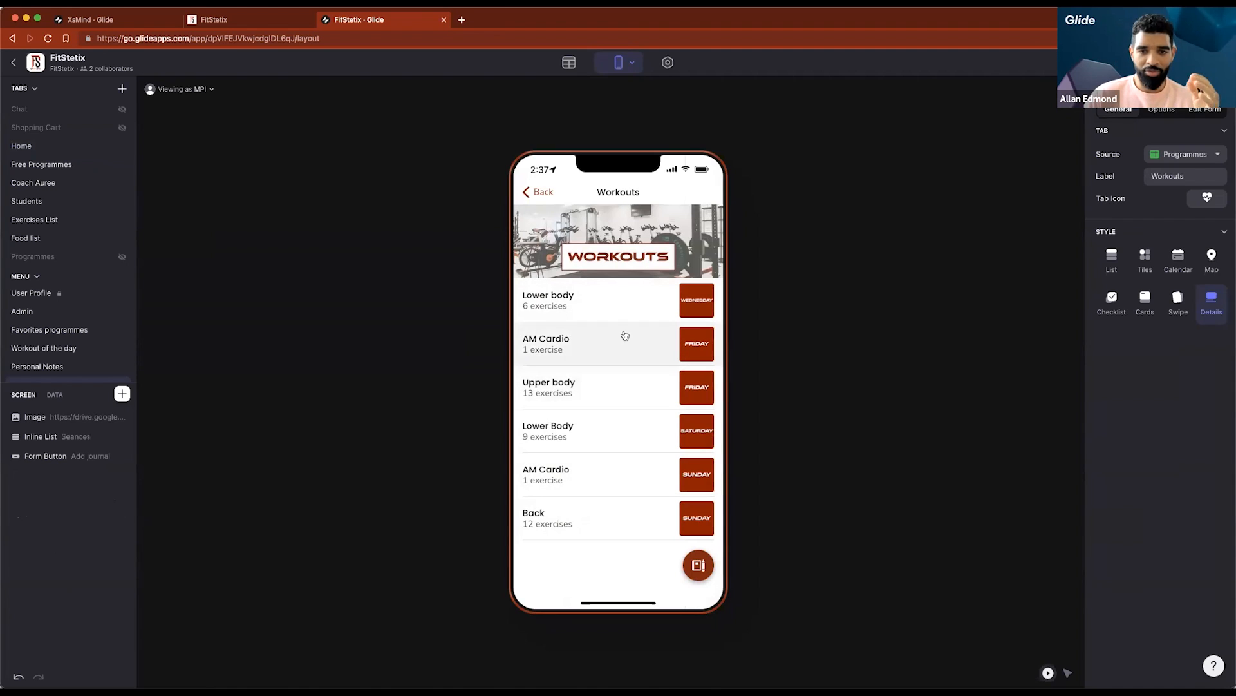
mouse_move(603, 316)
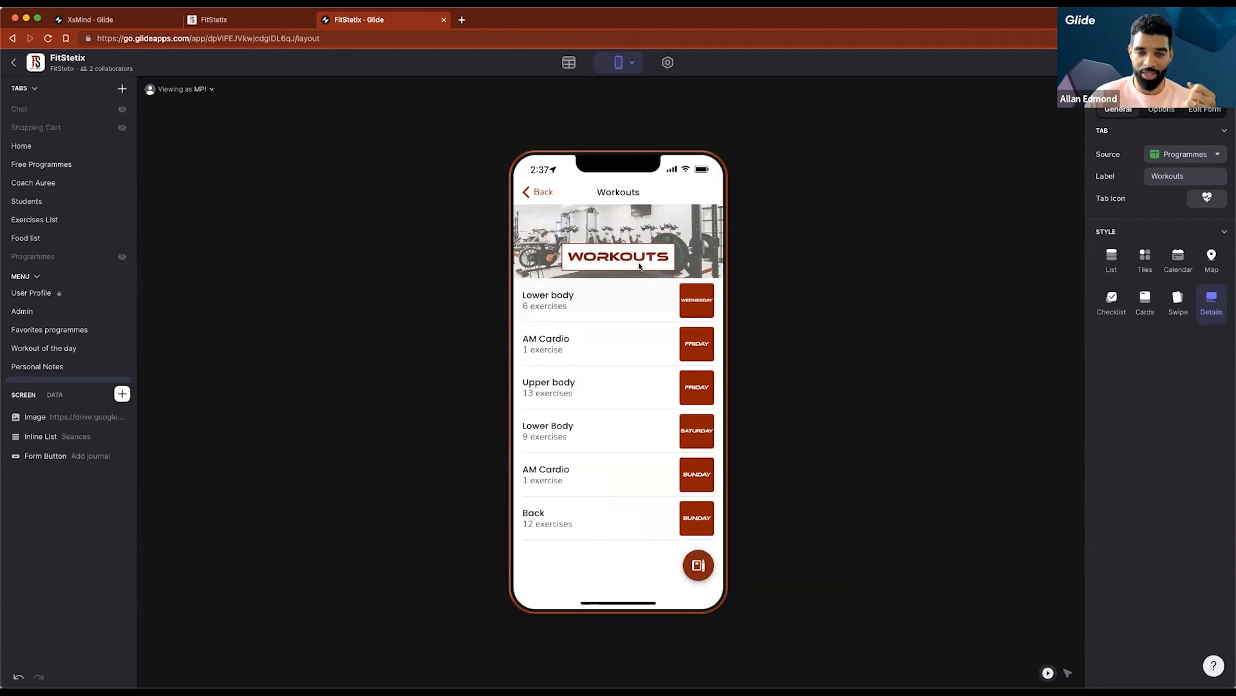
Return to the side menu and show the Meal Plan screen with Groceries List and Low Carb meals
click(21, 145)
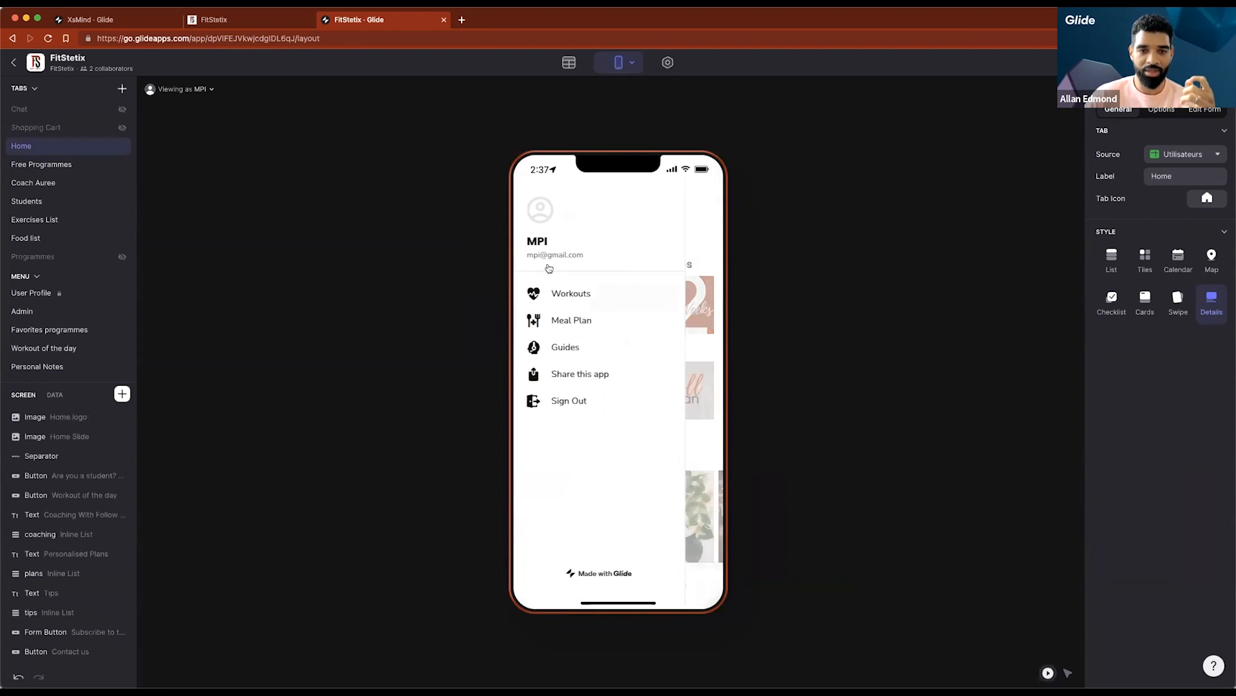
click(571, 319)
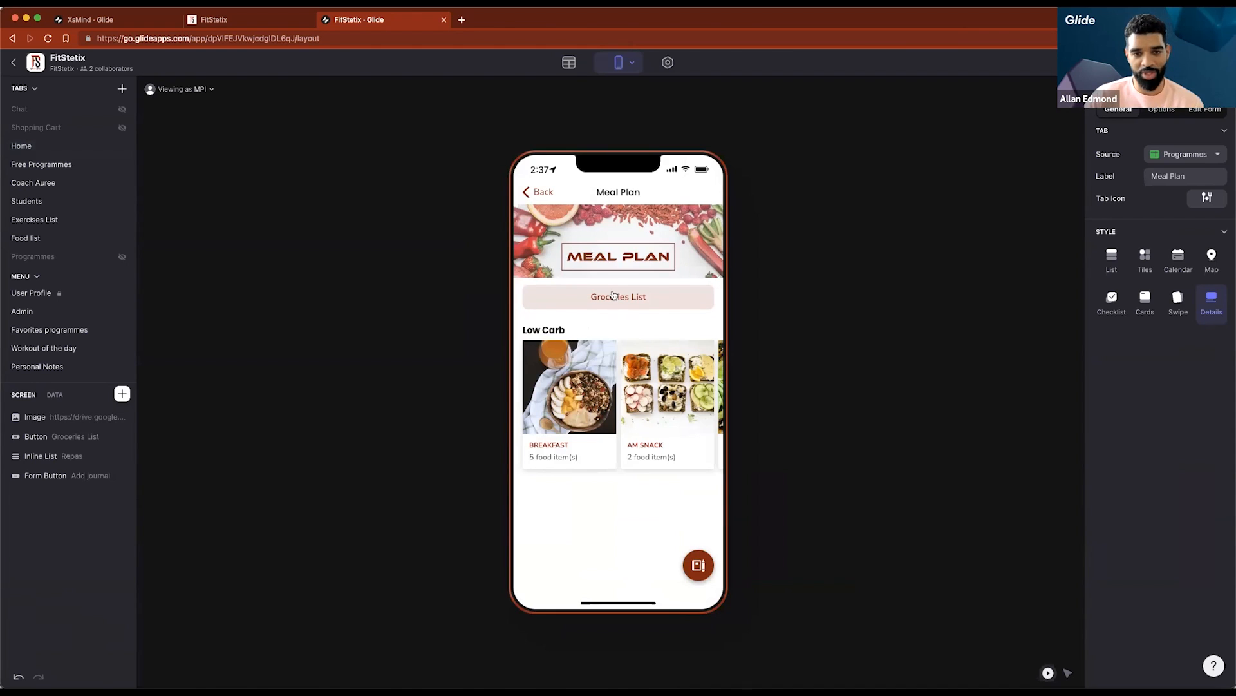
scroll(left, 3)
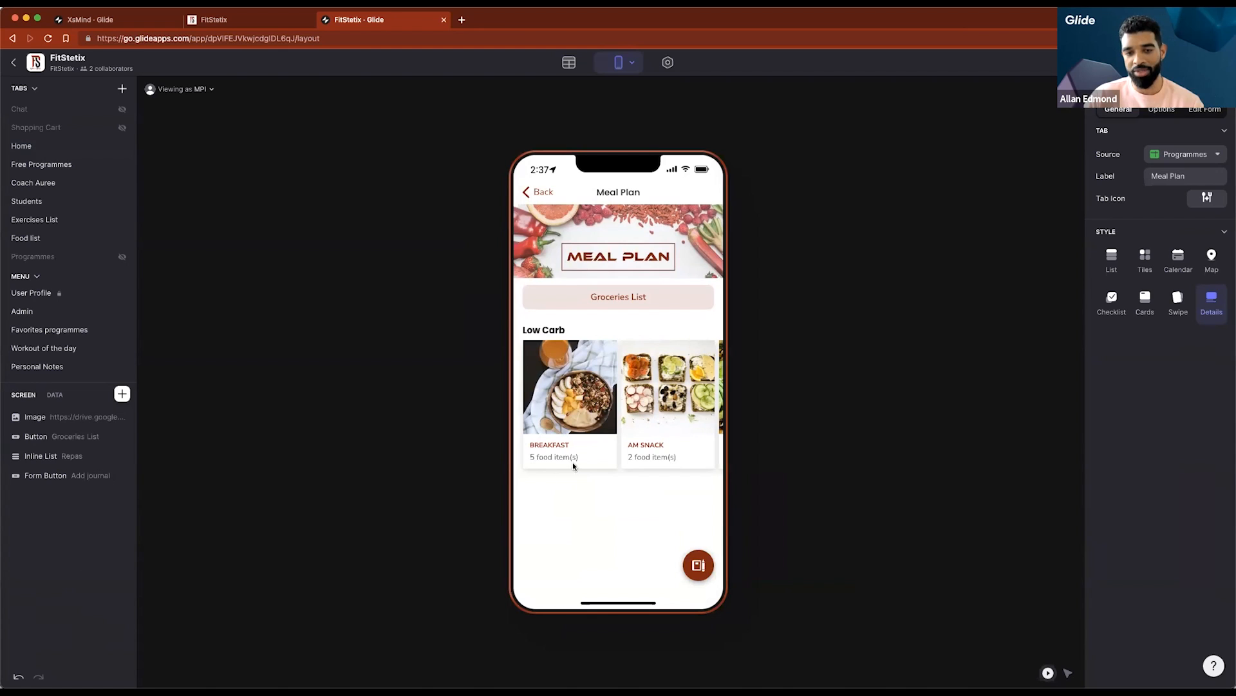
mouse_move(528, 461)
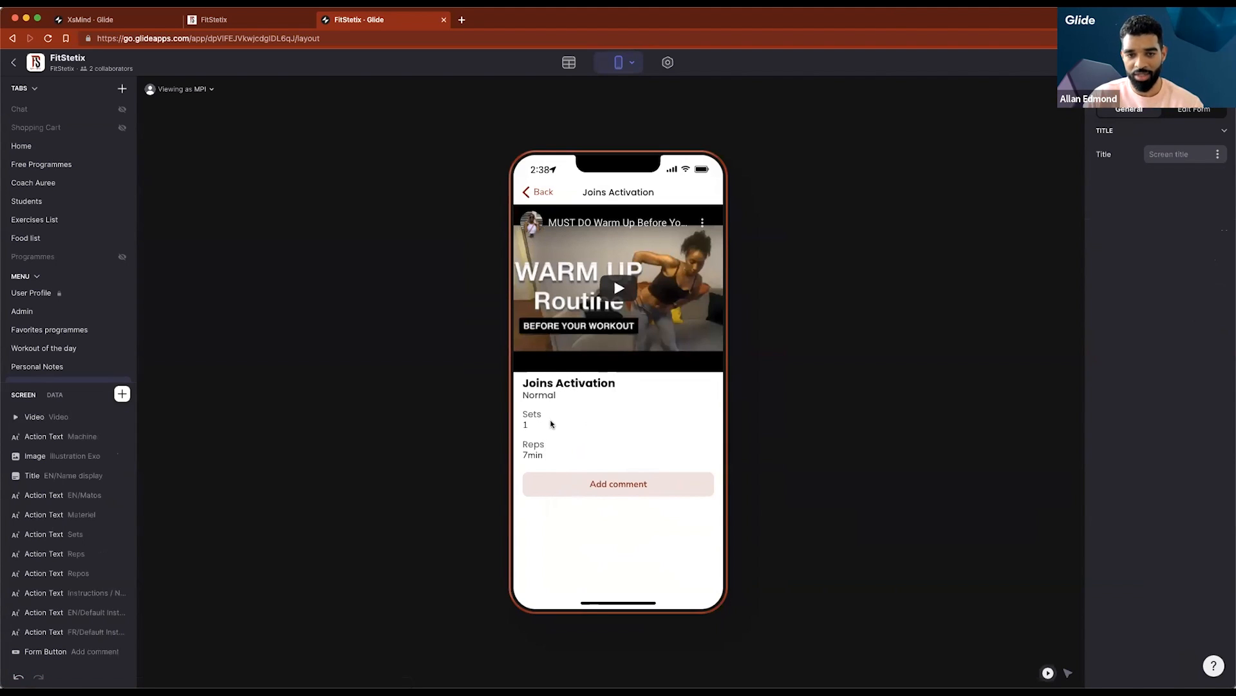
Show the Wednesday Lower body workout listing Joins Activation, Dynamic Leg Warmup and Hipthrust
click(539, 192)
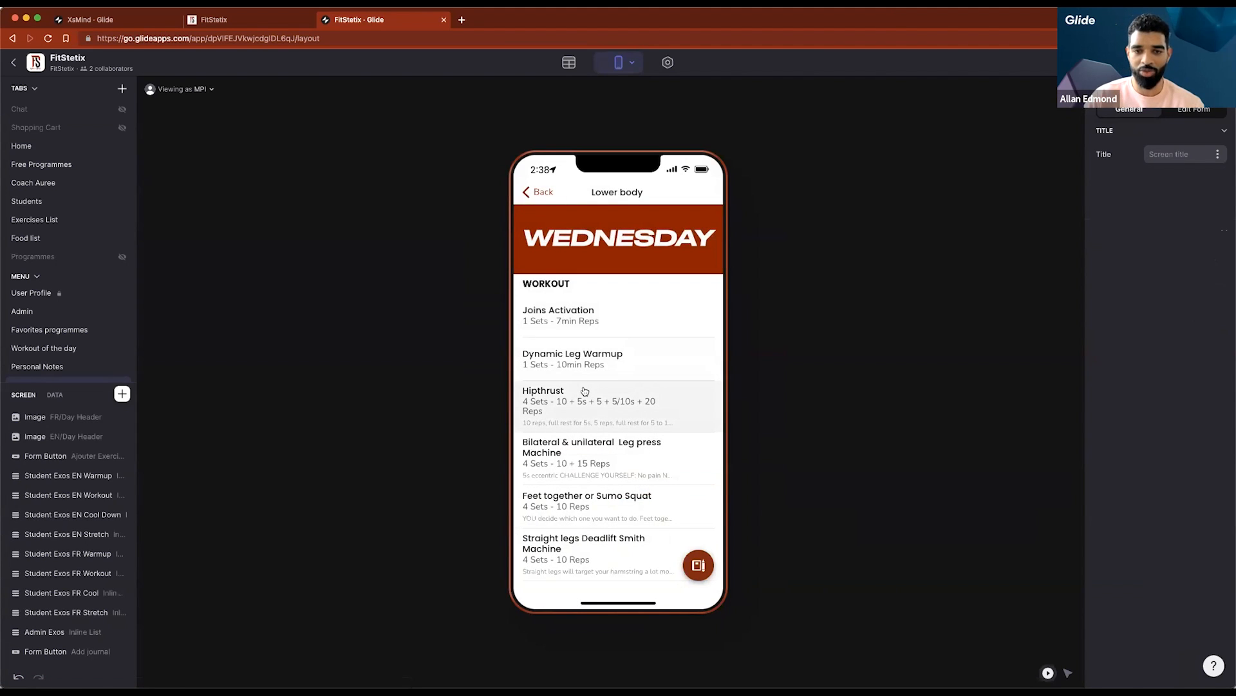
mouse_move(645, 392)
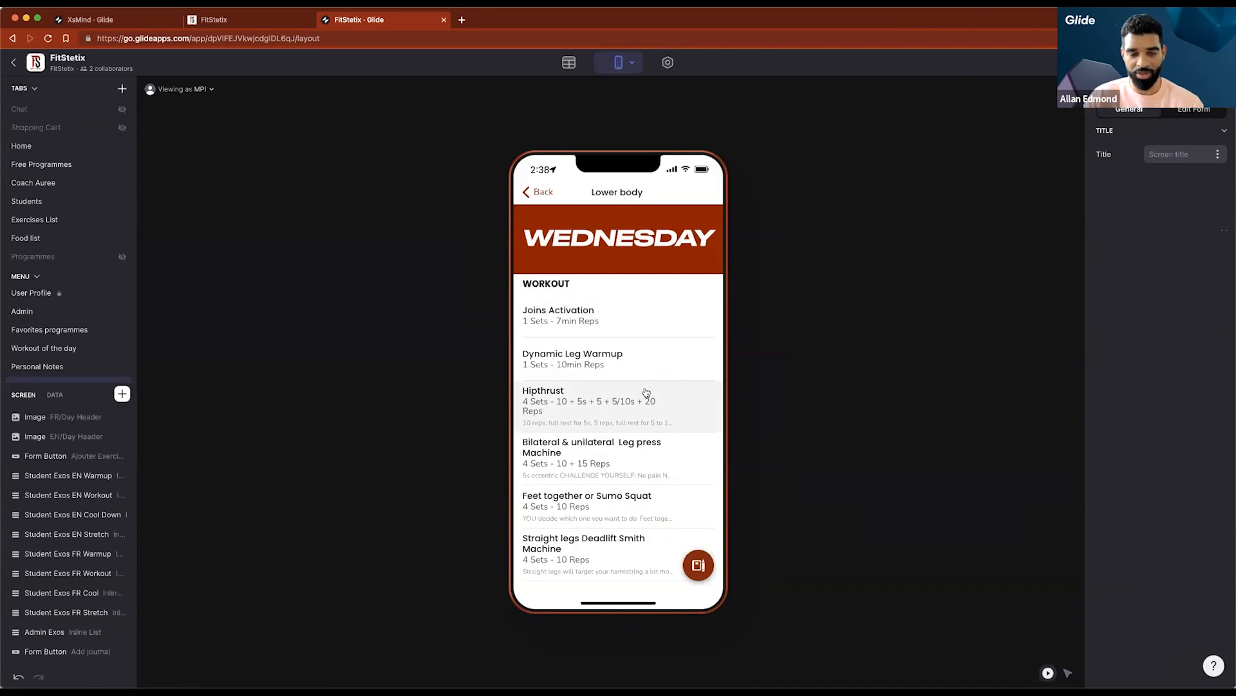
mouse_move(641, 281)
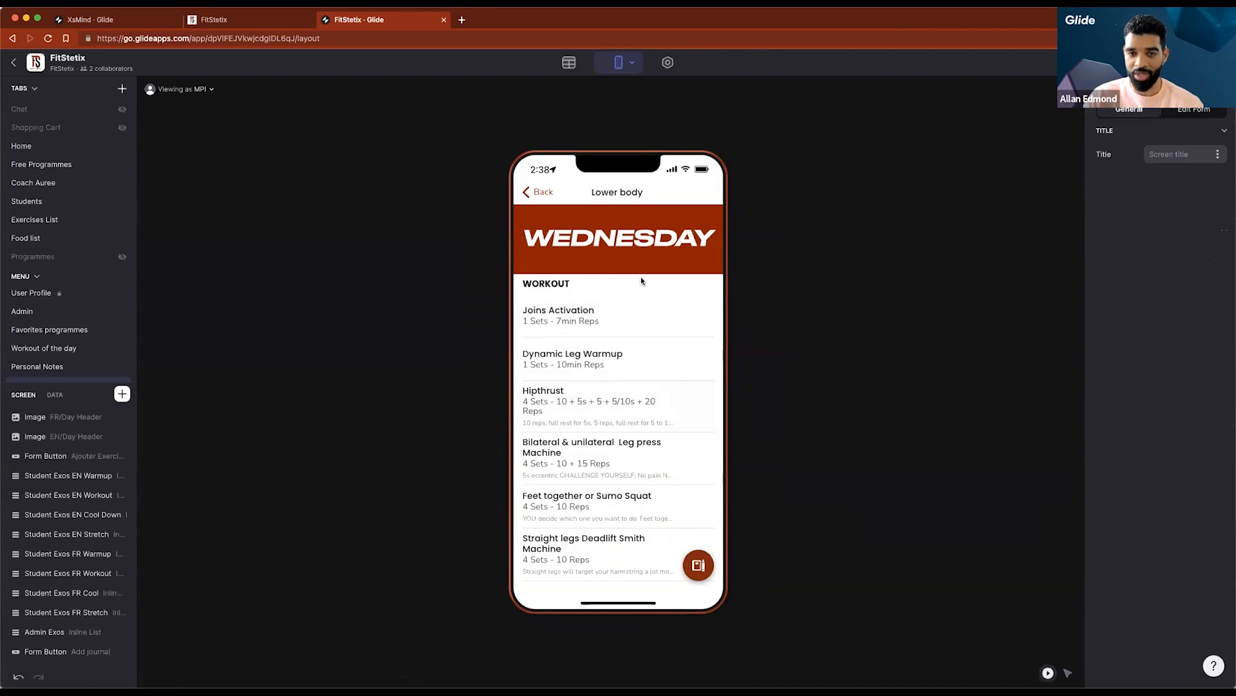
mouse_move(559, 519)
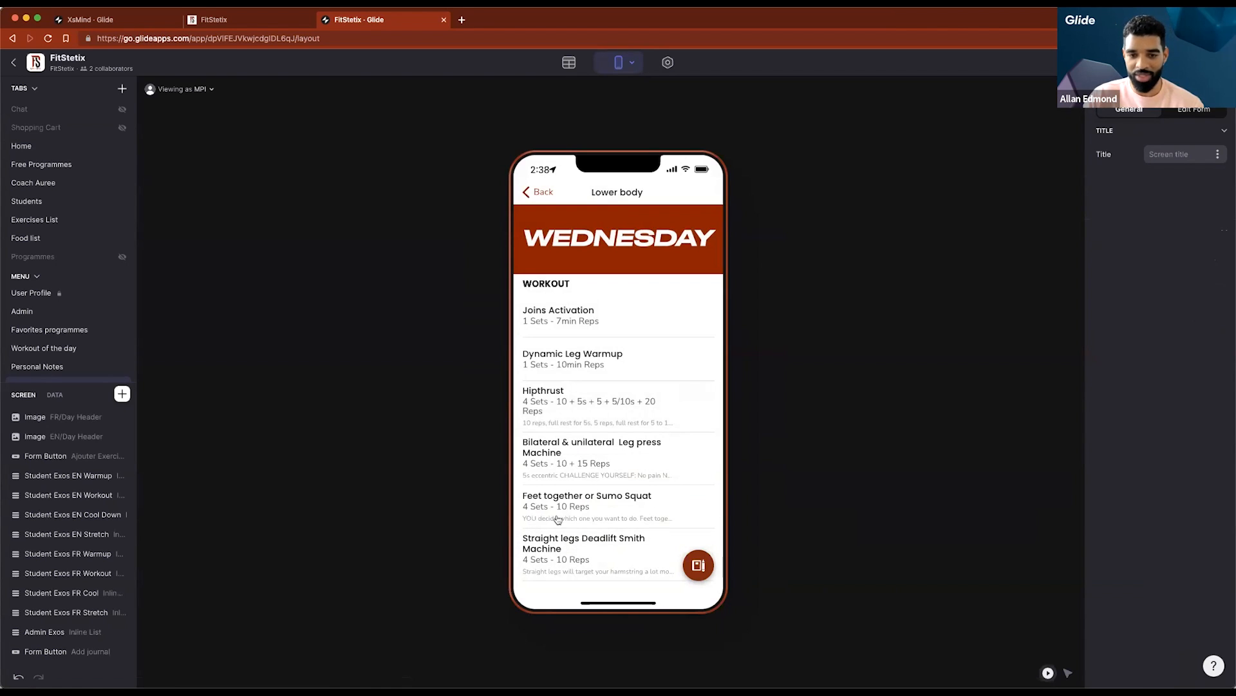
mouse_move(615, 536)
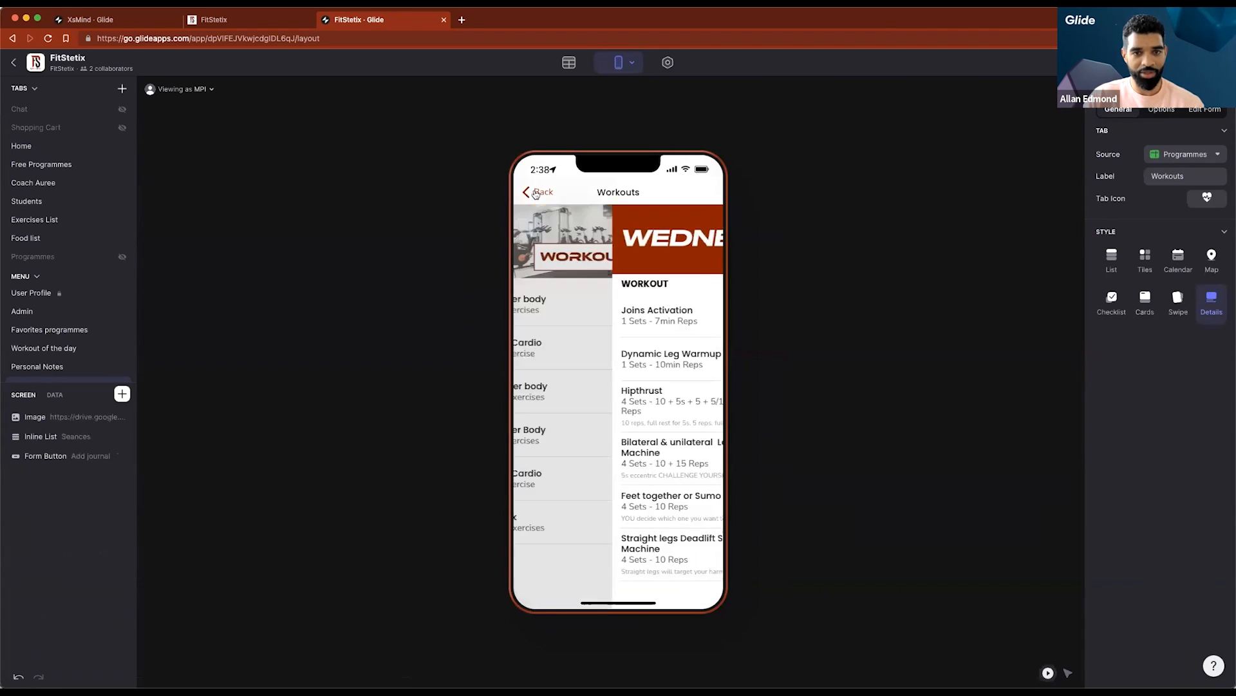
Preview as a Free user despite visibility conditions and show Free Programmes like Get Shredded
click(180, 88)
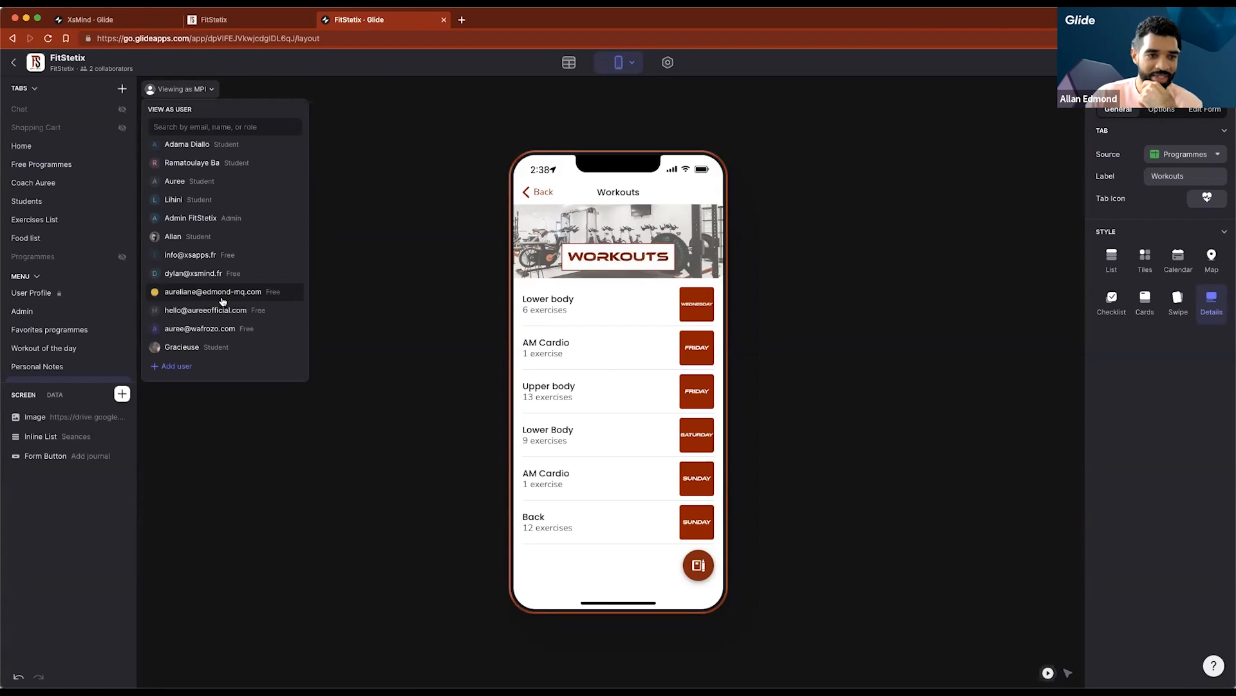
mouse_move(221, 341)
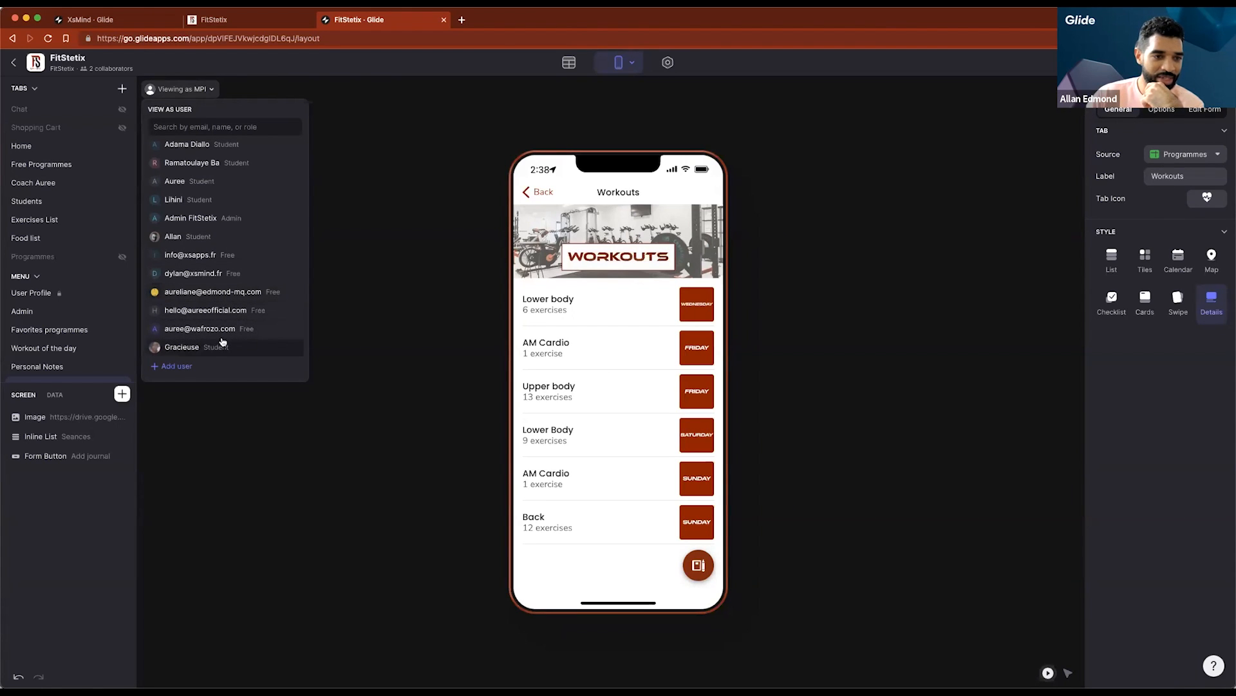
click(212, 291)
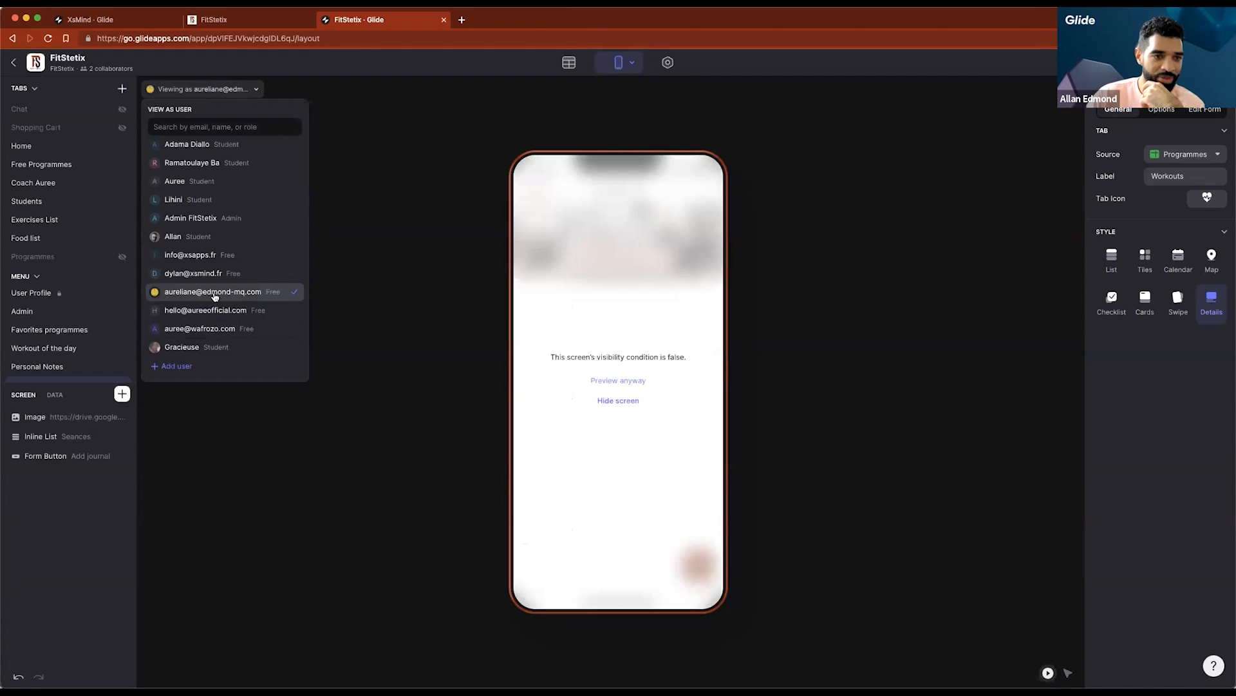
click(618, 380)
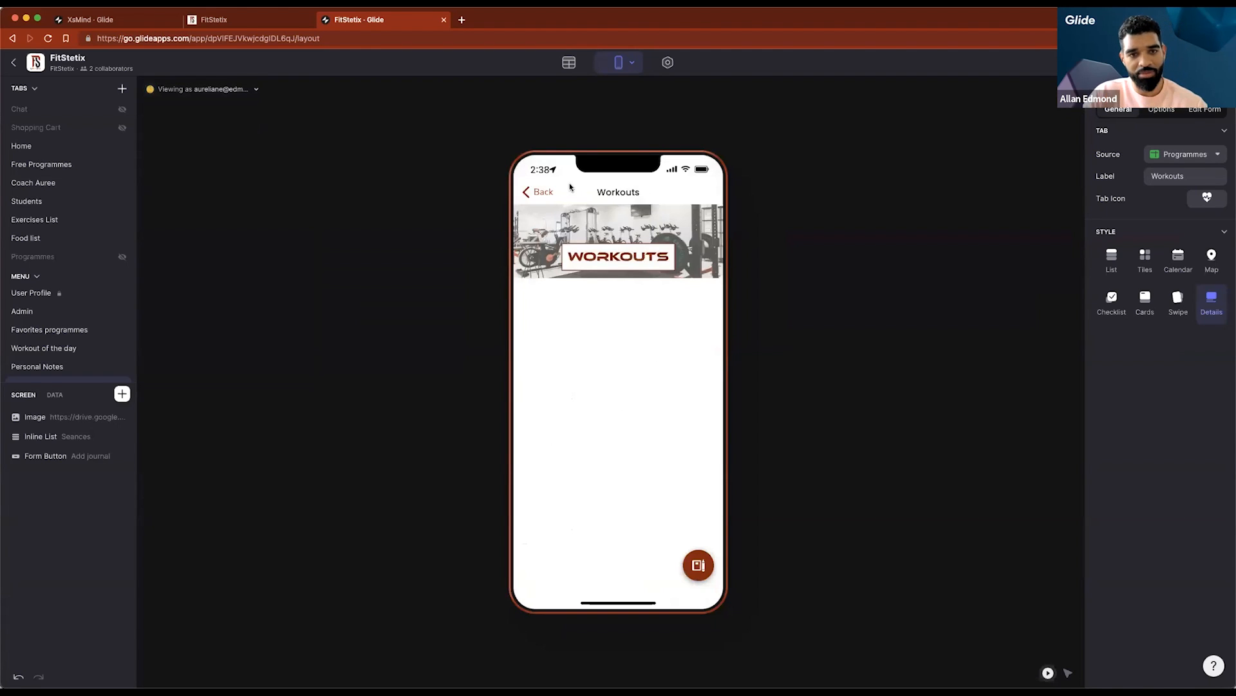
click(41, 164)
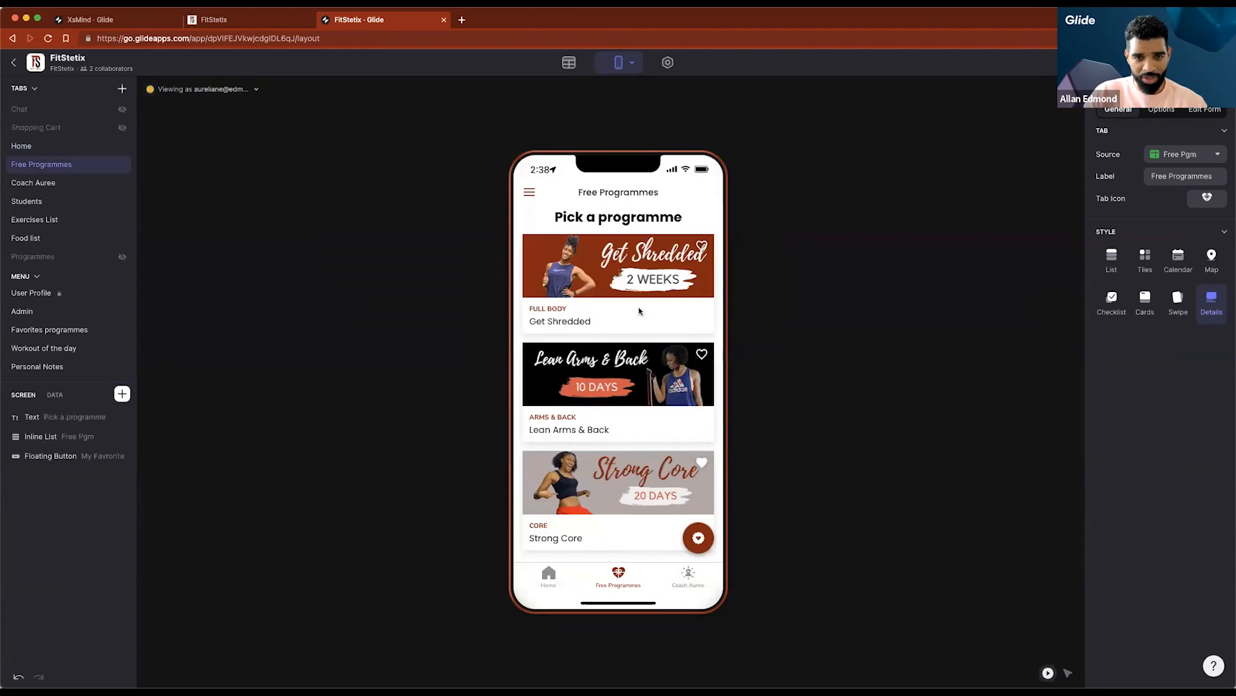
Show the Get Shredded programme and scroll through its 2-week details and Redo programme option
click(618, 284)
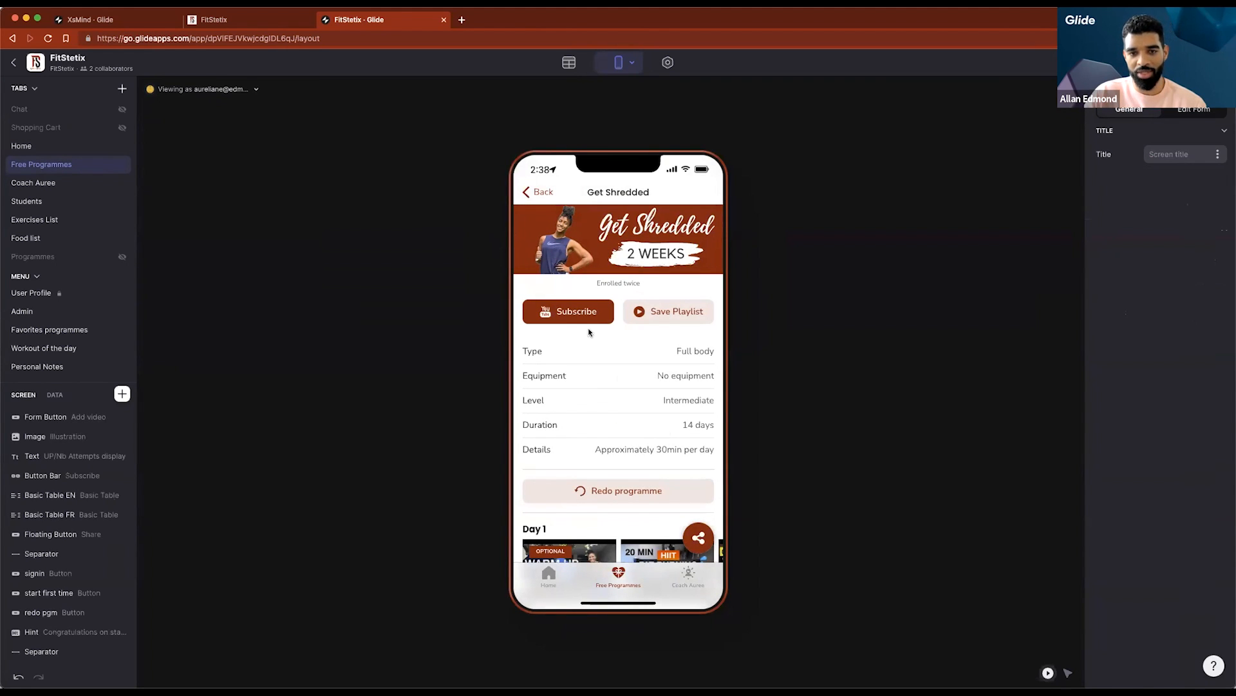
mouse_move(666, 311)
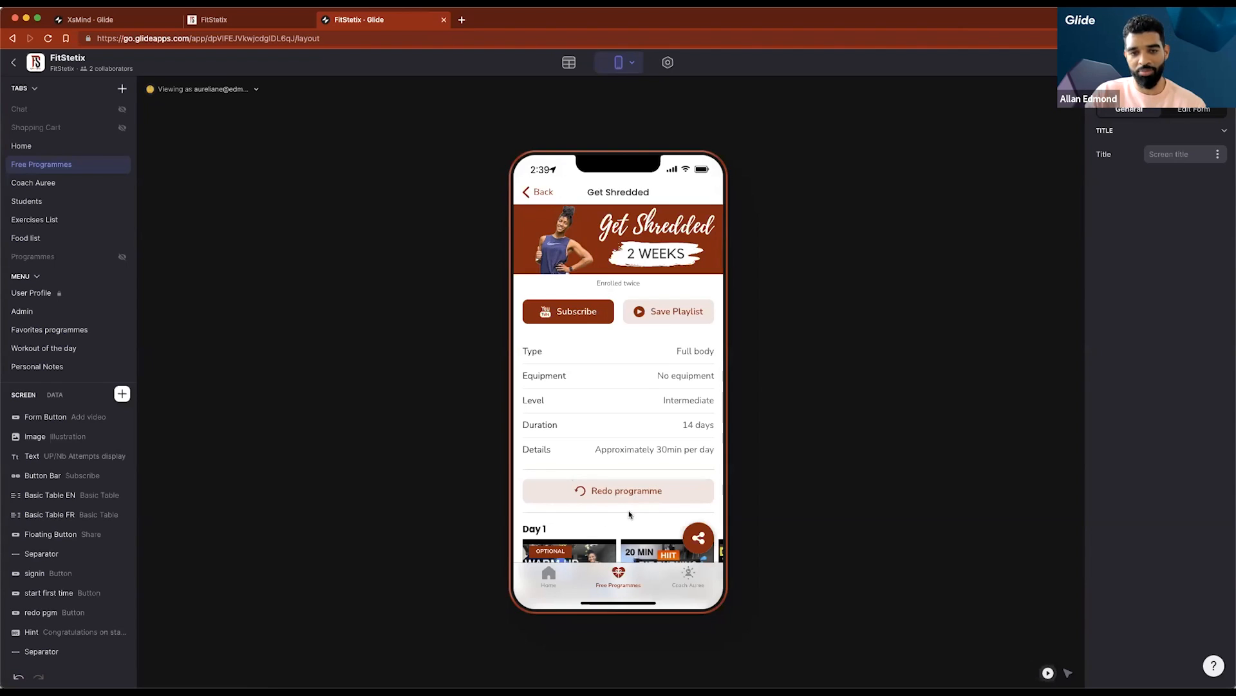
mouse_move(511, 513)
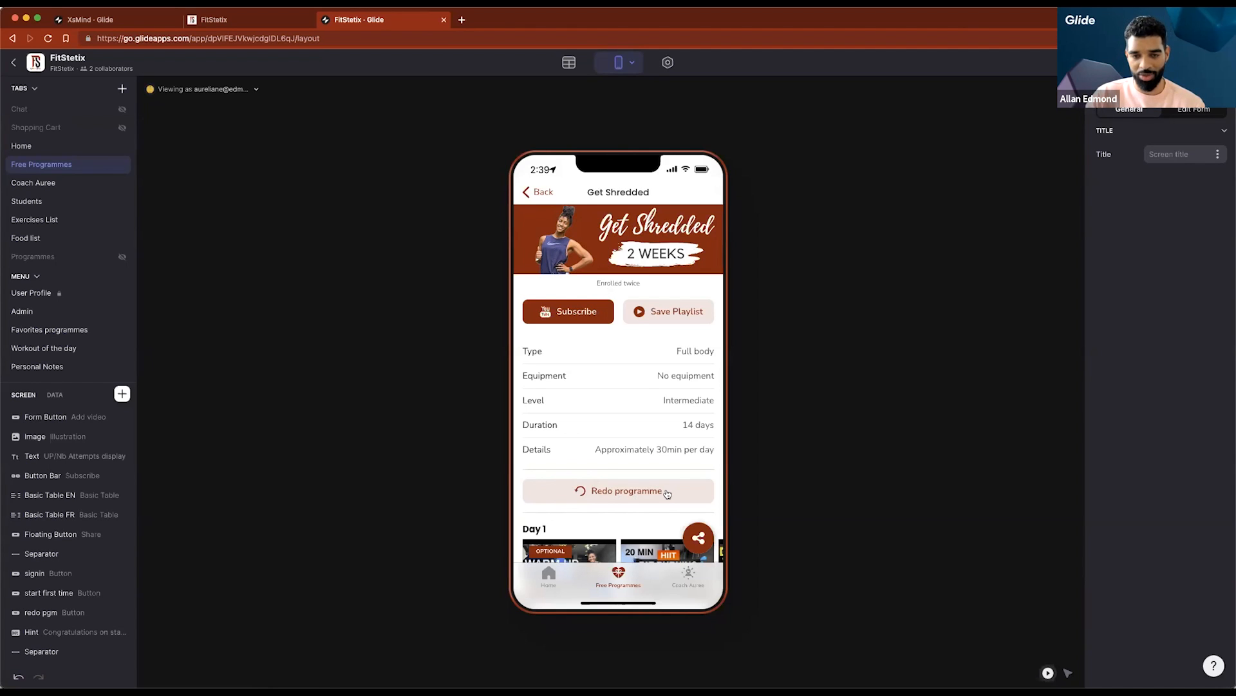
scroll(down, 3)
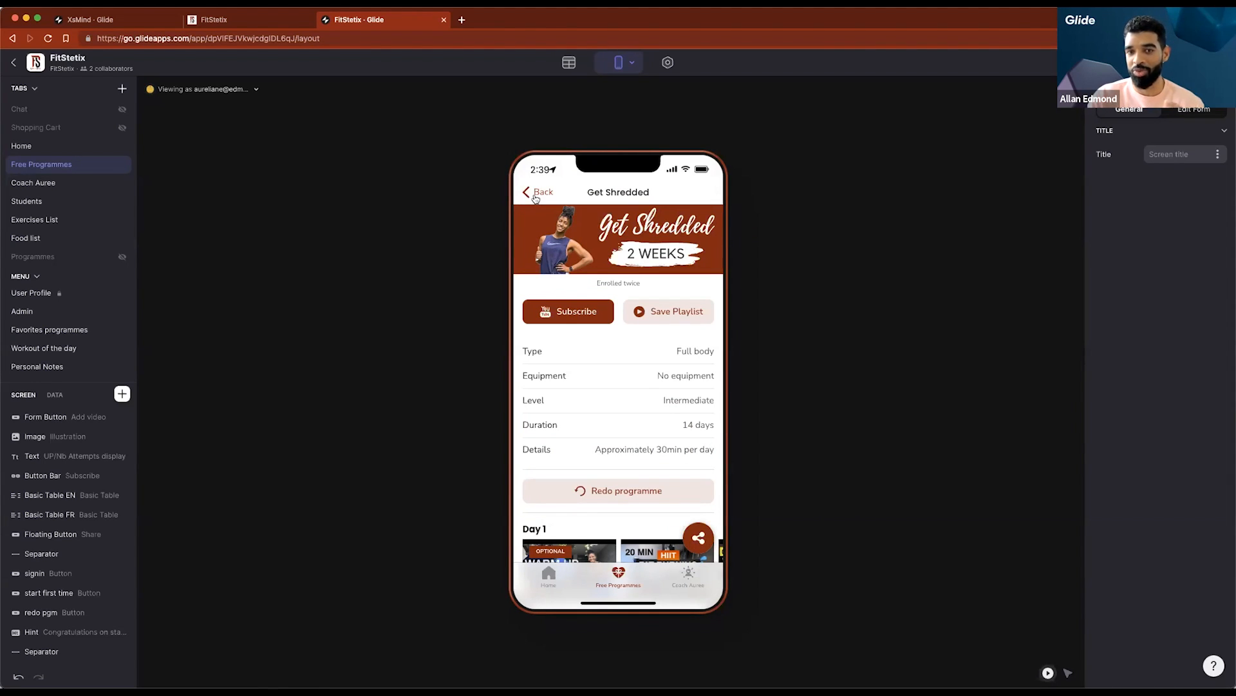
mouse_move(600, 506)
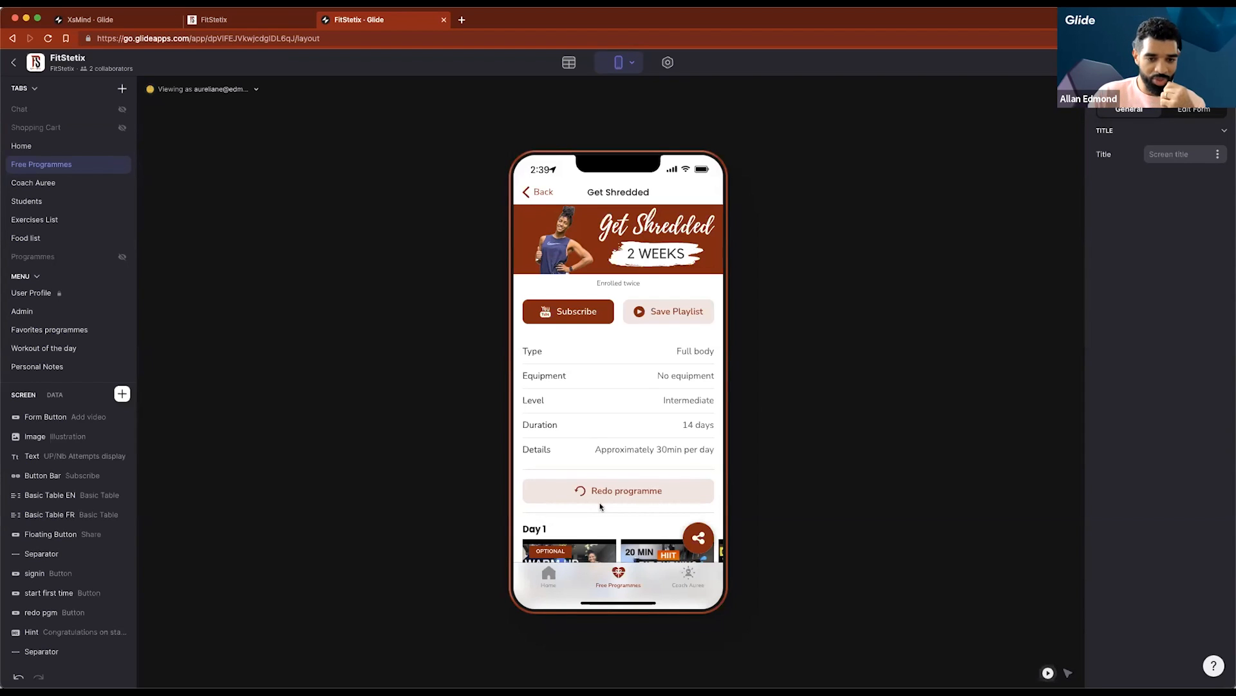
Show the Home screen and scroll past Tips to the newsletter and Contact us buttons
click(21, 146)
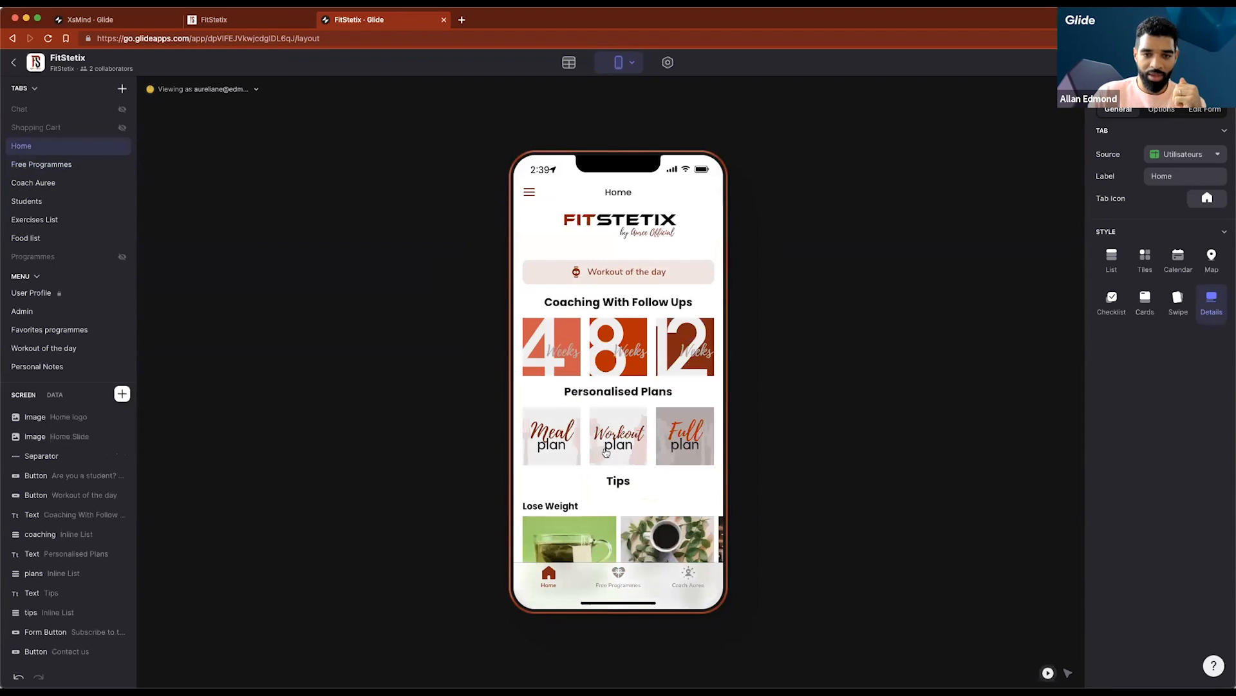
scroll(down, 3)
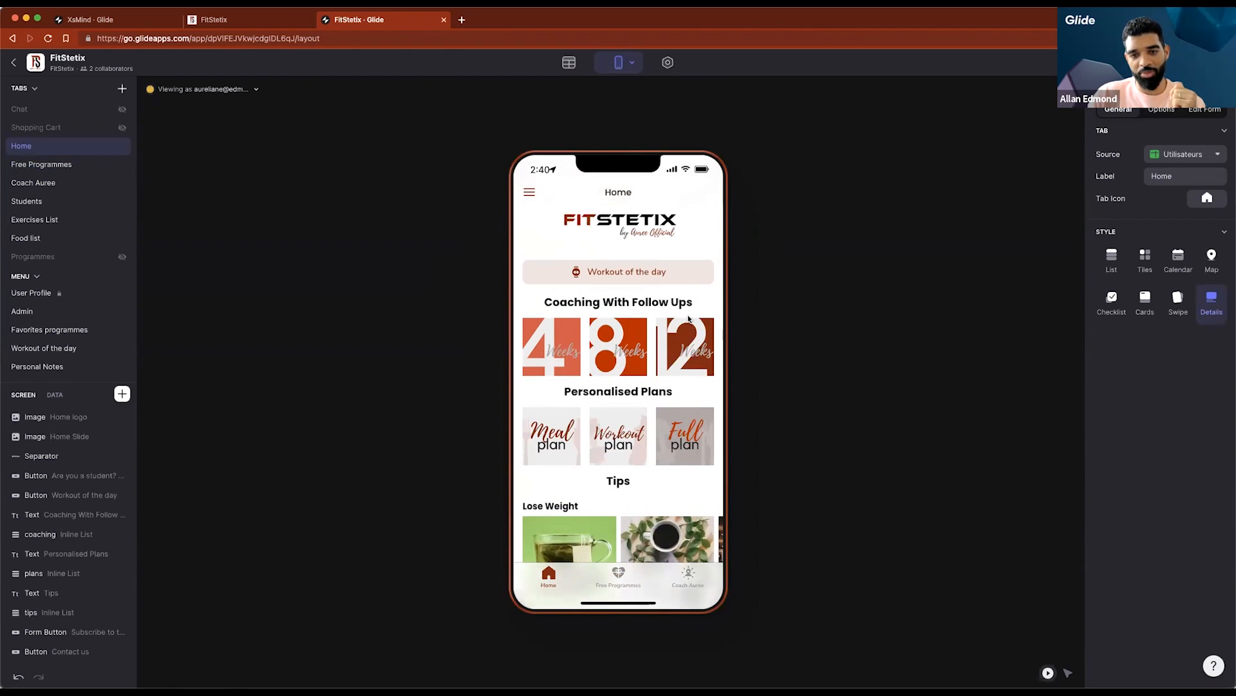
scroll(down, 3)
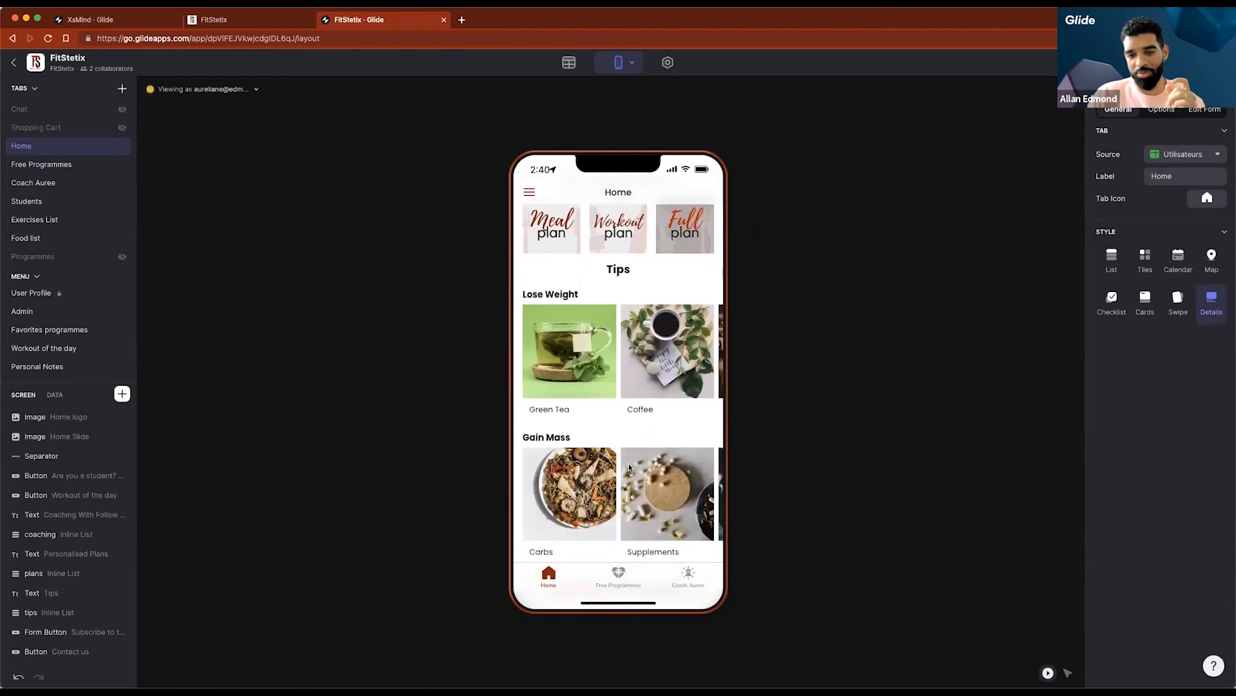
scroll(down, 3)
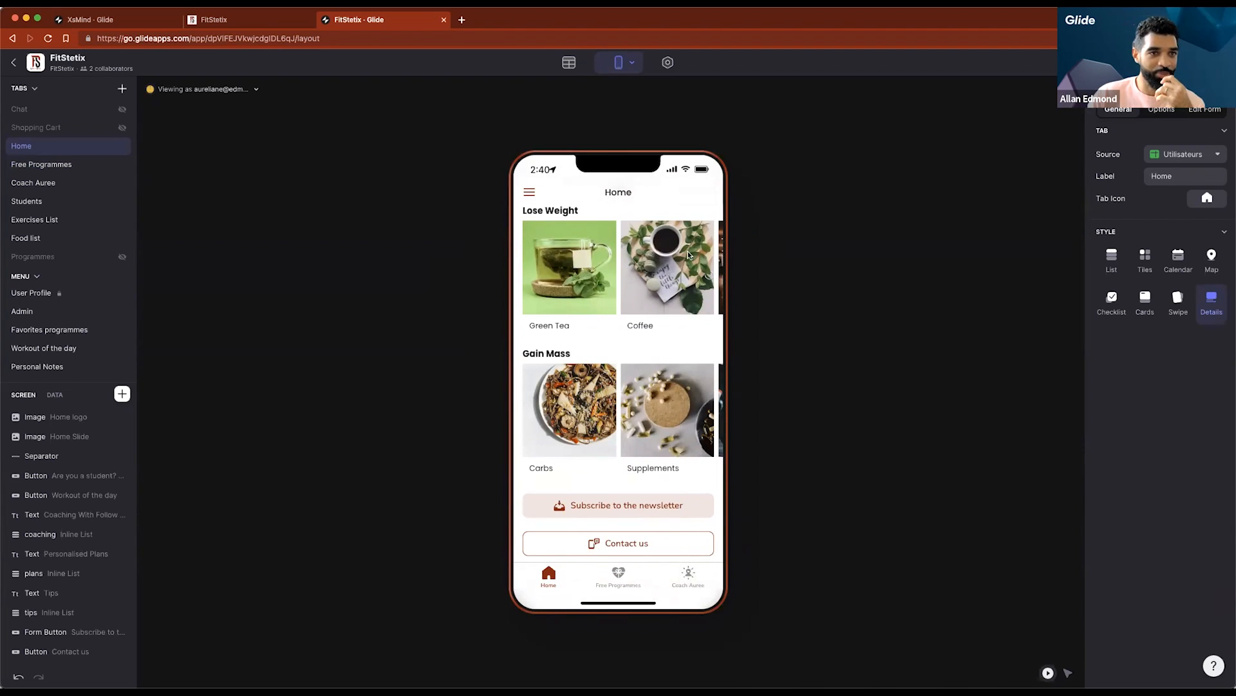
mouse_move(205, 73)
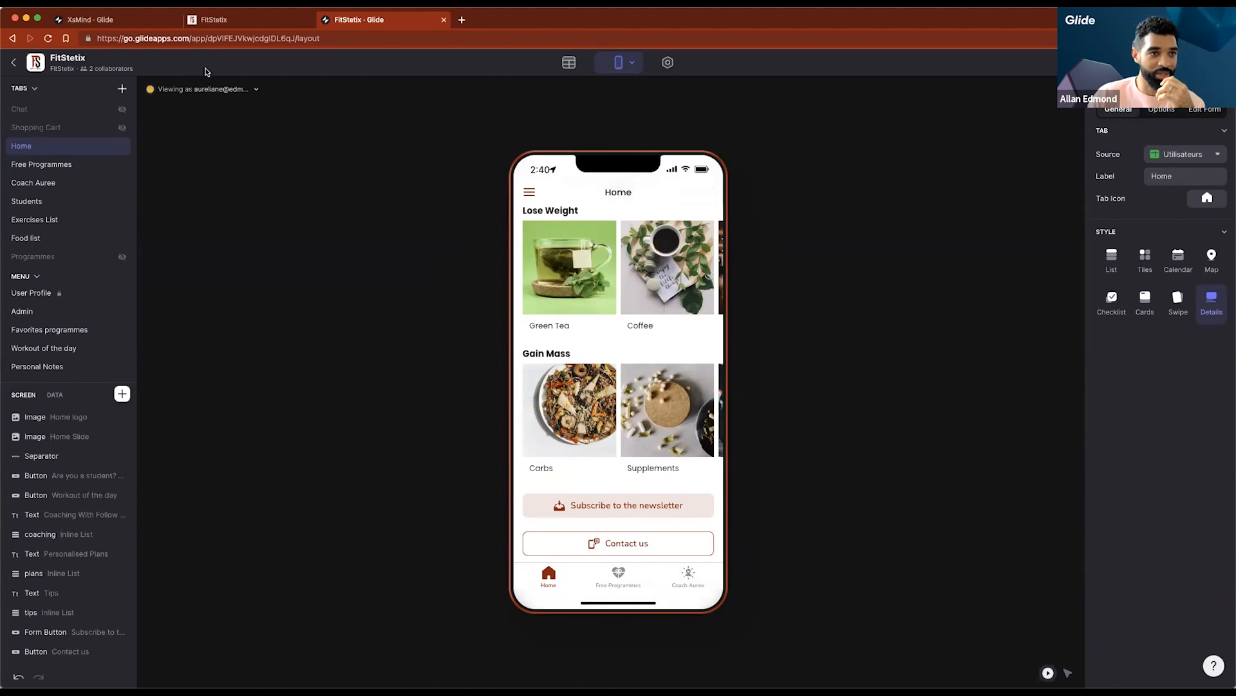
Switch to the FitStetix Glide Pages landing page and scroll down through its sections
click(245, 20)
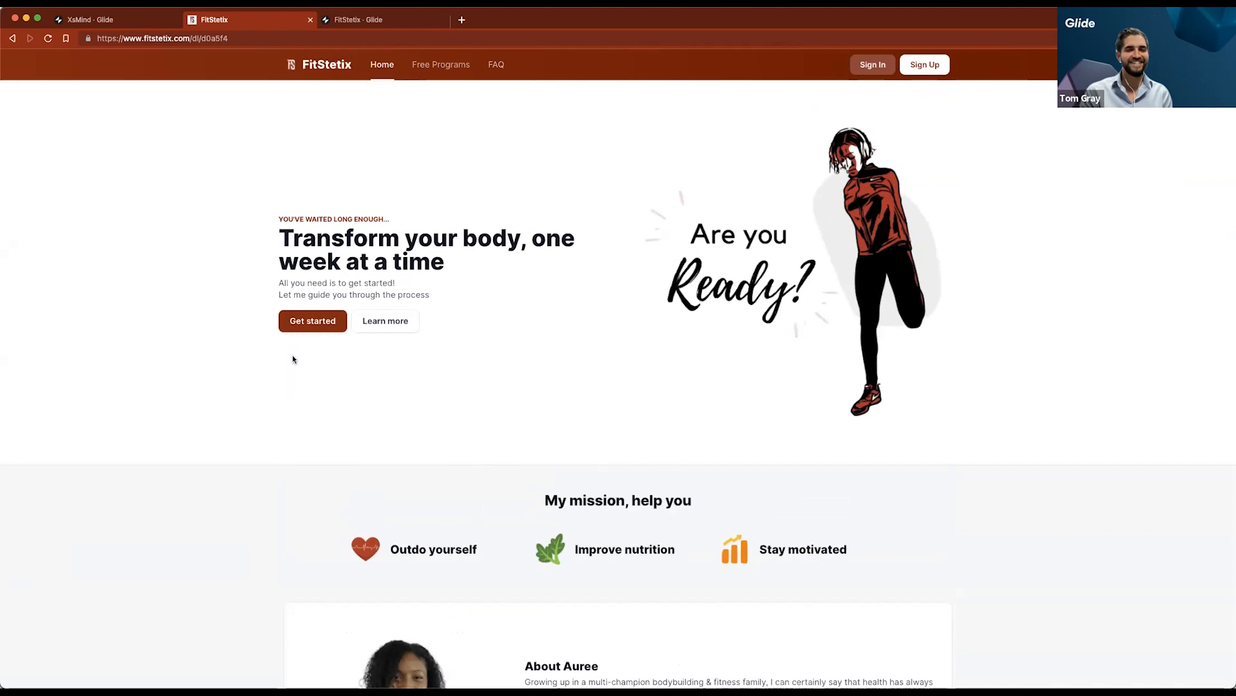
mouse_move(828, 226)
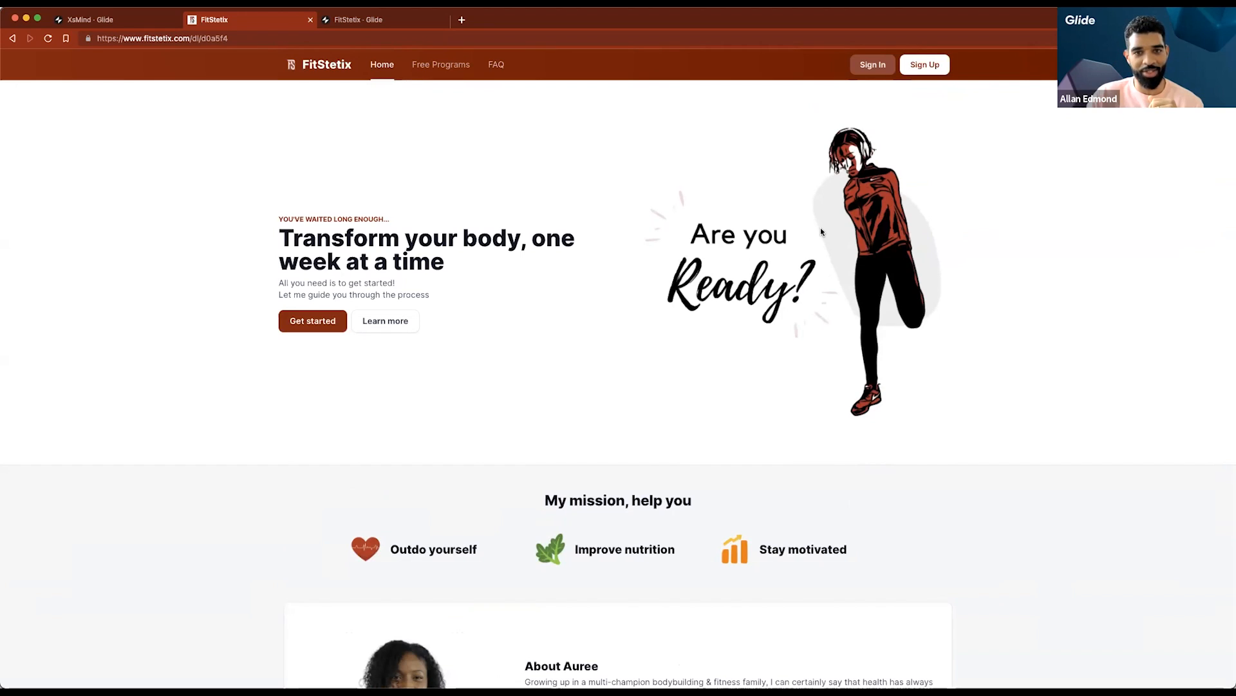
mouse_move(745, 345)
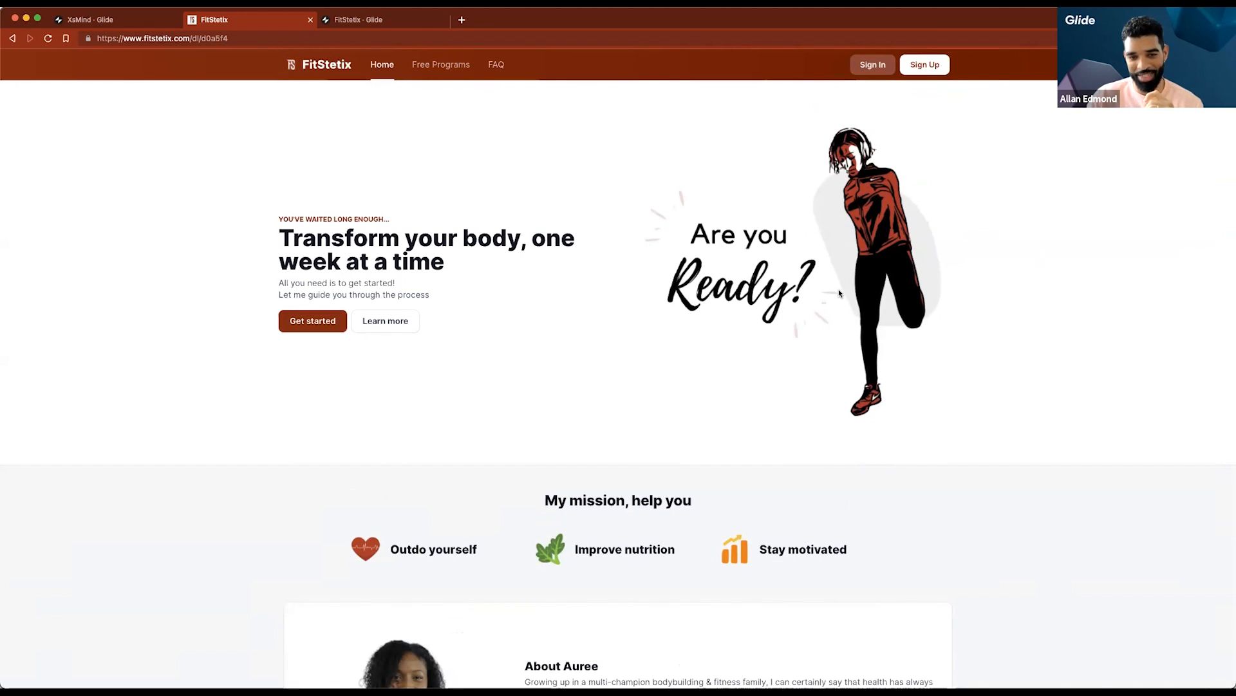
mouse_move(702, 337)
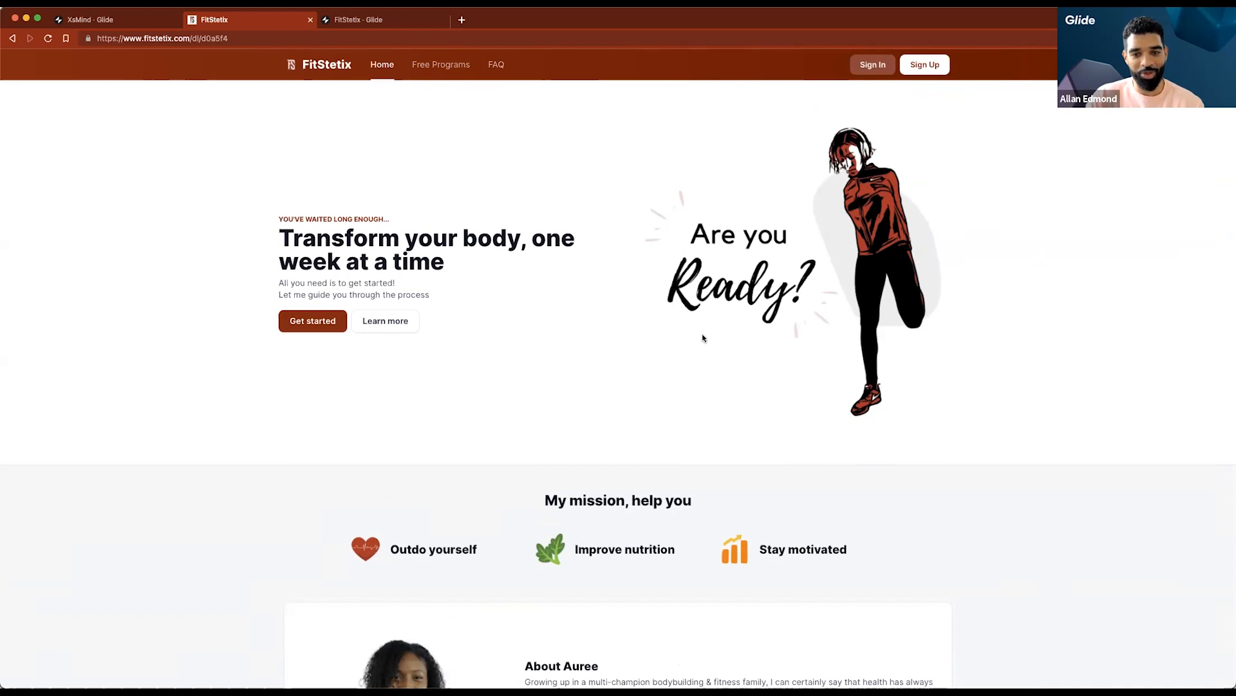
mouse_move(660, 278)
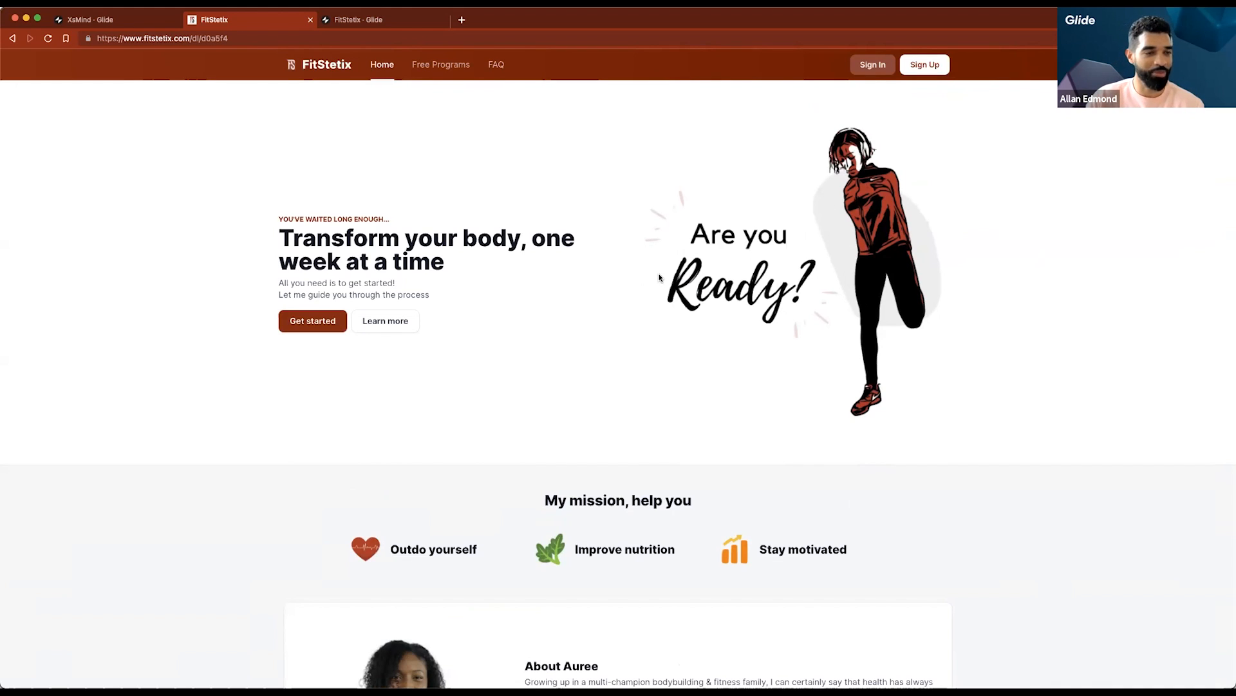
scroll(down, 3)
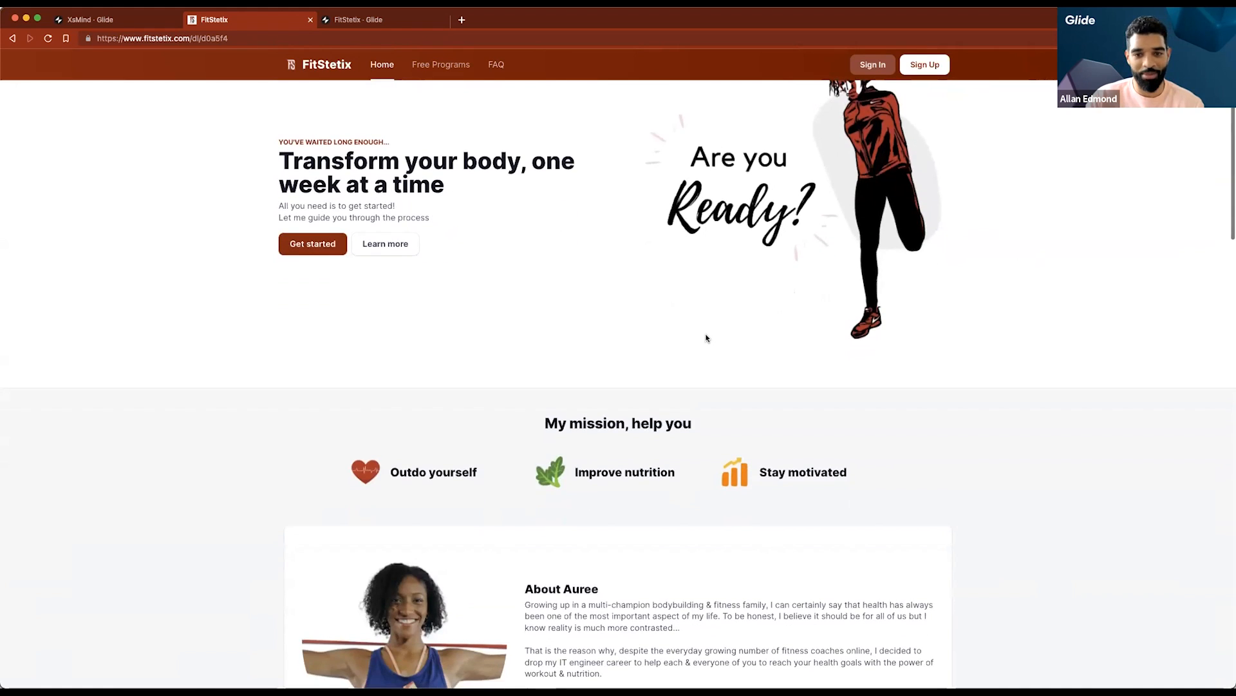
scroll(down, 3)
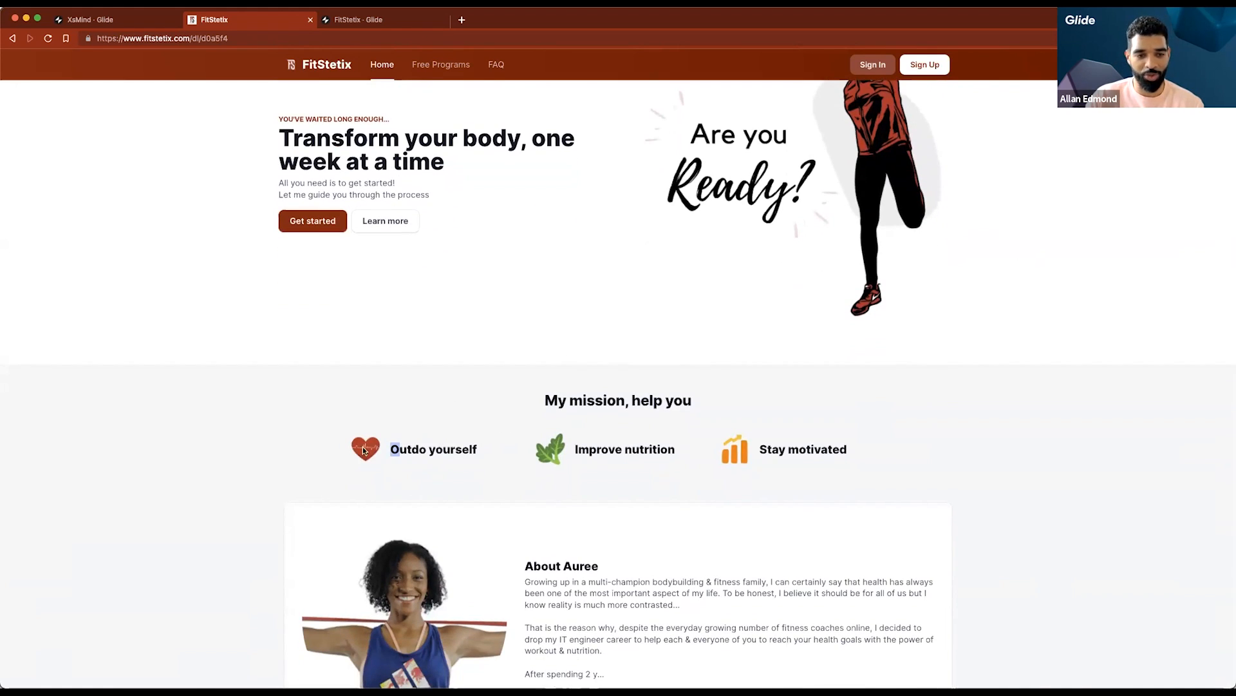
scroll(down, 3)
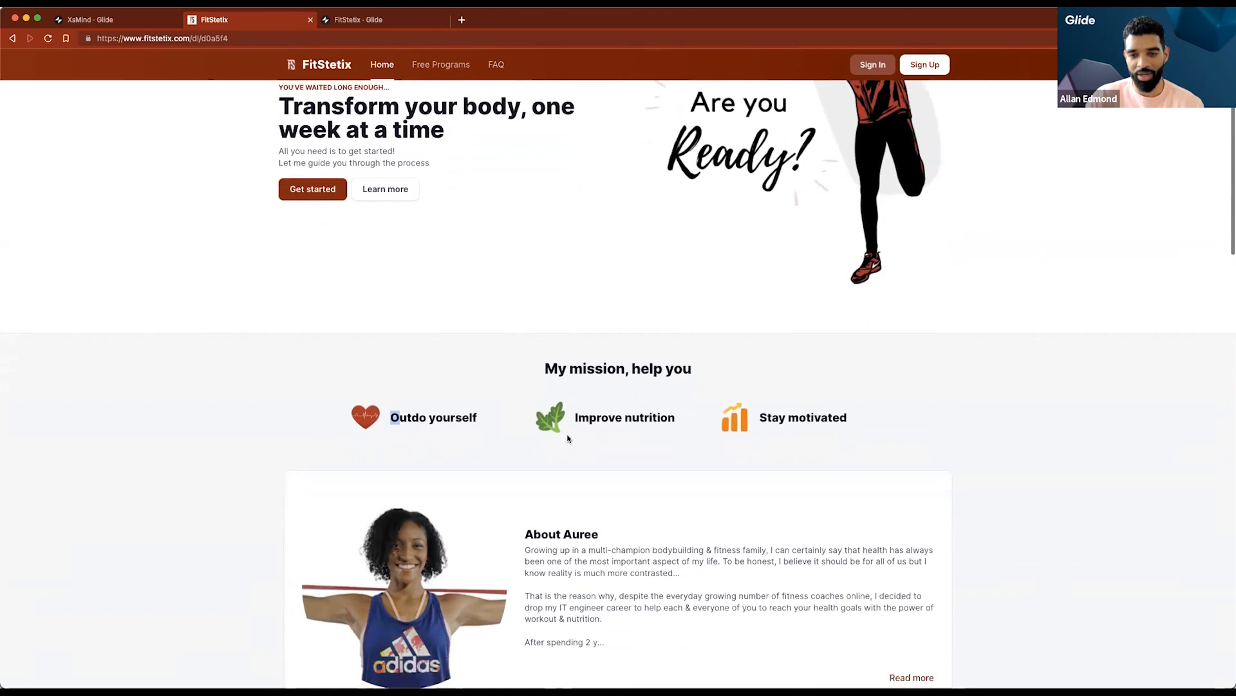
scroll(down, 3)
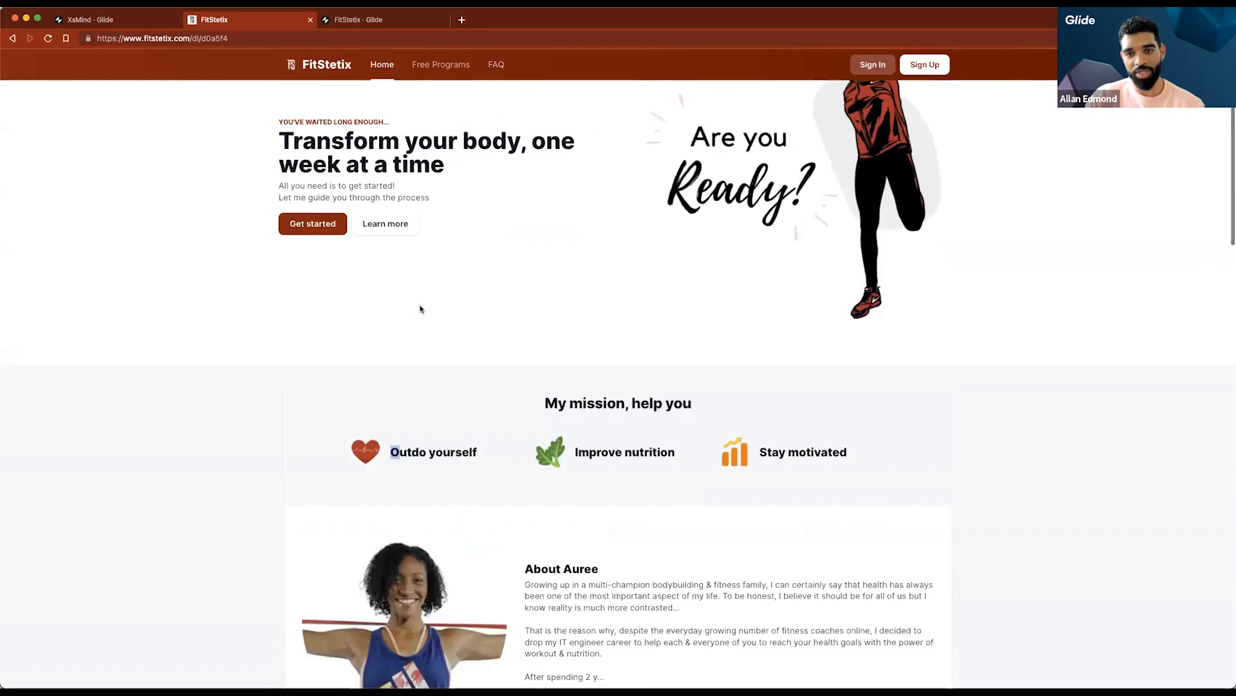
scroll(down, 3)
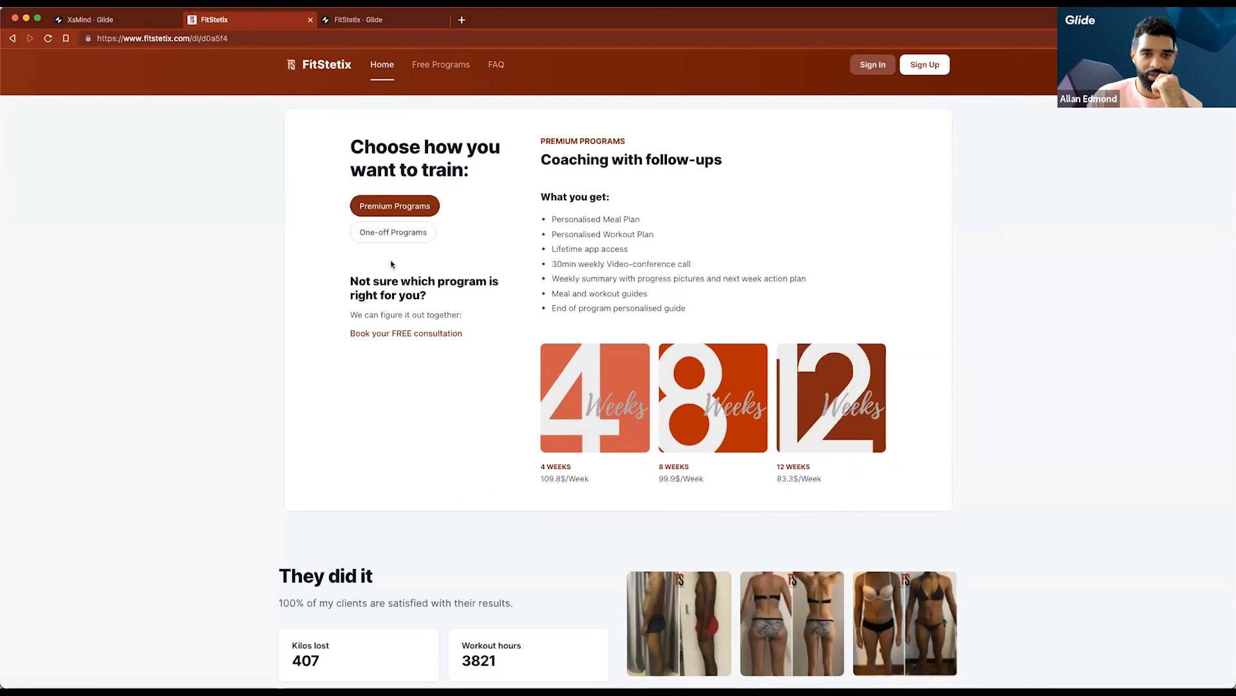
mouse_move(668, 339)
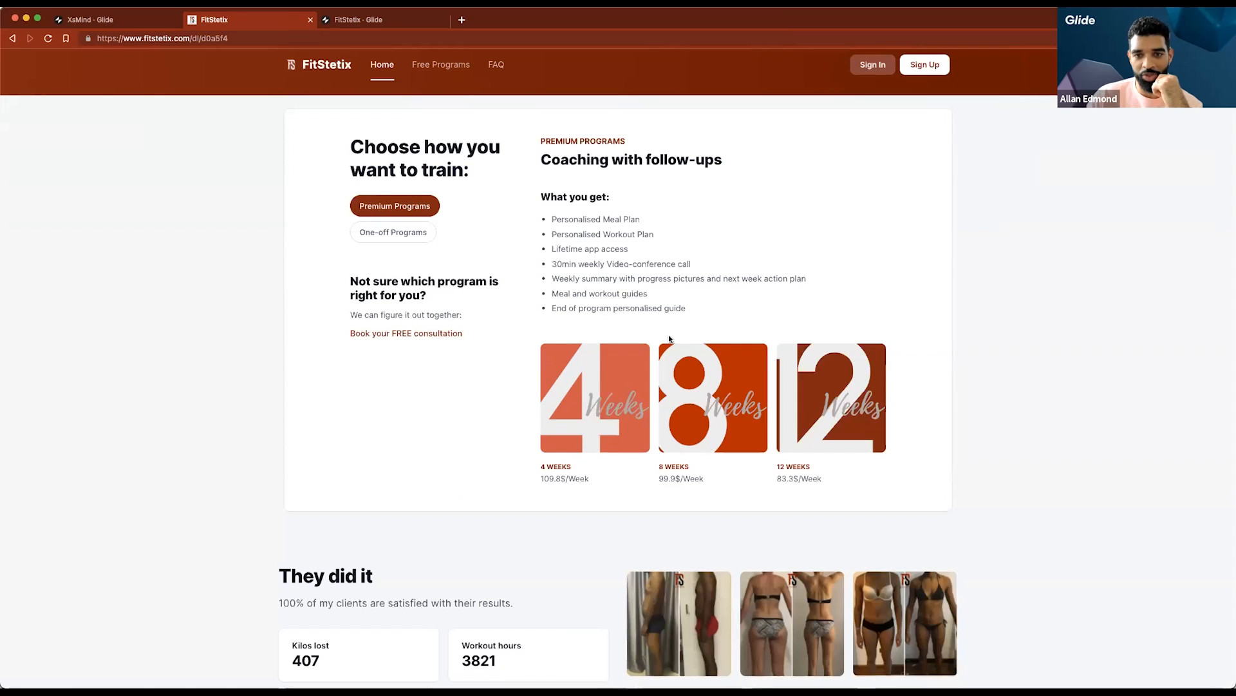
mouse_move(607, 398)
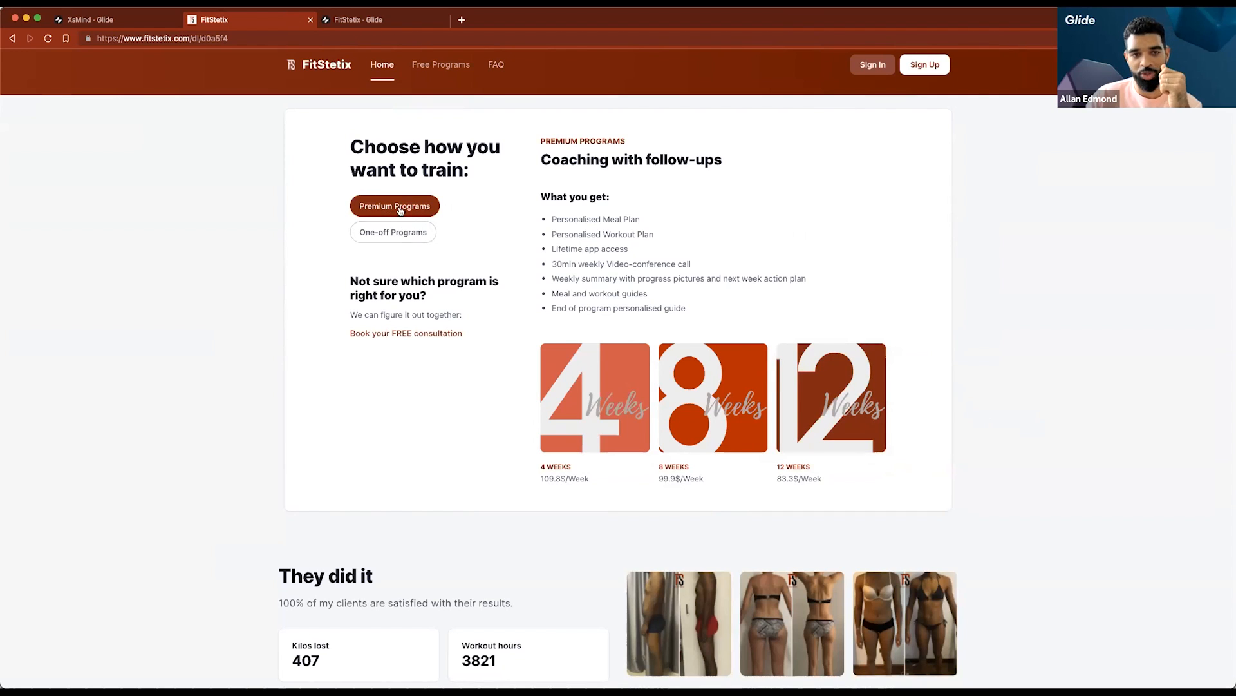
Toggle between One-off and Premium Programs offers, then scroll to the Get Started form
click(393, 231)
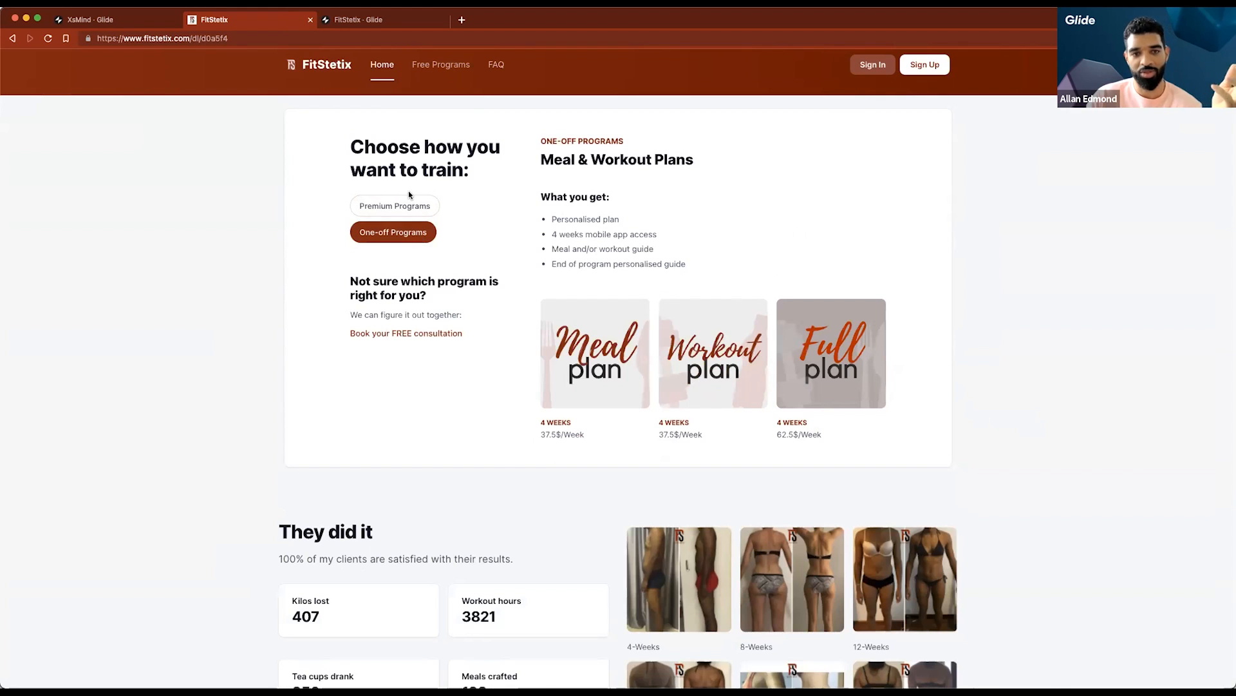
click(394, 205)
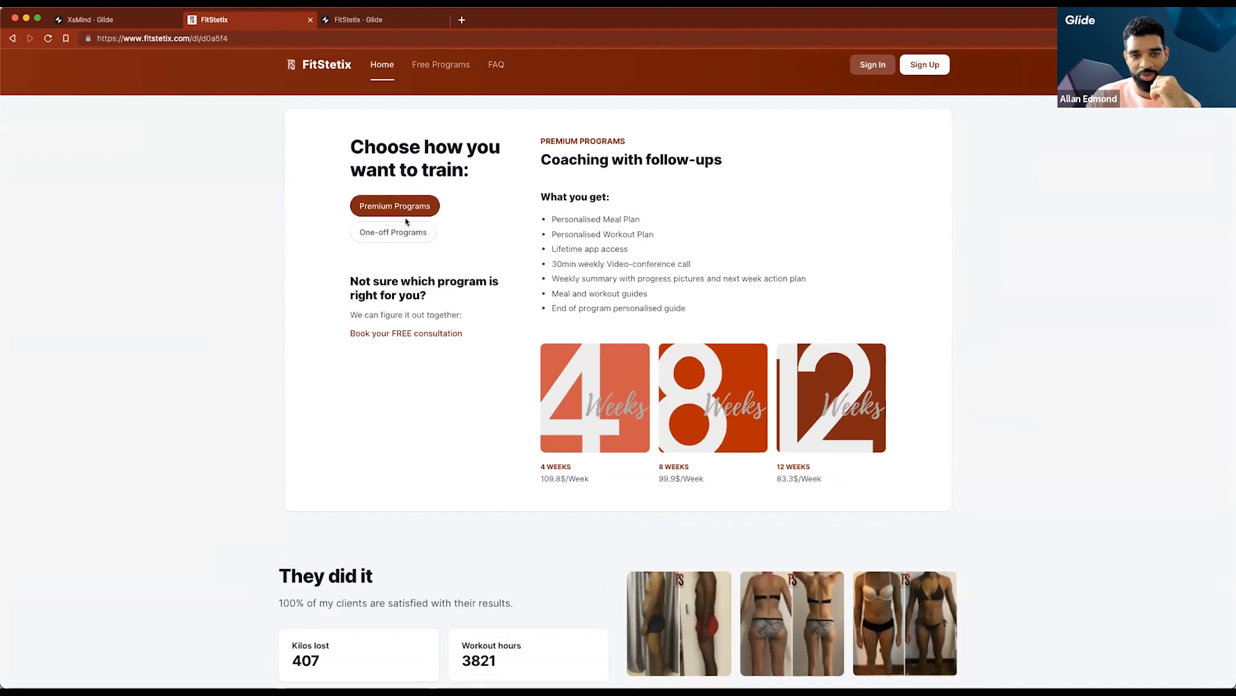
click(393, 232)
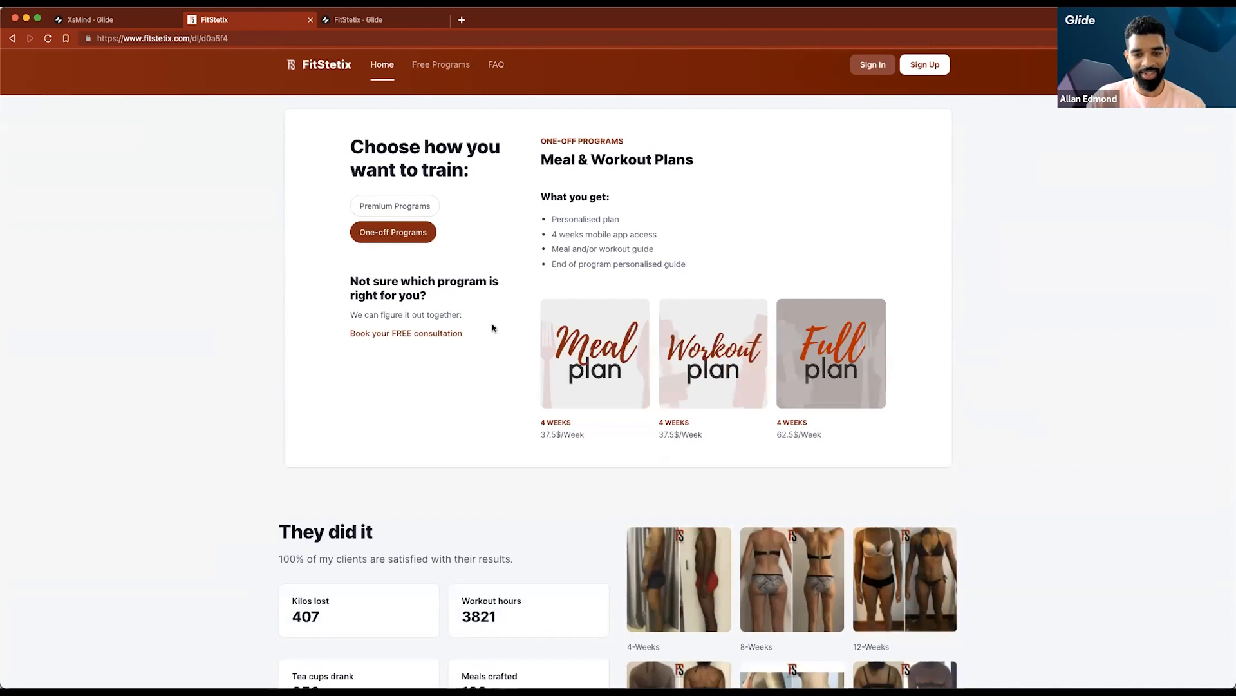
scroll(down, 3)
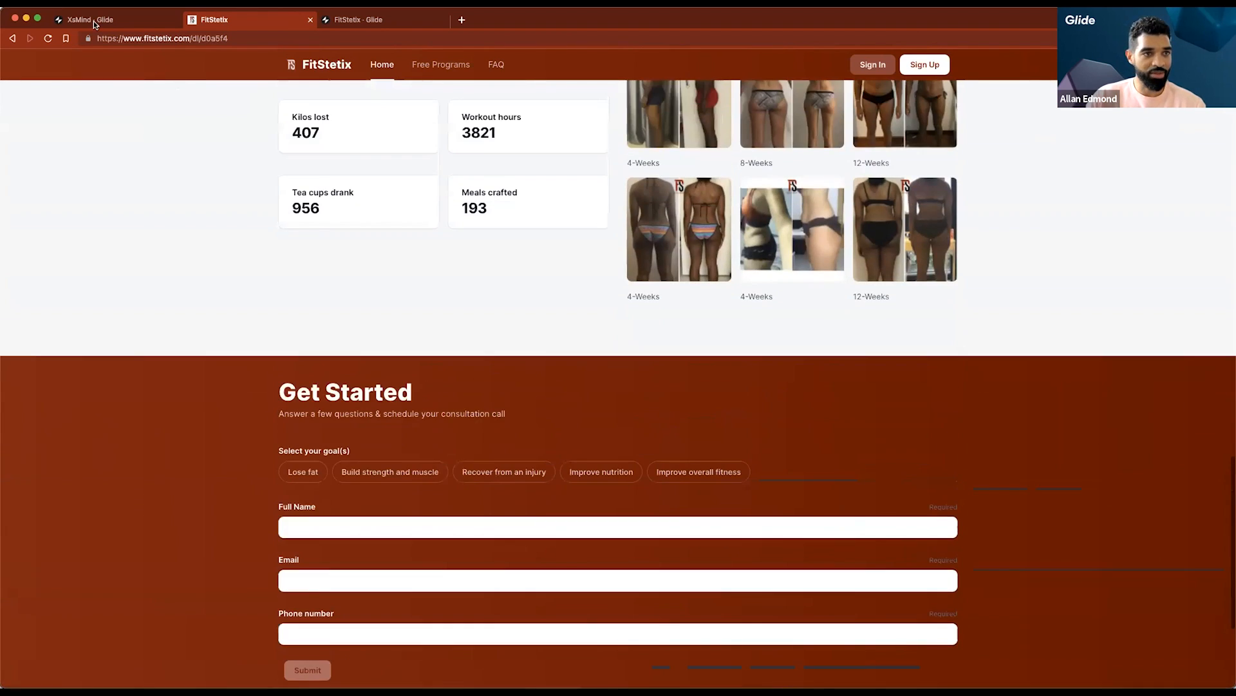
mouse_move(87, 19)
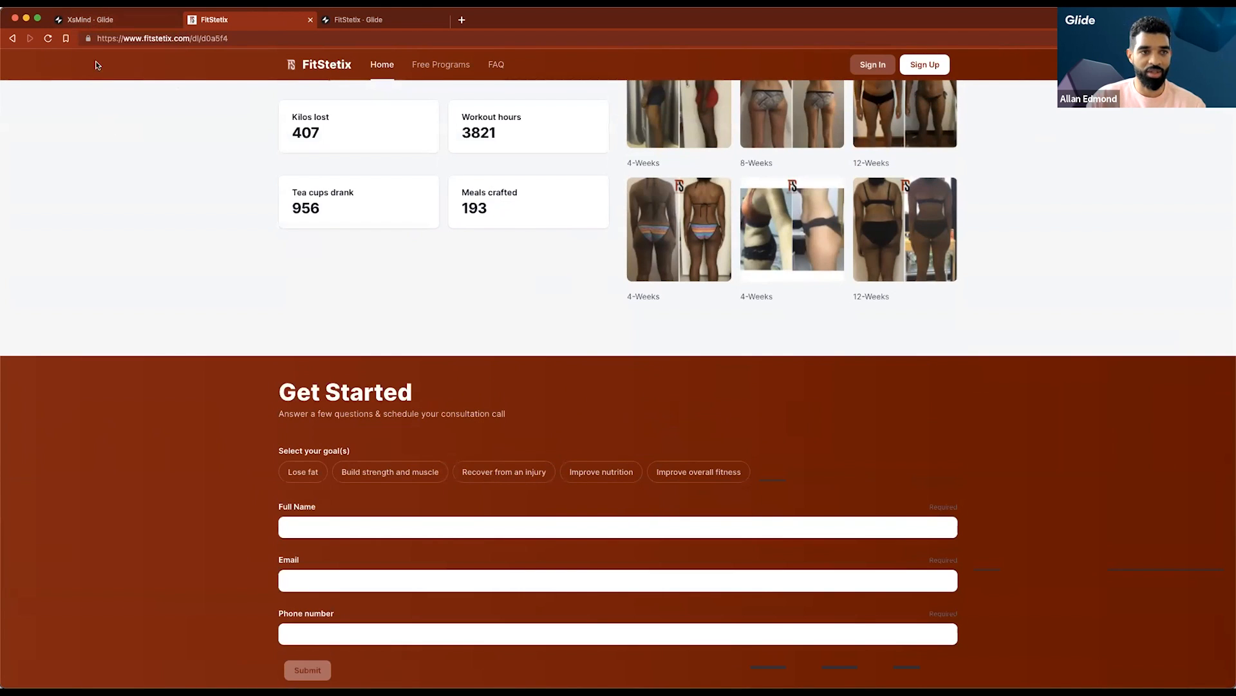
click(115, 19)
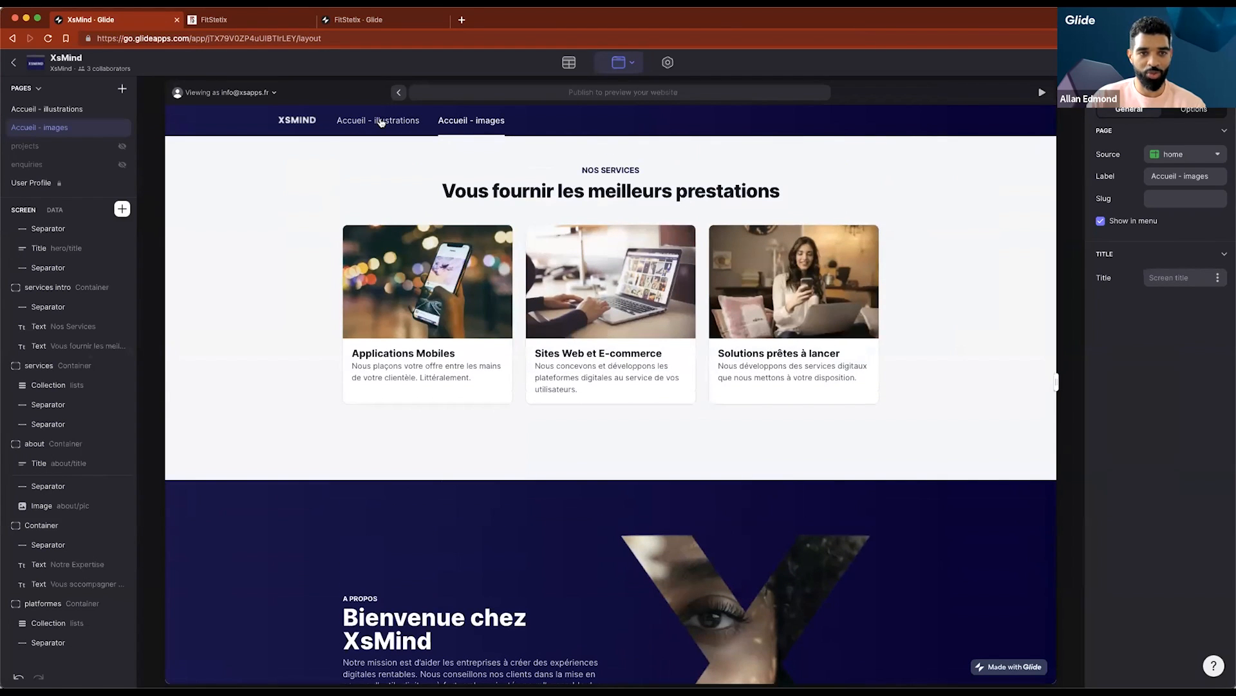
click(377, 120)
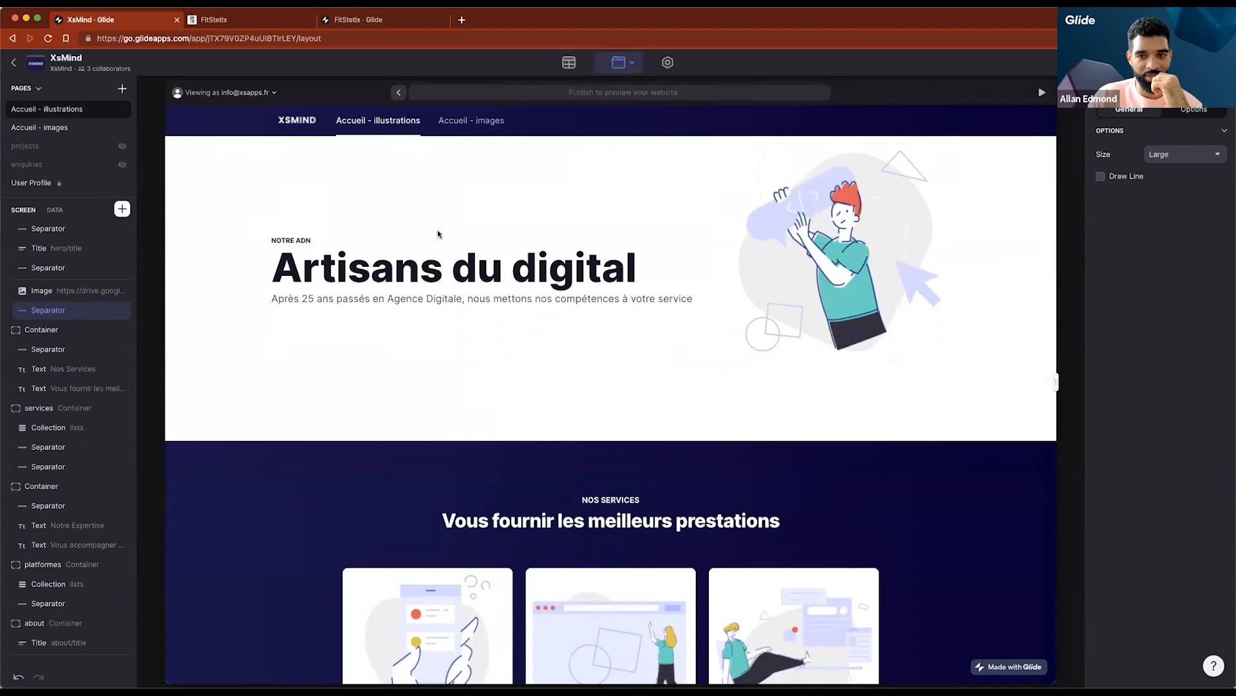
scroll(down, 3)
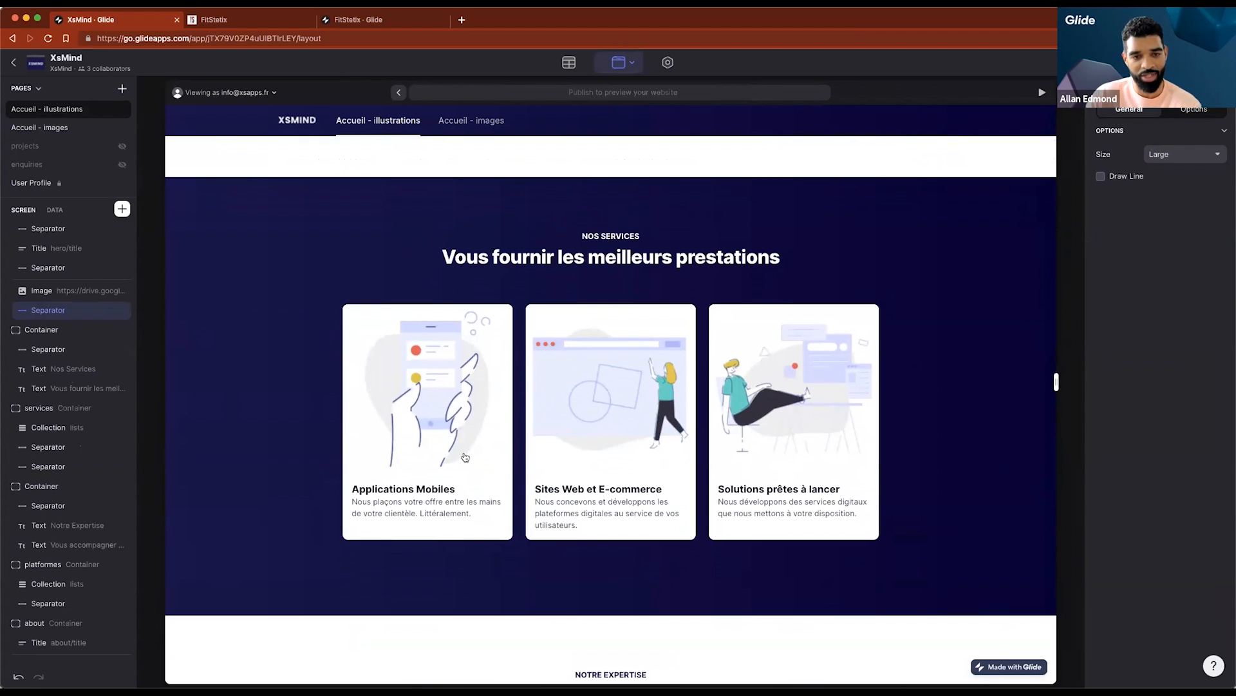
scroll(down, 3)
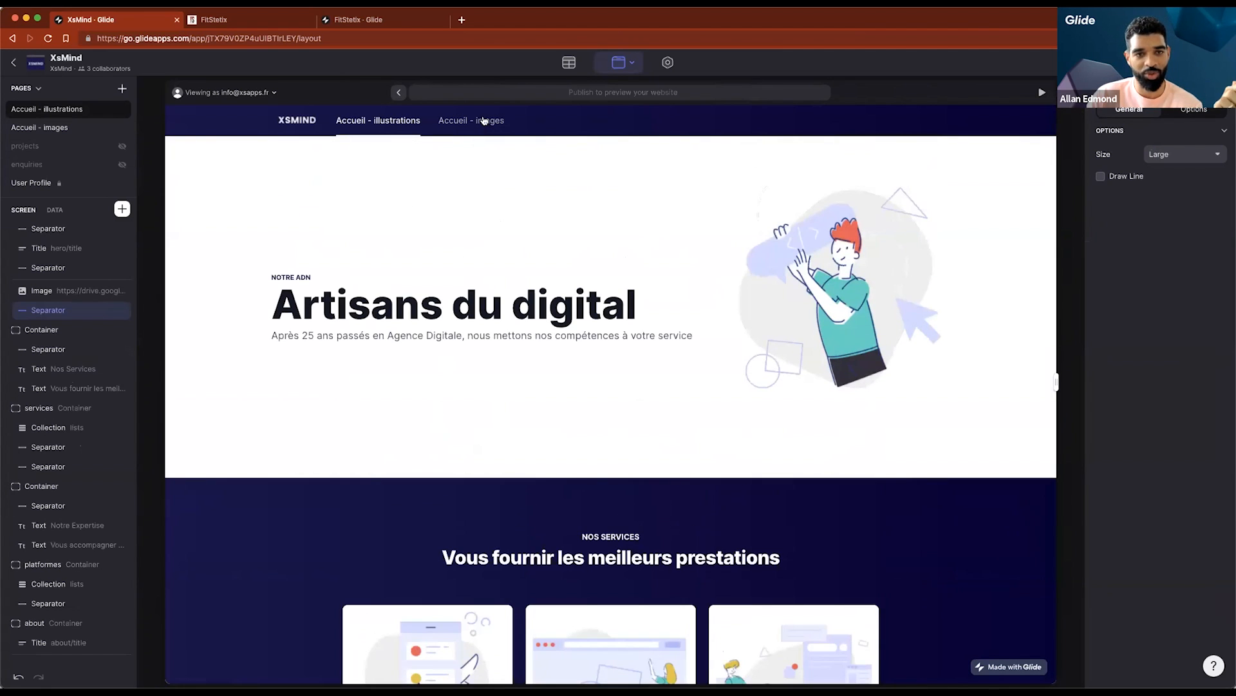
click(471, 119)
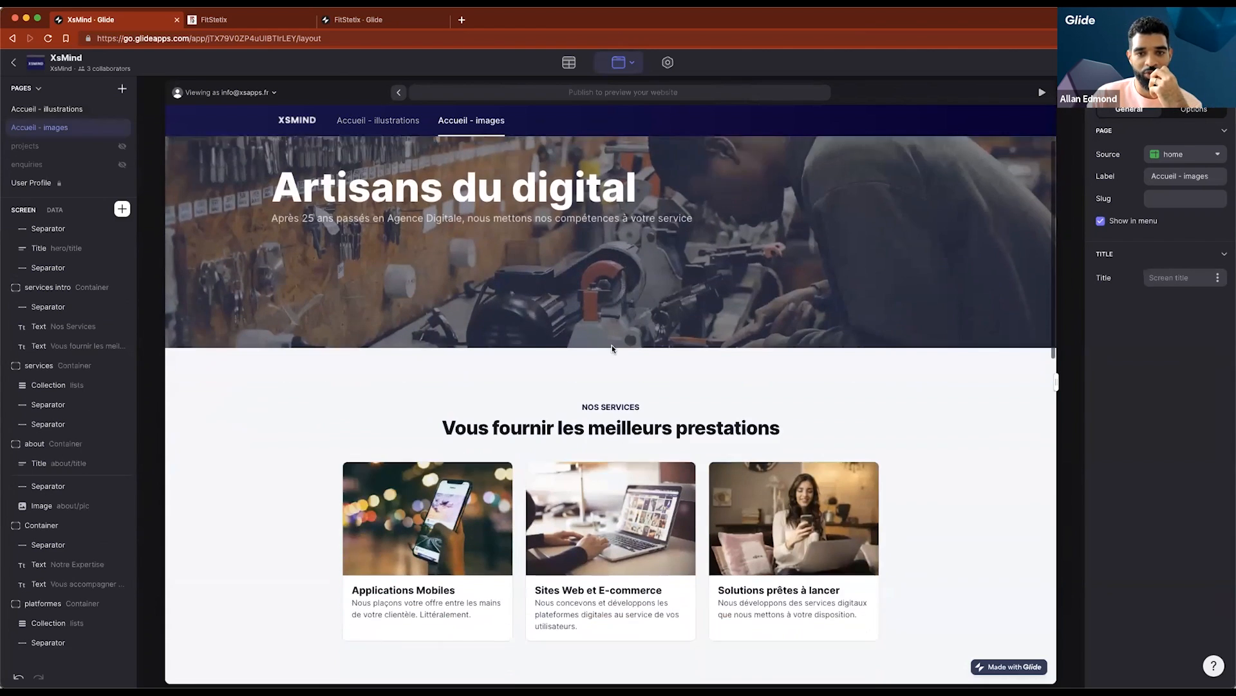
scroll(down, 3)
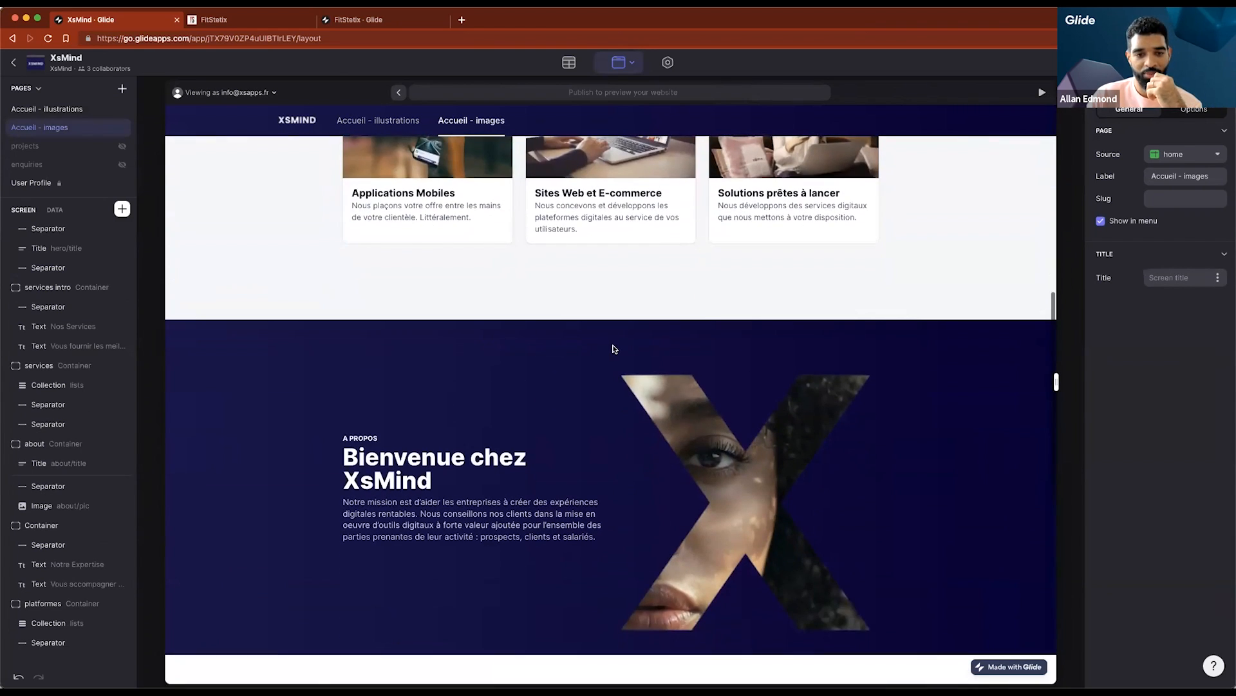
scroll(down, 3)
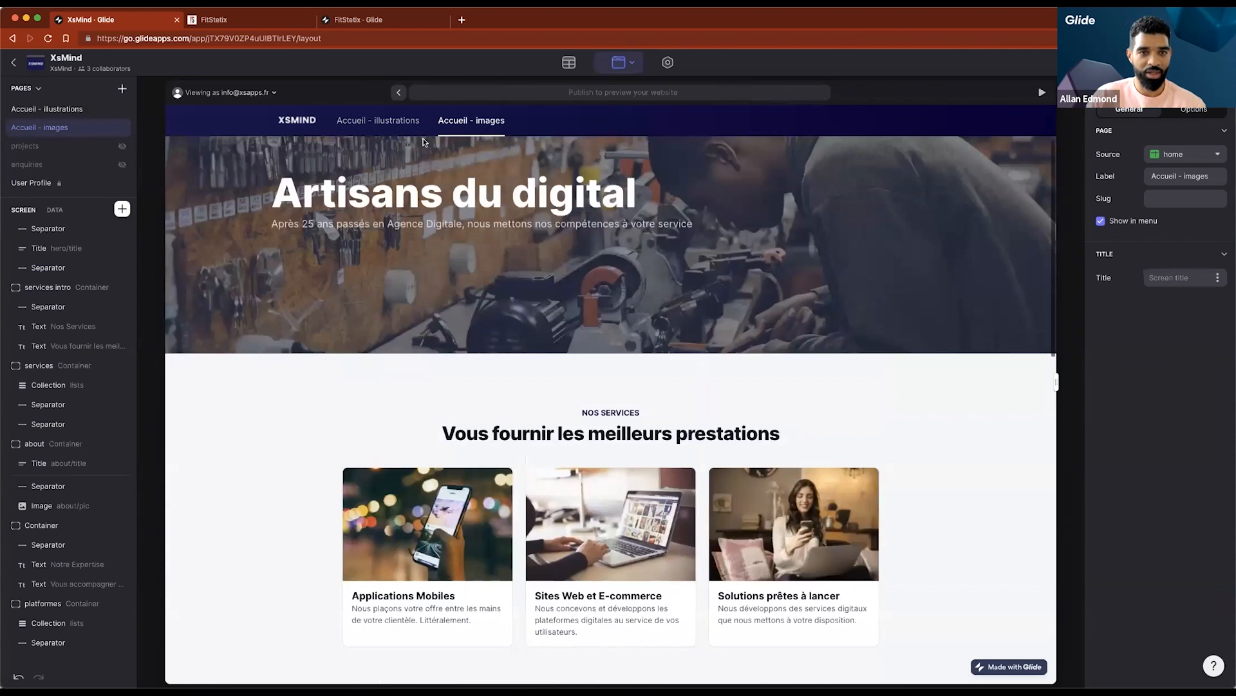
click(247, 19)
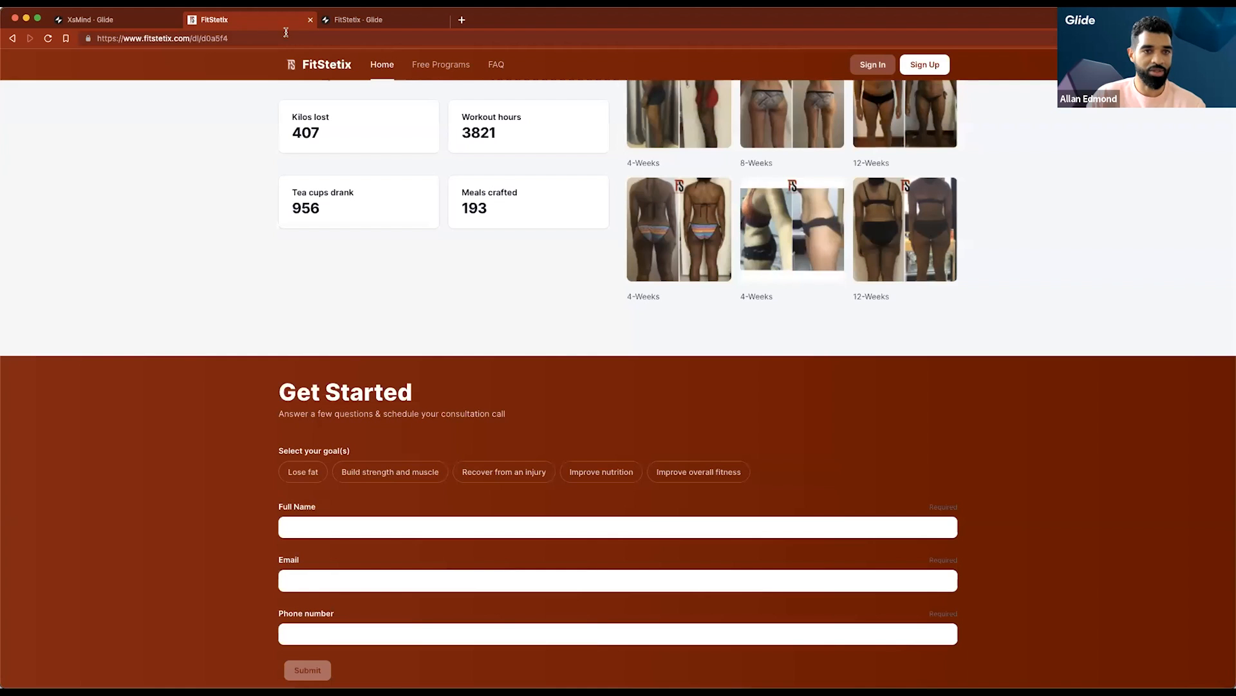
Switch to the FitStetix builder tab and scroll through the Home page components and preview
click(363, 19)
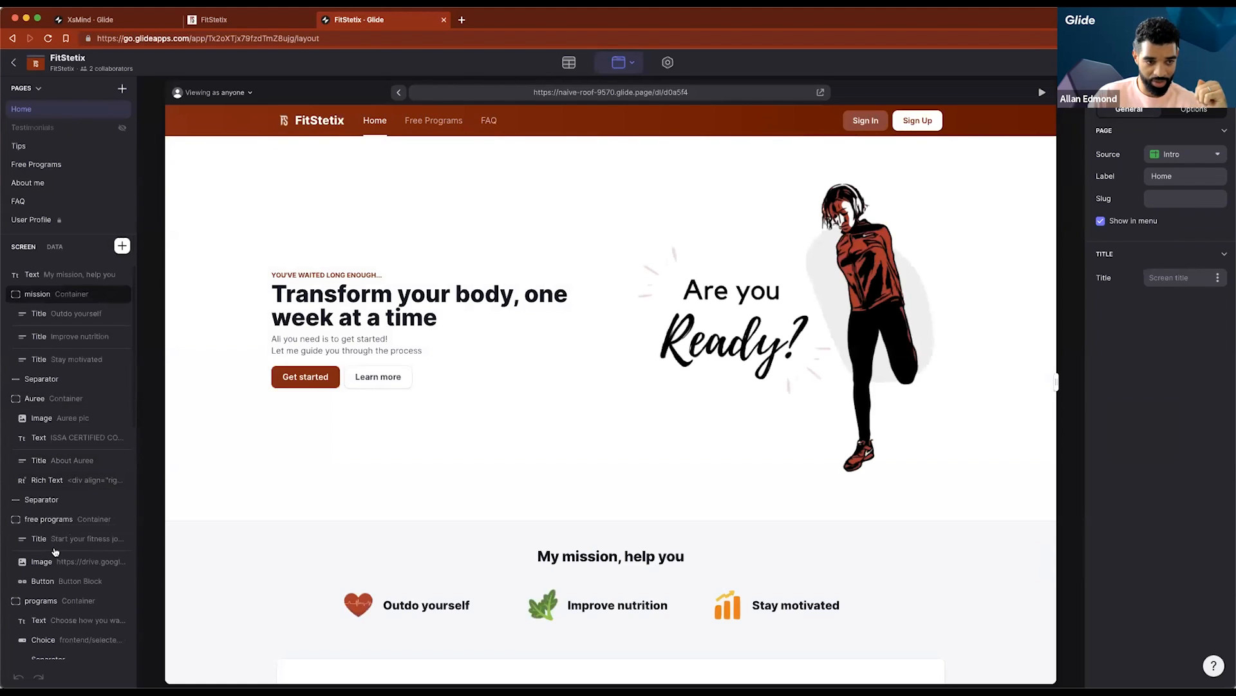
scroll(down, 3)
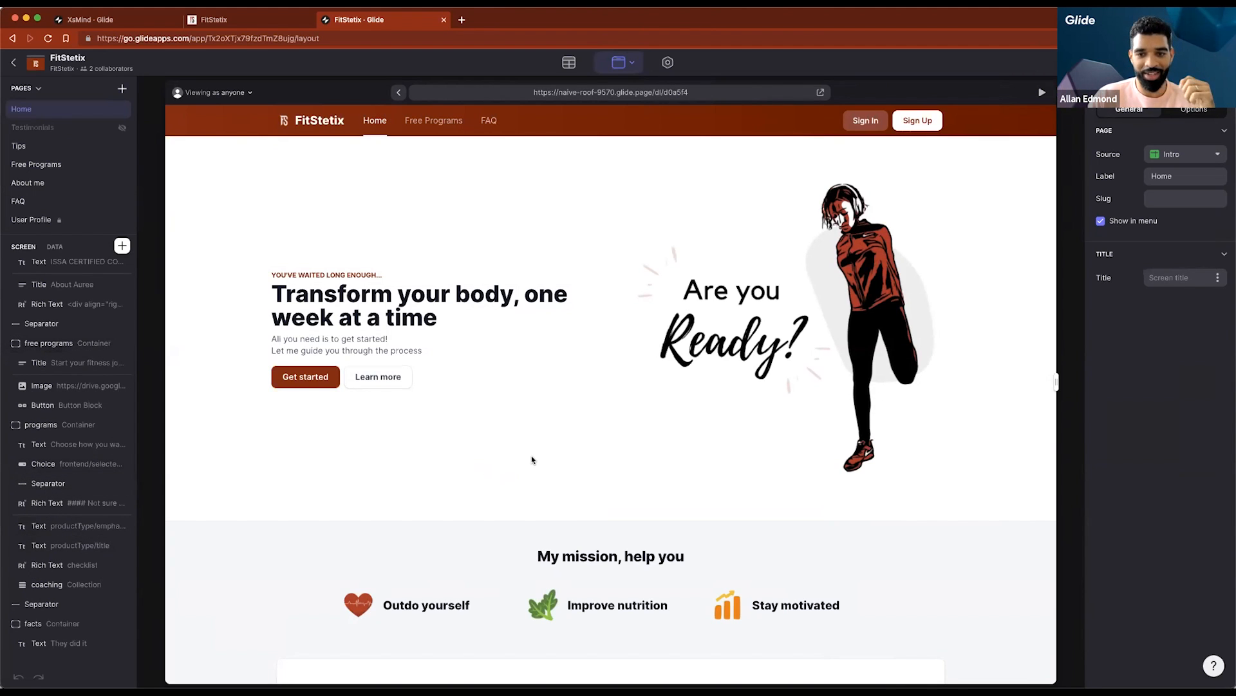
scroll(down, 3)
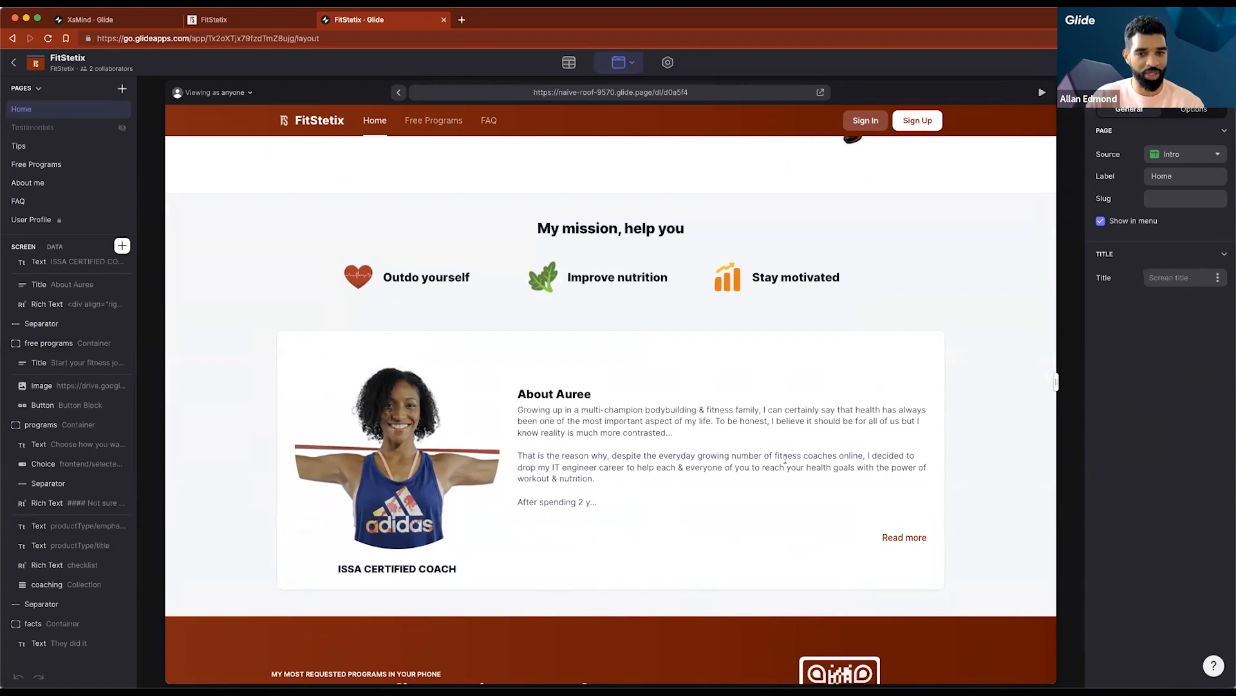
scroll(down, 3)
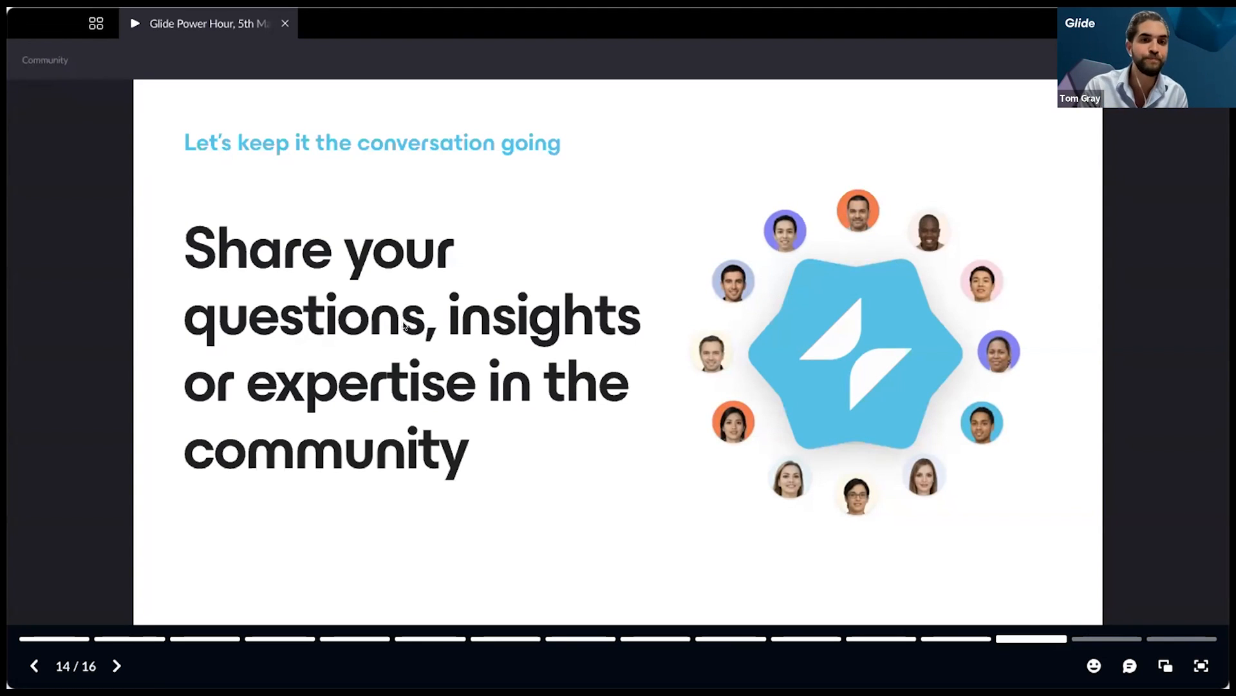
mouse_move(381, 355)
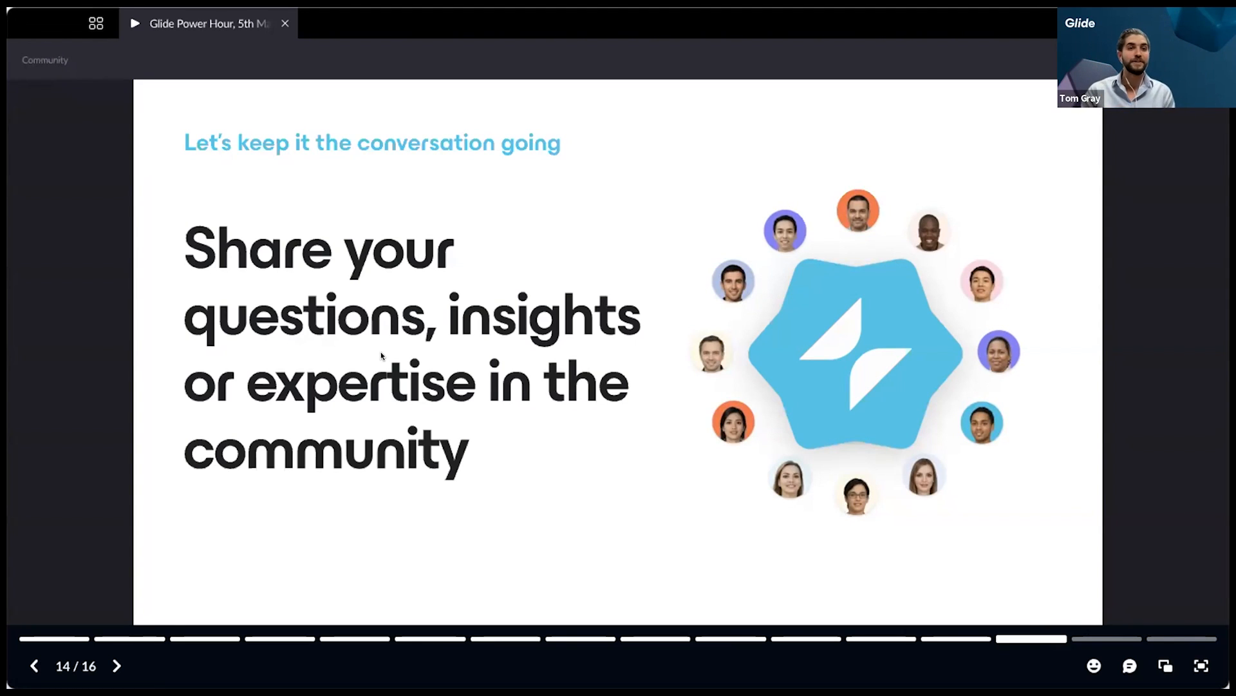
mouse_move(519, 481)
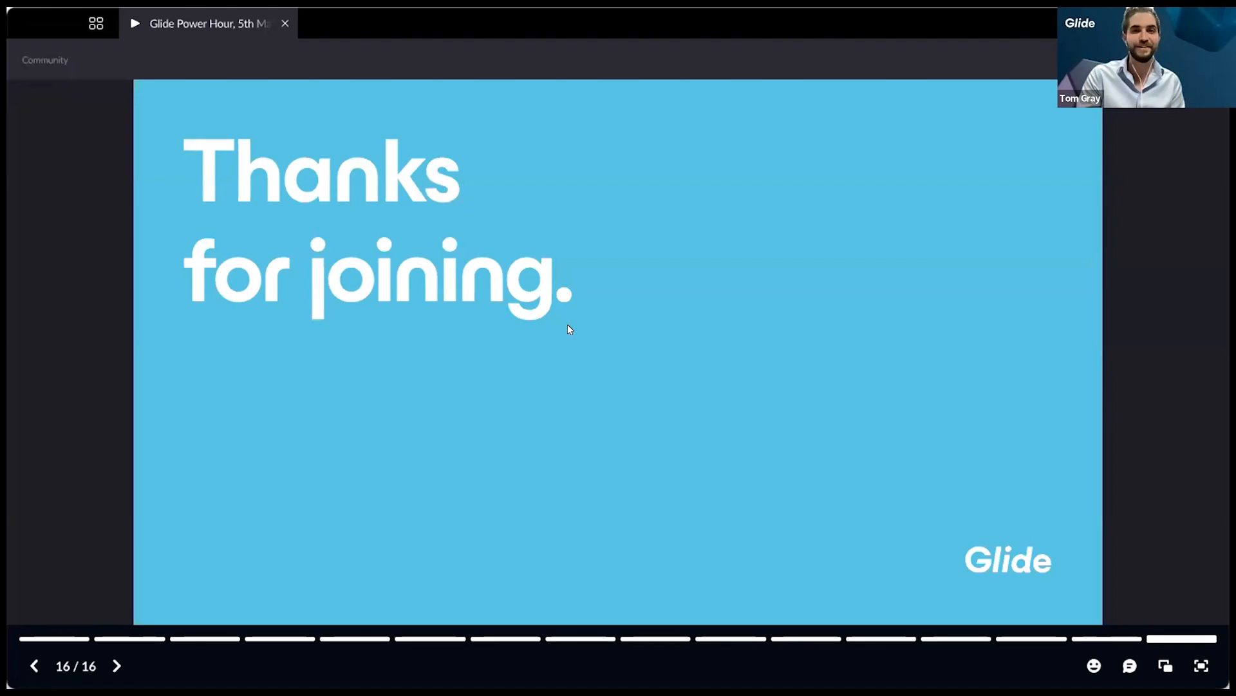
mouse_move(473, 370)
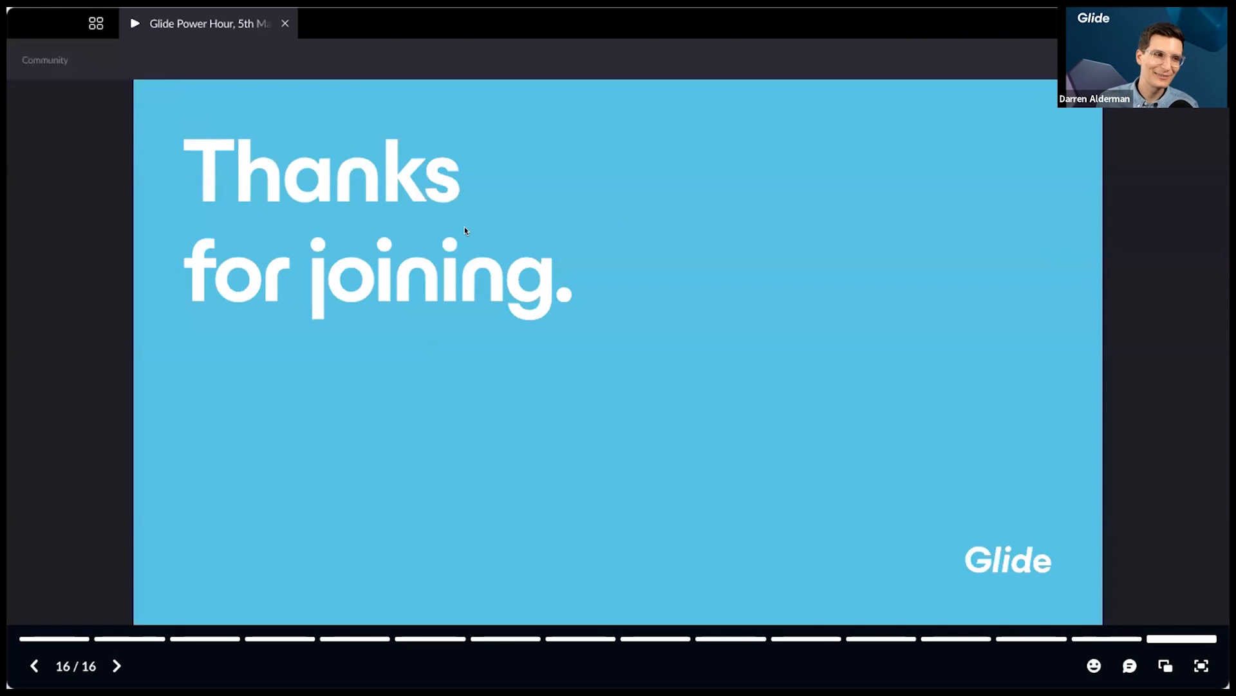
mouse_move(681, 79)
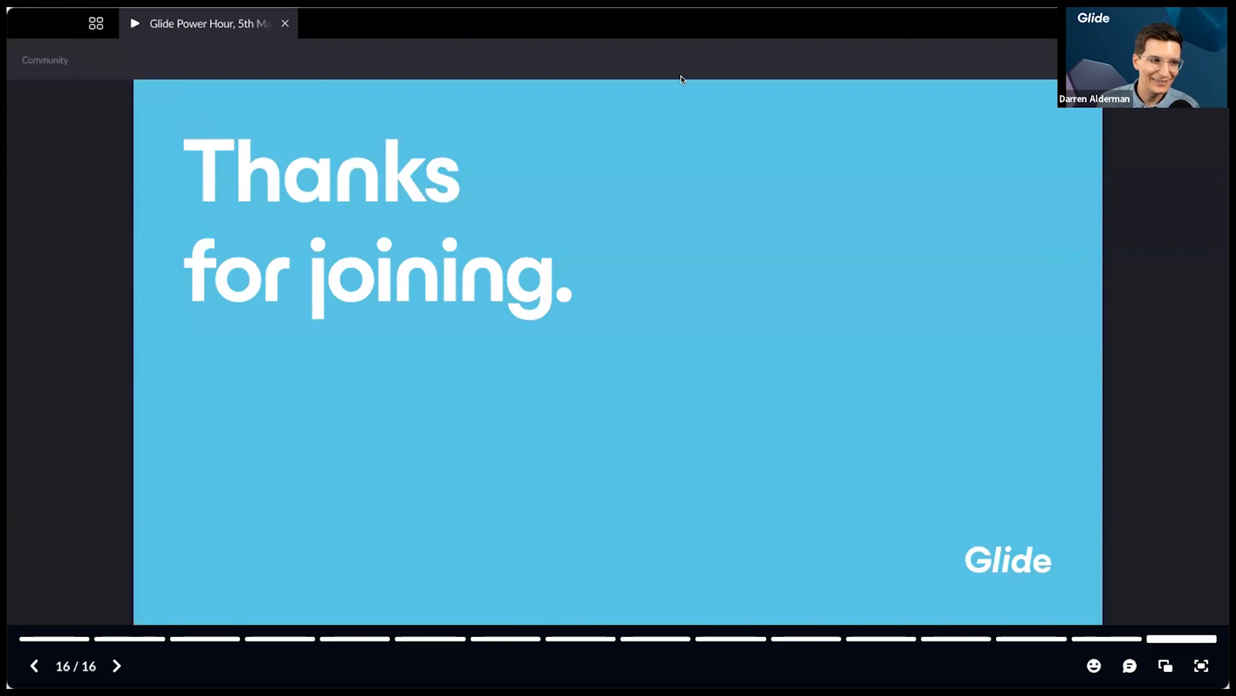